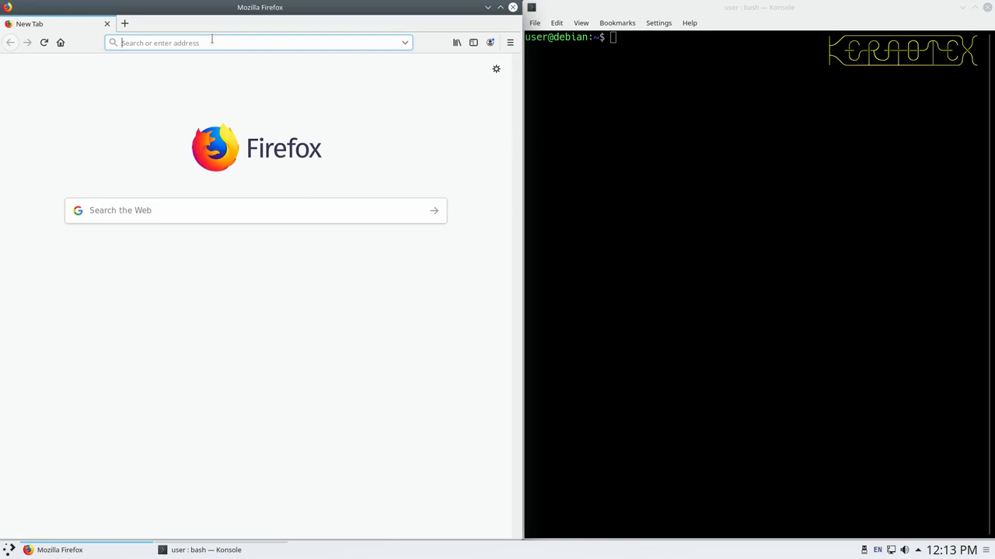
text(www.mozilla.org/)
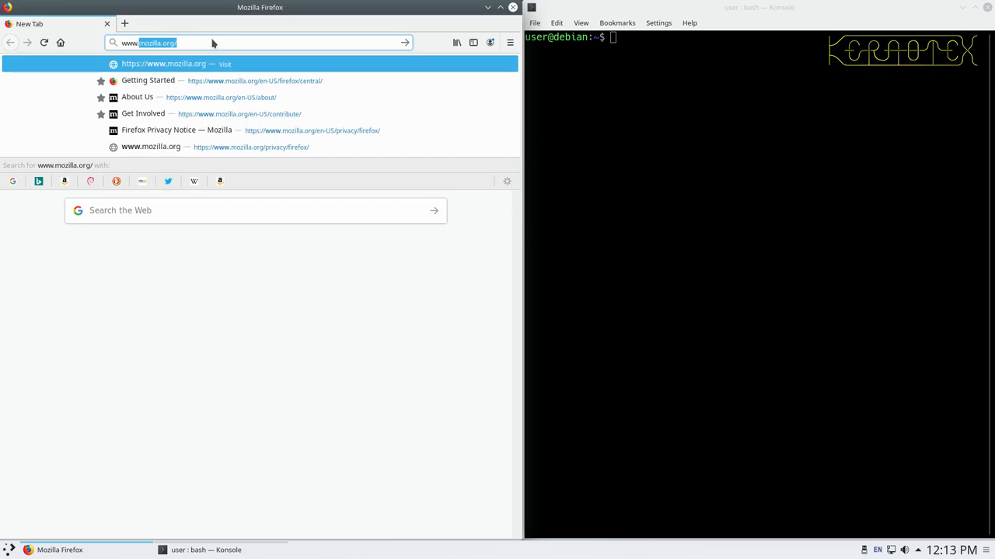
text(www.linuxfro)
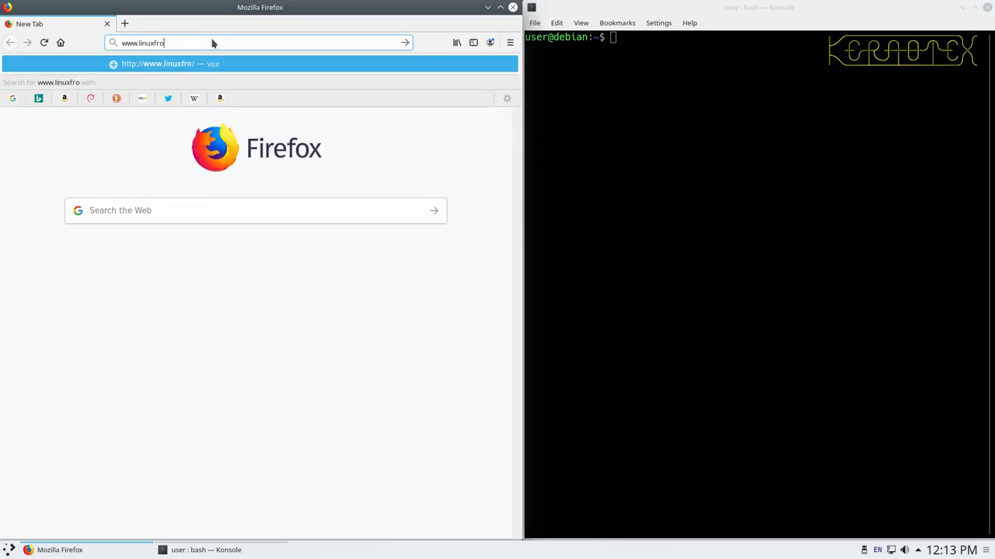
text(mscratch.or)
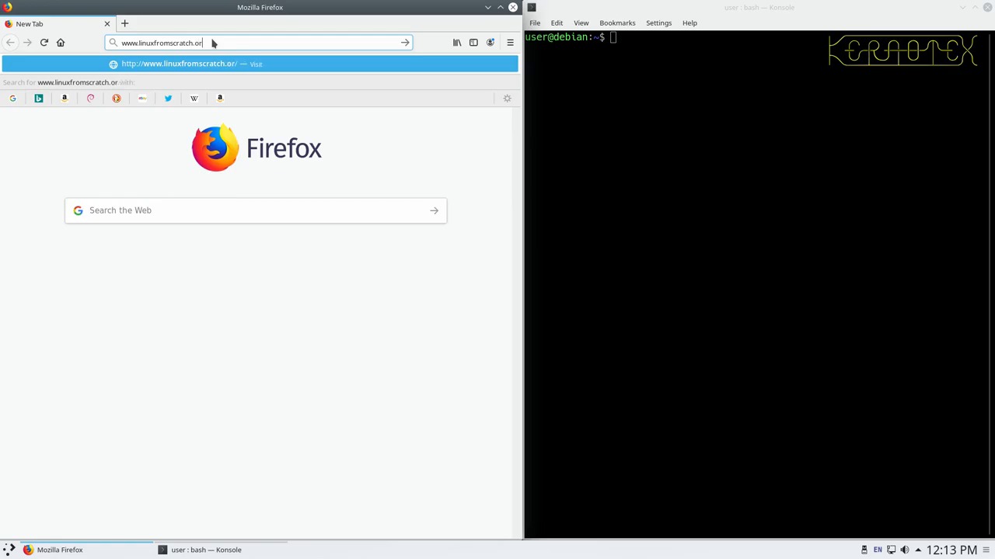
text(g)
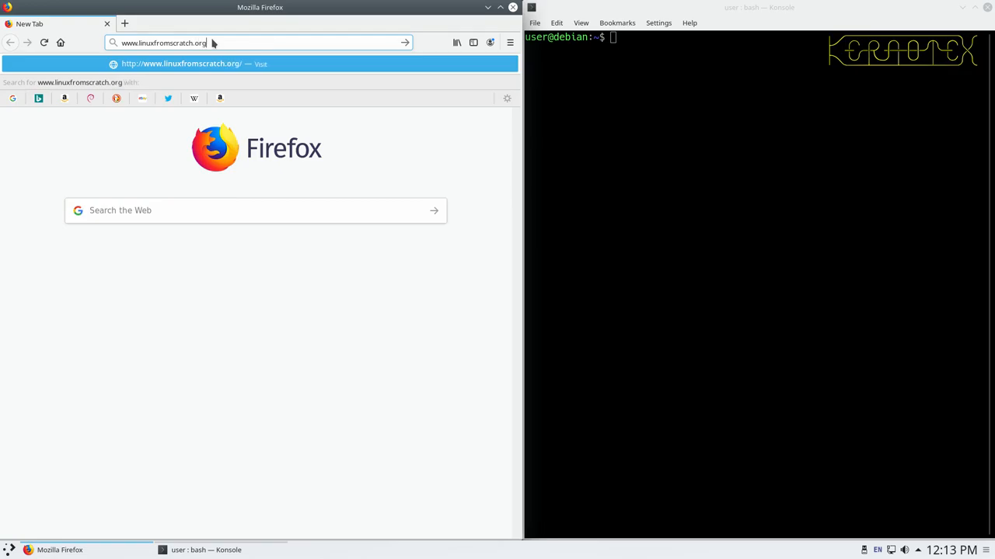
key(Return)
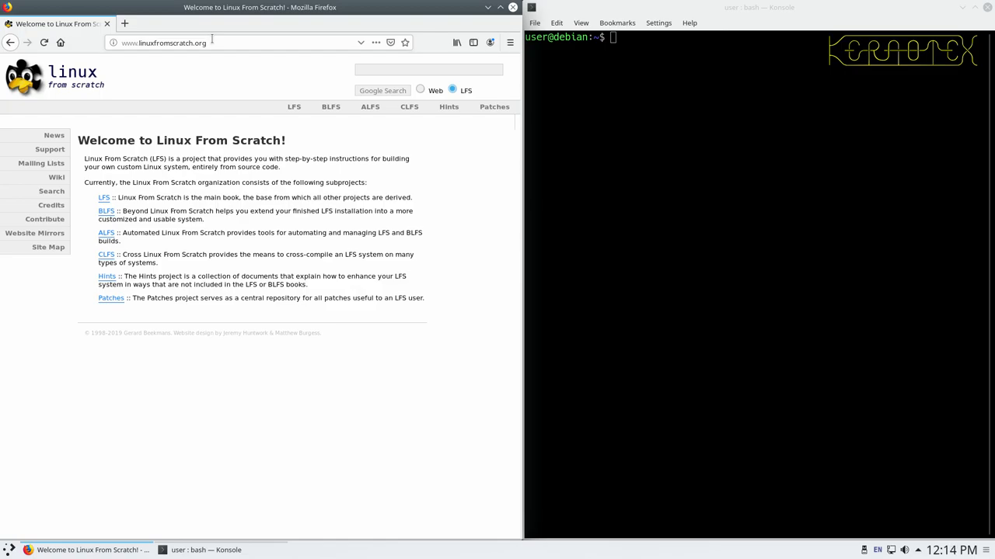
mouse_move(216, 119)
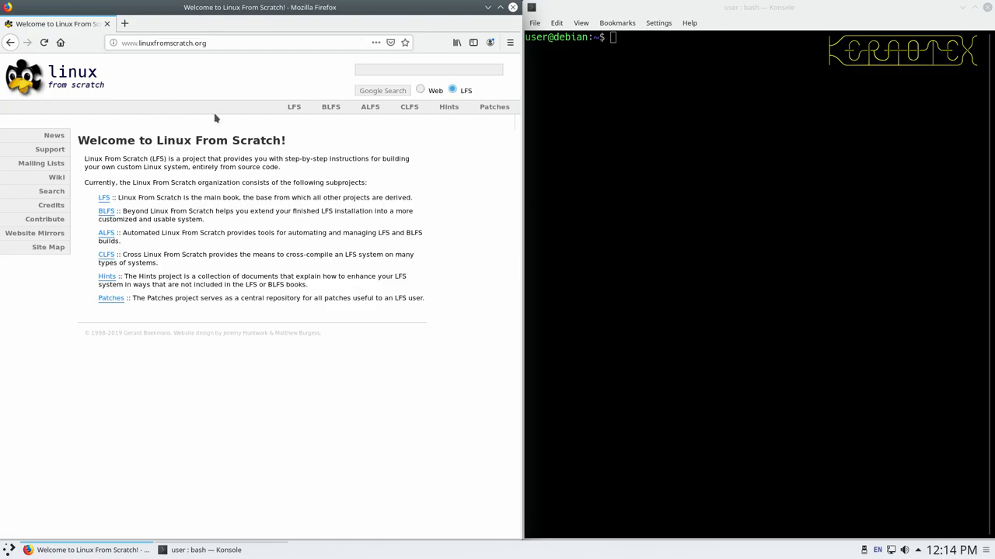
mouse_move(294, 105)
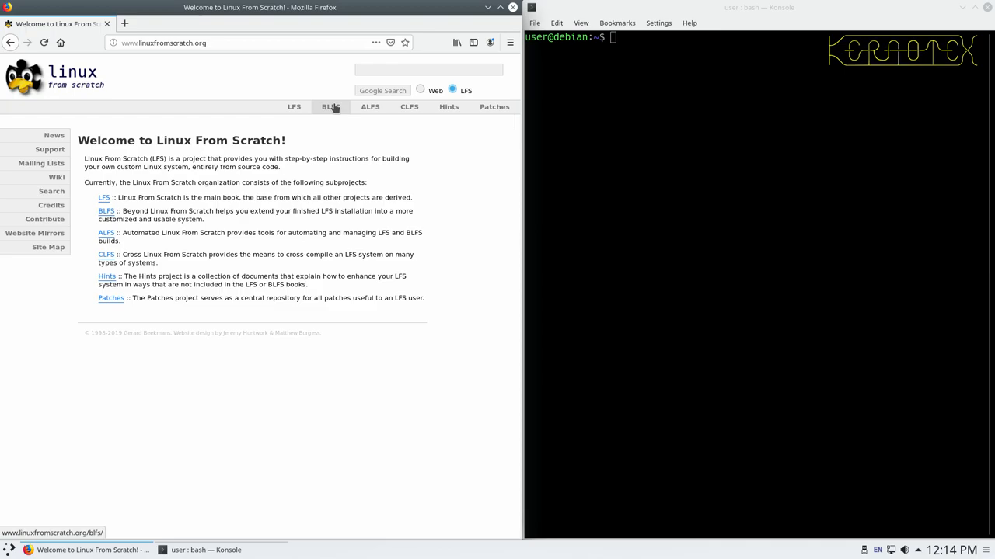
mouse_move(345, 220)
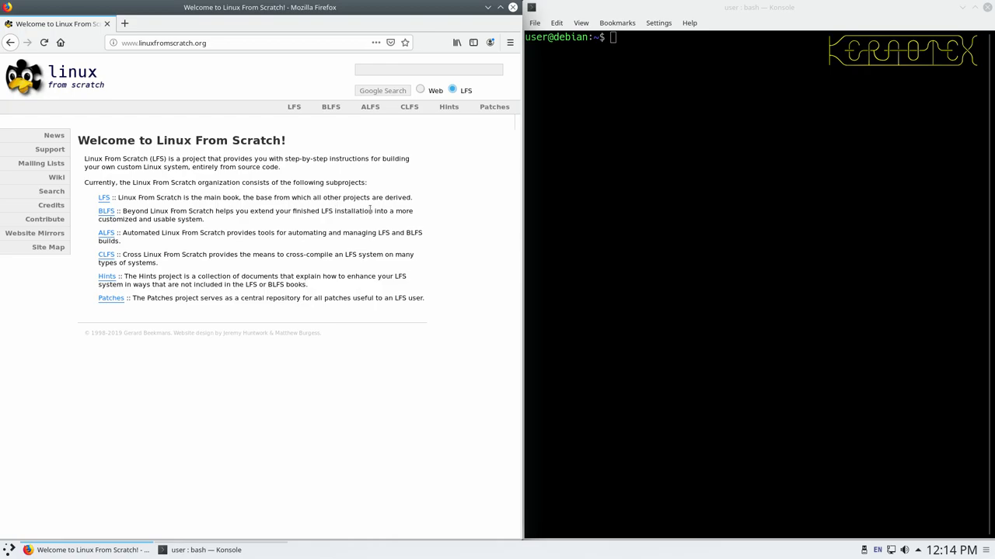
mouse_move(219, 209)
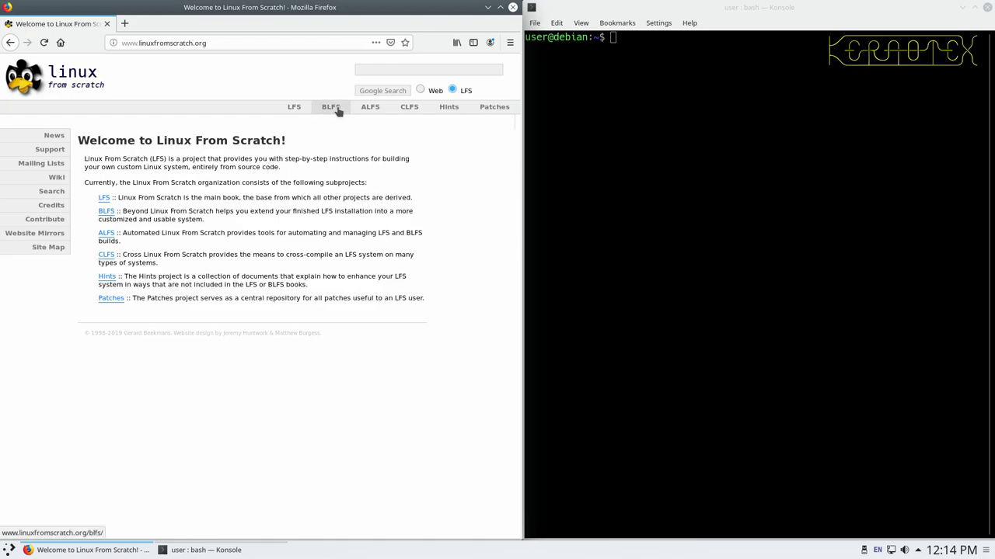
mouse_move(293, 106)
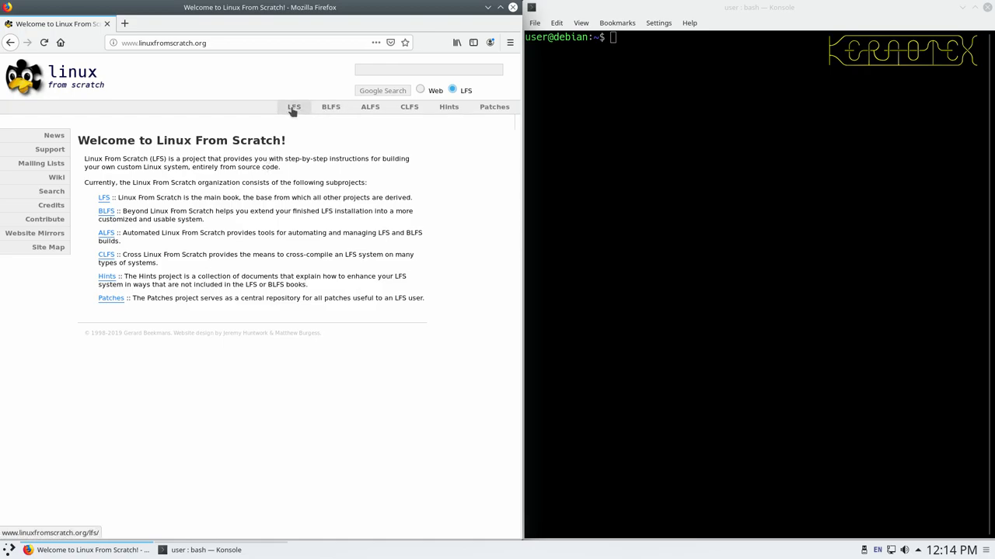
Step: Go to the LFS project homepage via the site's top navigation
click(293, 105)
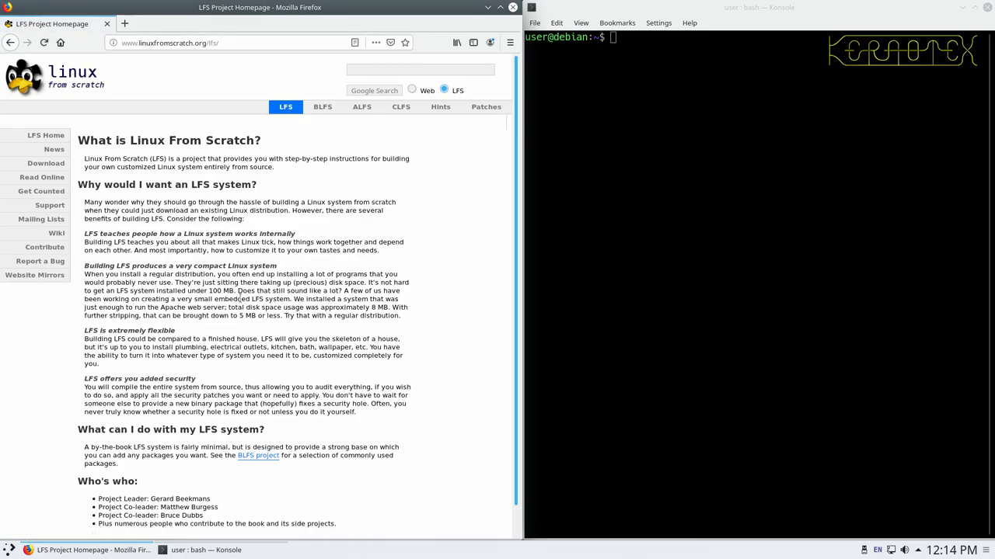
mouse_move(227, 258)
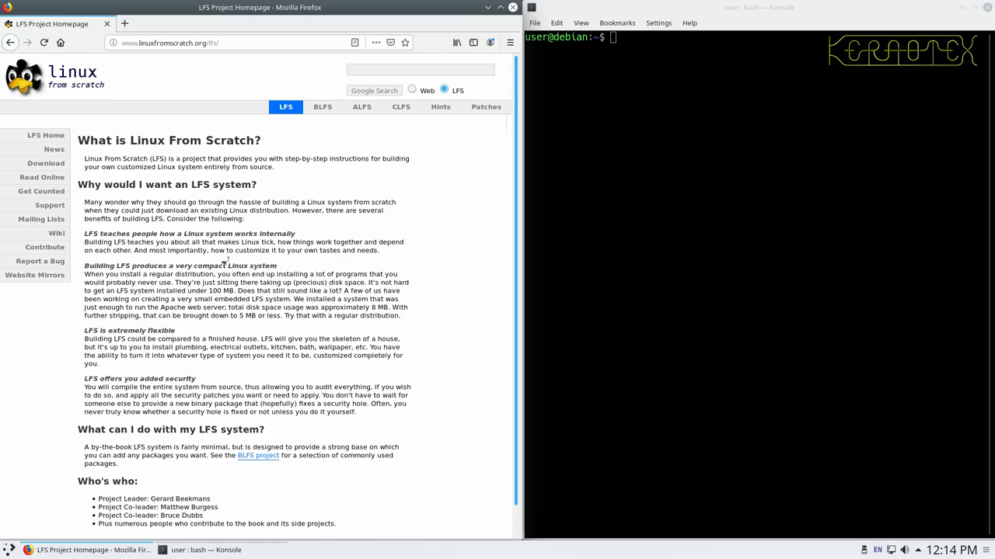
mouse_move(227, 258)
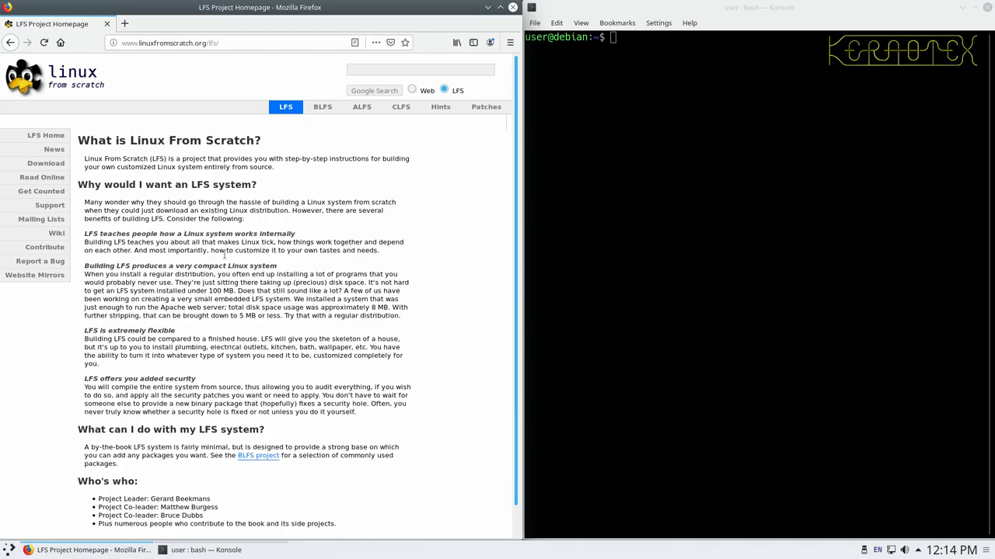
mouse_move(42, 178)
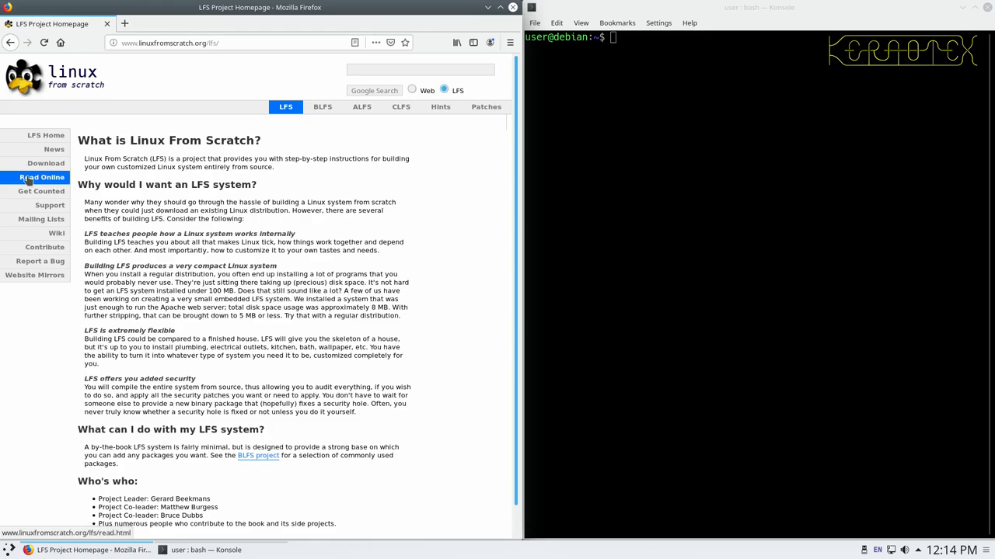
Step: Follow Read Online in the sidebar to the list of book versions
click(42, 177)
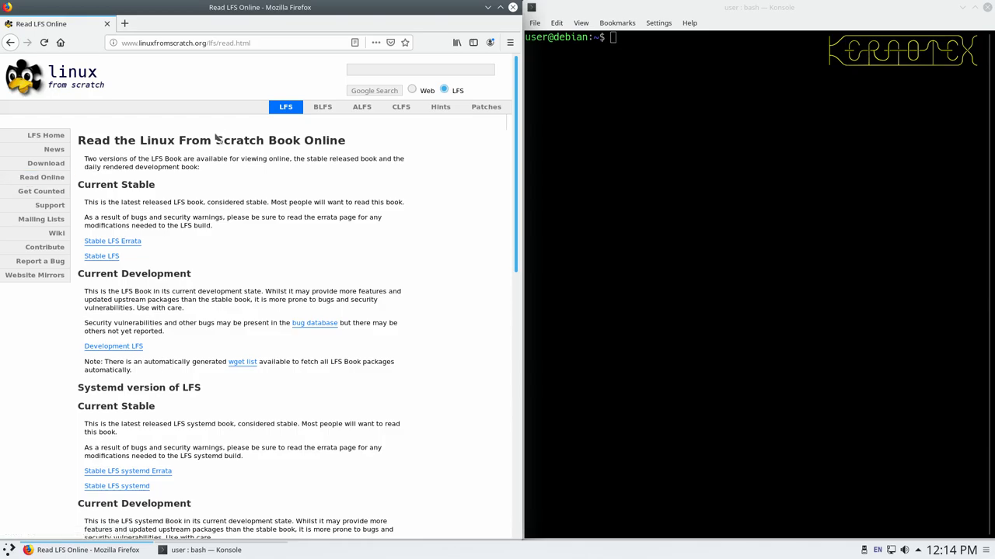
mouse_move(245, 137)
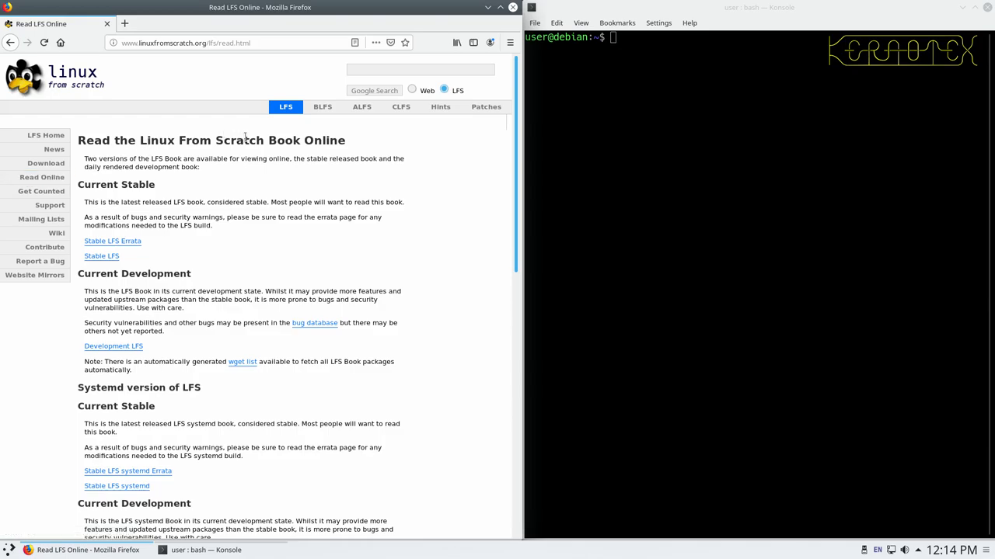
mouse_move(154, 252)
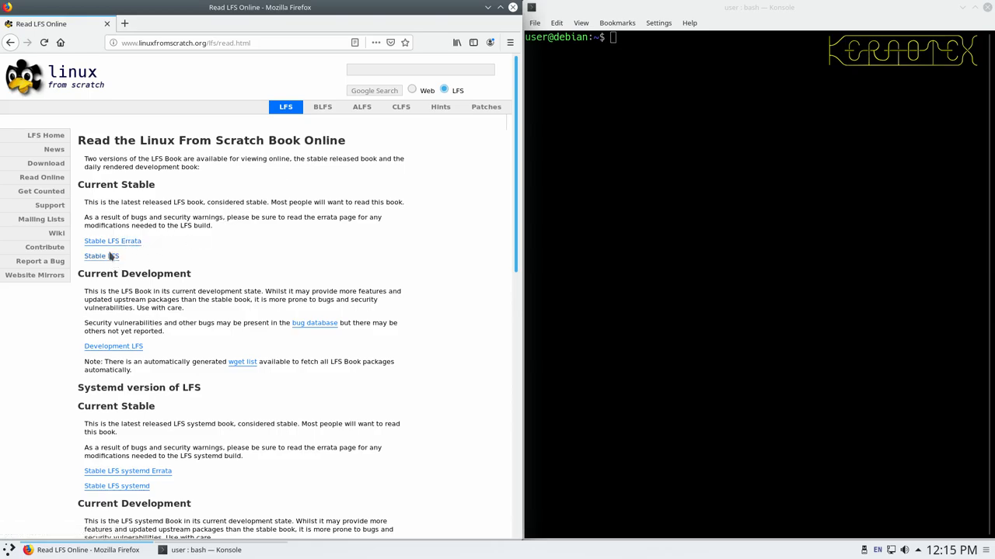
mouse_move(122, 255)
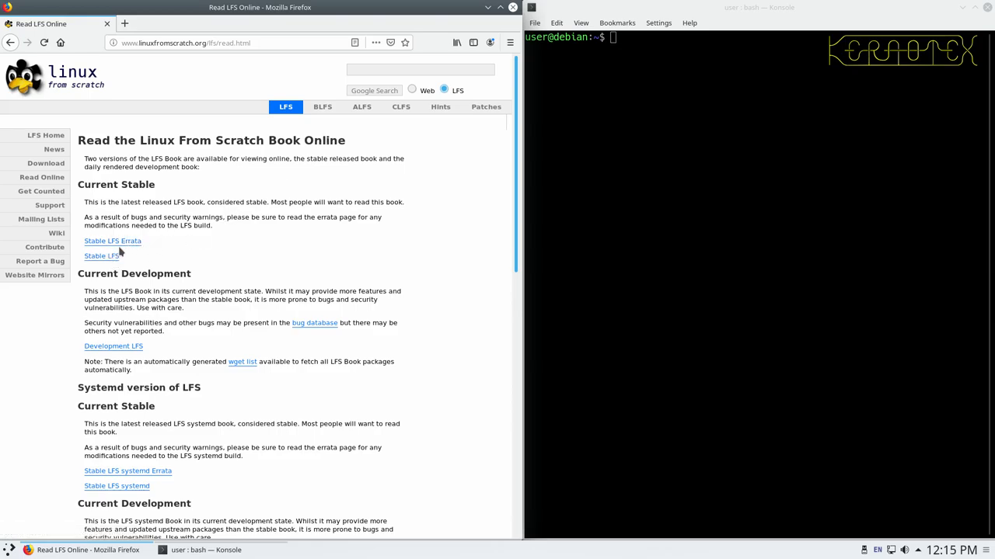
mouse_move(112, 241)
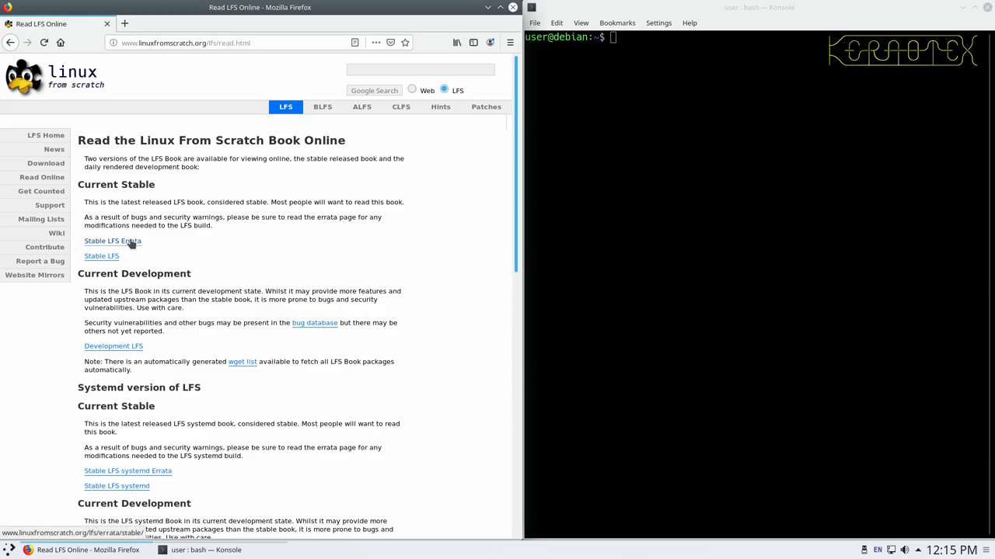
click(112, 241)
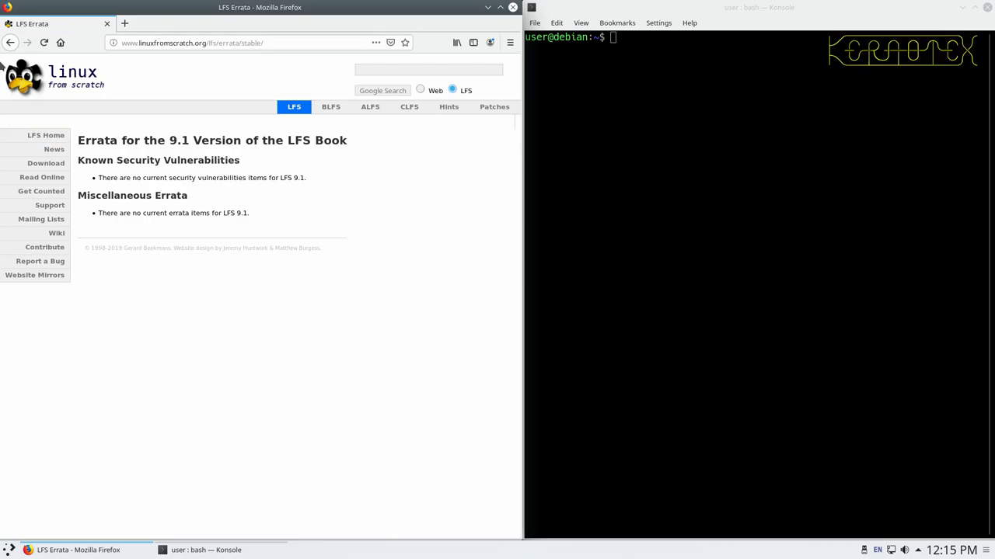
mouse_move(9, 44)
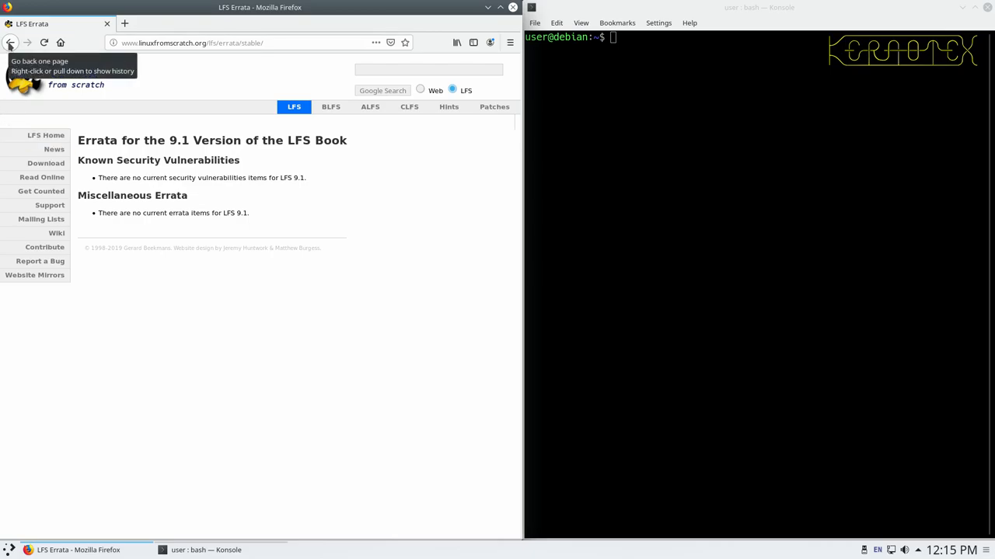
click(11, 44)
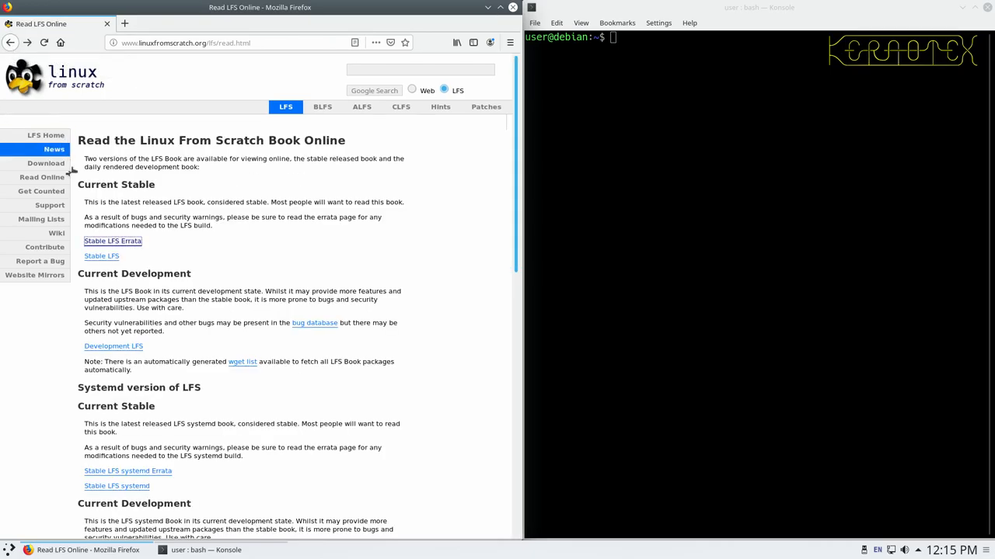
mouse_move(101, 256)
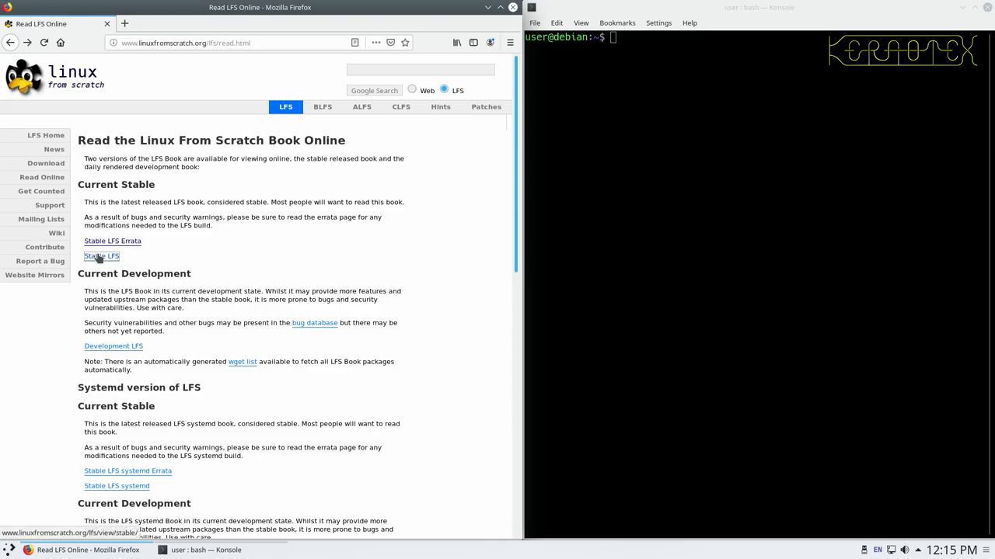
Step: Enter the stable LFS 9.1 book and page through Foreword and Audience to LFS Target Architectures
click(101, 257)
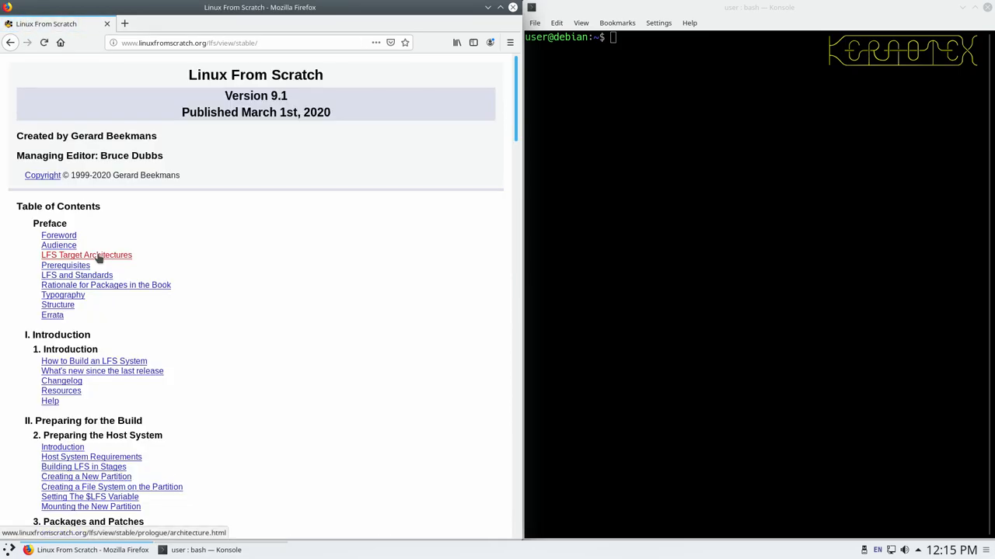
mouse_move(59, 236)
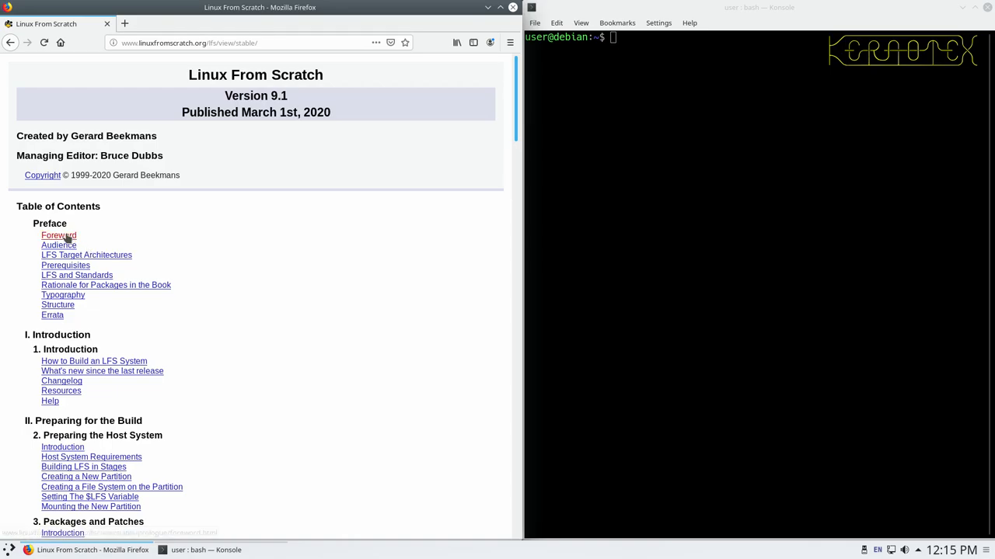
click(59, 235)
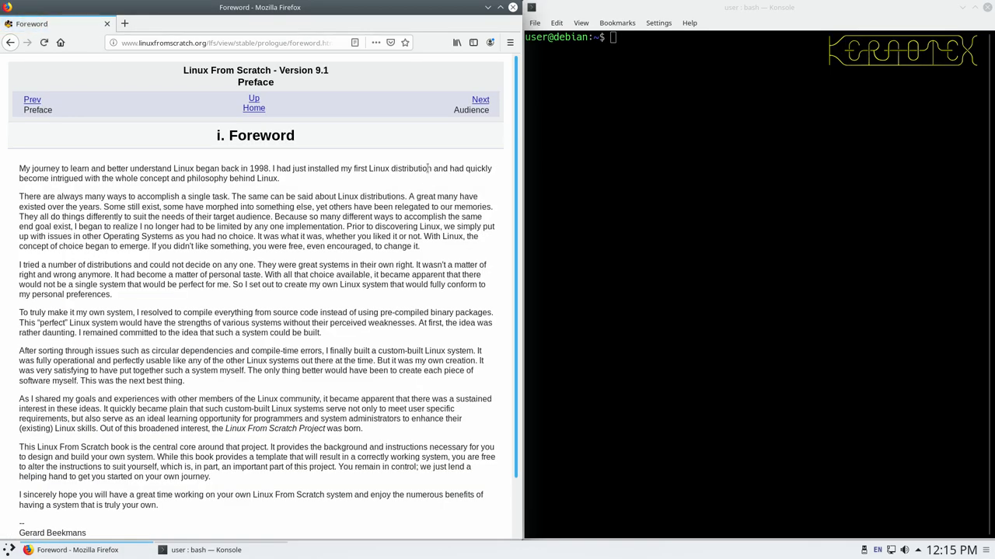
mouse_move(478, 99)
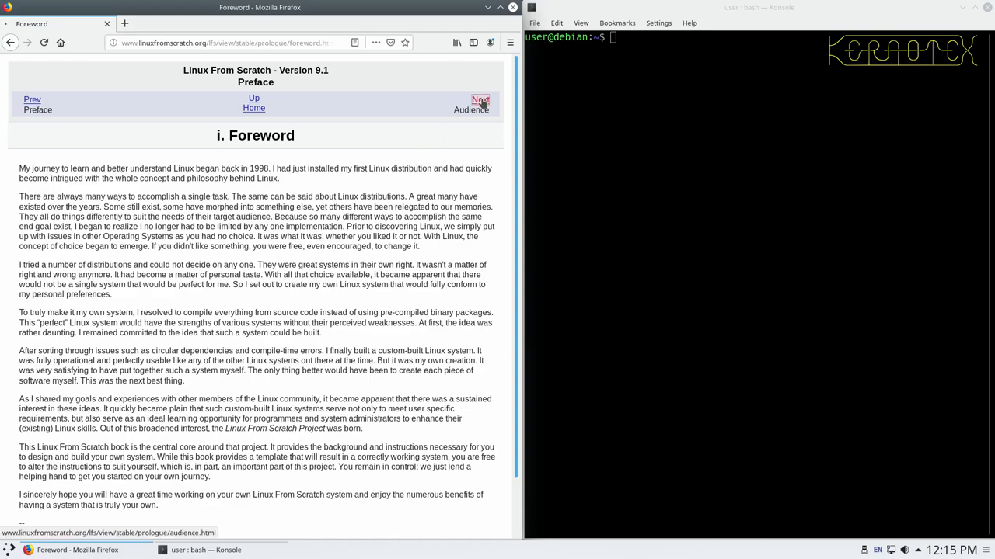
click(480, 99)
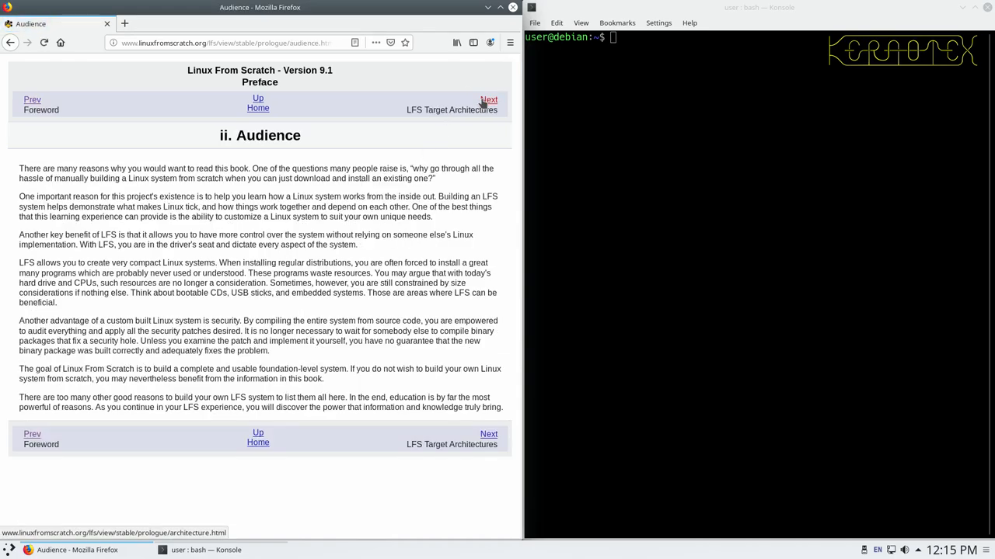
click(488, 100)
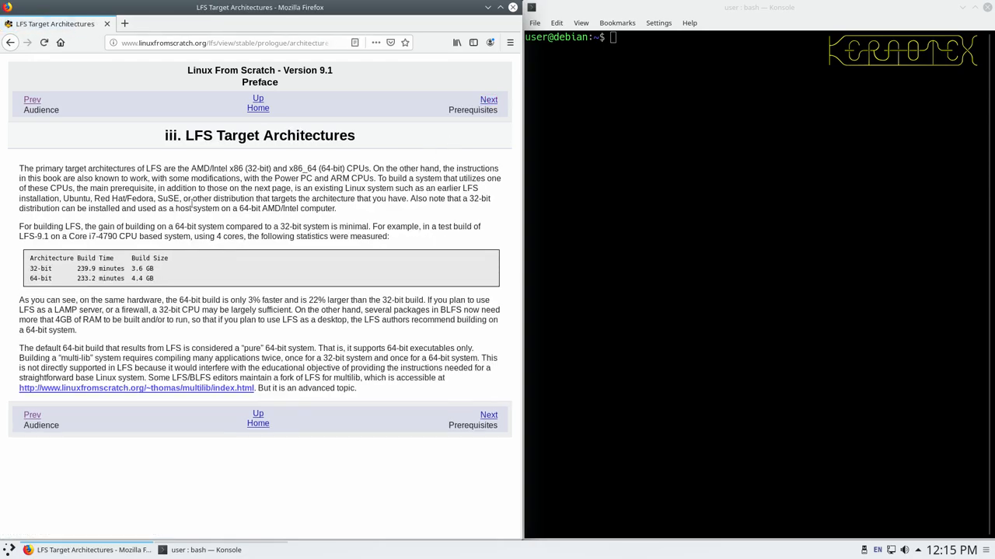
mouse_move(201, 274)
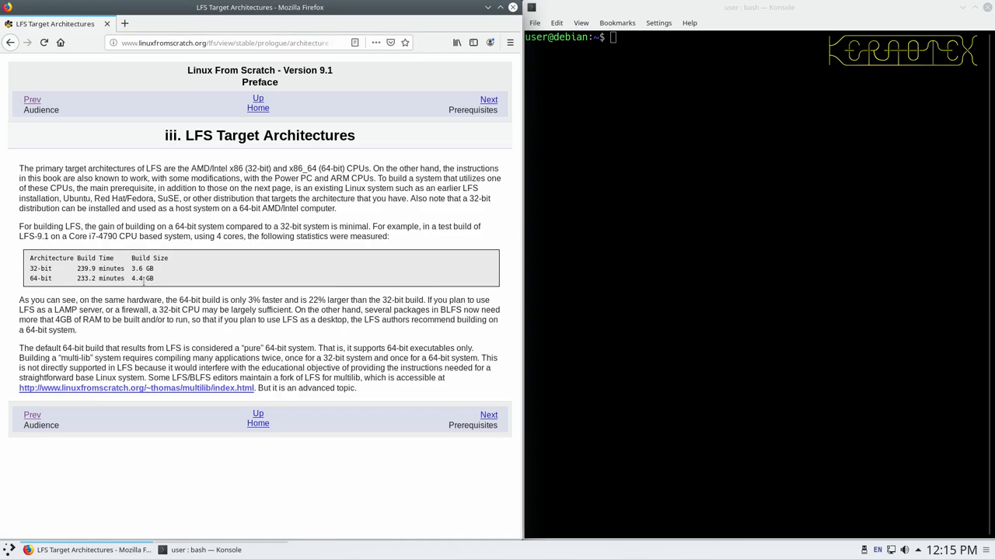
mouse_move(149, 286)
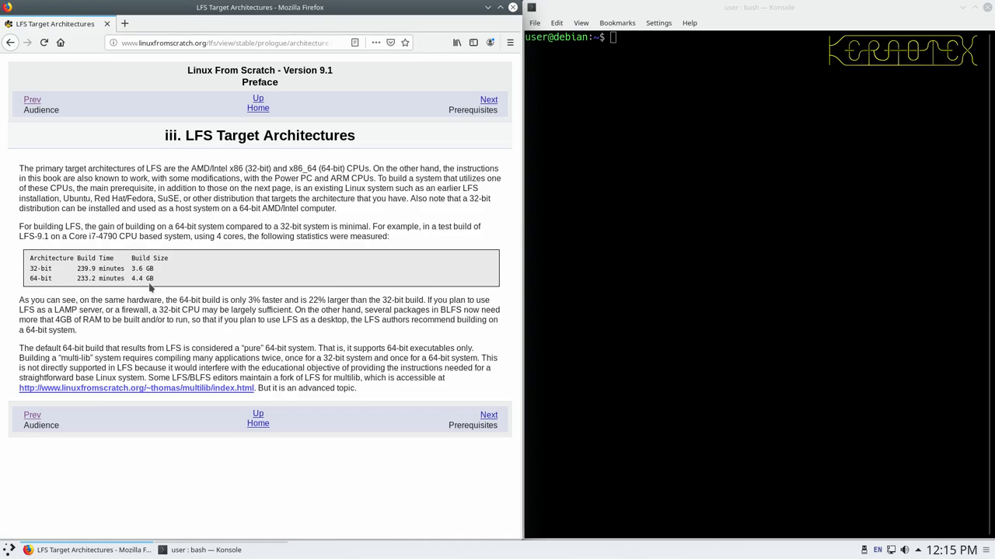
mouse_move(75, 239)
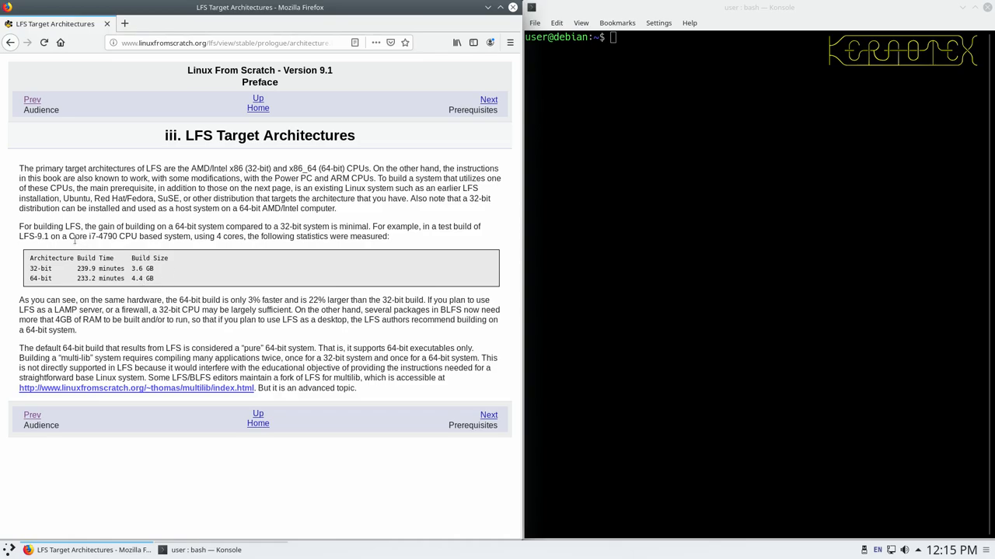
double_click(108, 236)
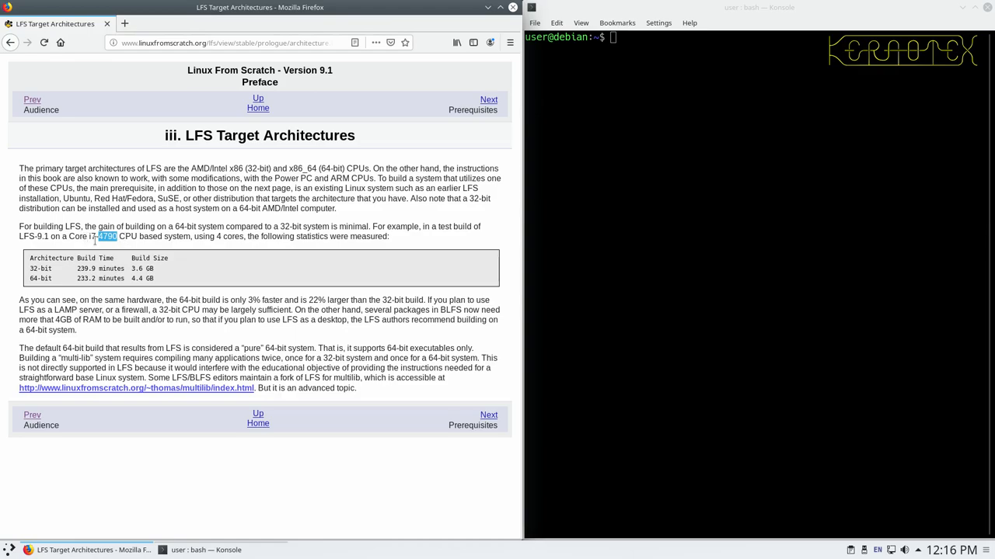
mouse_move(70, 280)
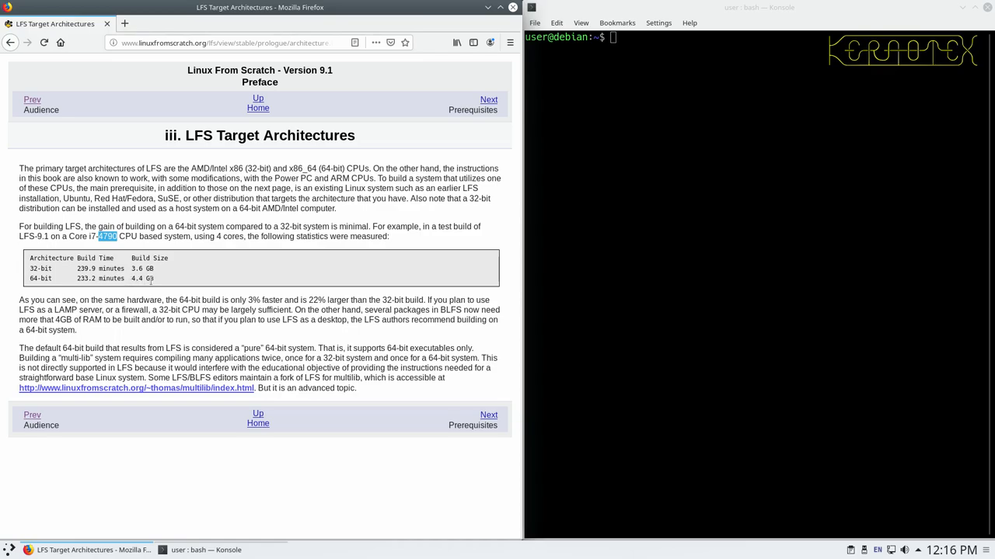
mouse_move(165, 284)
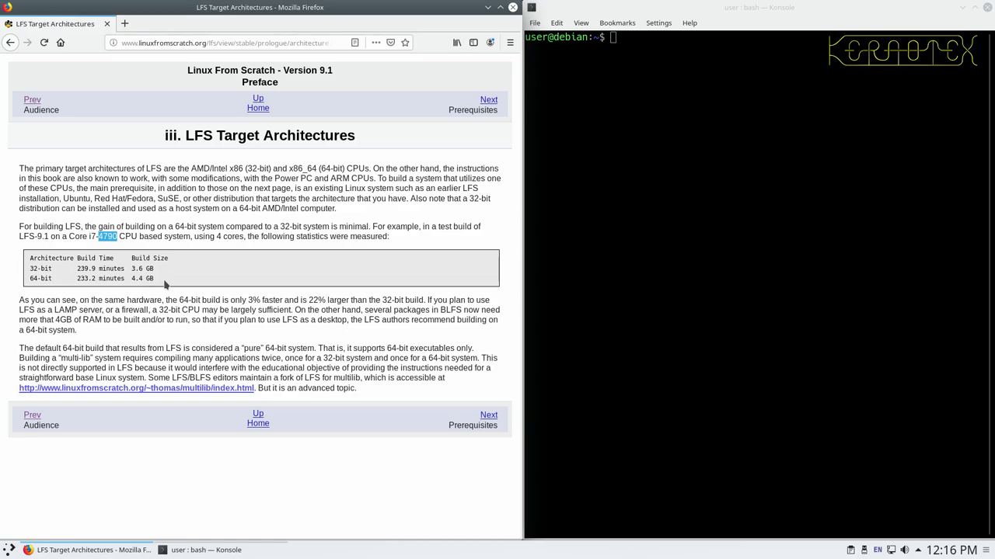
mouse_move(186, 255)
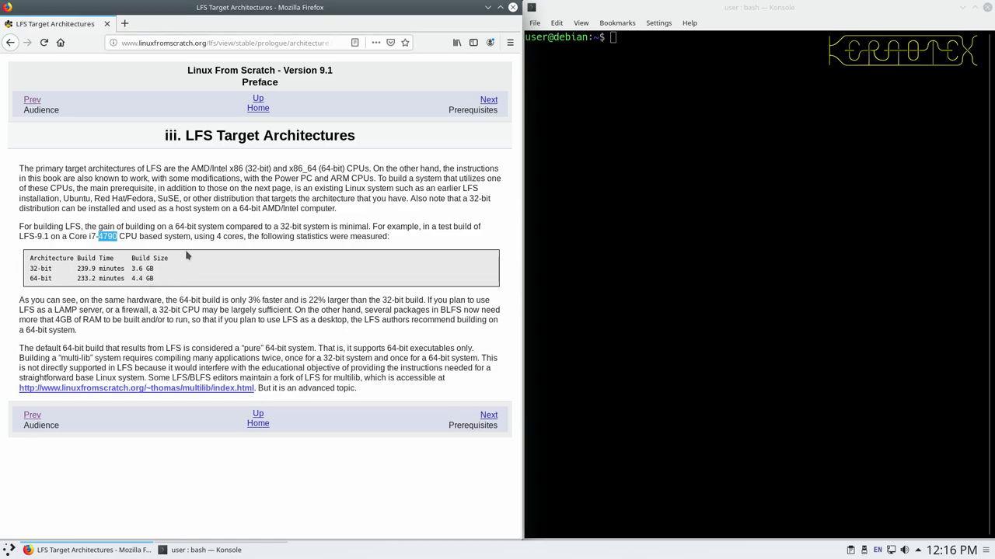
mouse_move(488, 415)
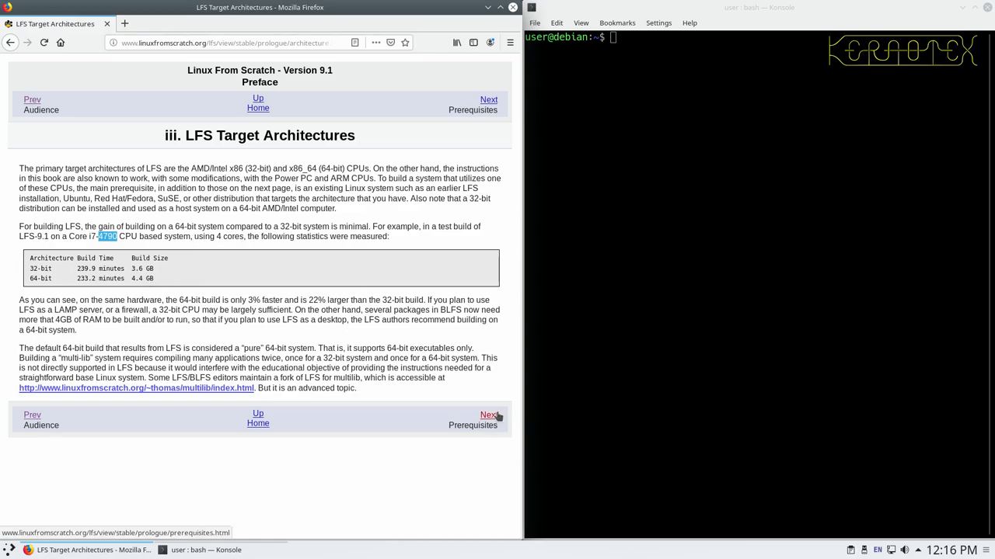
Step: Continue through Prerequisites to the LFS and Standards page and read its LSB tables
click(487, 414)
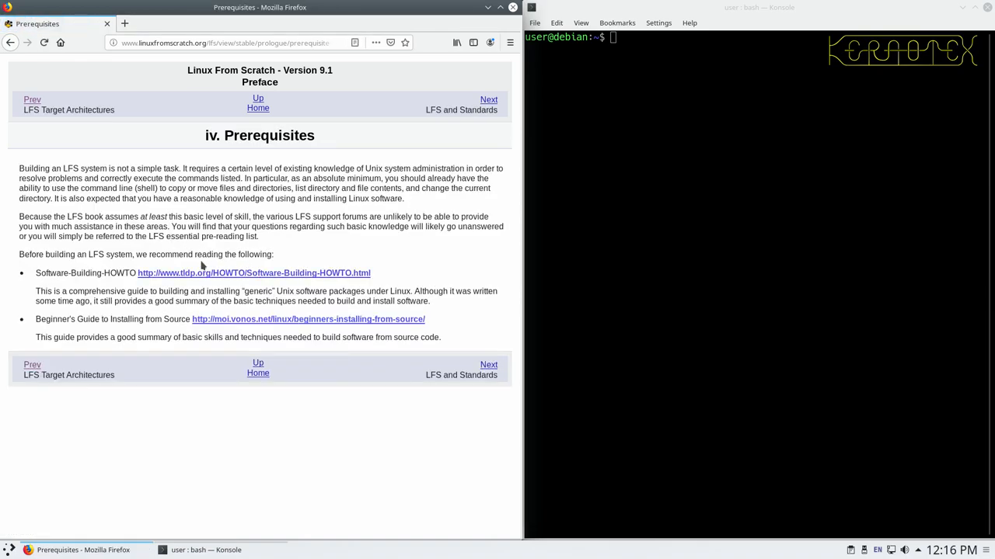
mouse_move(379, 367)
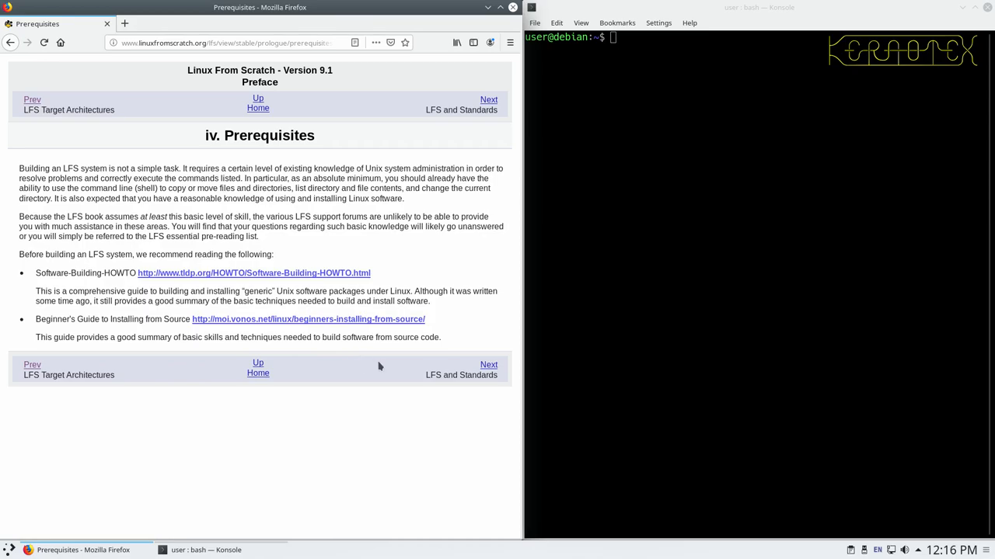
mouse_move(488, 365)
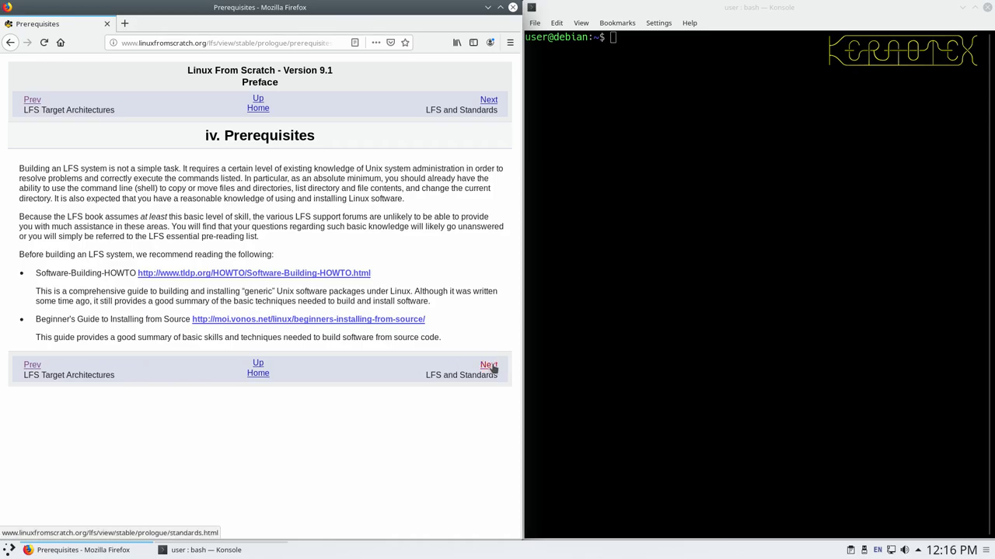
mouse_move(488, 366)
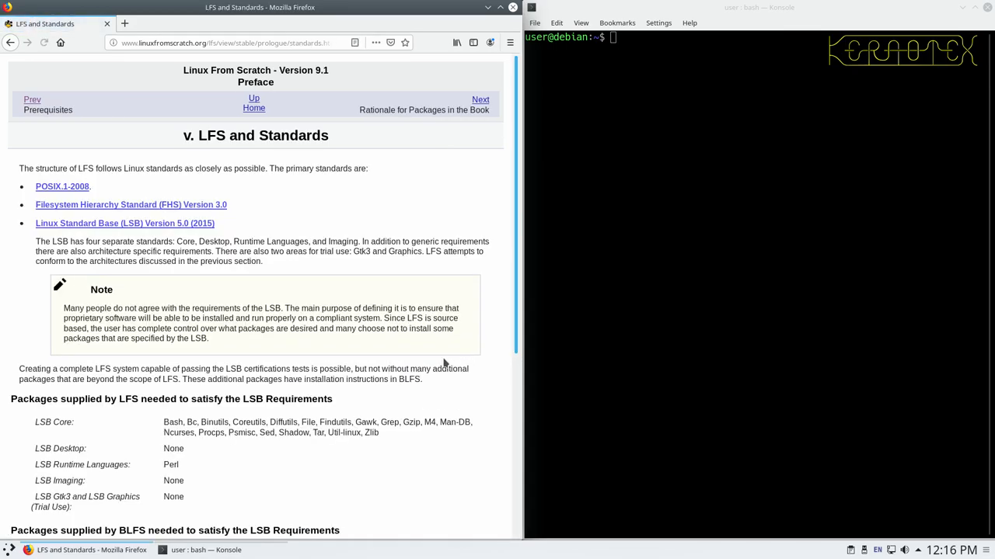
scroll(down, 3)
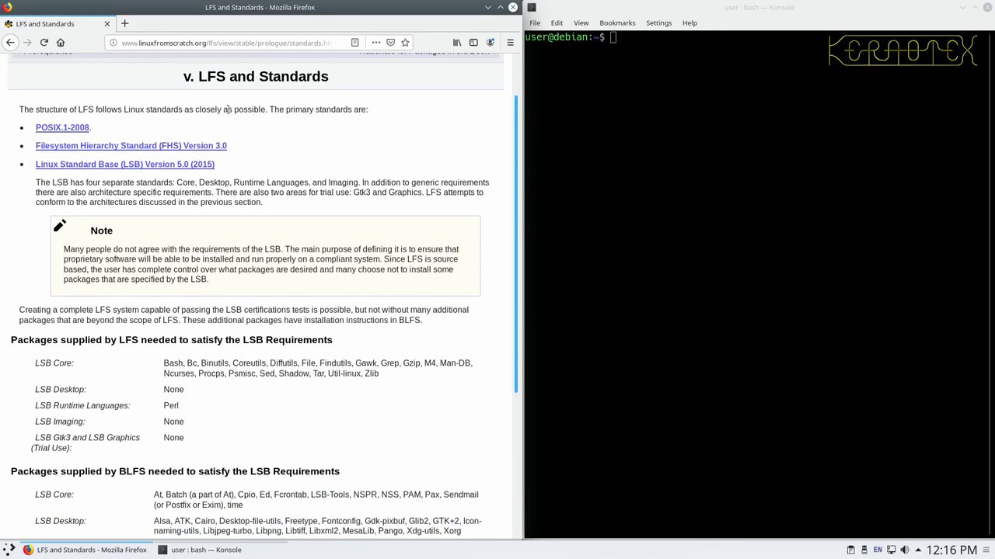
mouse_move(62, 128)
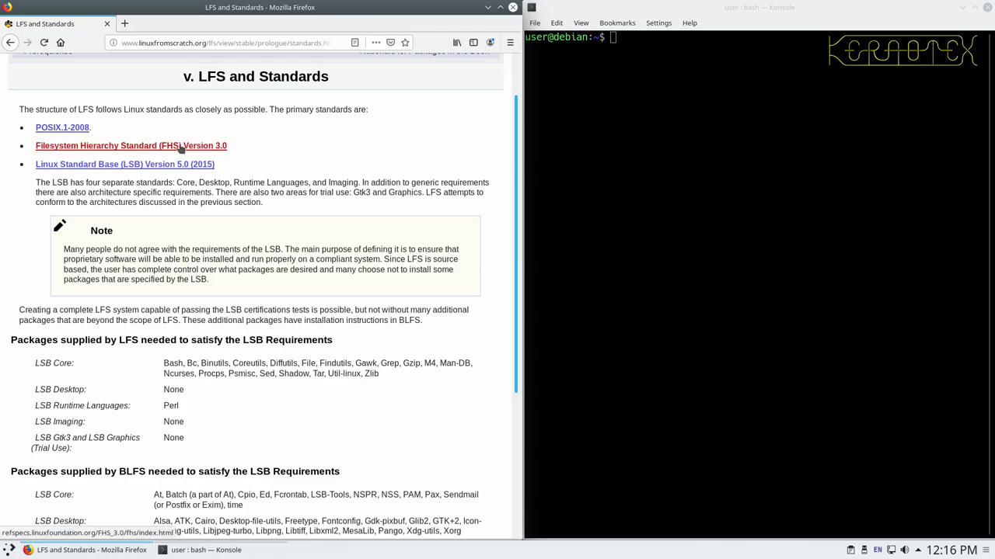
mouse_move(239, 221)
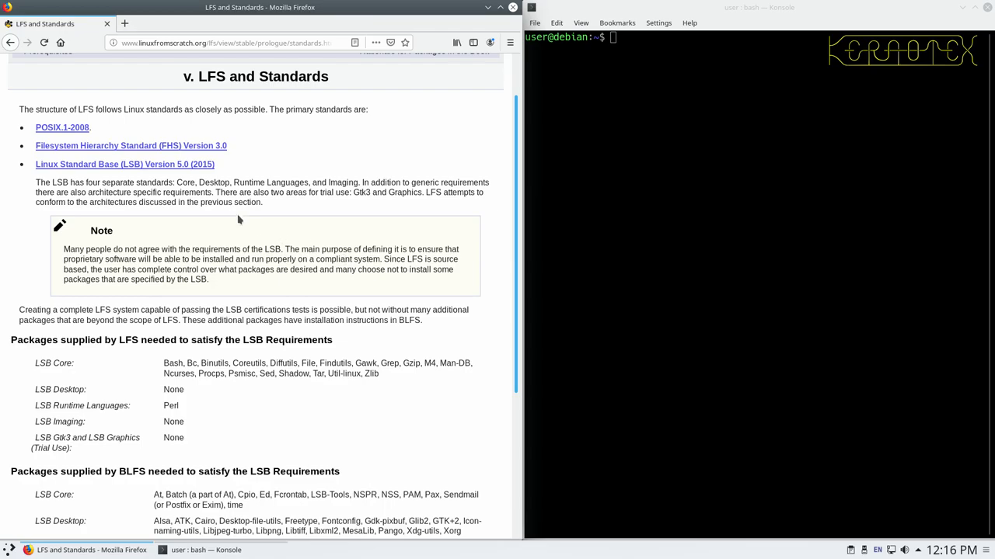
scroll(down, 3)
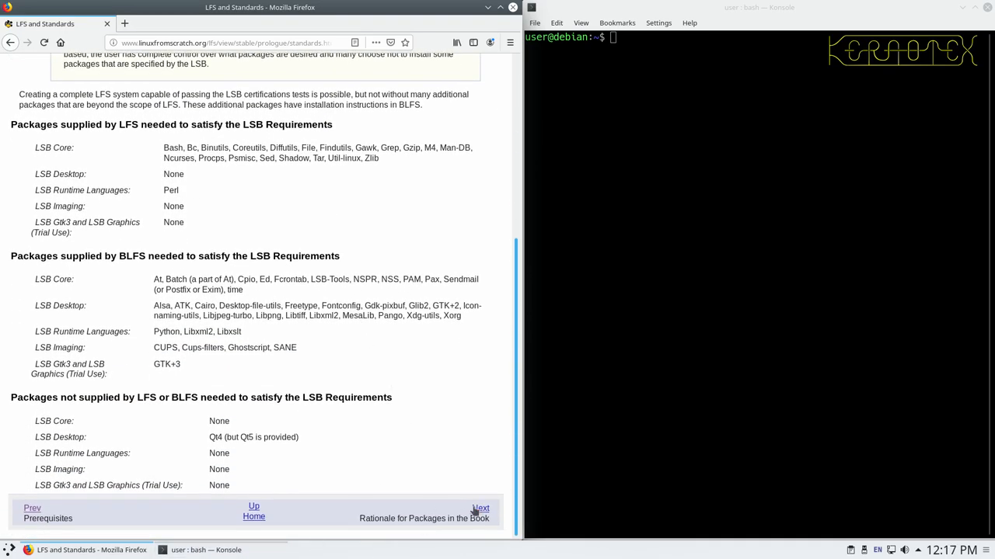
Step: Go to Rationale for Packages in the Book and read the package list down to Zlib and Zstd
click(480, 509)
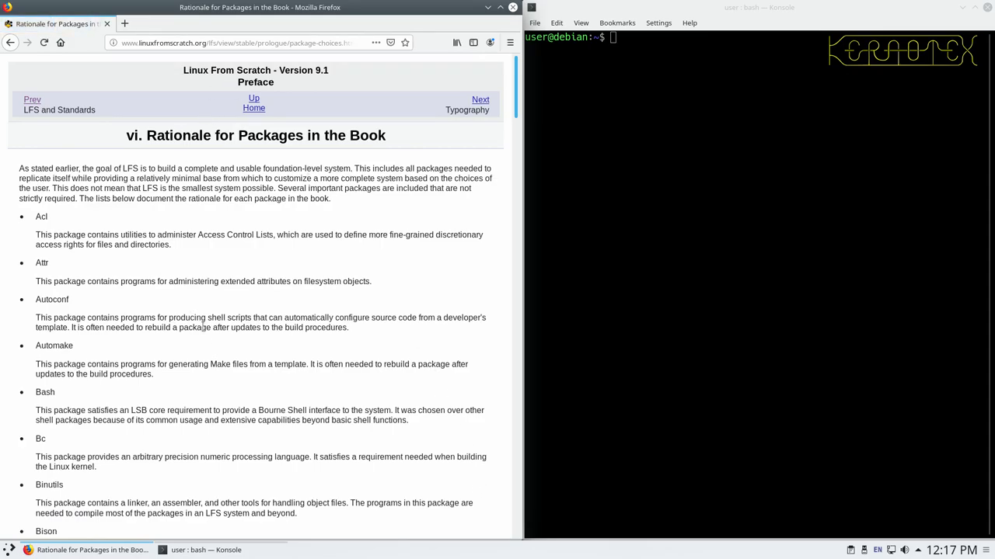
scroll(down, 3)
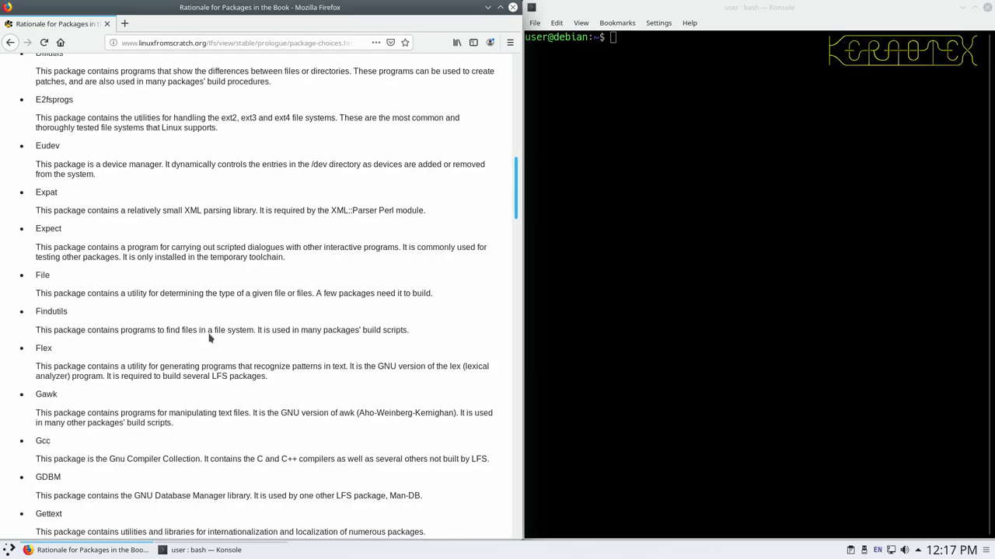
scroll(down, 3)
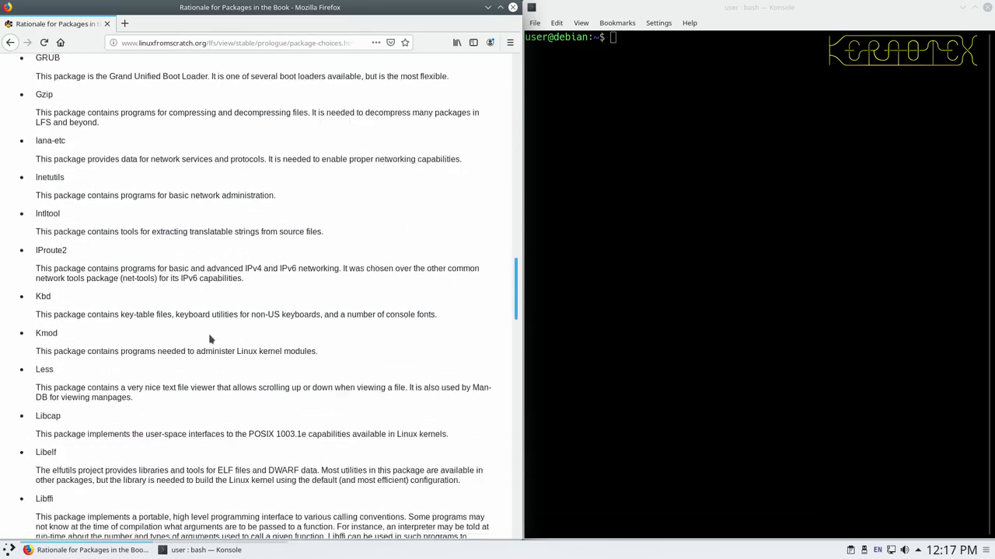
scroll(down, 3)
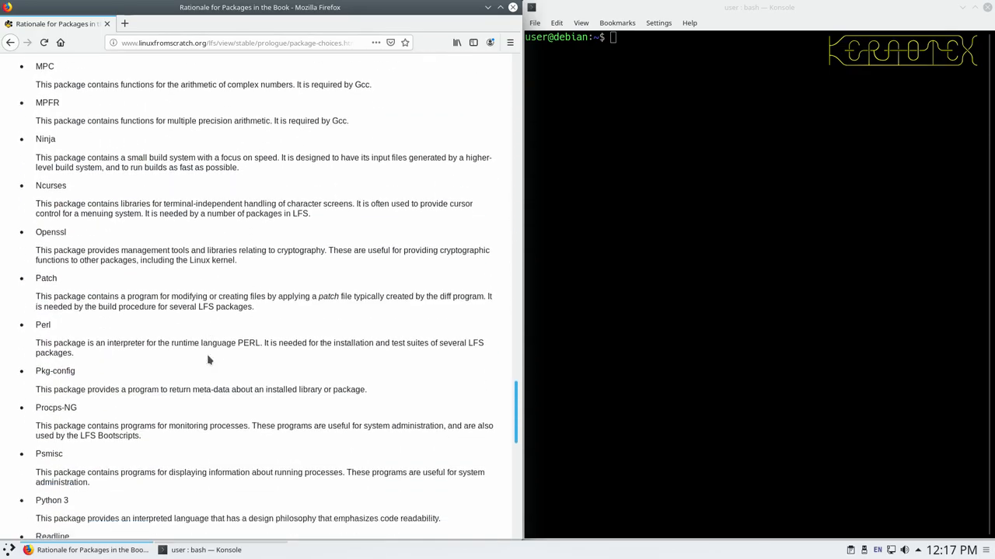
scroll(down, 3)
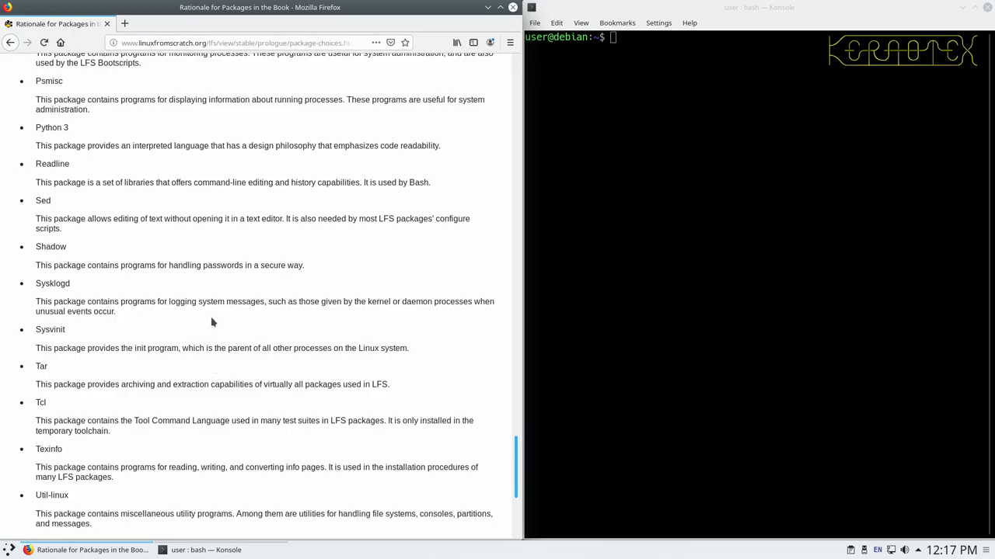
mouse_move(224, 293)
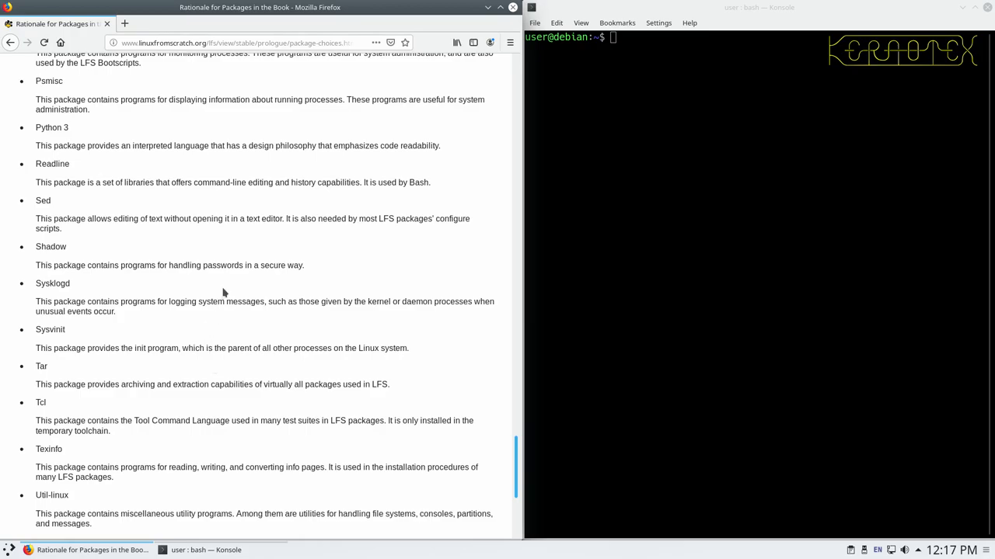
scroll(down, 3)
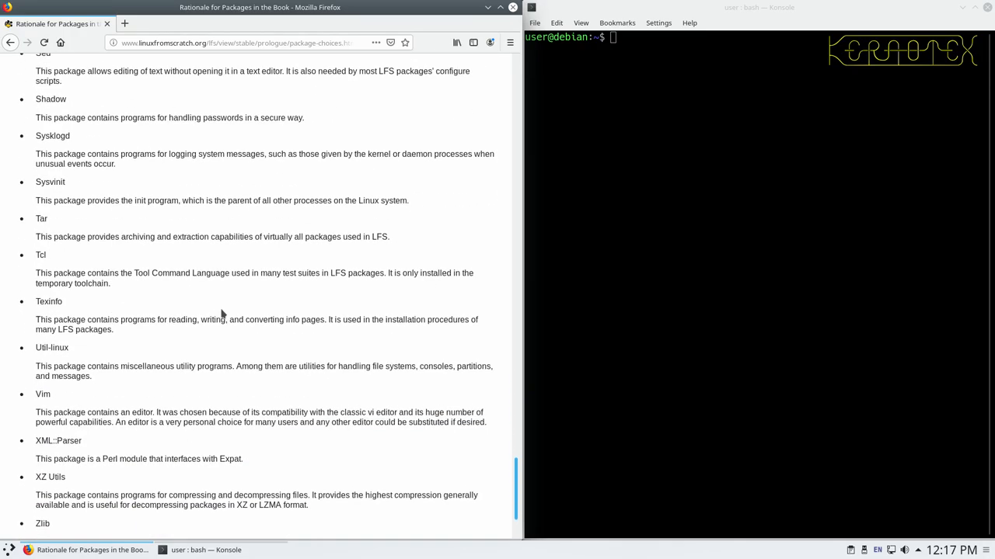
scroll(down, 3)
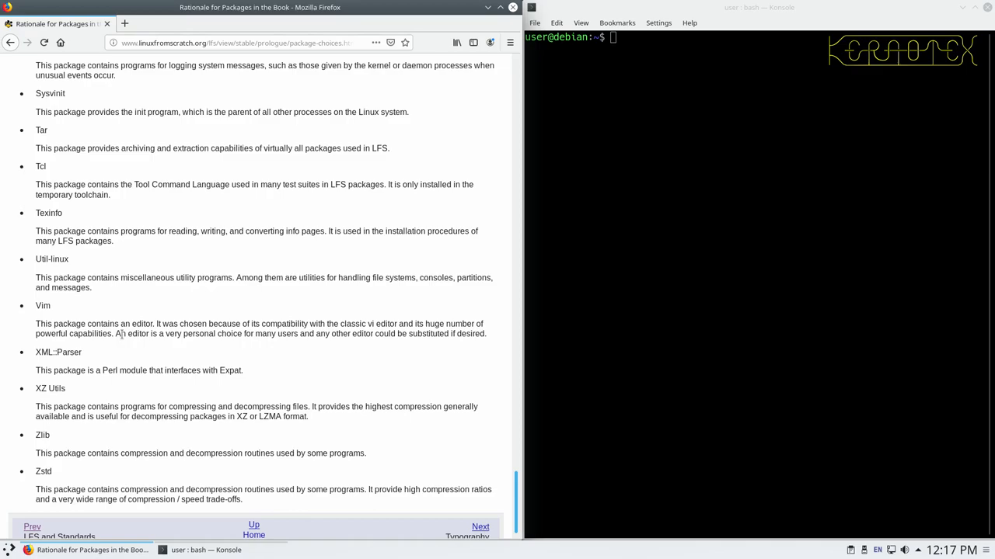
scroll(down, 3)
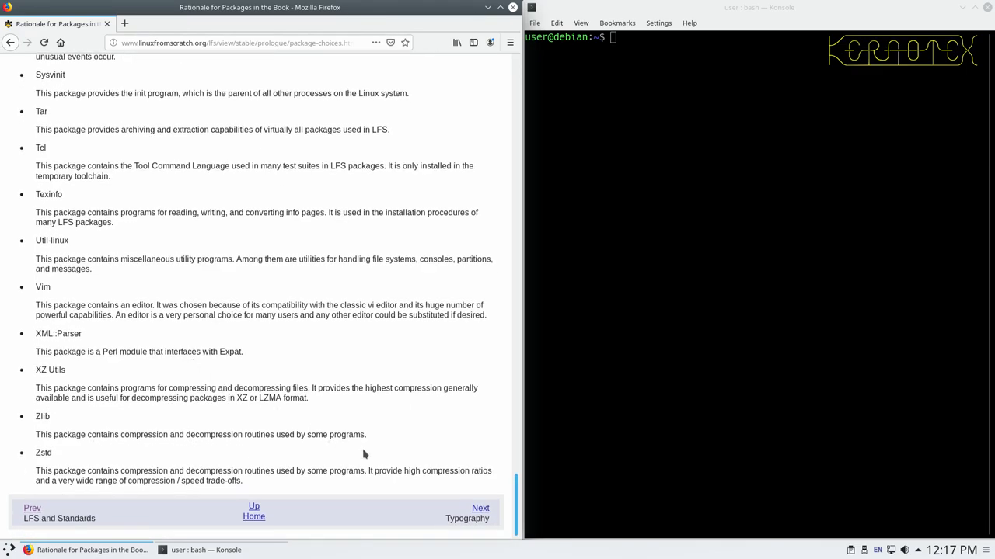
mouse_move(481, 508)
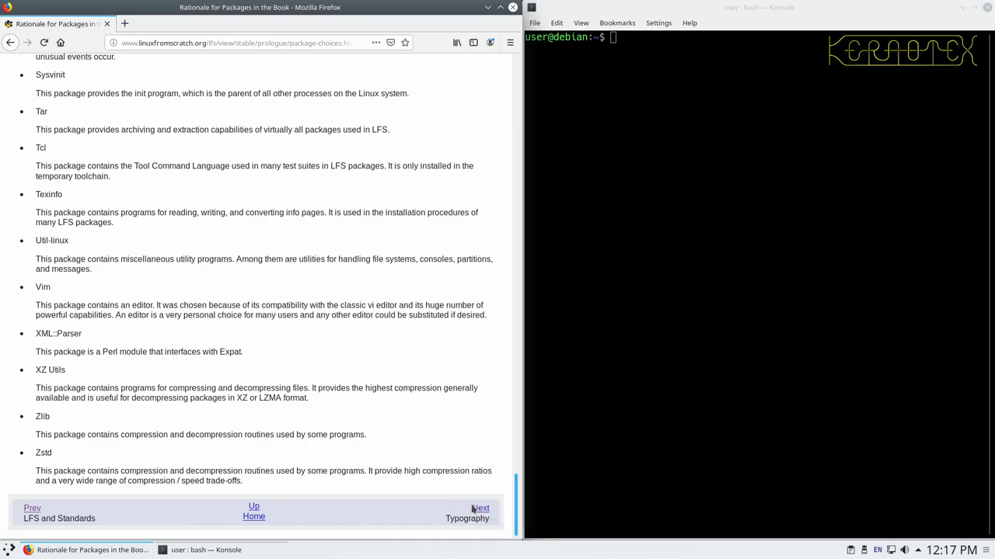
Step: Go to the Typography page and read down to the man-page notation explanation
click(480, 508)
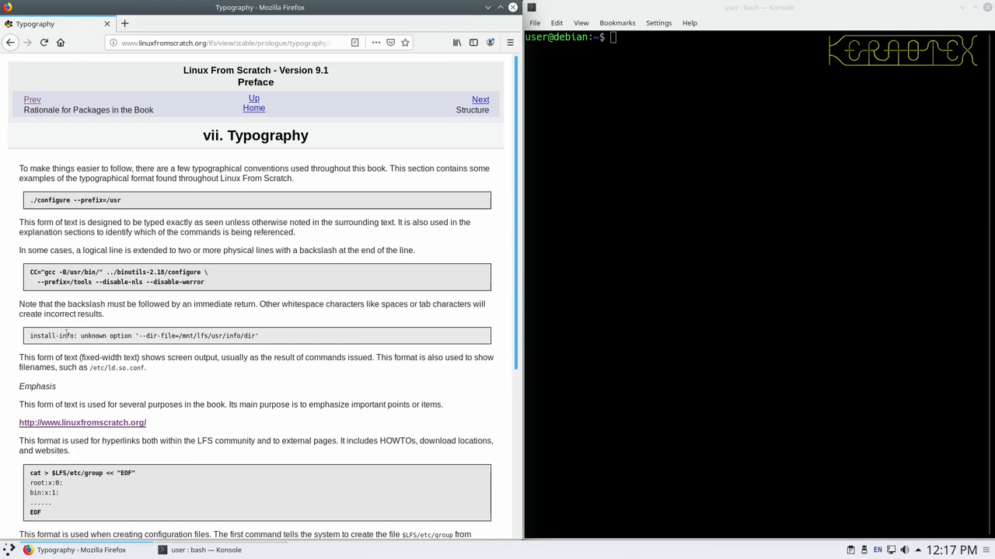
mouse_move(146, 402)
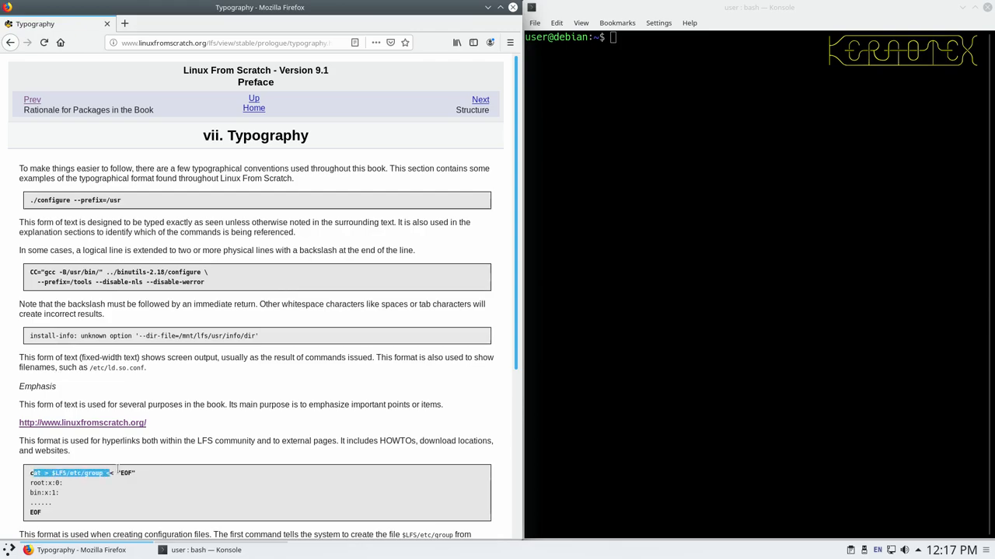
scroll(down, 3)
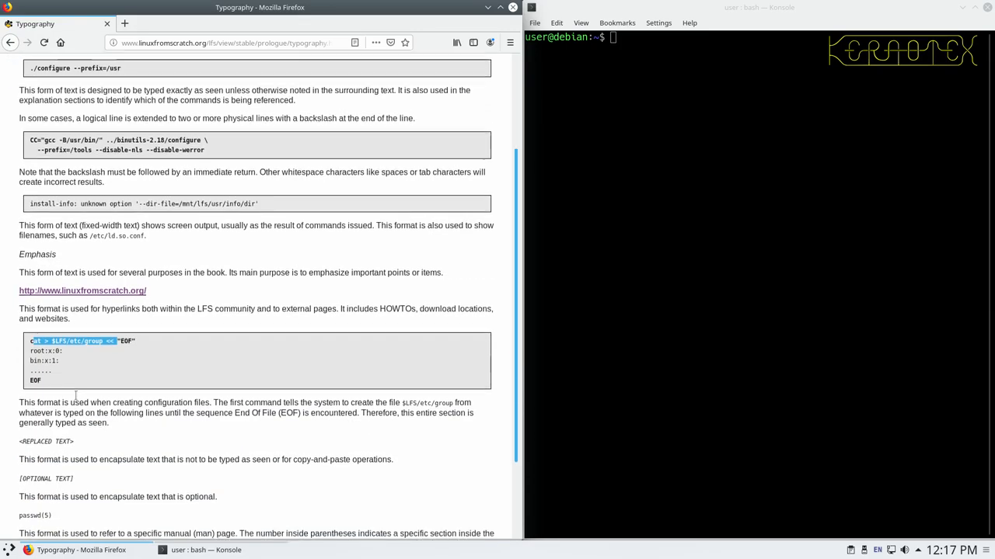
scroll(down, 3)
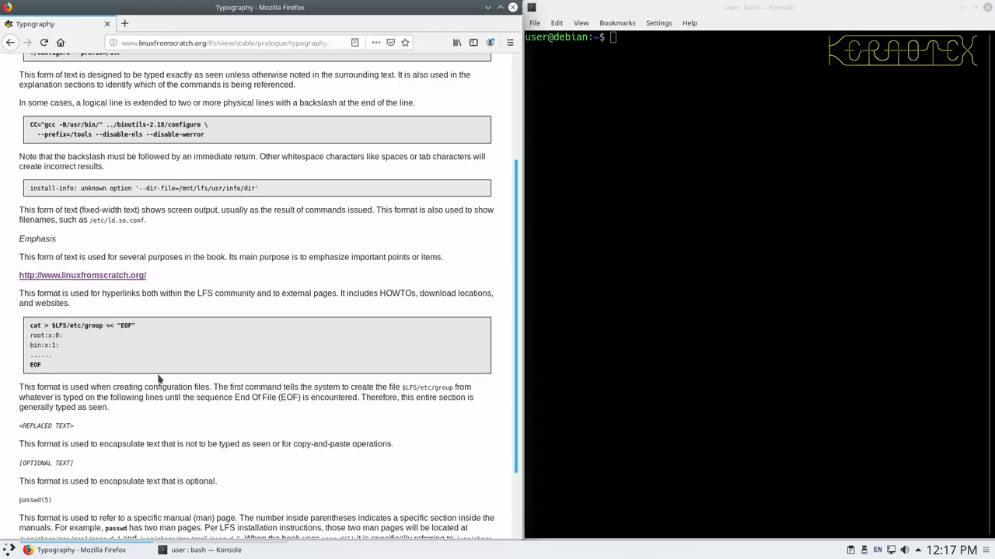
scroll(down, 3)
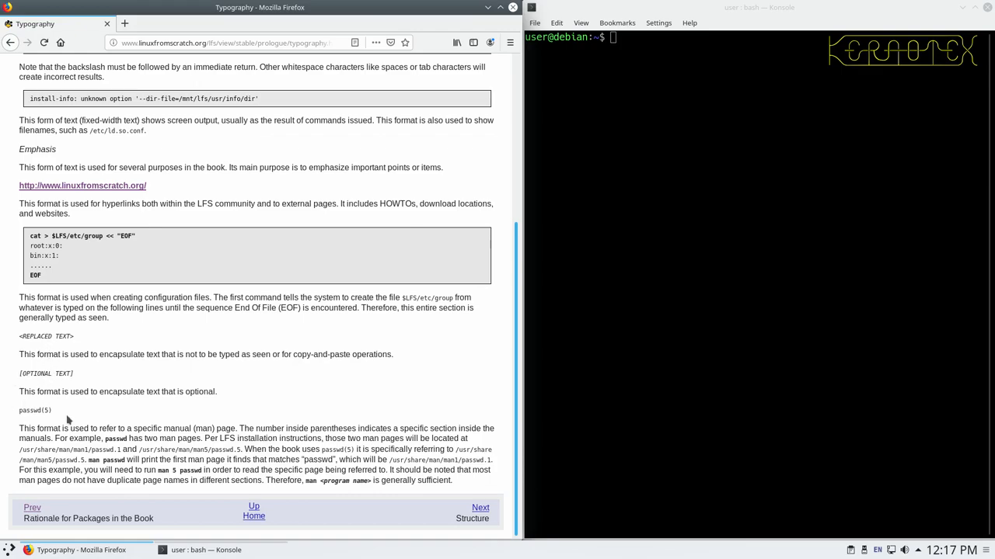
mouse_move(480, 507)
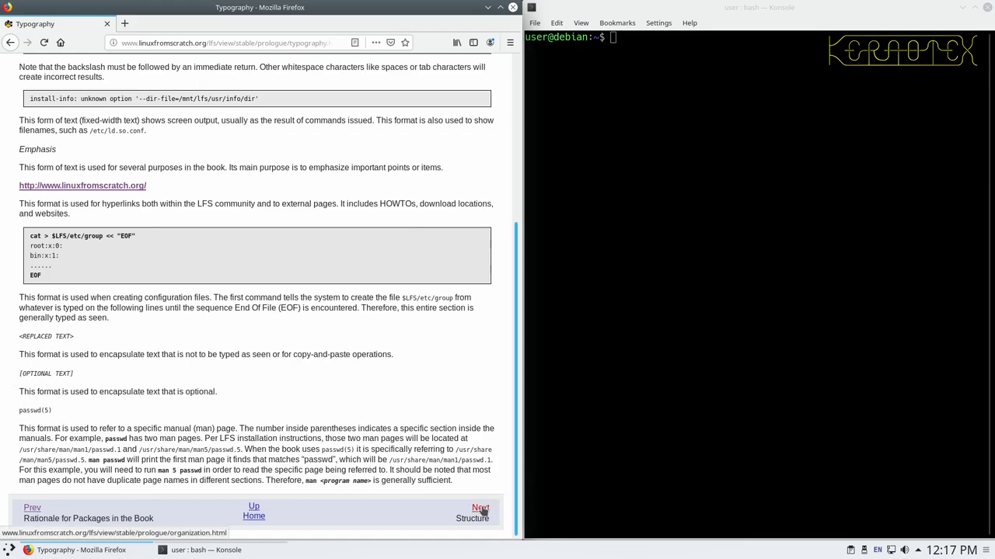
mouse_move(478, 506)
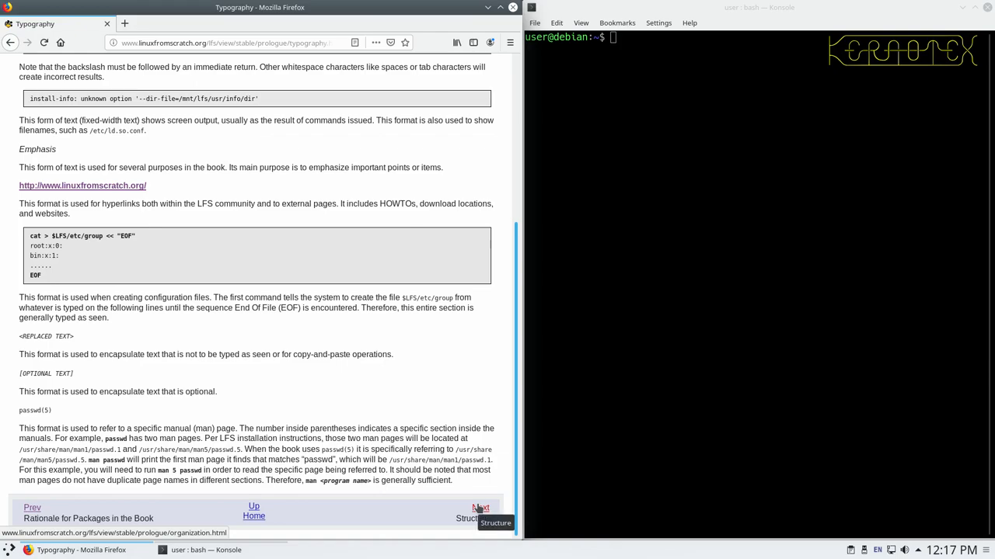
click(480, 508)
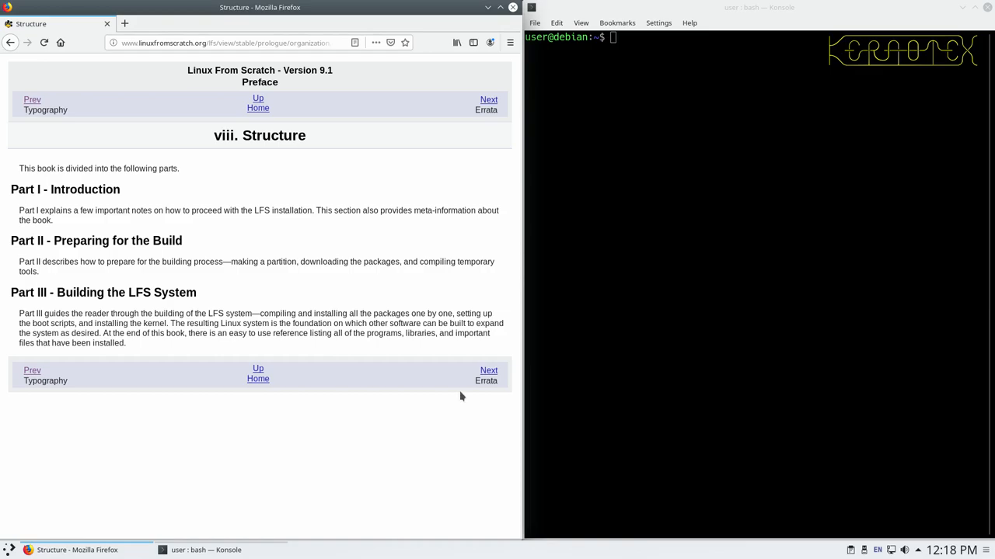
mouse_move(488, 369)
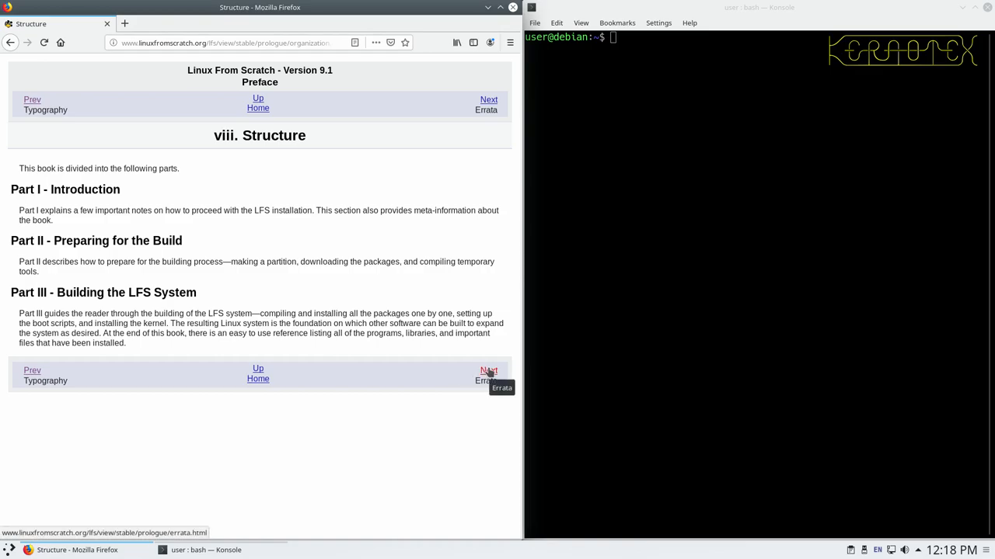
mouse_move(244, 242)
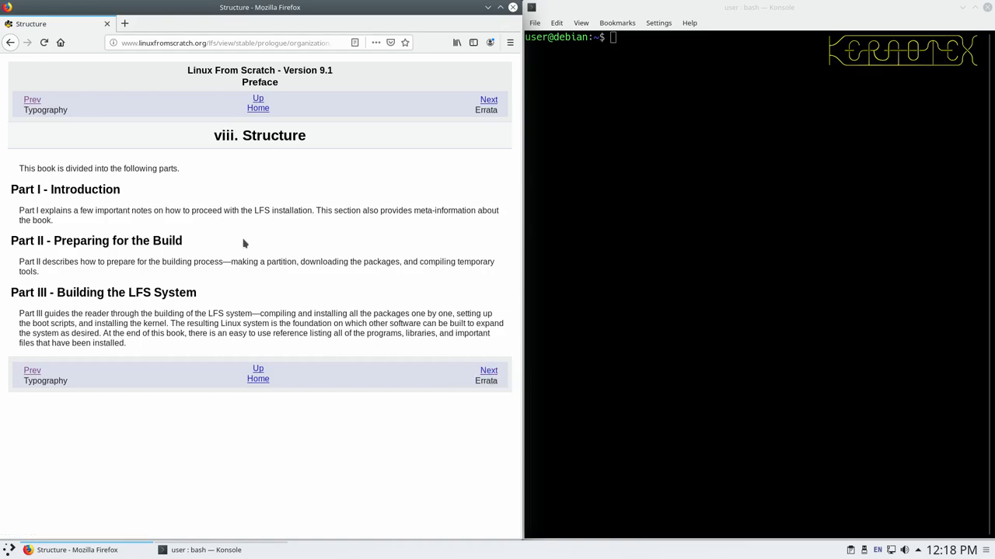
mouse_move(160, 191)
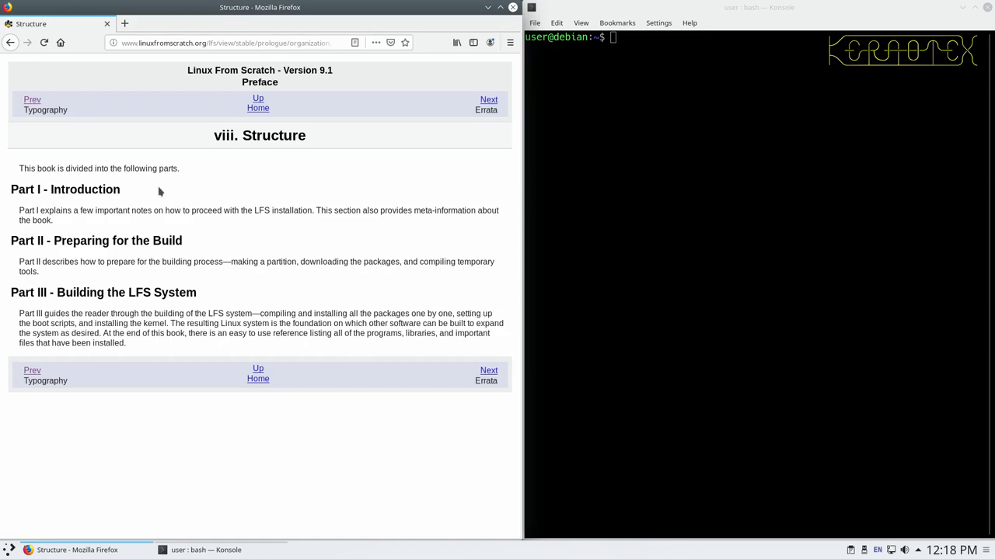
mouse_move(121, 261)
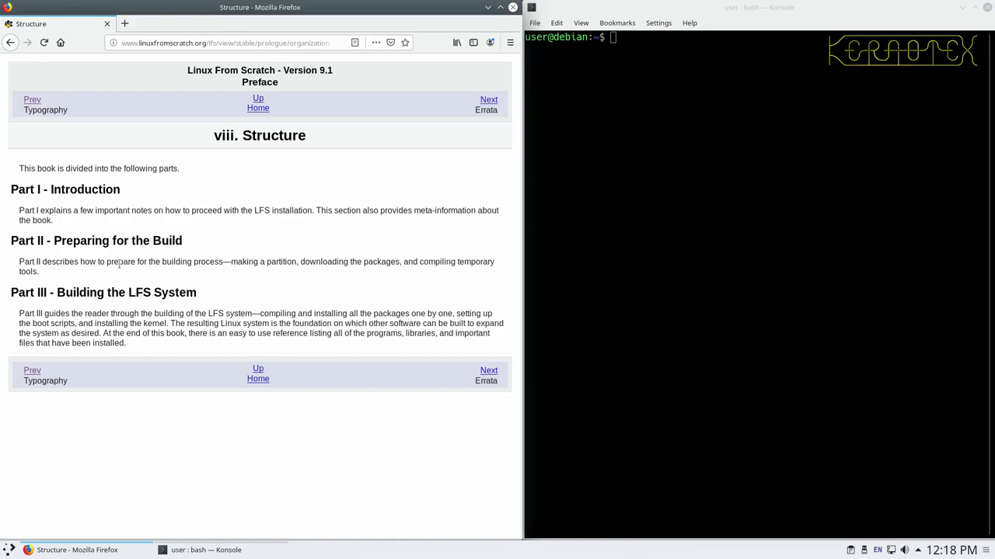
mouse_move(118, 275)
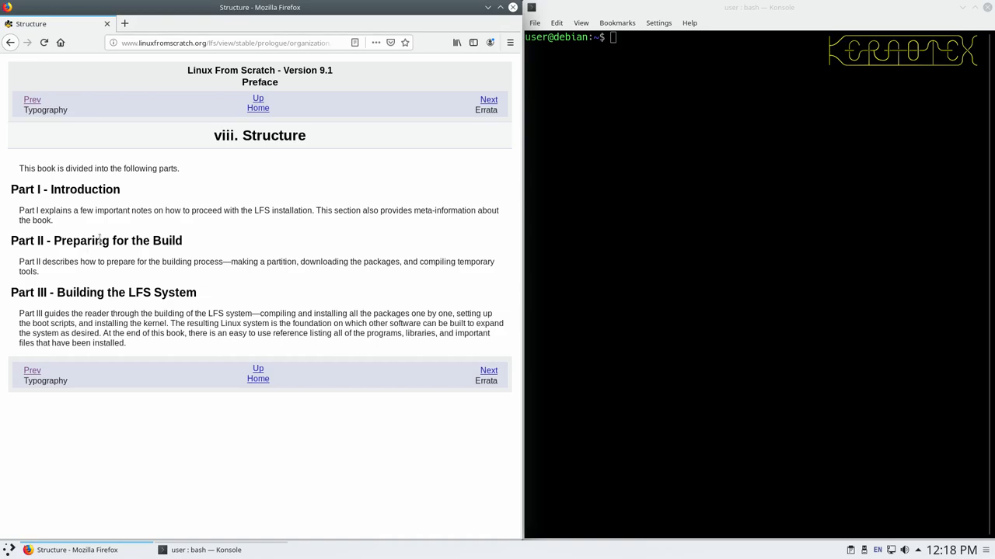
mouse_move(445, 256)
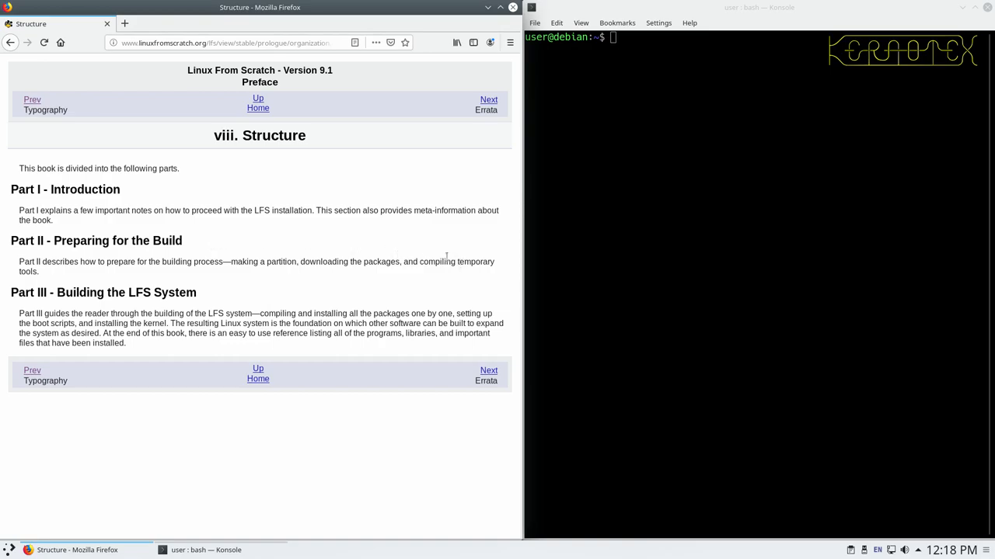
mouse_move(373, 277)
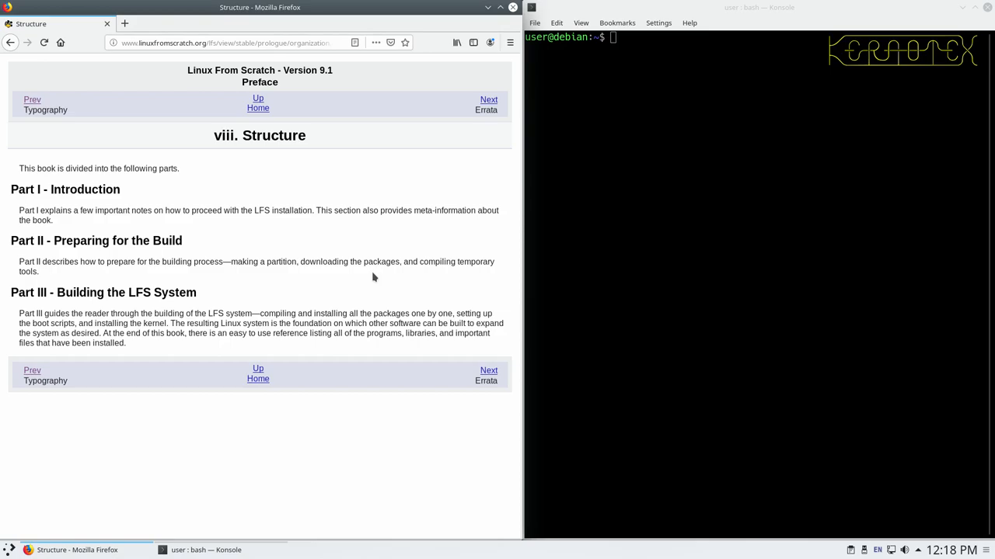
mouse_move(70, 251)
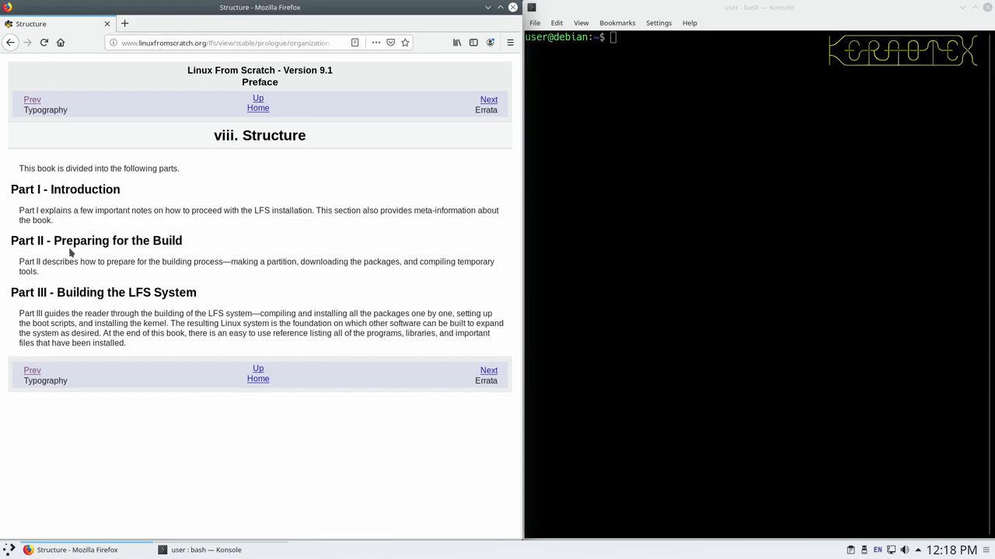
mouse_move(53, 307)
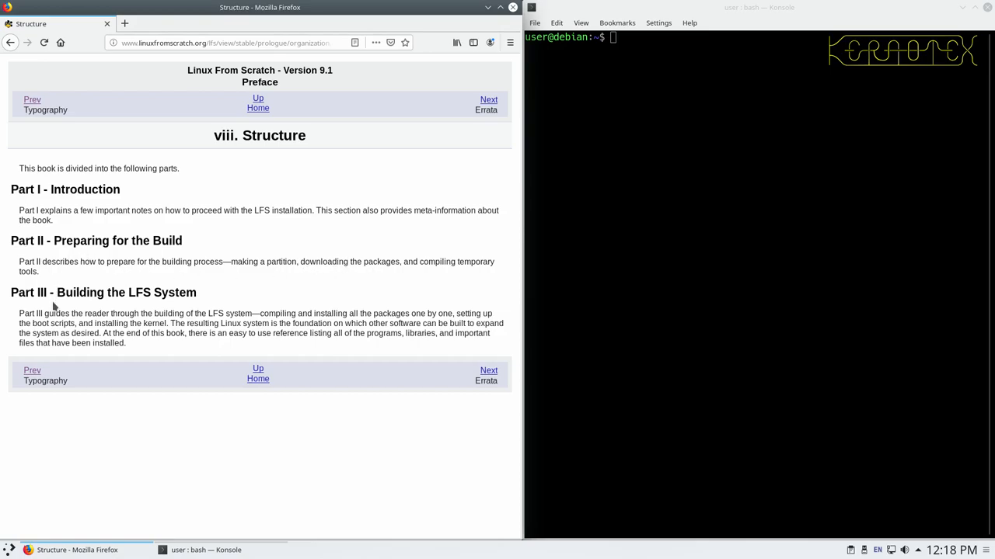
mouse_move(336, 351)
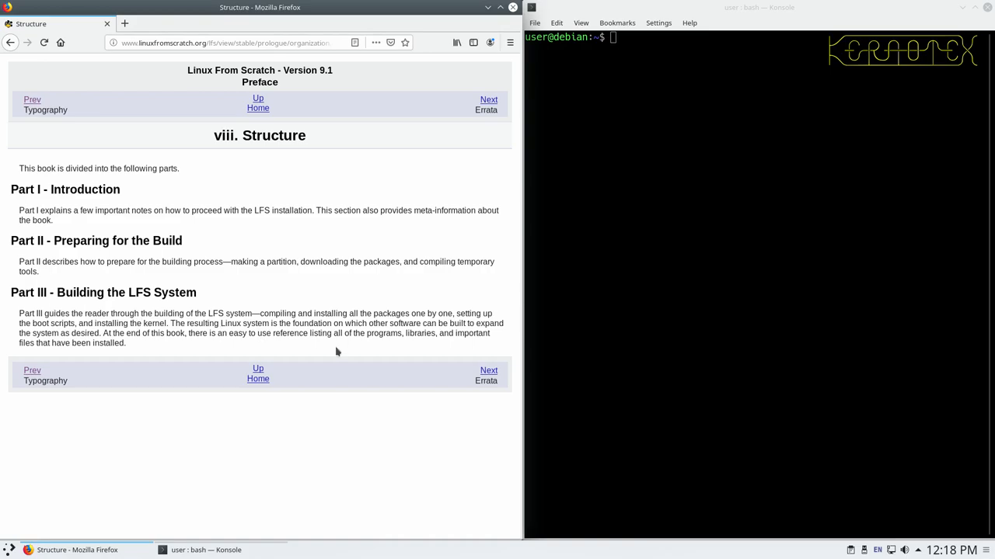
Step: Continue past Errata to Chapter 1's How to Build an LFS System and skim it
click(488, 100)
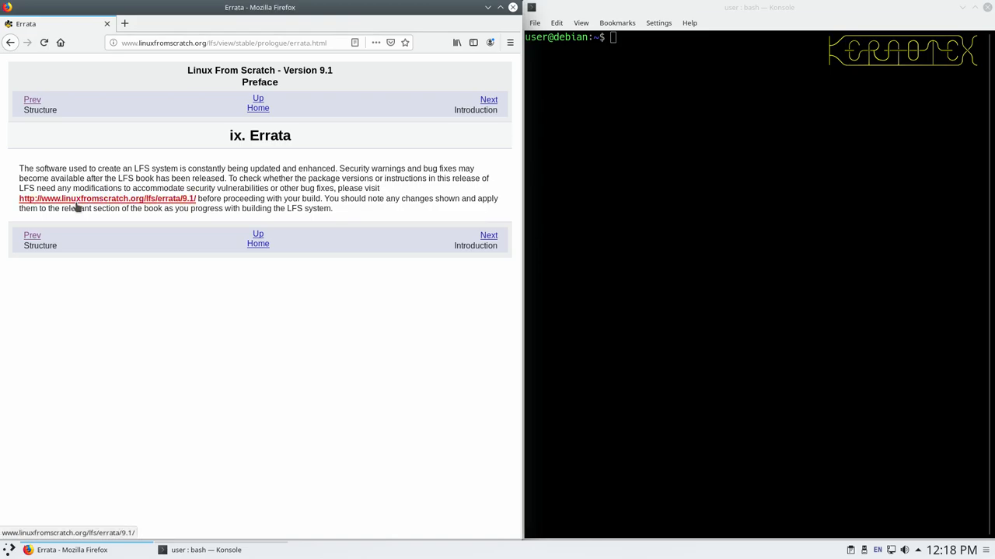
mouse_move(469, 232)
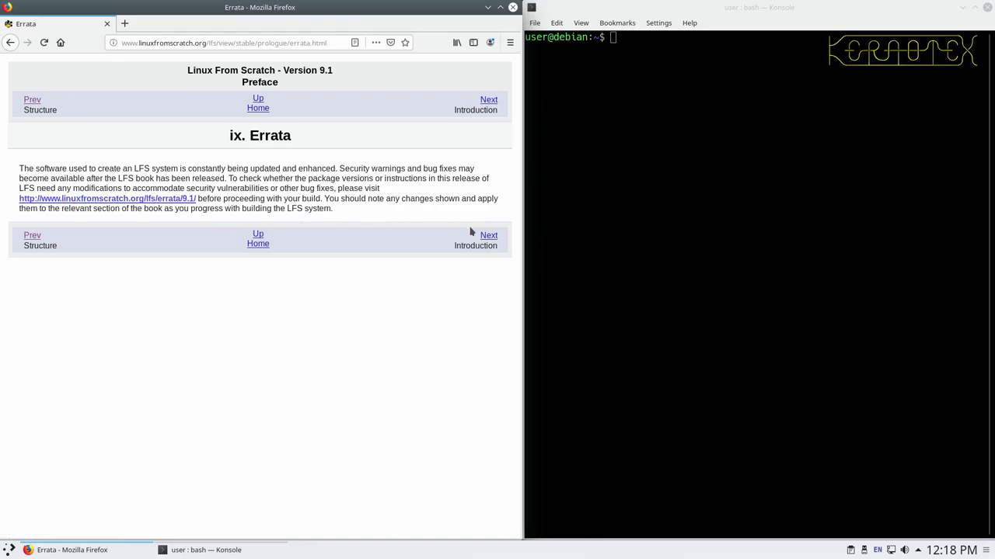
mouse_move(488, 237)
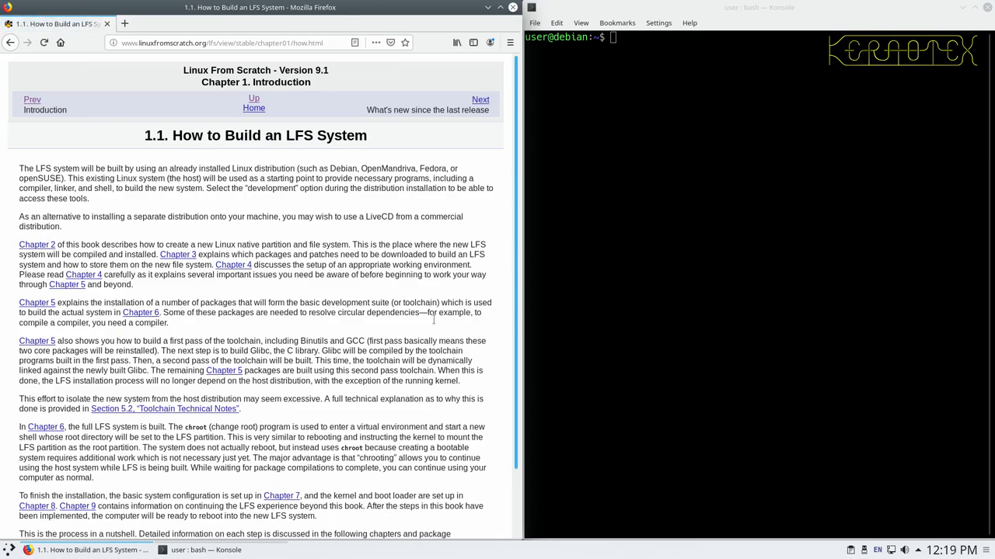
scroll(down, 3)
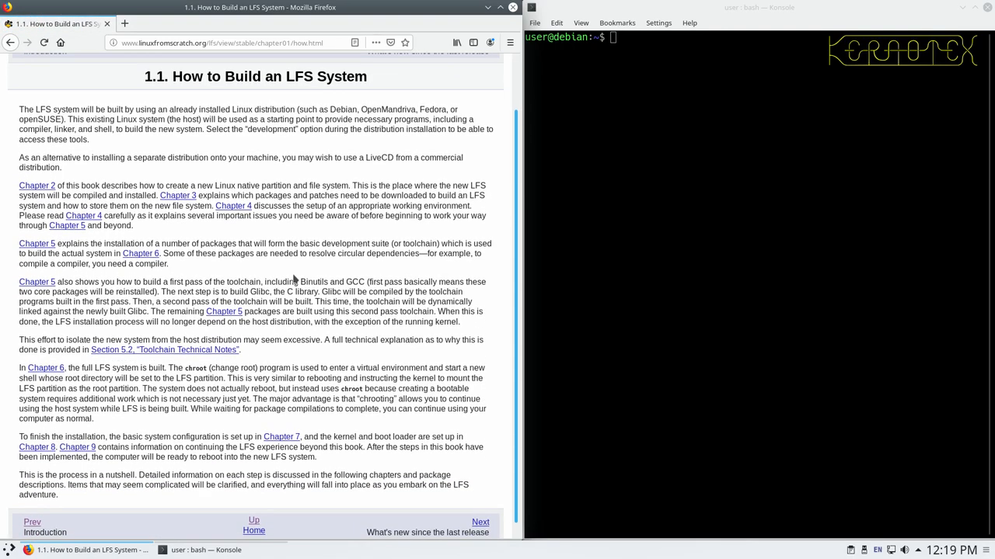
scroll(up, 3)
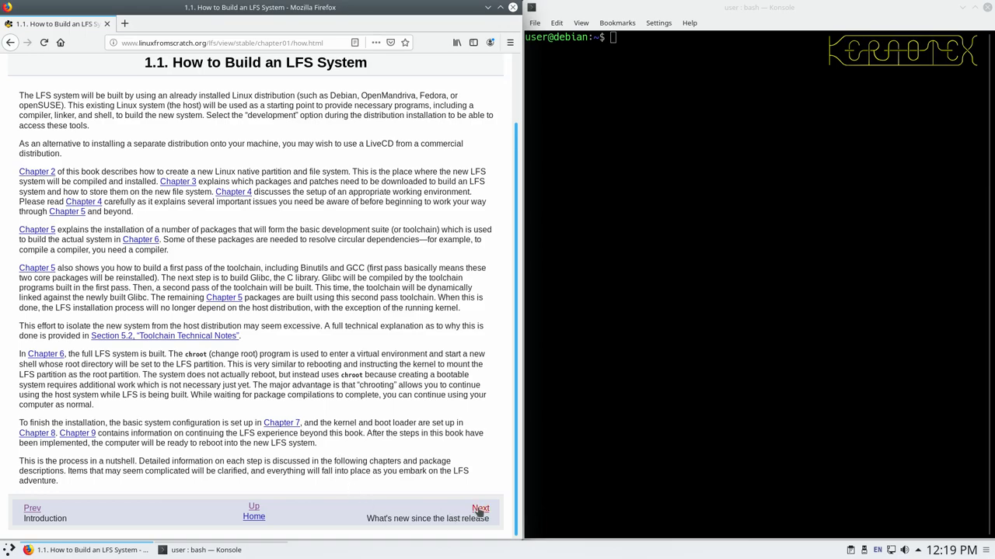
mouse_move(480, 510)
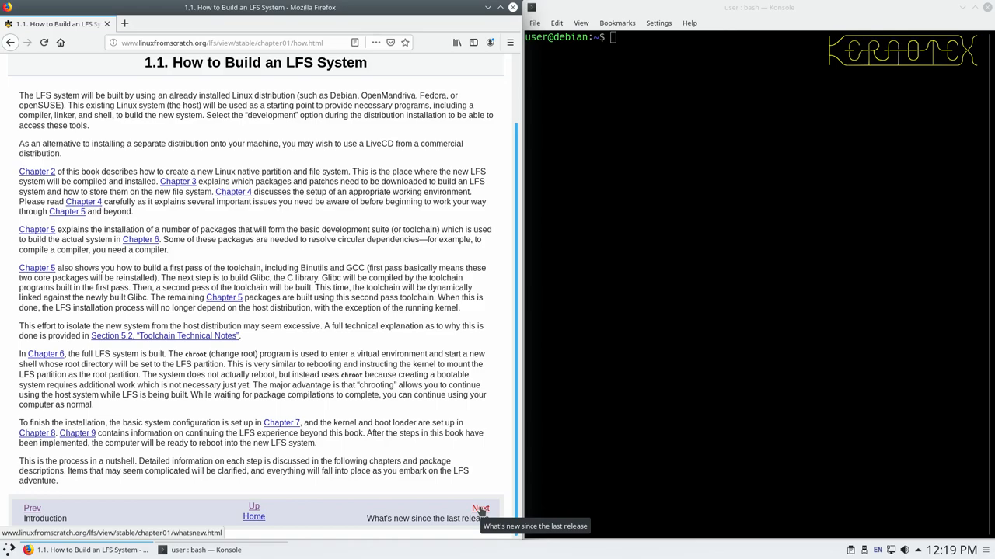
Step: Go to 1.2 What's new since the last release and skim its package list
click(480, 508)
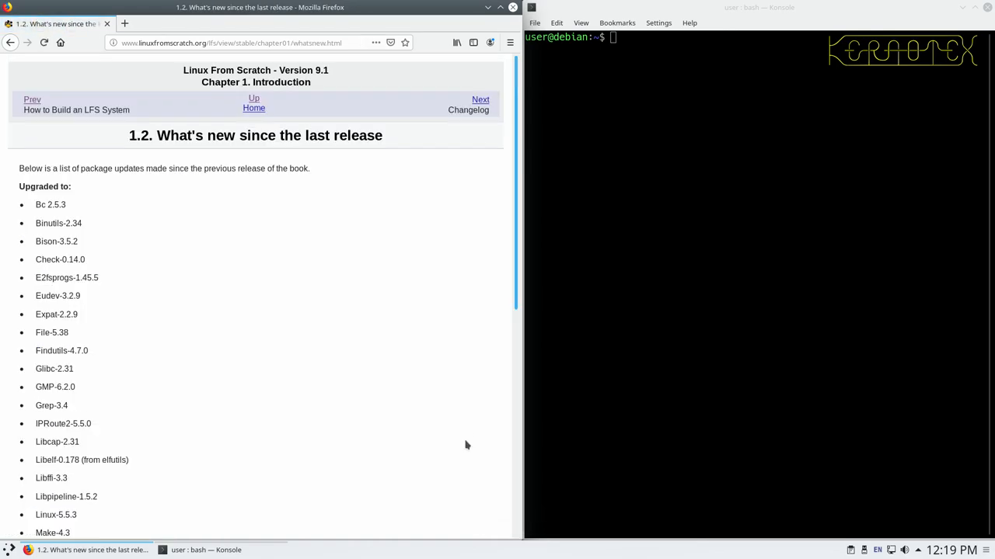
scroll(down, 3)
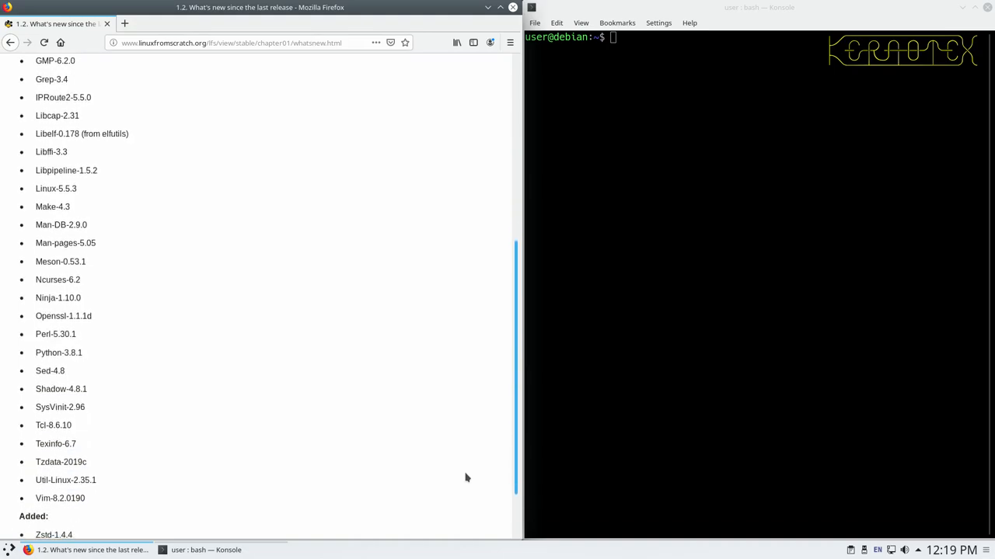
scroll(up, 3)
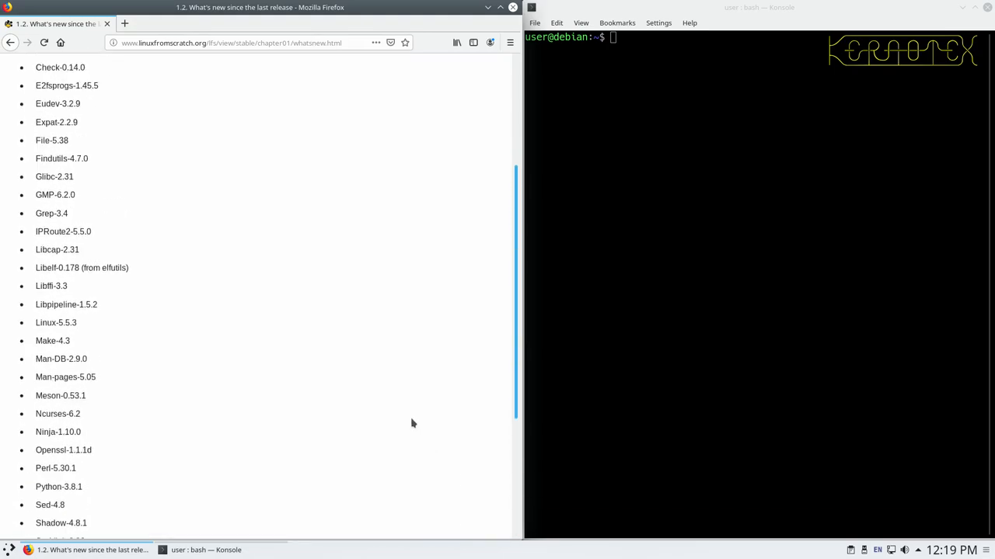
scroll(up, 3)
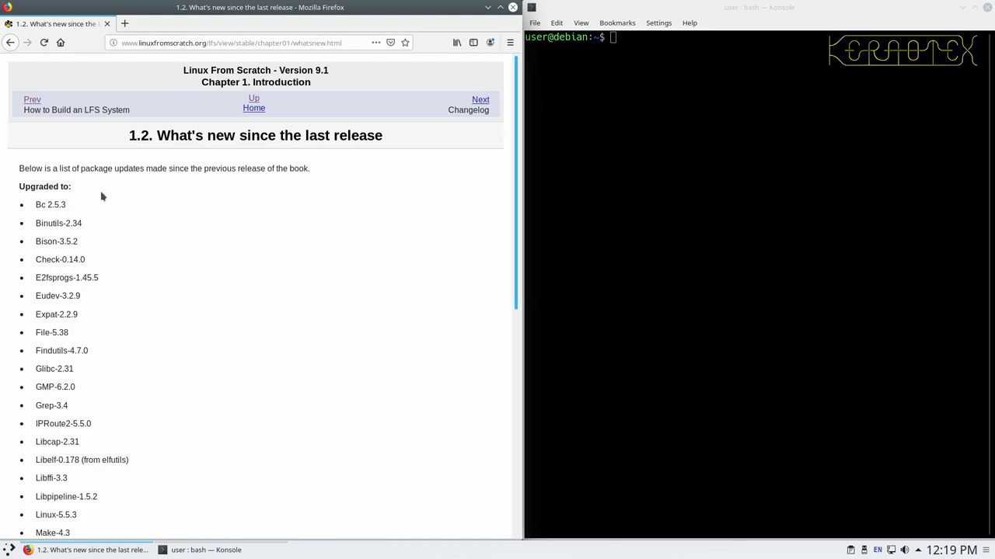
scroll(down, 3)
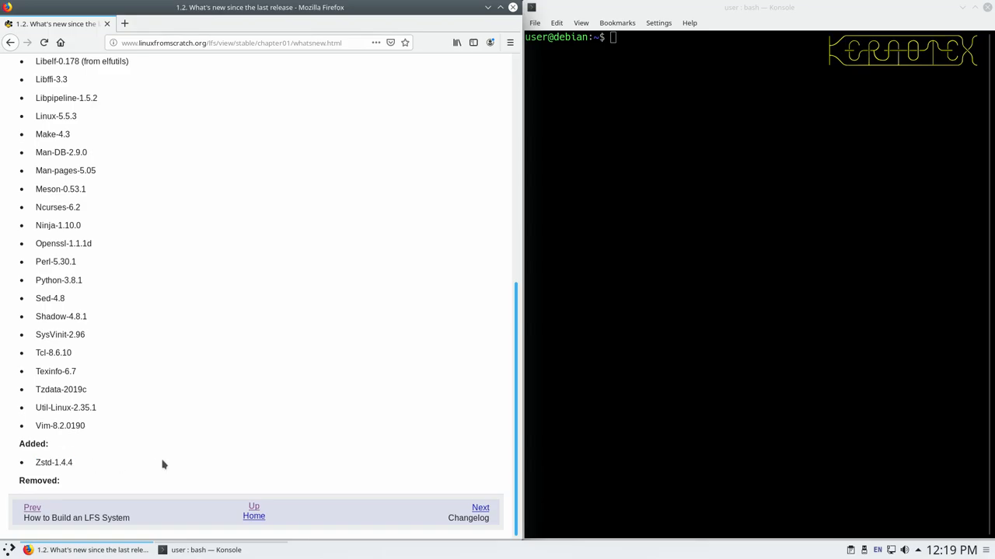
mouse_move(480, 507)
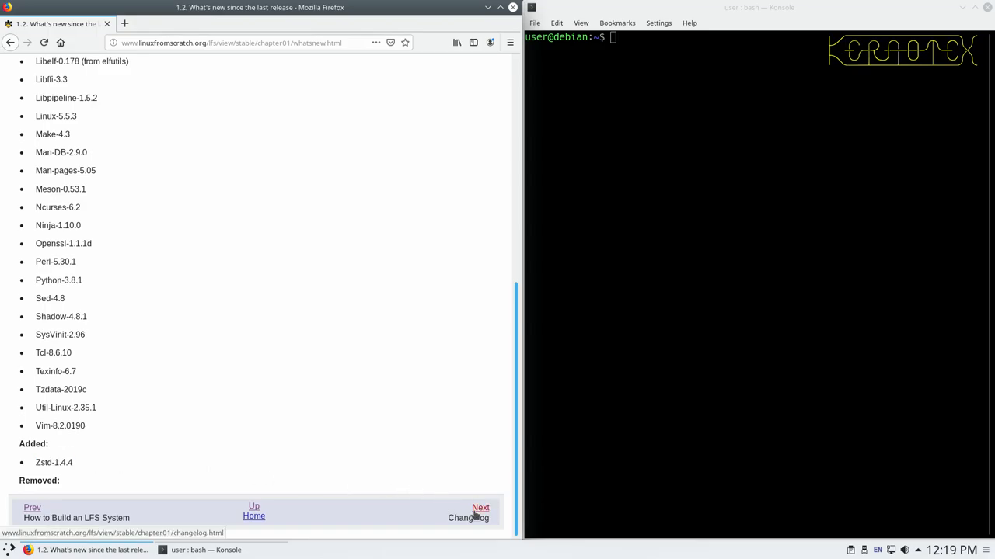
Step: Continue to the 1.3 Changelog page and read to its end
click(468, 513)
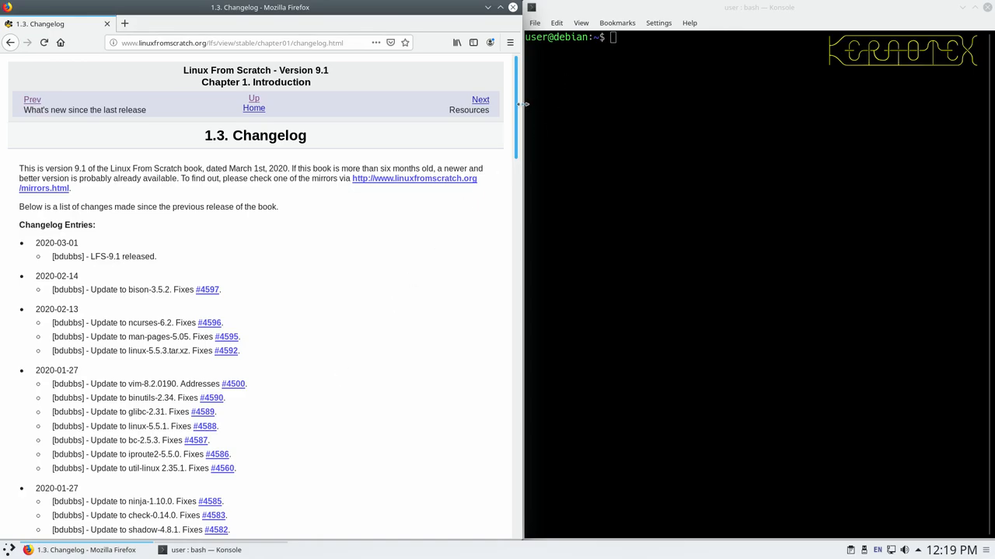
scroll(down, 3)
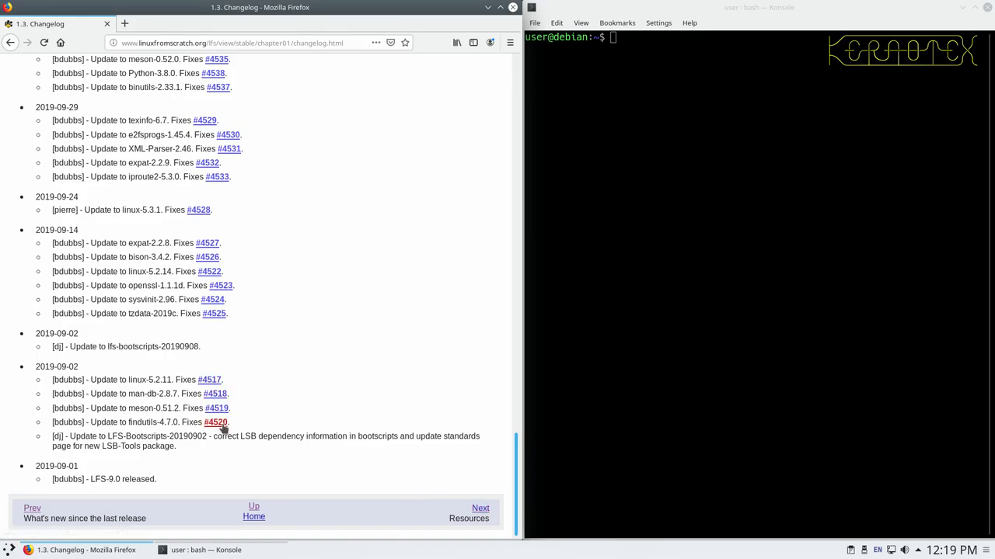
Step: Continue to the 1.4 Resources page covering FAQ, mailing lists, IRC and mirrors
click(469, 513)
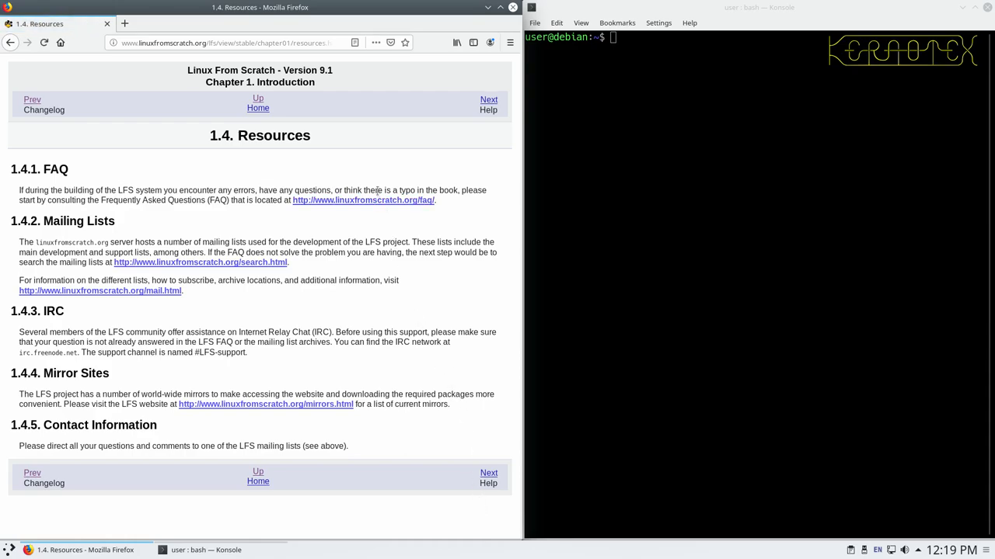
mouse_move(363, 201)
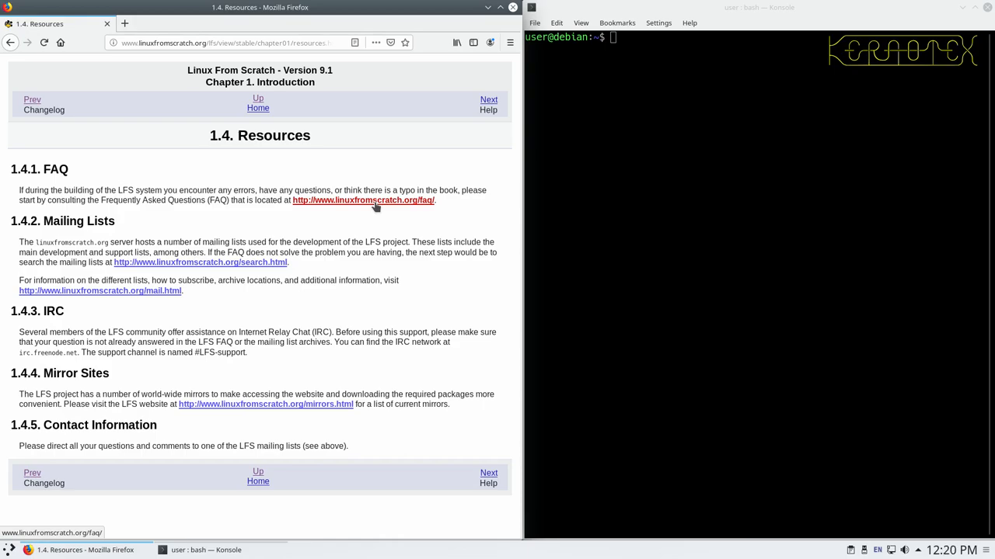
mouse_move(376, 210)
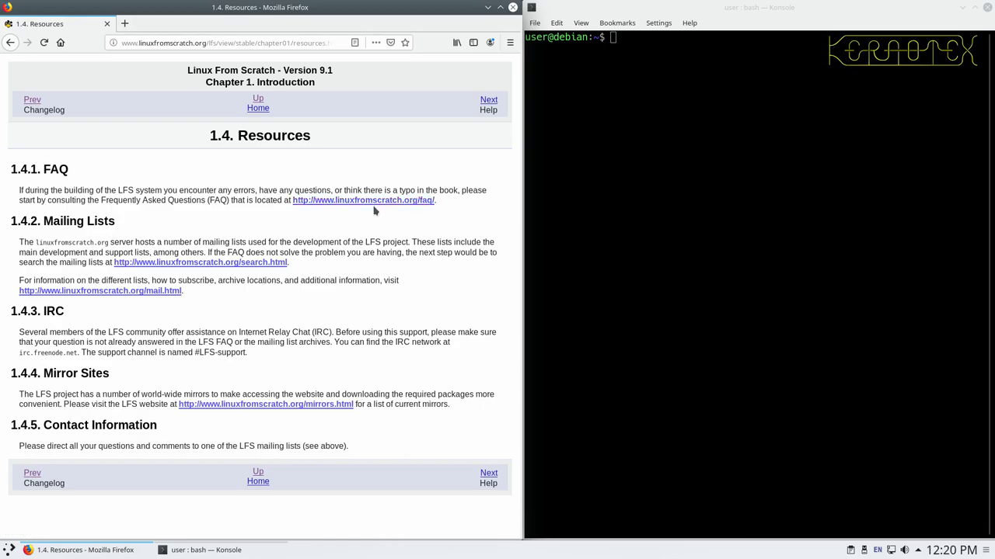
mouse_move(370, 224)
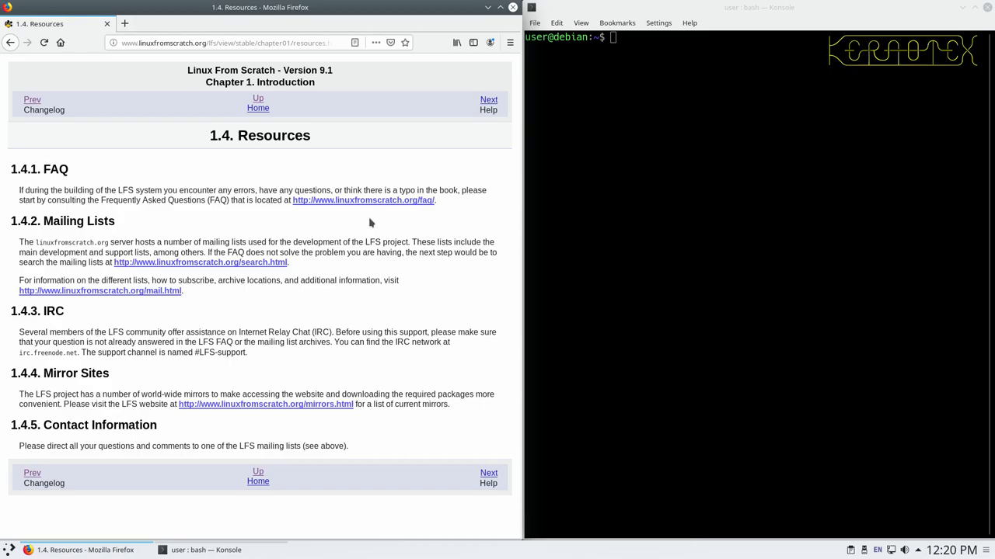
mouse_move(359, 218)
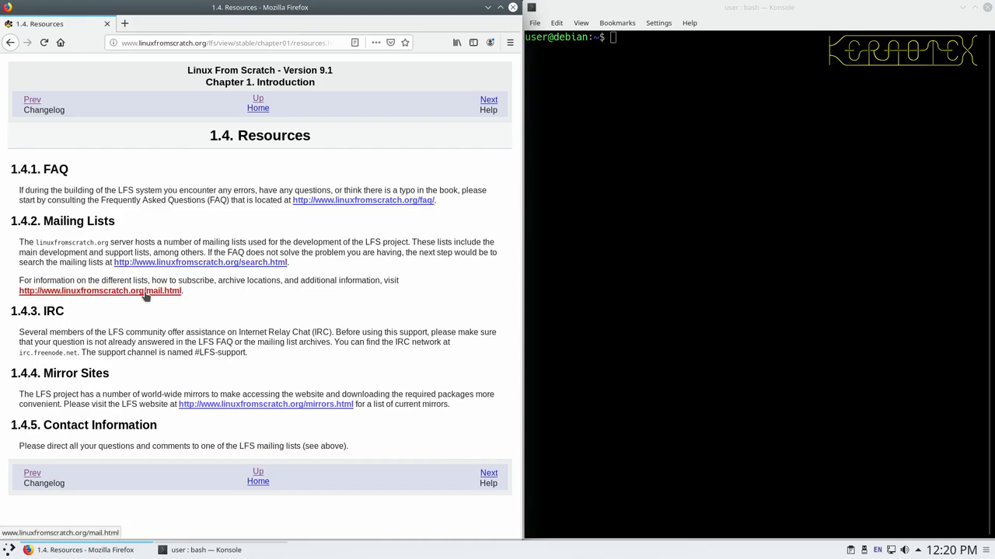
mouse_move(267, 337)
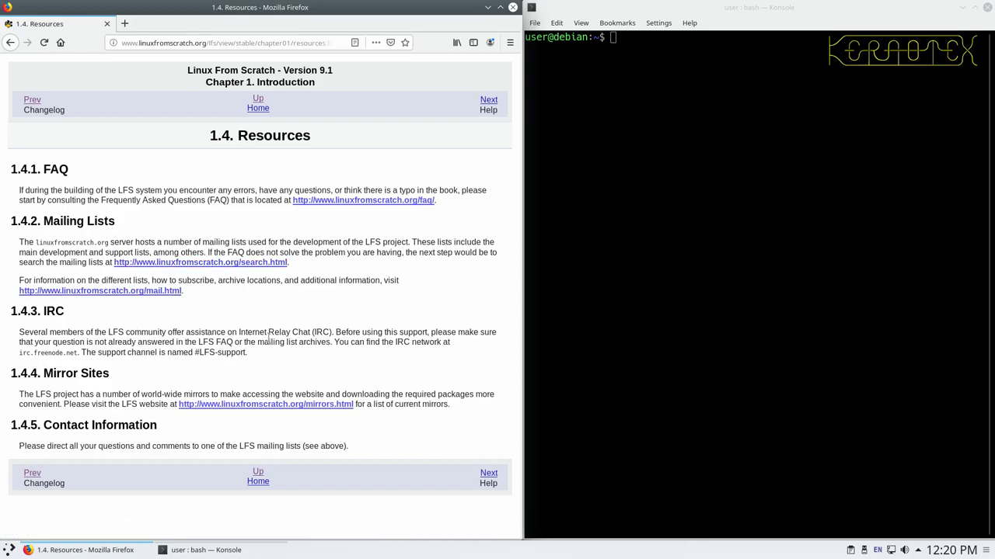
mouse_move(287, 370)
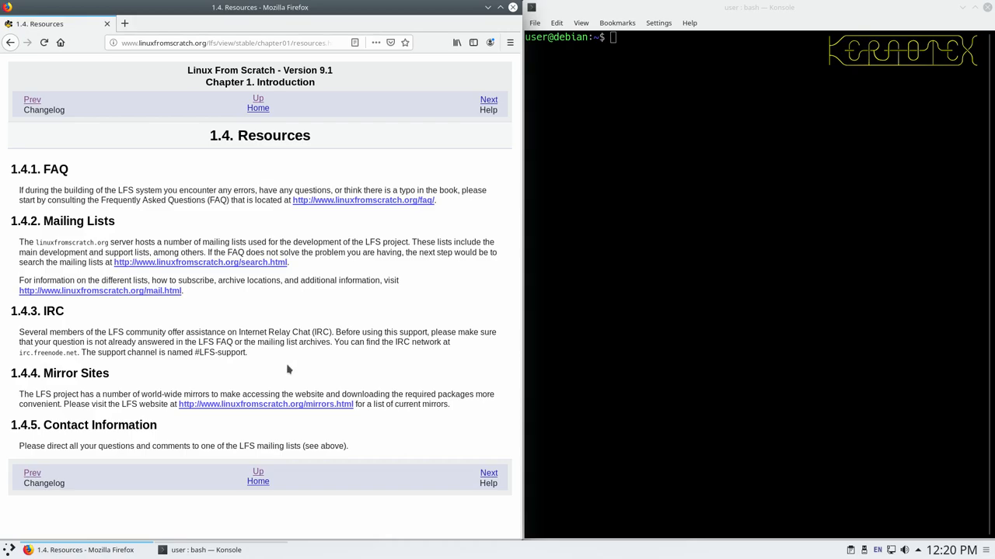
mouse_move(298, 362)
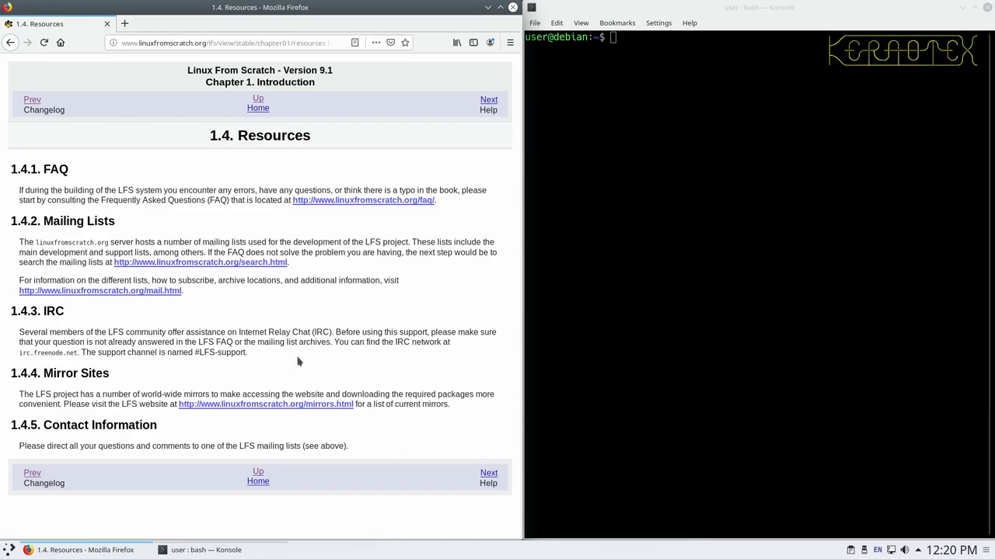
mouse_move(294, 404)
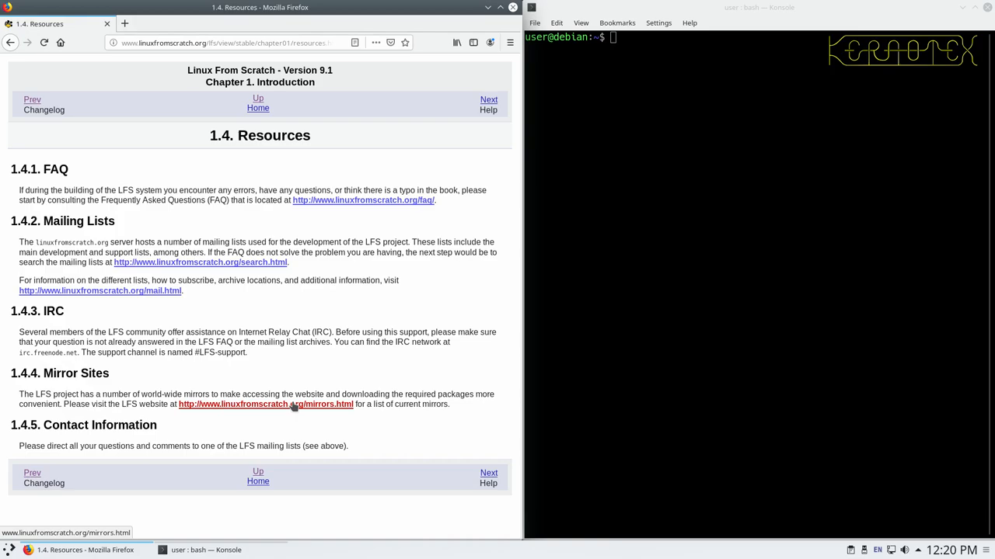
mouse_move(479, 477)
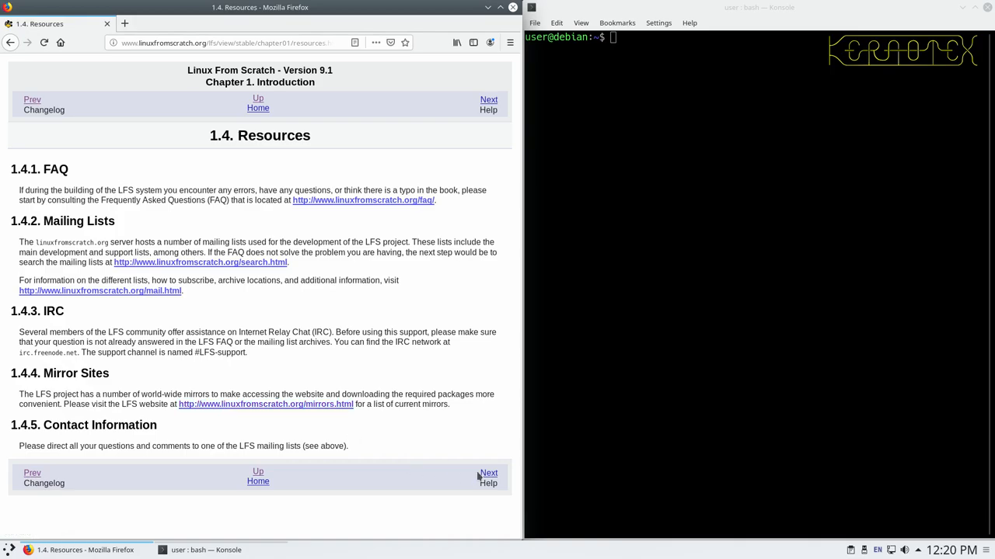
Step: Move to the '1.5. Help' page and read down to the Compilation Problems example output
click(488, 472)
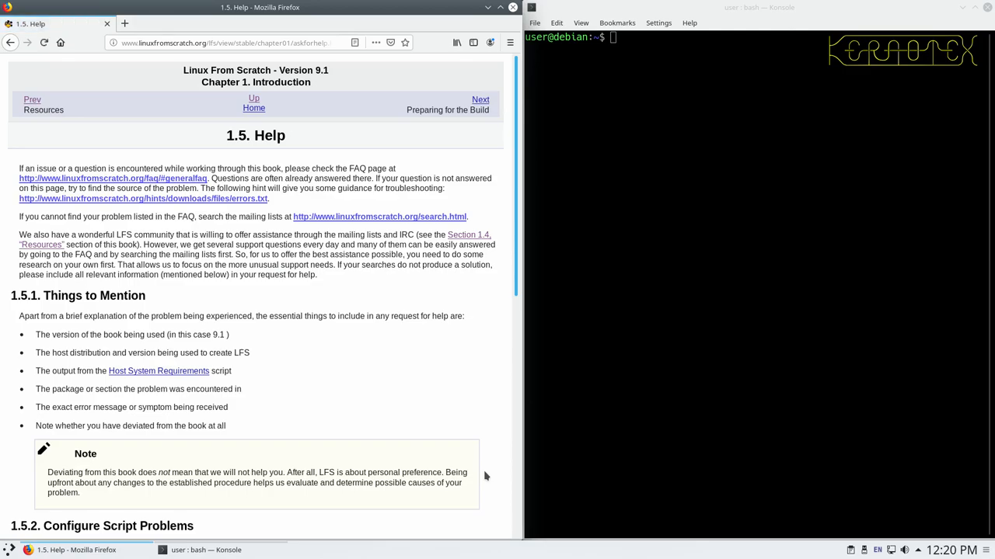
mouse_move(379, 218)
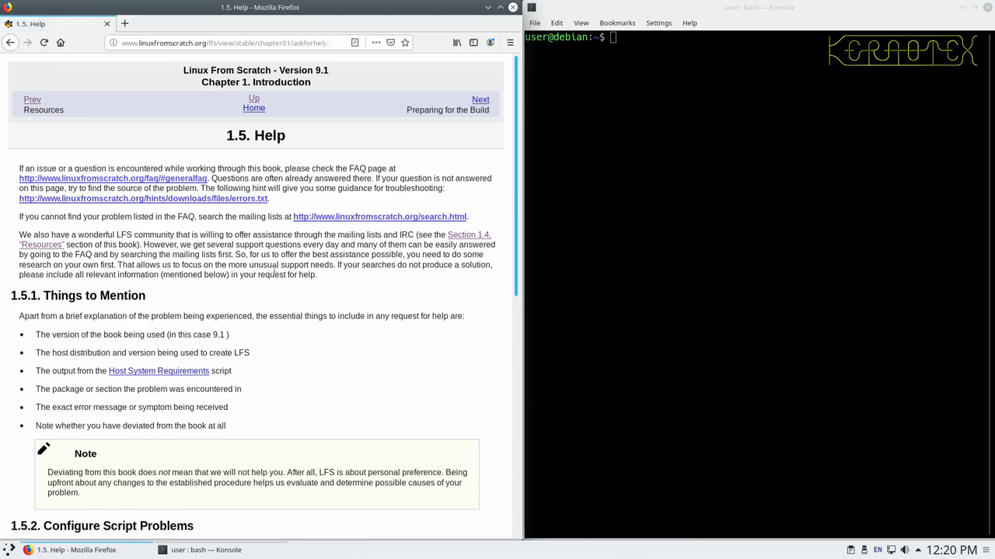
scroll(down, 3)
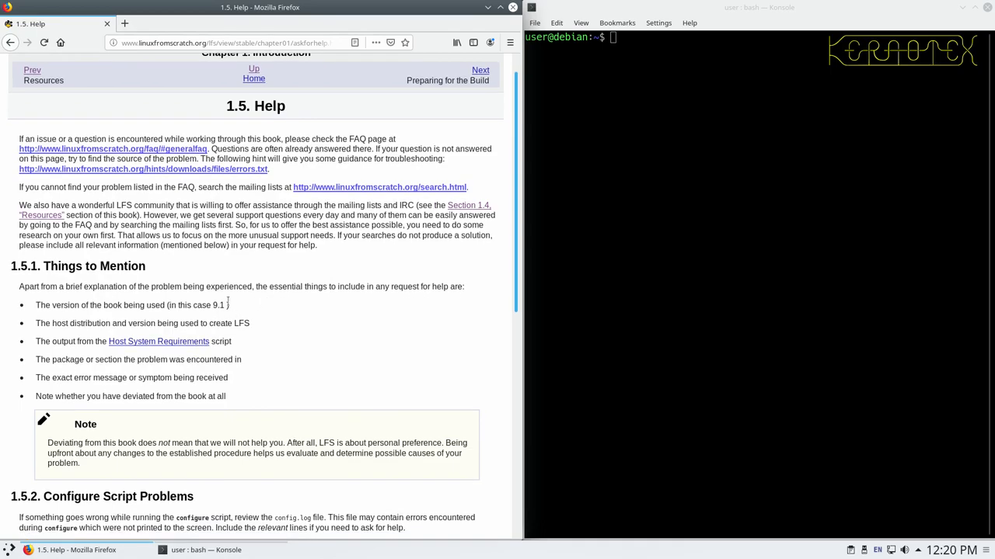
scroll(down, 3)
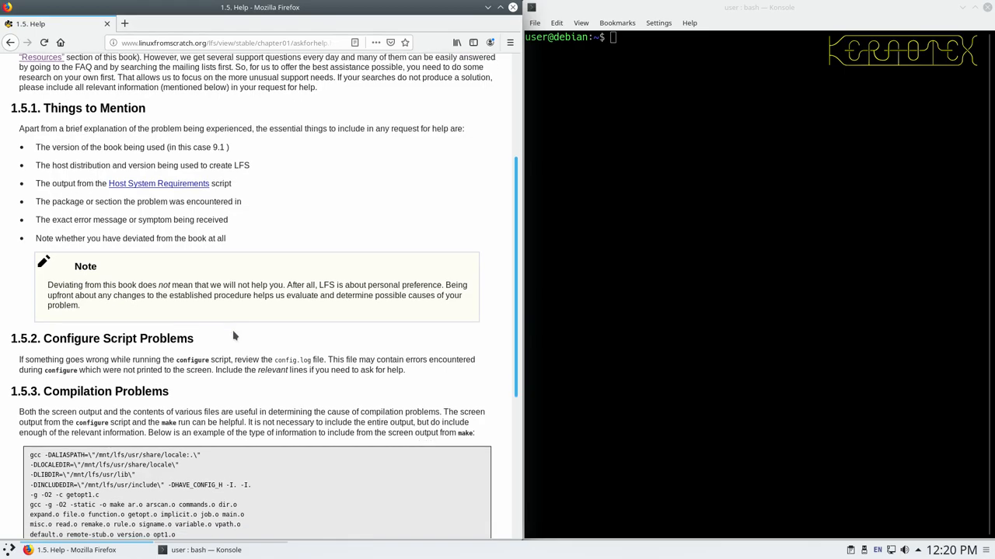
scroll(down, 3)
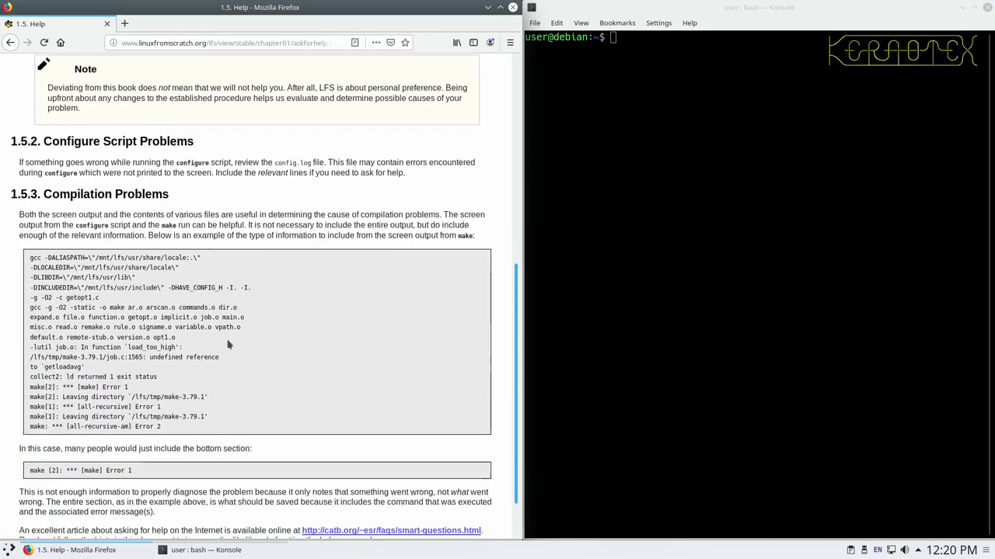
scroll(down, 3)
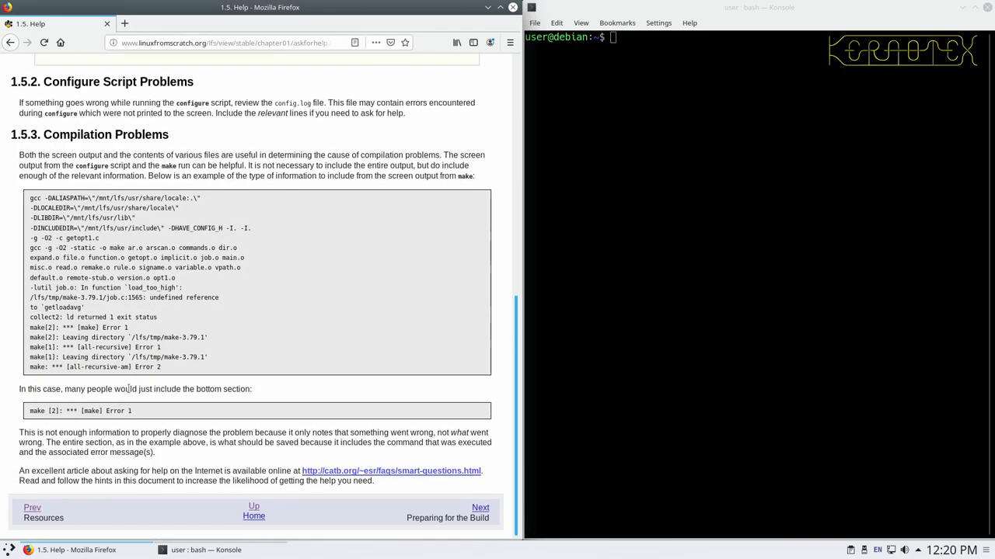
mouse_move(132, 419)
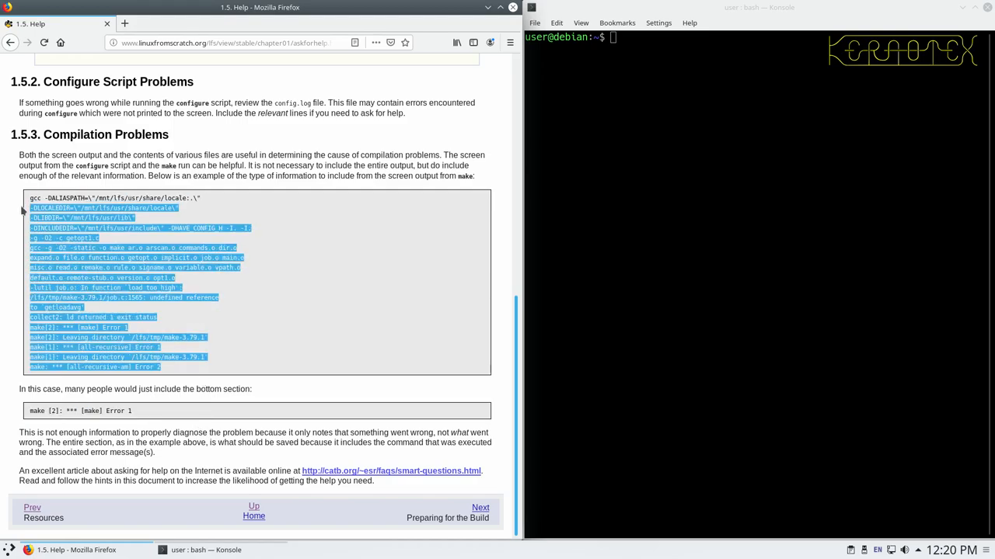
mouse_move(81, 278)
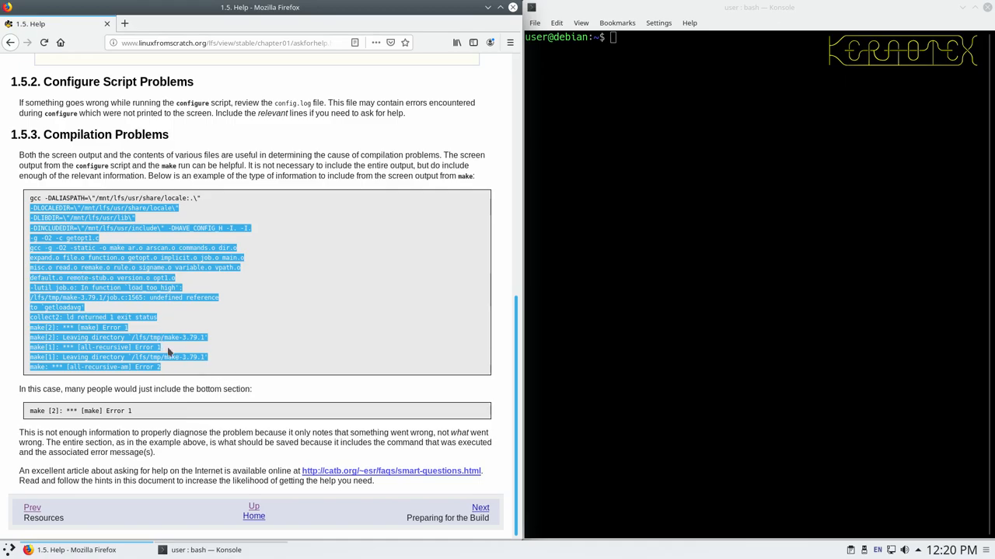
mouse_move(168, 351)
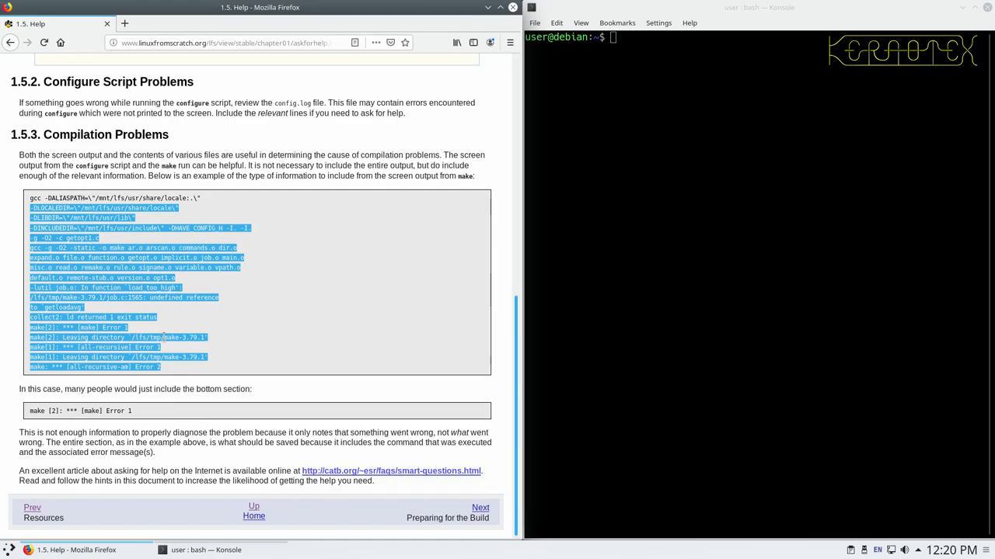
click(168, 311)
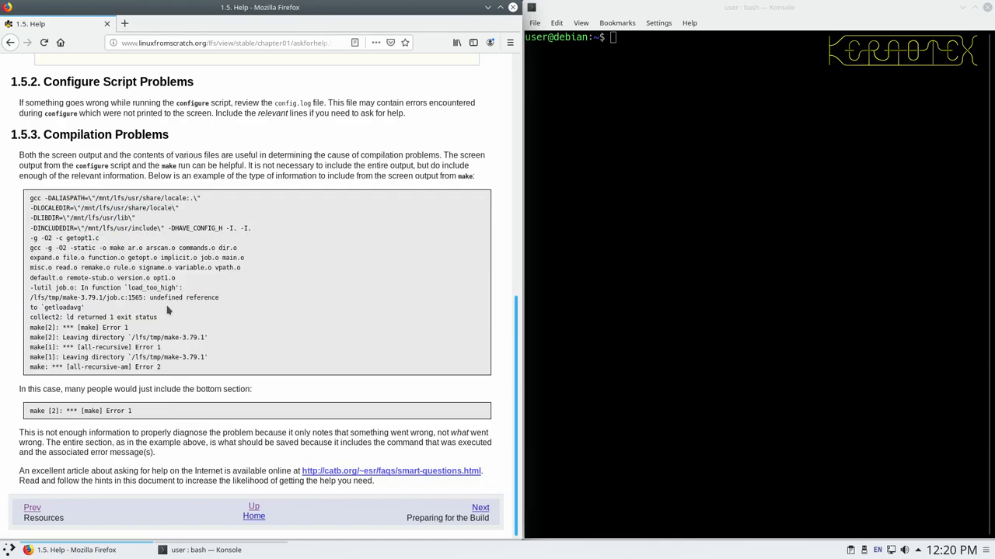
mouse_move(184, 327)
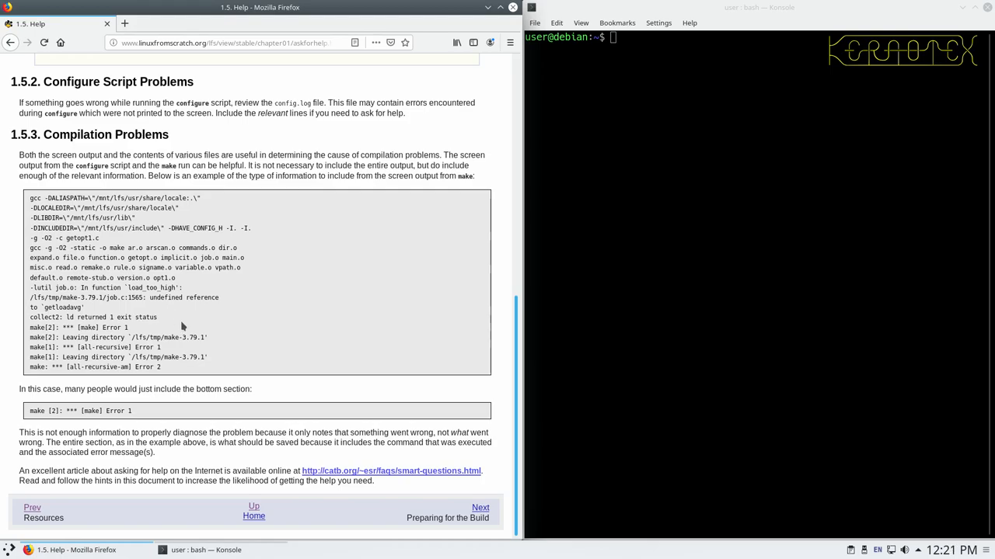
mouse_move(480, 508)
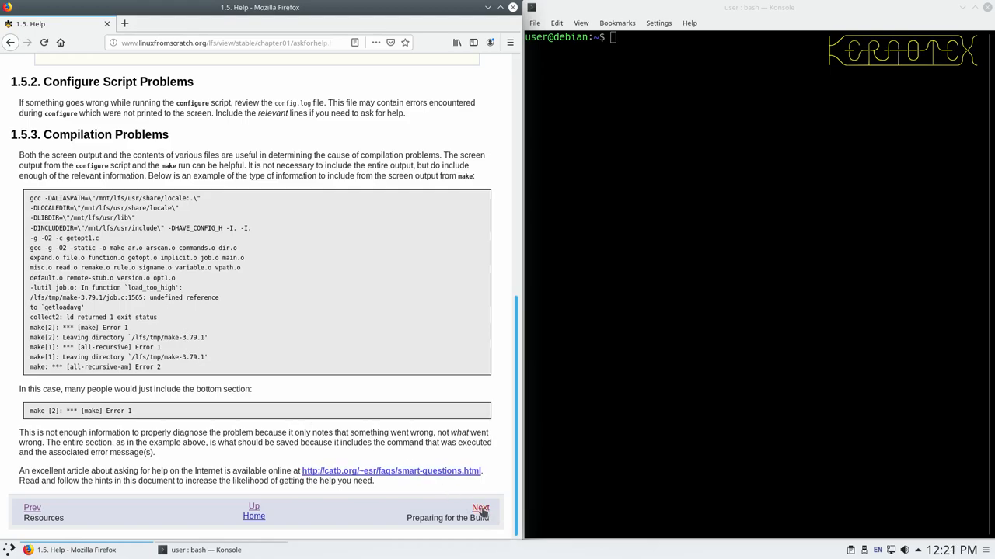
mouse_move(480, 513)
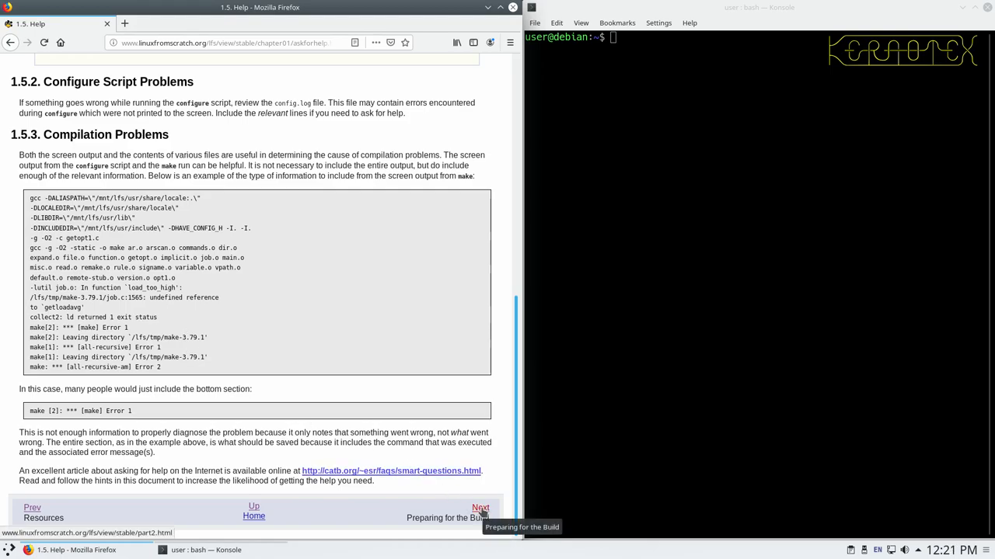
Step: Advance via Next through Part II and the Chapter 2 contents to '2.1. Introduction'
click(480, 508)
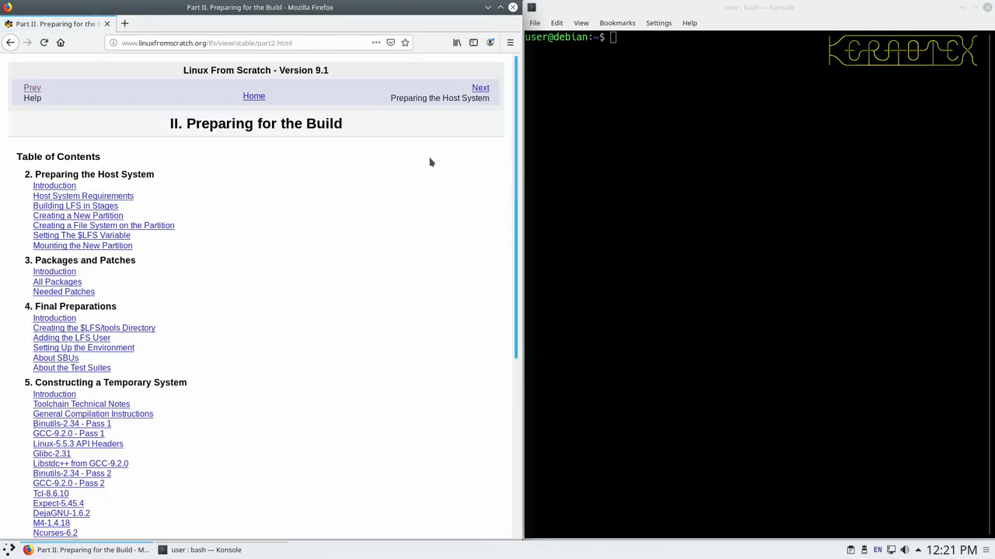
mouse_move(480, 87)
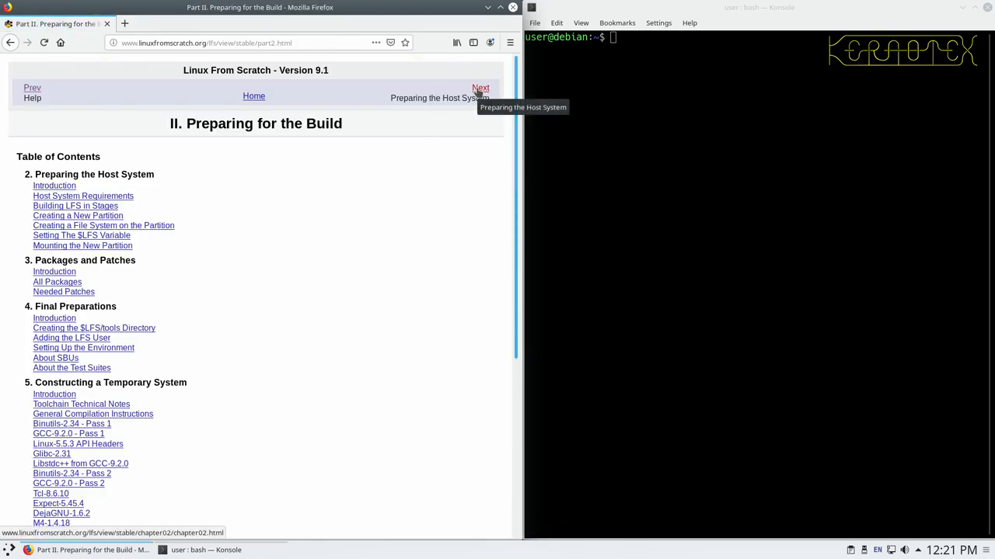
click(480, 87)
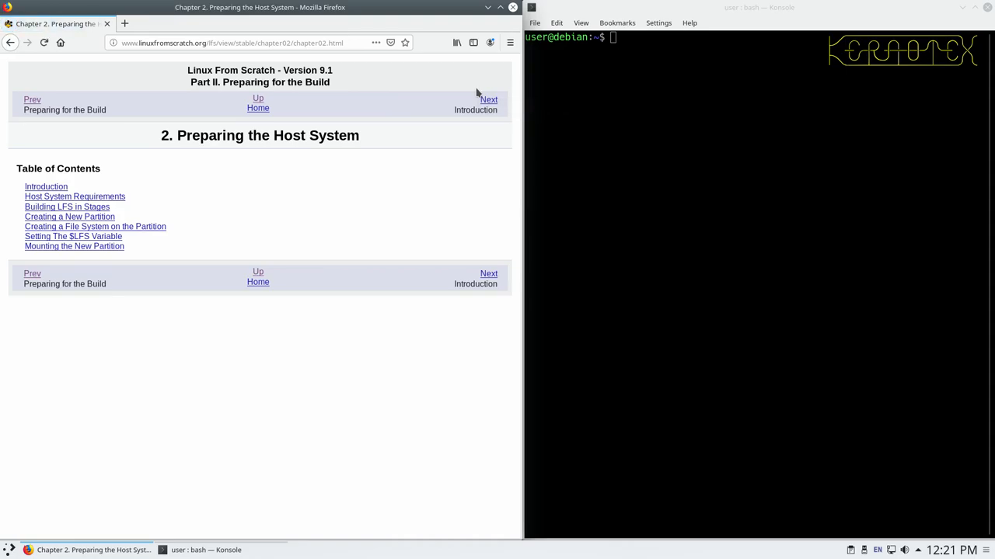
mouse_move(488, 274)
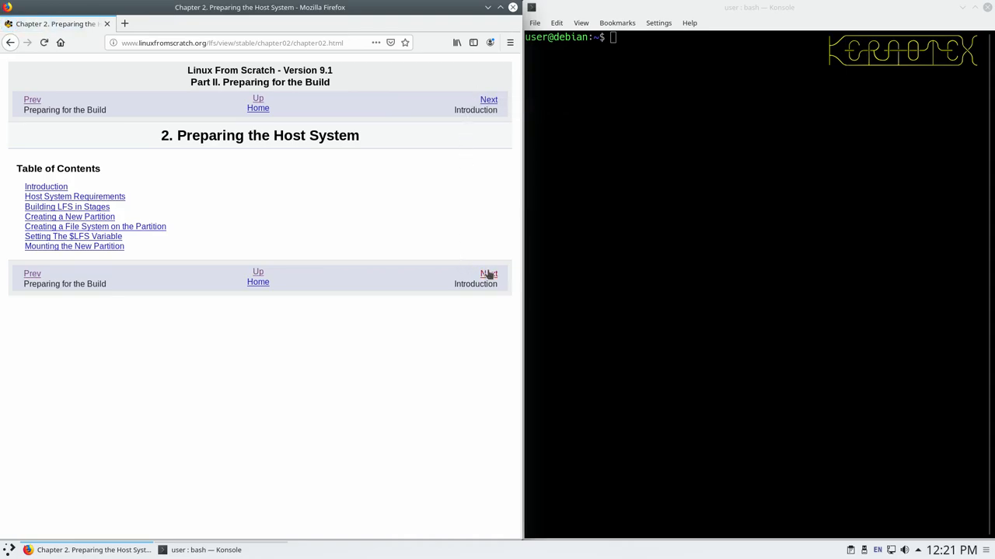
mouse_move(488, 273)
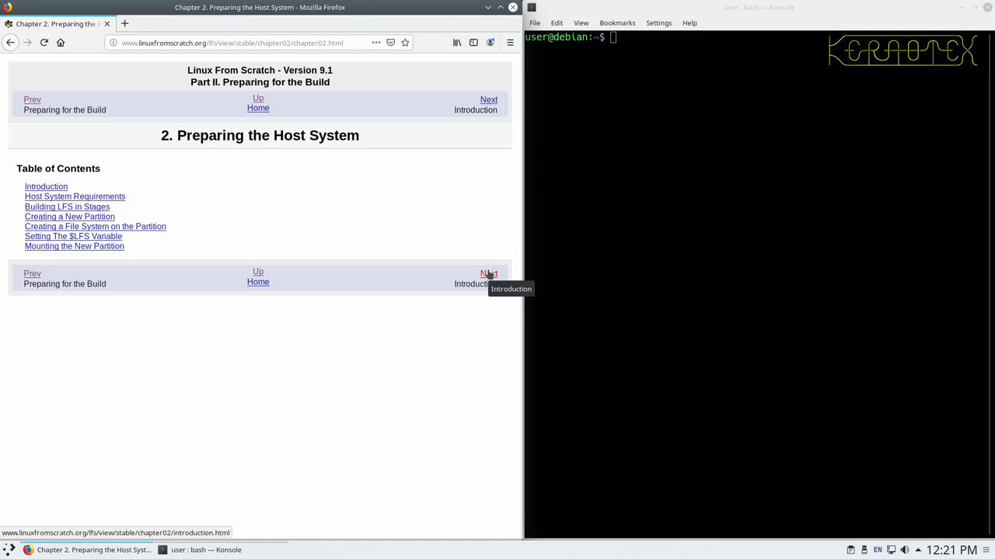
click(488, 273)
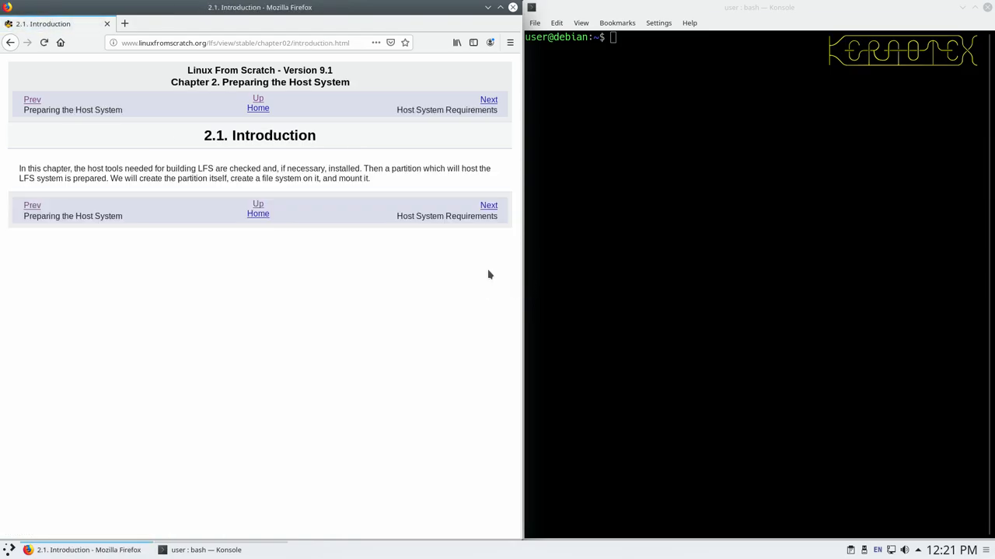
Step: Go to '2.2. Host System Requirements' and read past the package list to version-check.sh
click(488, 100)
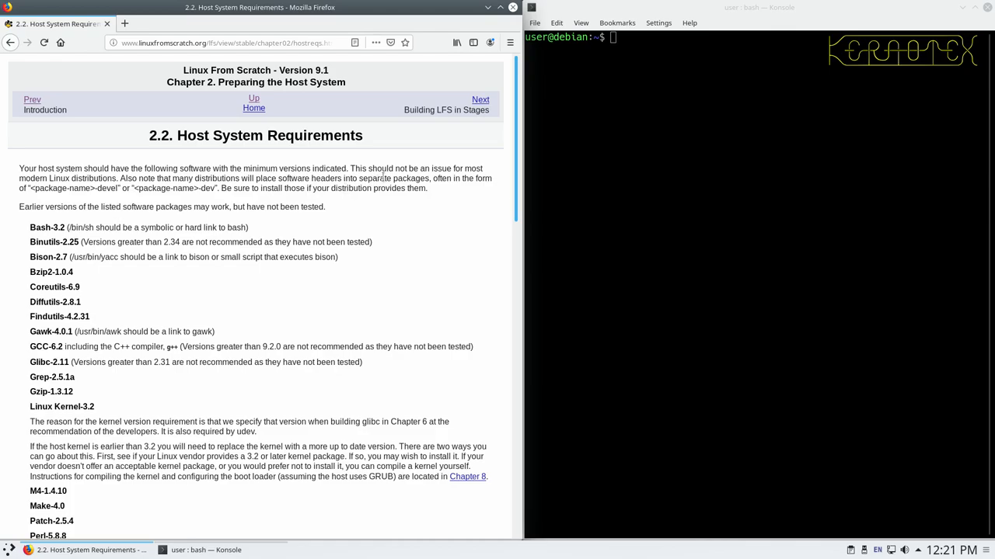
mouse_move(395, 159)
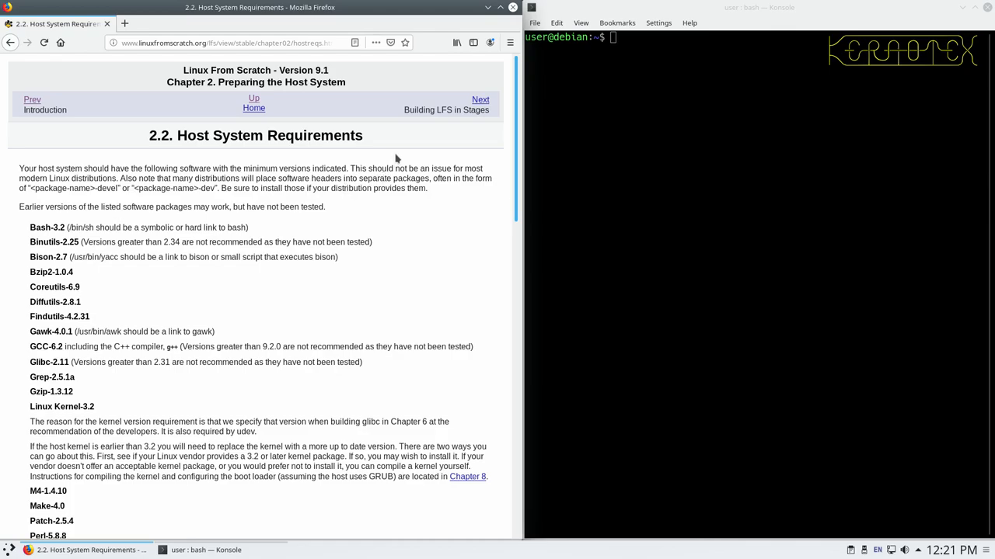
scroll(down, 3)
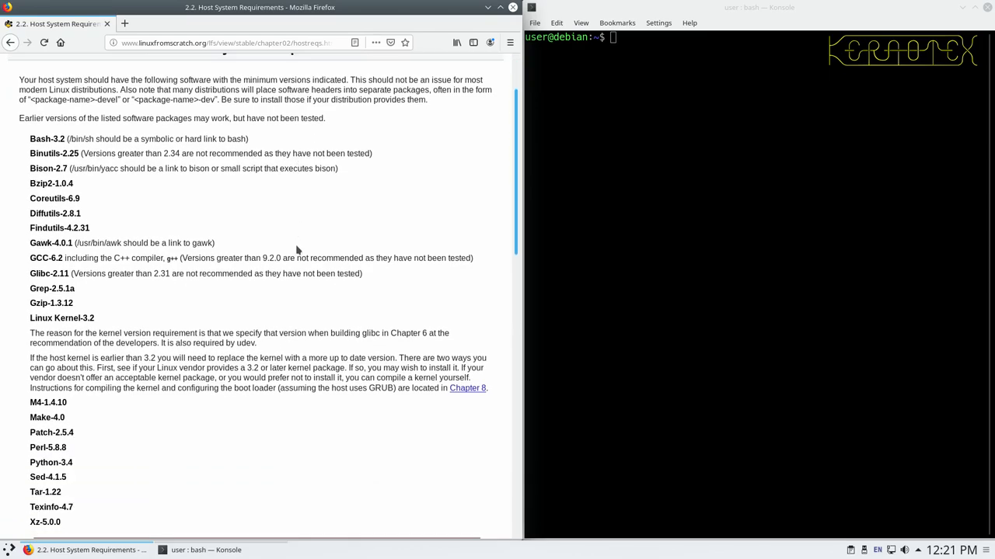
scroll(down, 3)
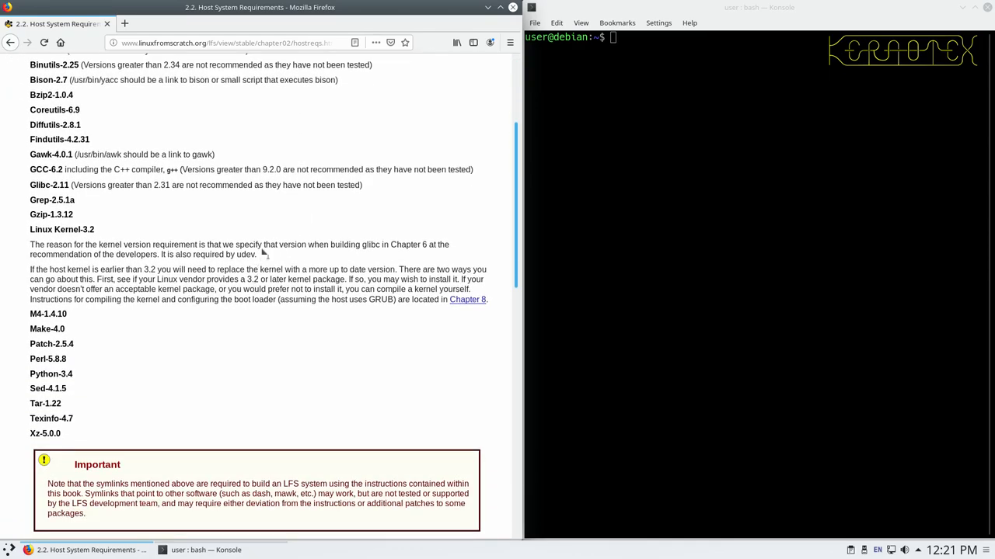
mouse_move(268, 233)
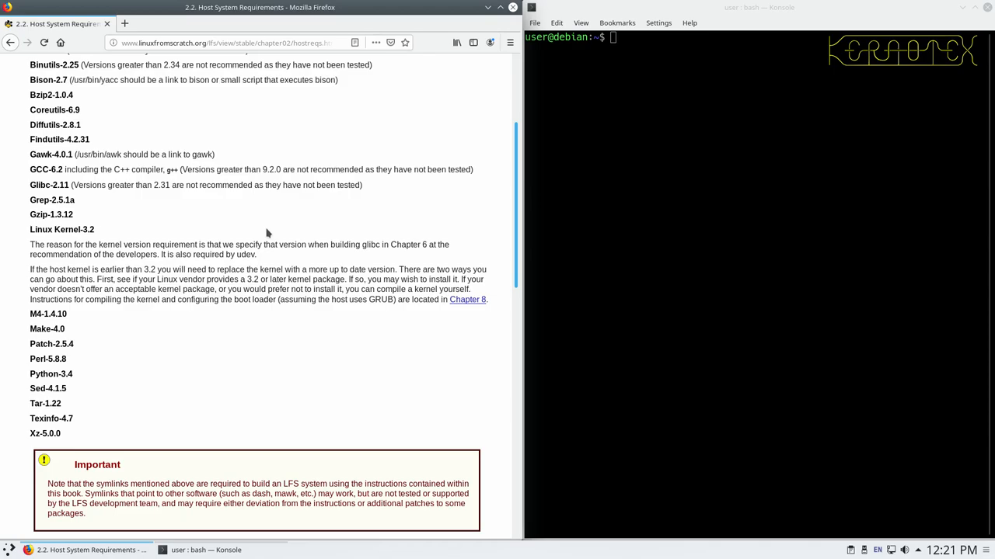
mouse_move(208, 445)
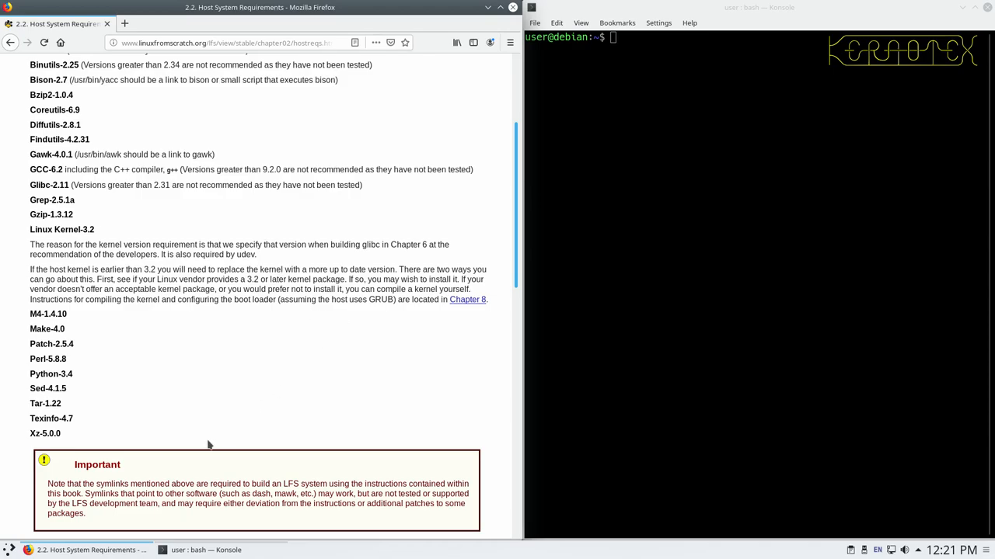
scroll(down, 3)
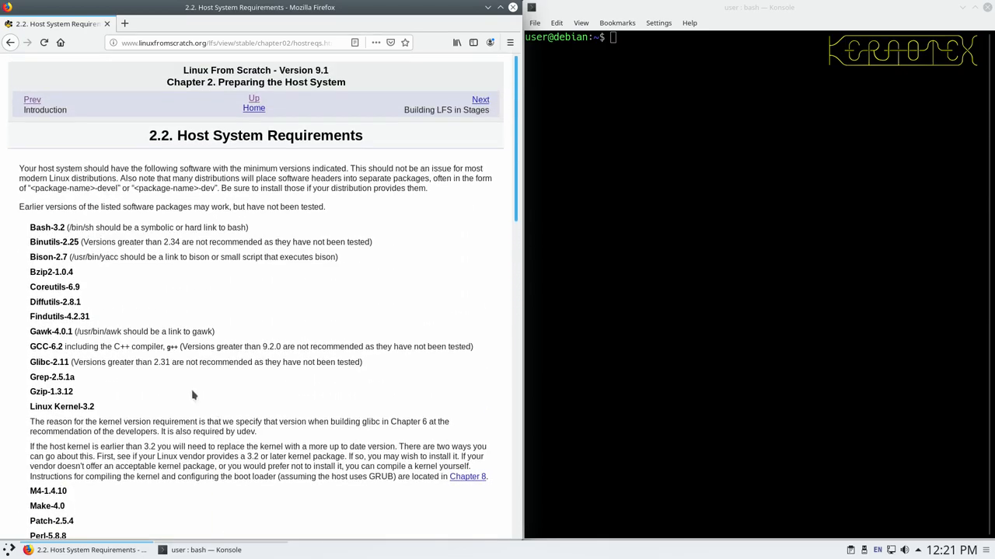
scroll(down, 3)
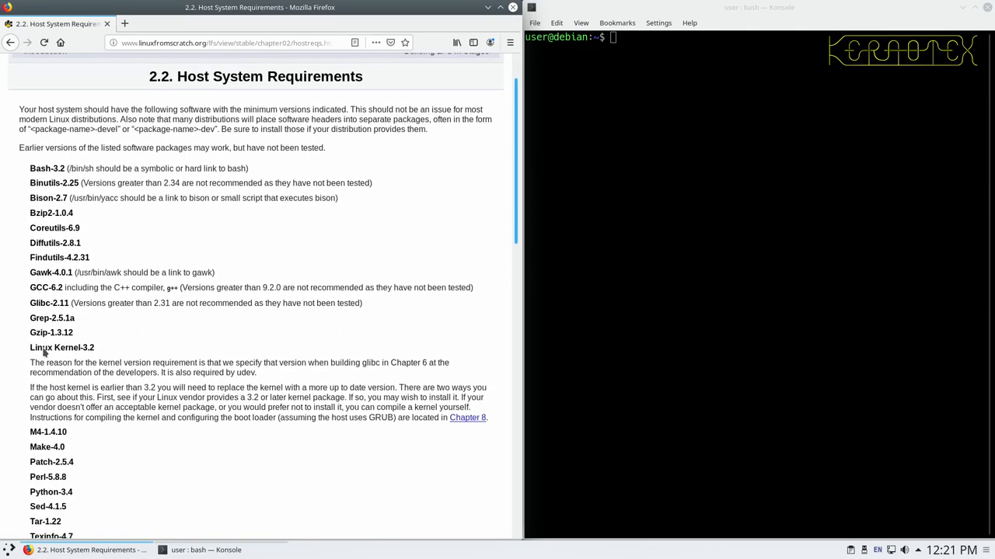
scroll(down, 3)
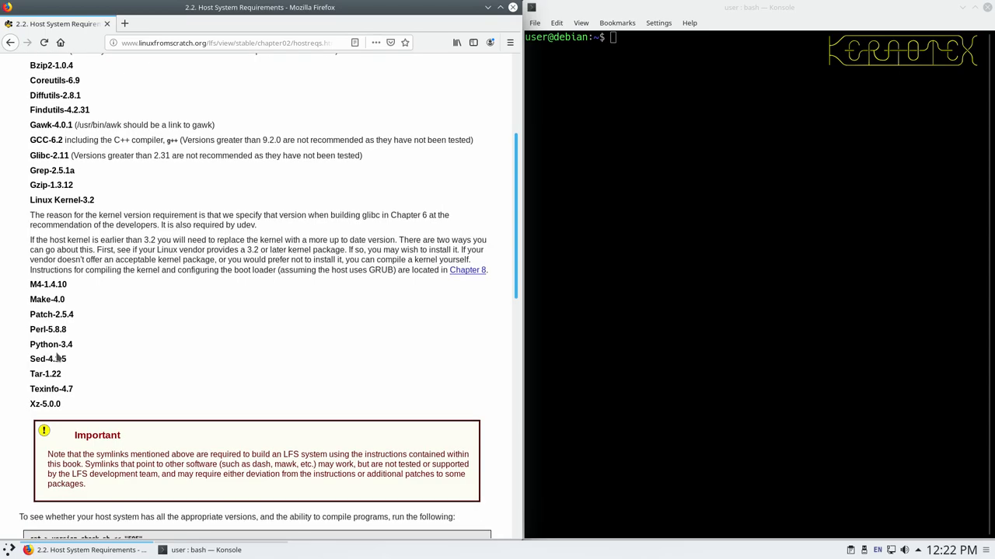
scroll(down, 3)
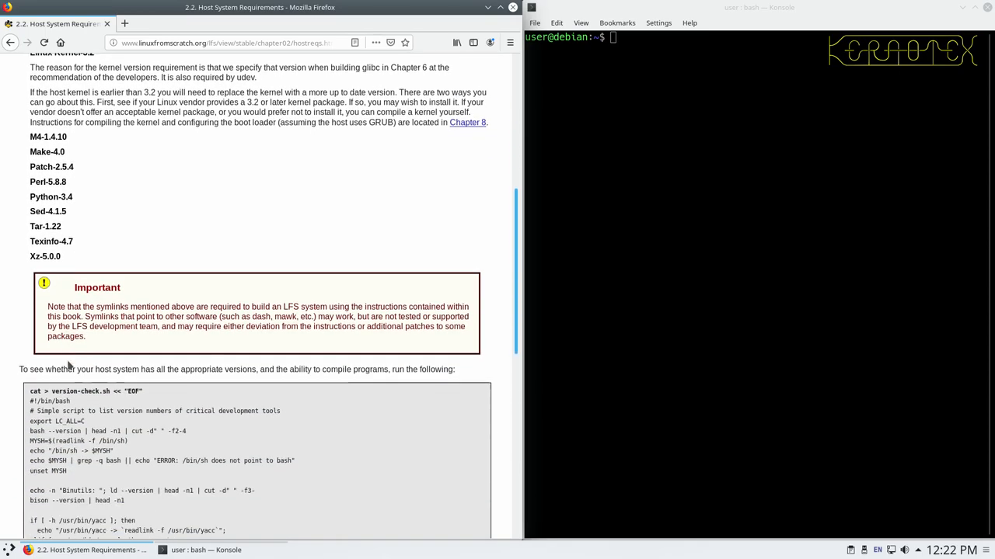
scroll(down, 3)
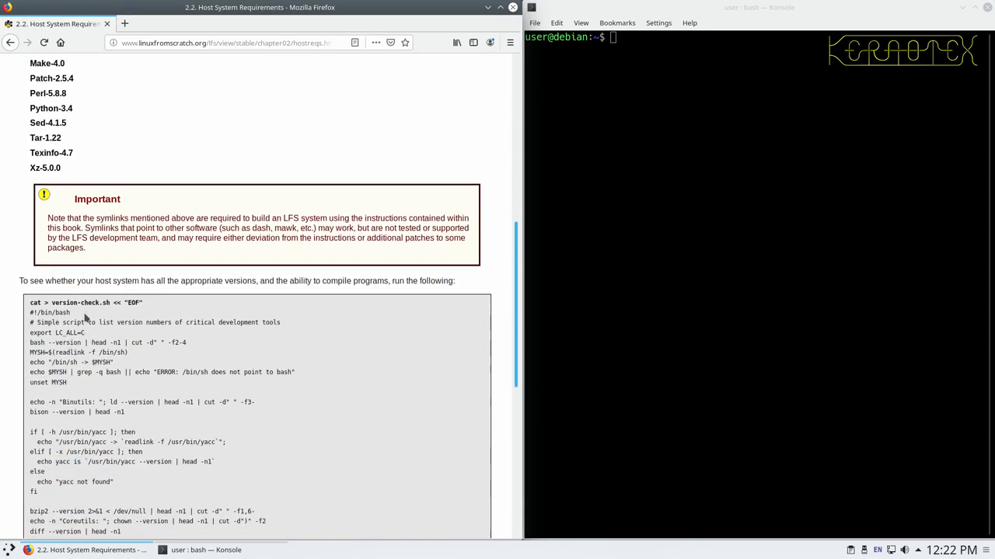
Step: Select the version-check.sh script and copy it via the context menu
double_click(85, 302)
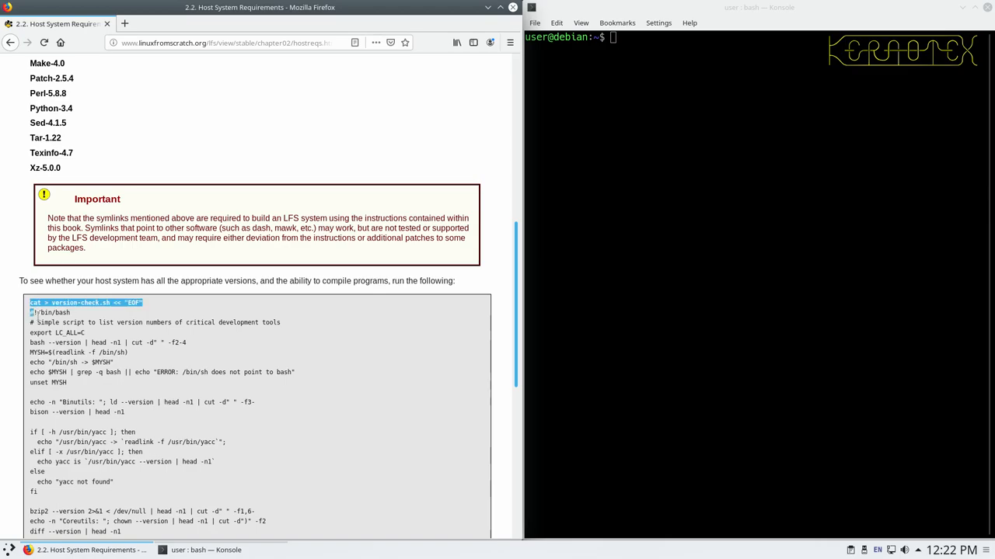
scroll(down, 3)
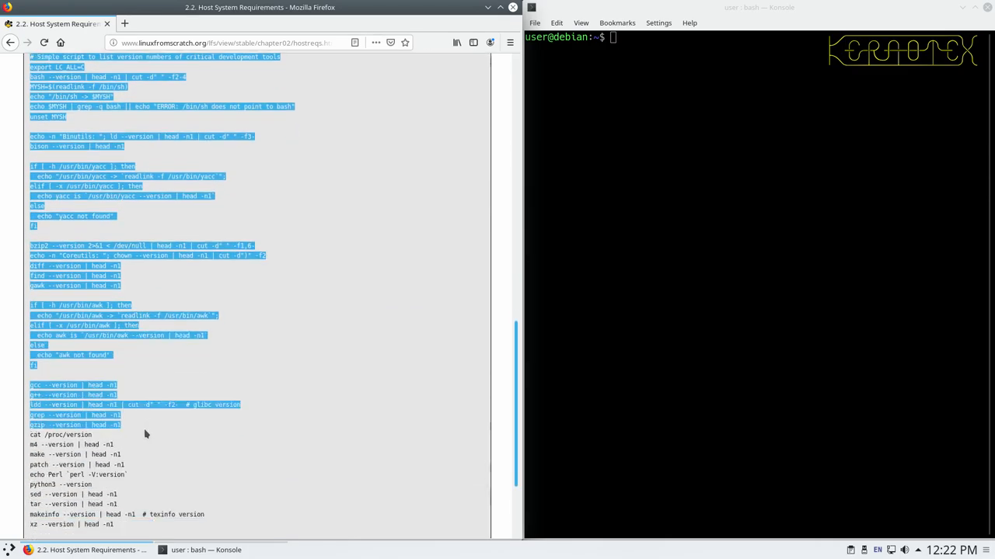
scroll(down, 3)
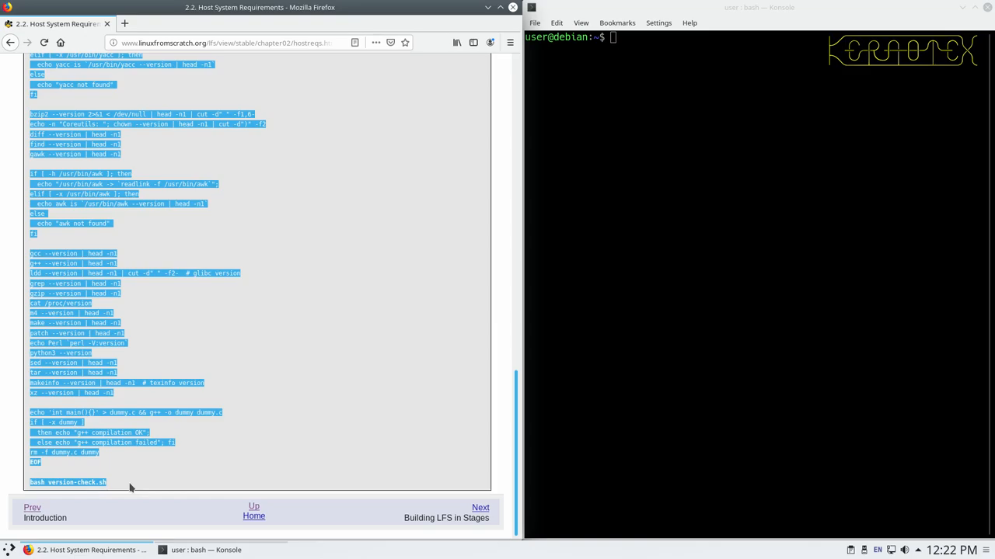
scroll(up, 3)
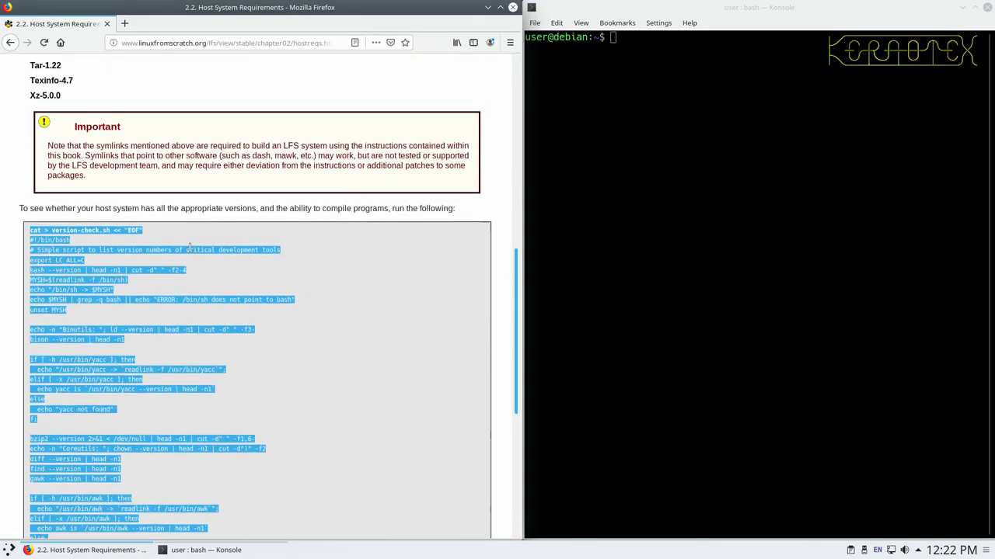
right_click(189, 251)
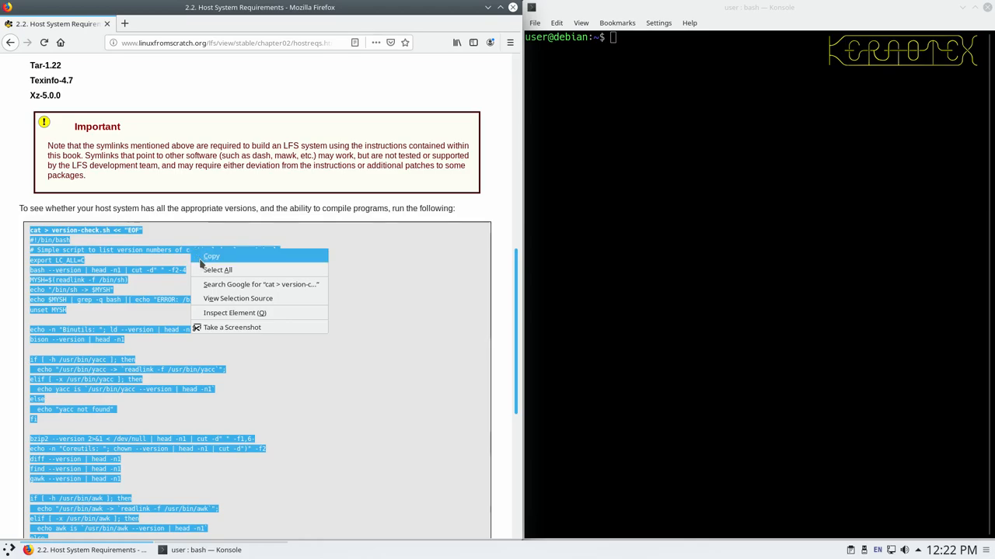
click(311, 388)
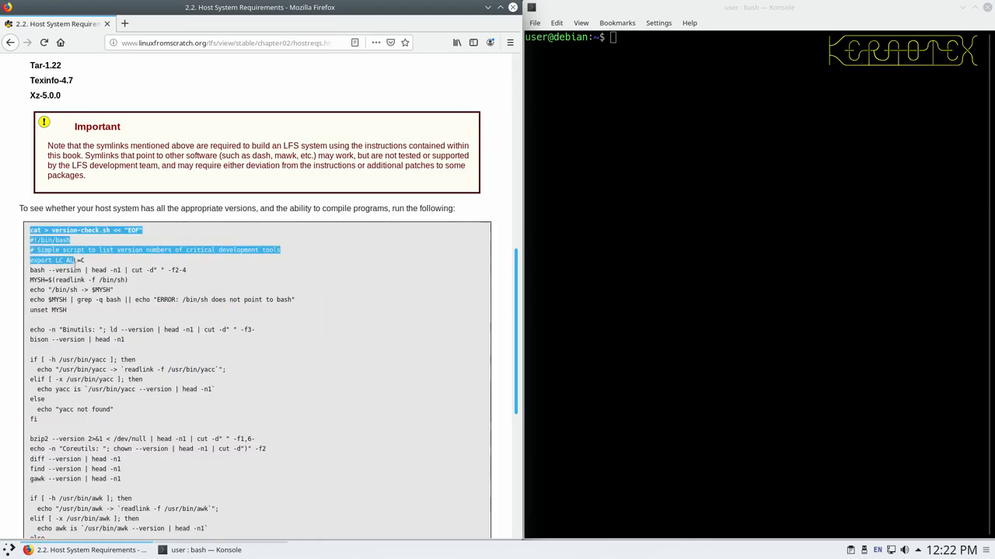
Step: Reselect the script from its opening lines down toward the end of the page
drag(74, 261, 87, 311)
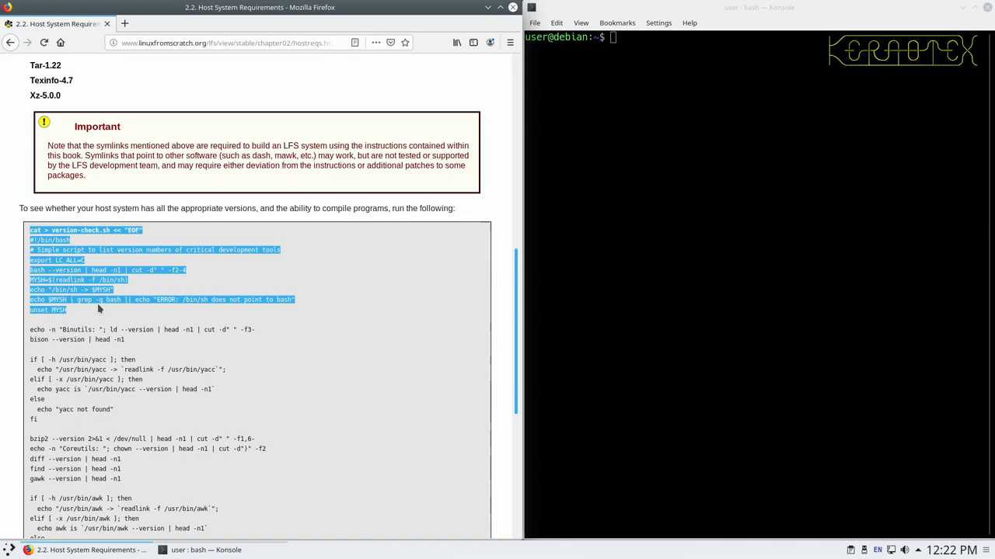
mouse_move(100, 308)
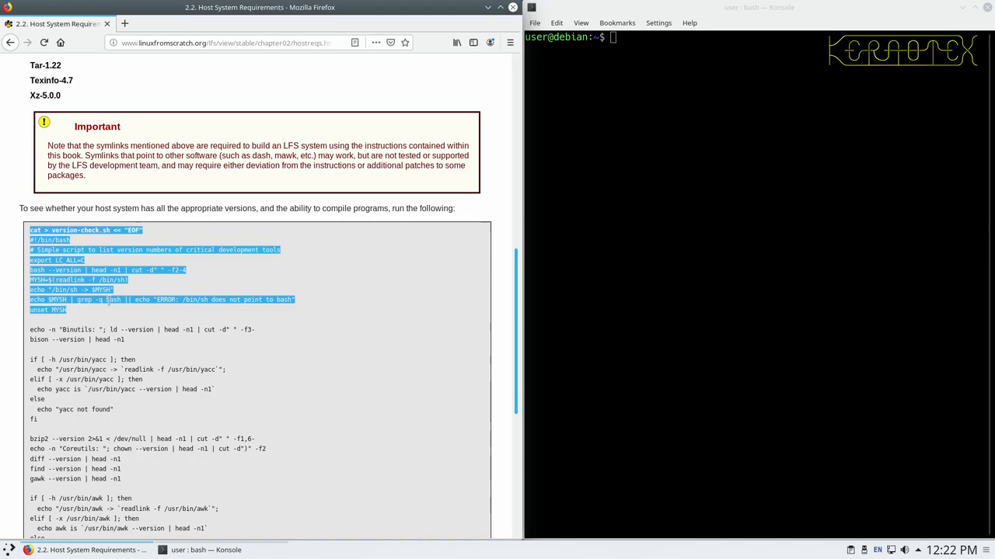
click(190, 230)
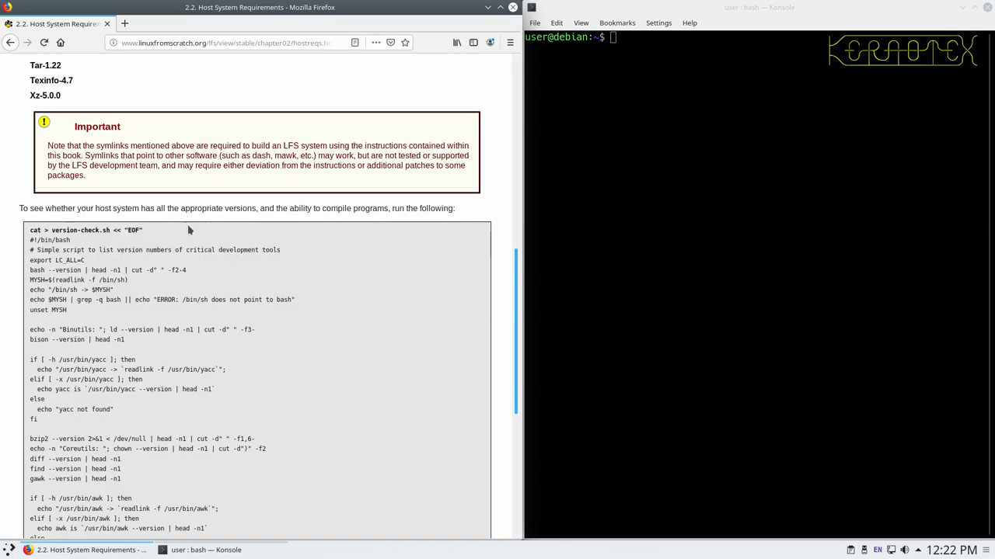
drag(31, 230, 65, 311)
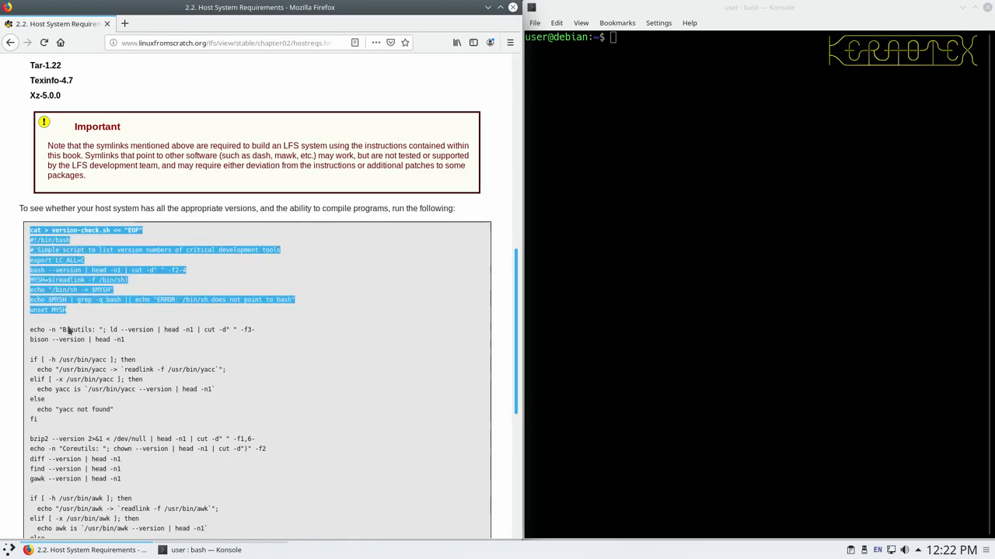
scroll(down, 3)
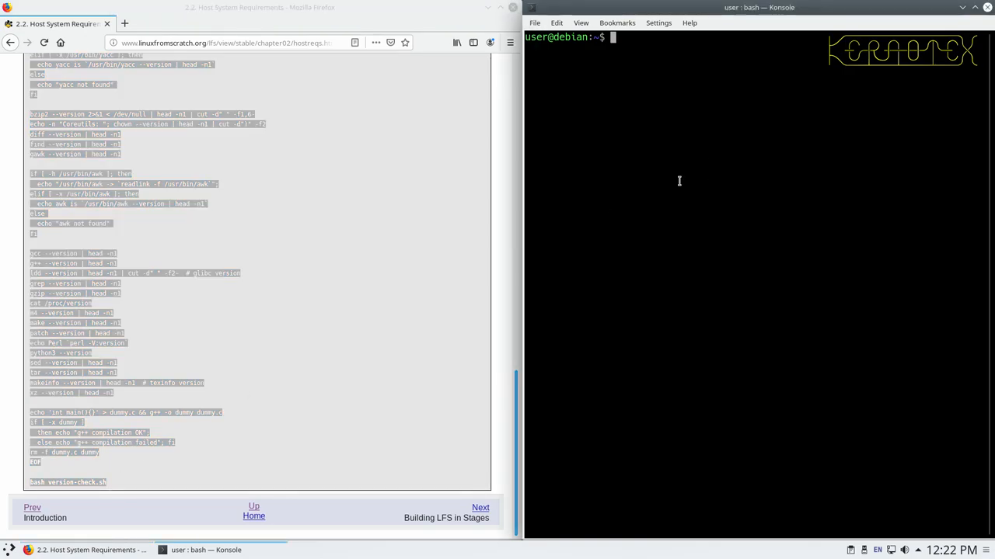
mouse_move(665, 191)
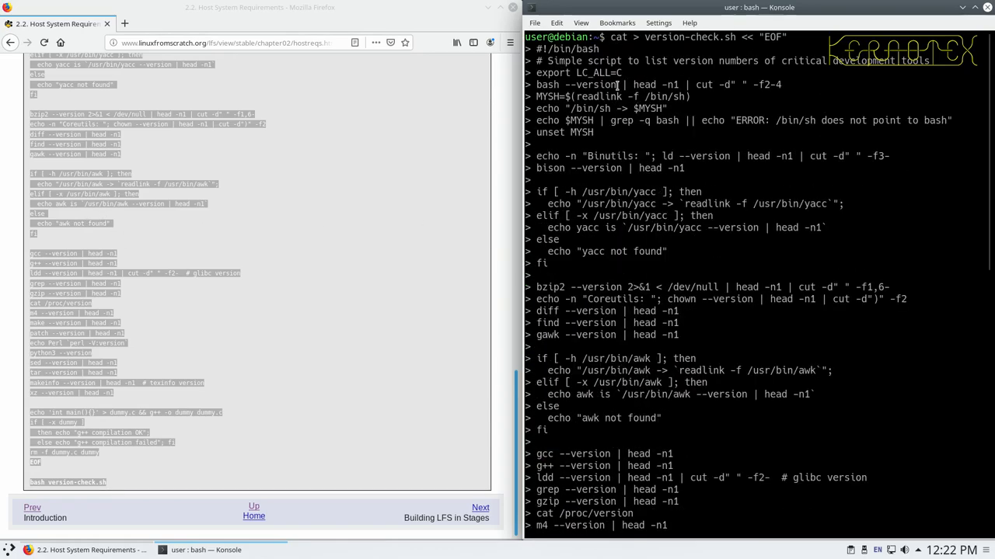
Step: Run the pasted commands that create version-check.sh in Konsole
key(Return)
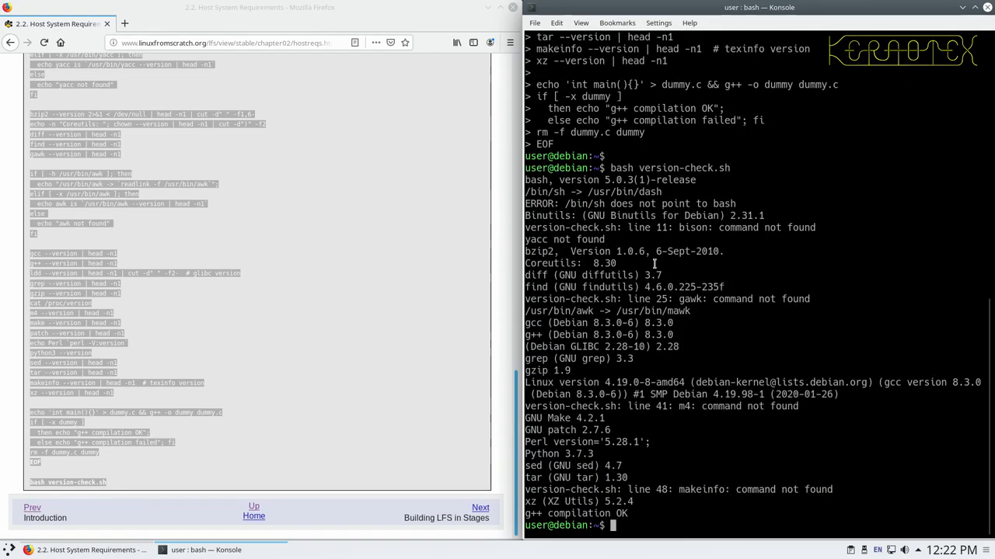
mouse_move(699, 220)
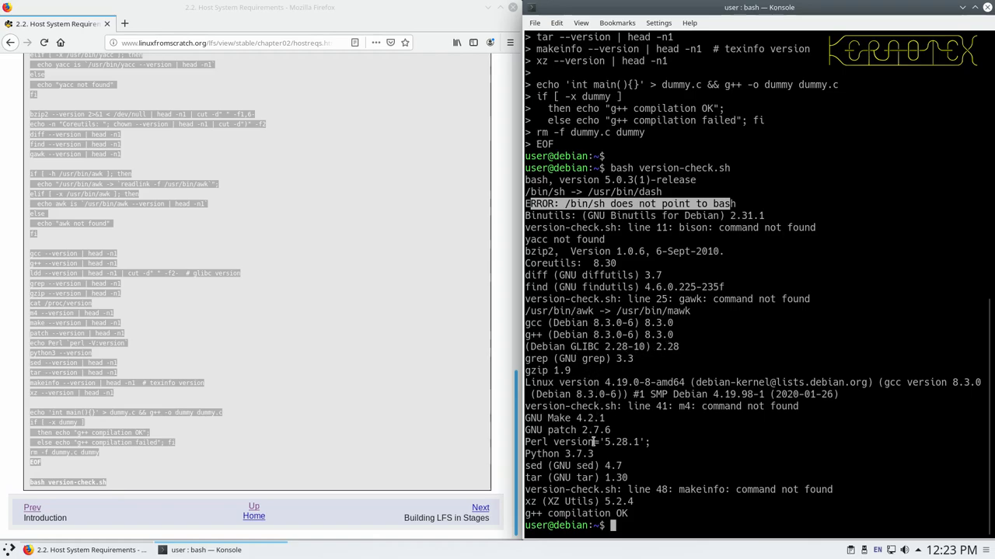
mouse_move(656, 268)
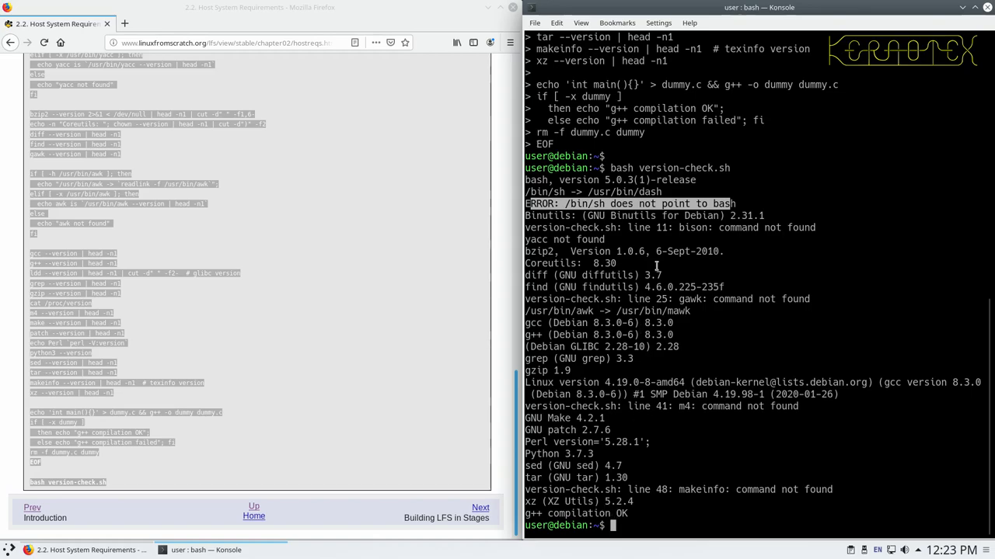
mouse_move(734, 267)
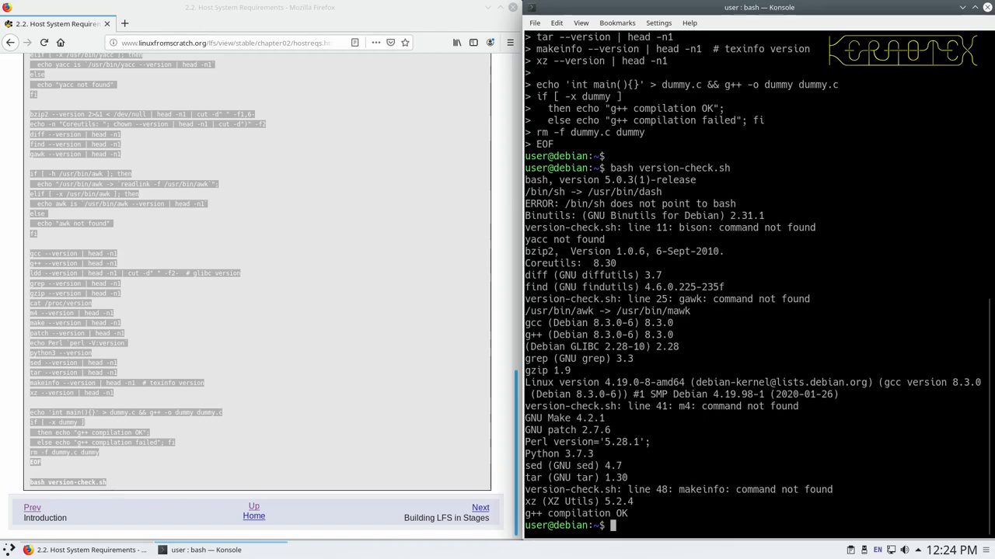
mouse_move(718, 167)
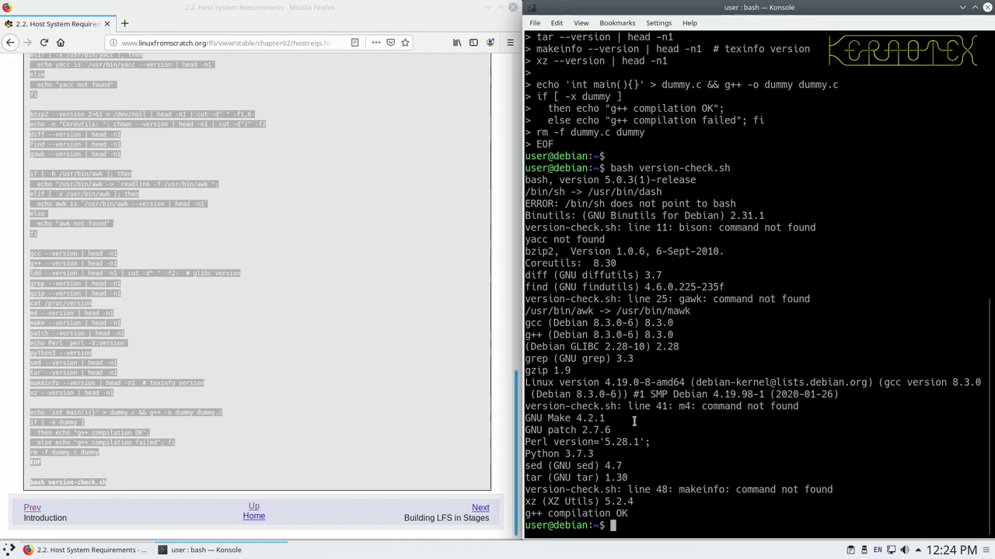
Step: Become root with 'sudo su -'
text(sudo)
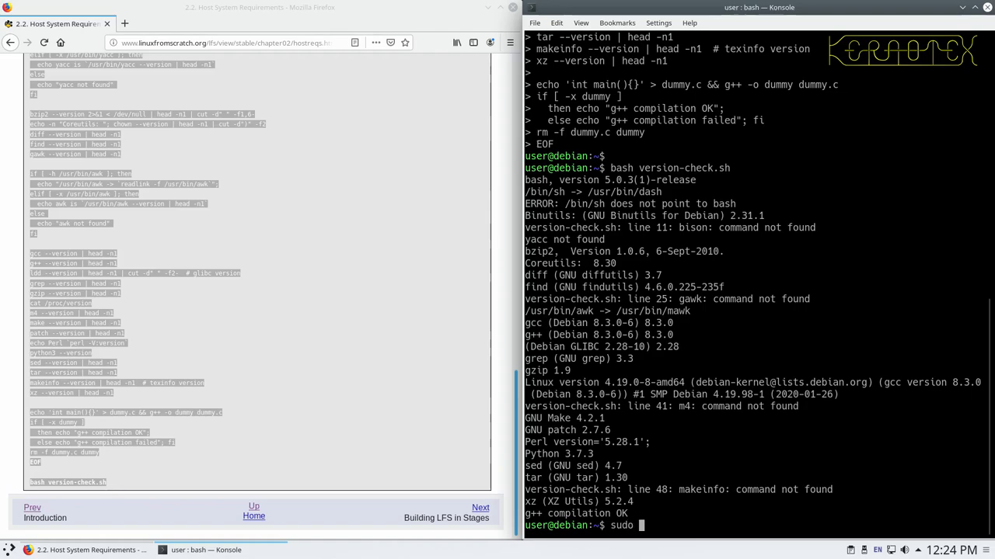
text(su)
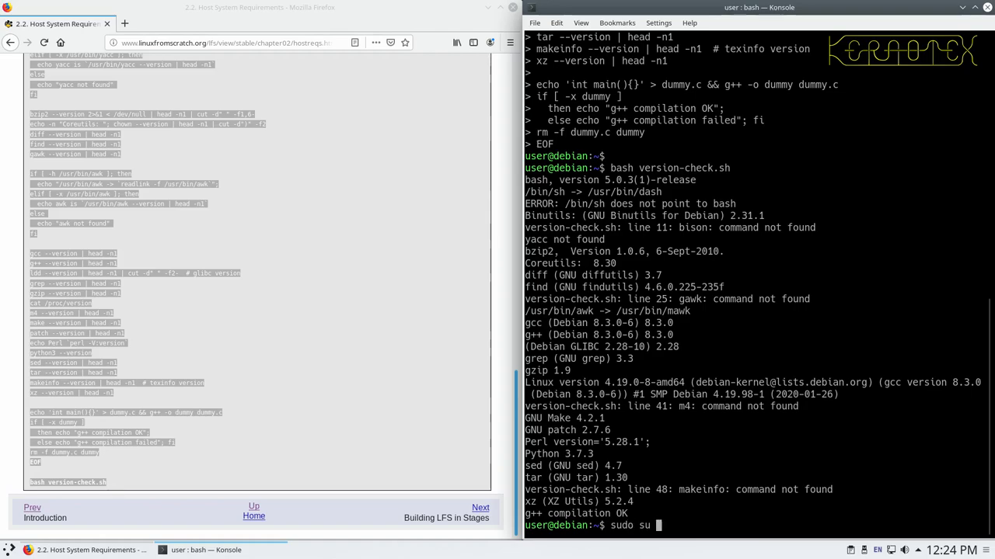
text(-)
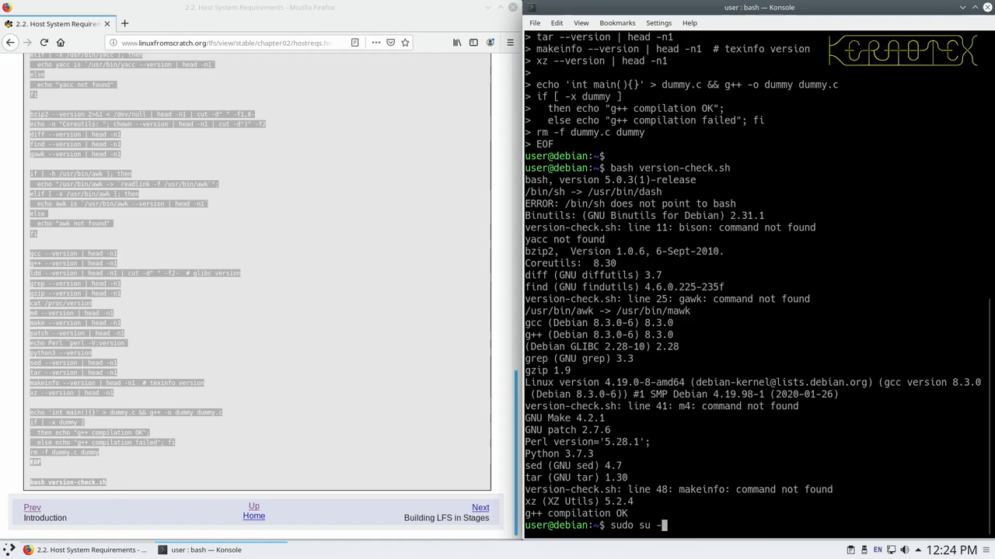
key(Return)
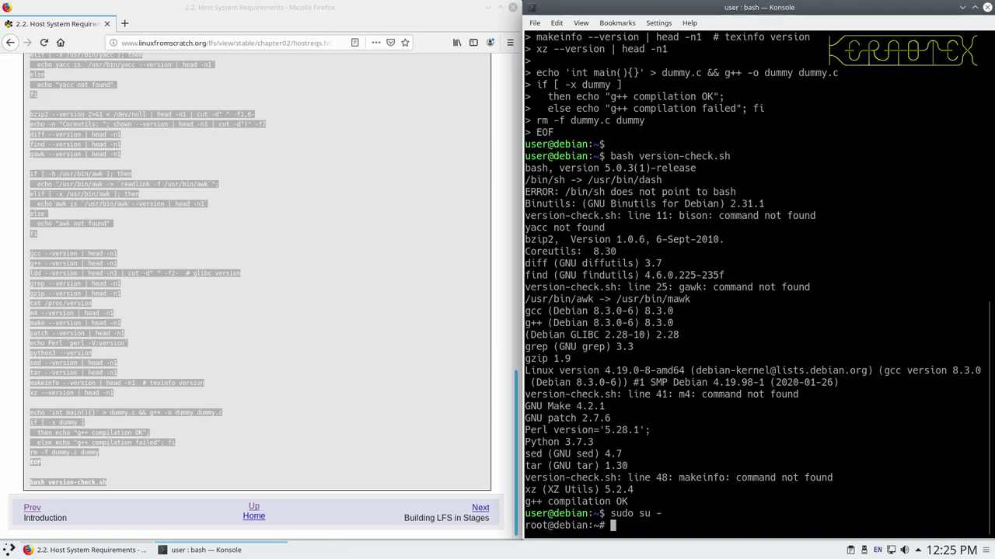
Step: Start passwd to set a new root password
text(pass)
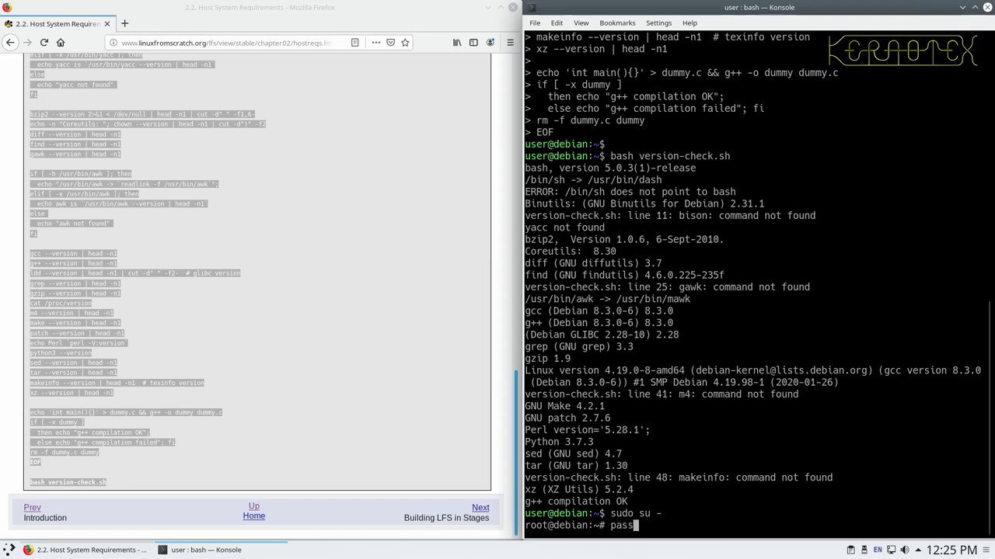
text(wd)
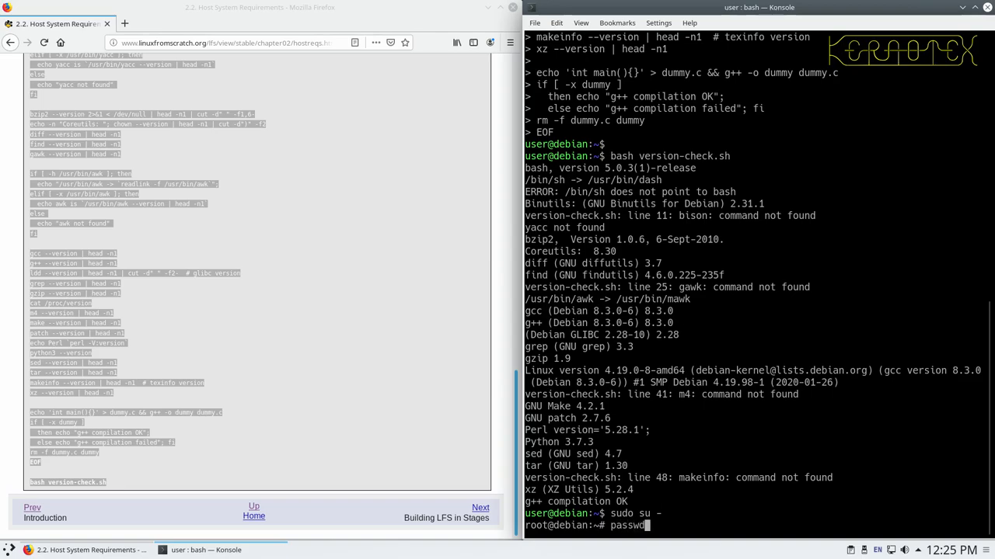
key(Return)
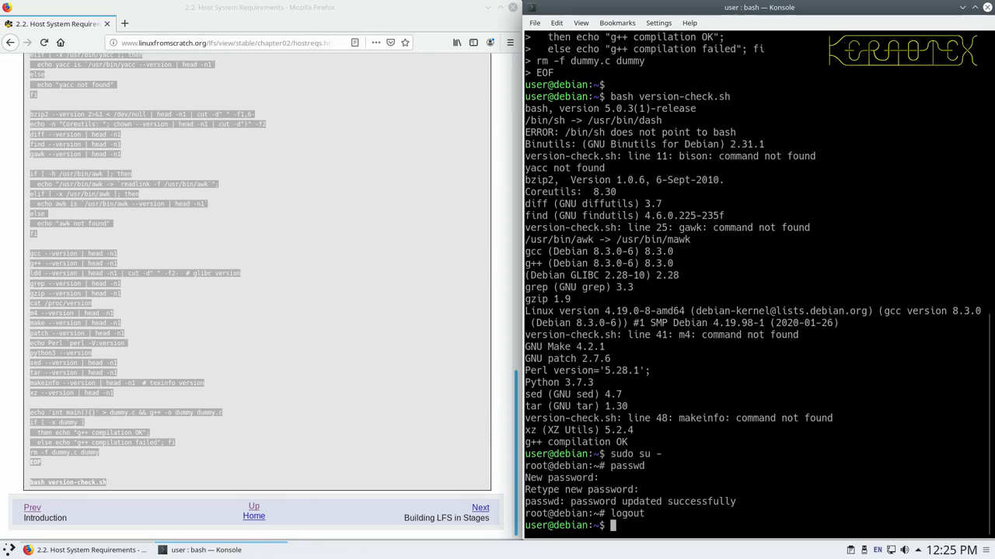
Step: Switch to root with 'su -' using the newly set root password
text(su)
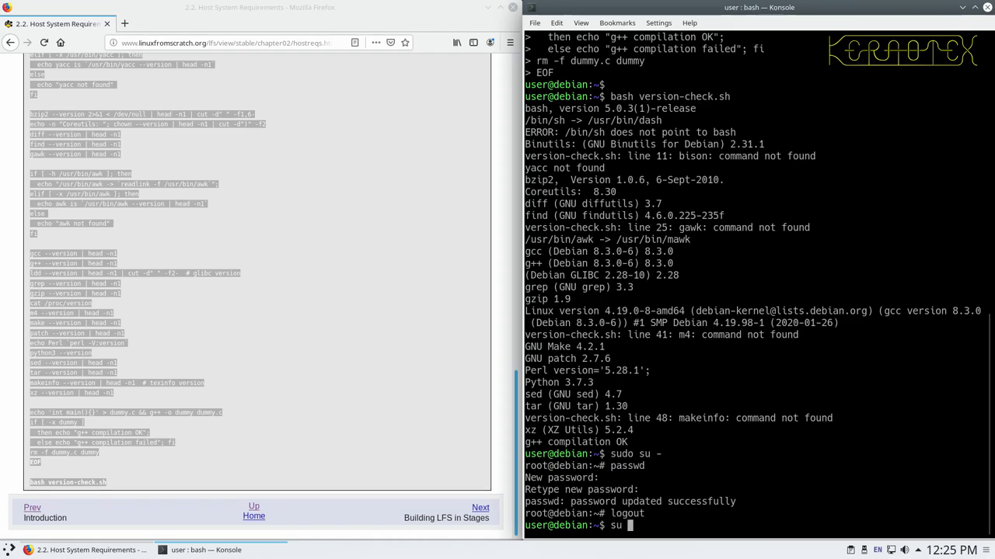
key(Return)
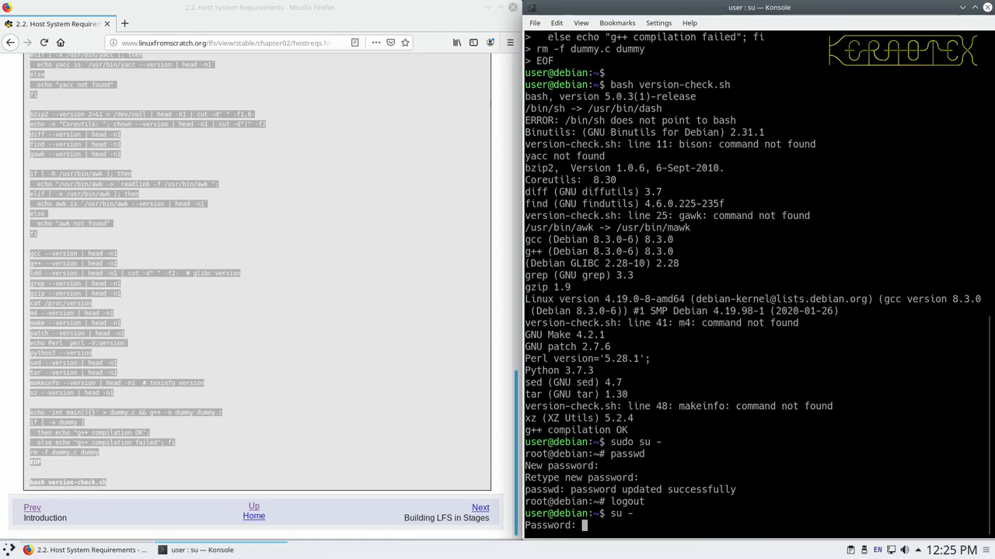
key(Return)
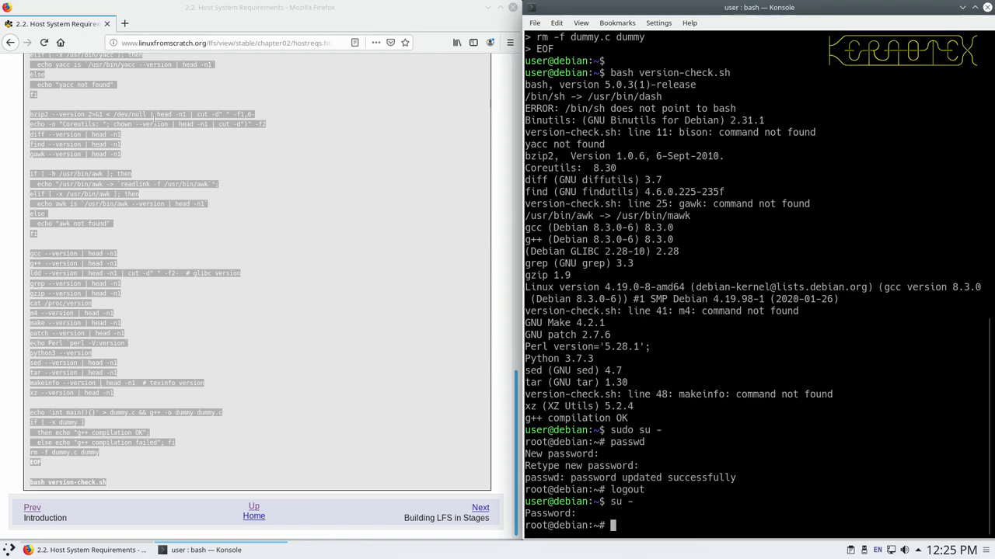
mouse_move(124, 23)
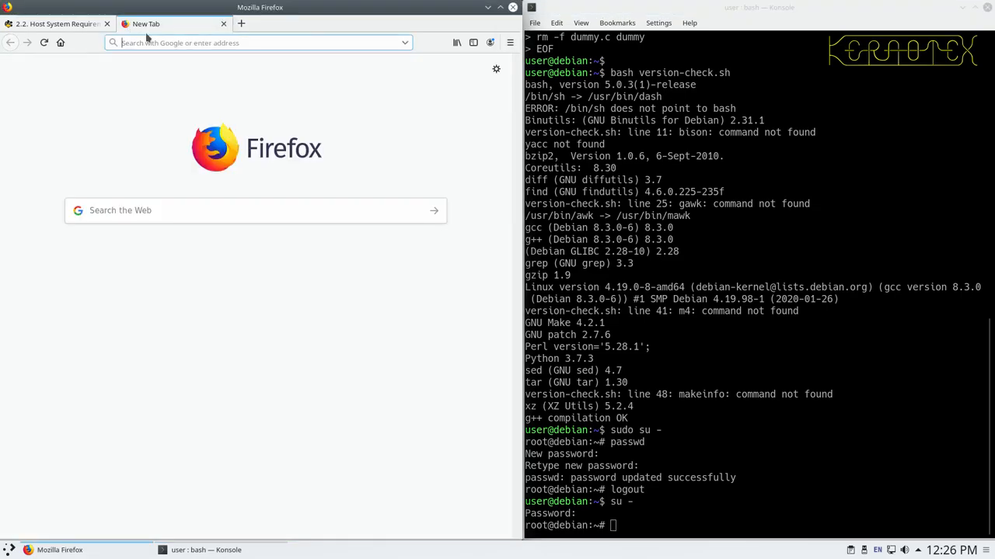
text(www.linuxfromscratch.org/)
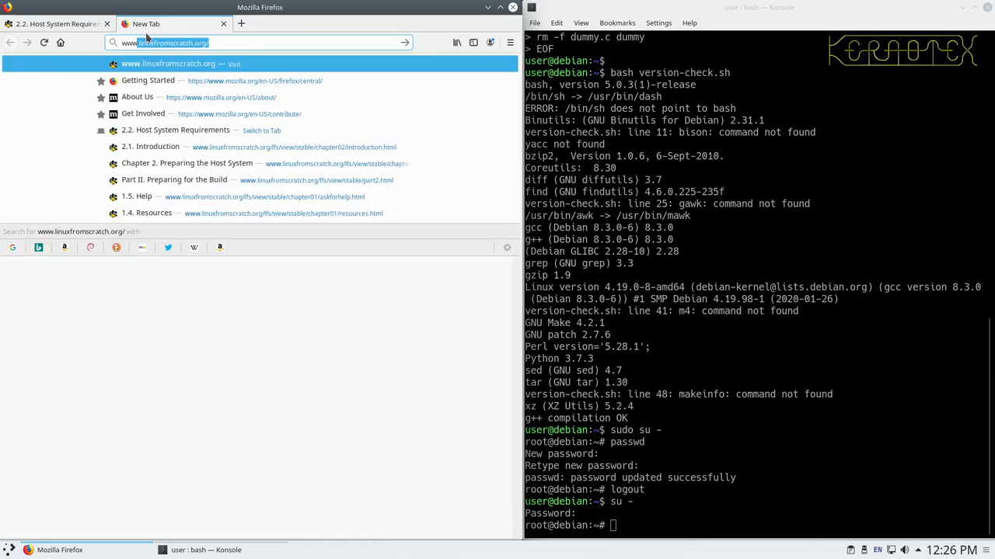
text(www.geno)
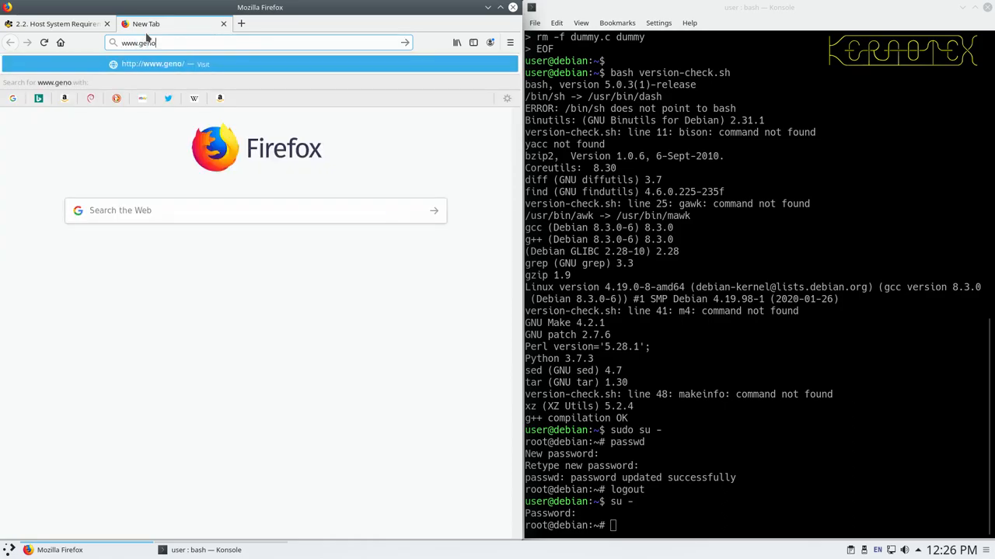
text(t)
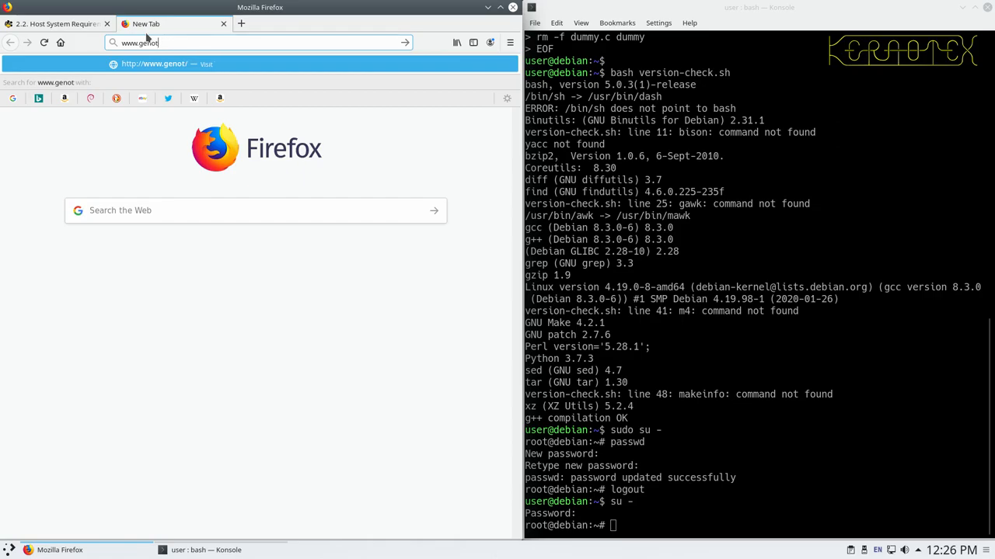
text(too.org)
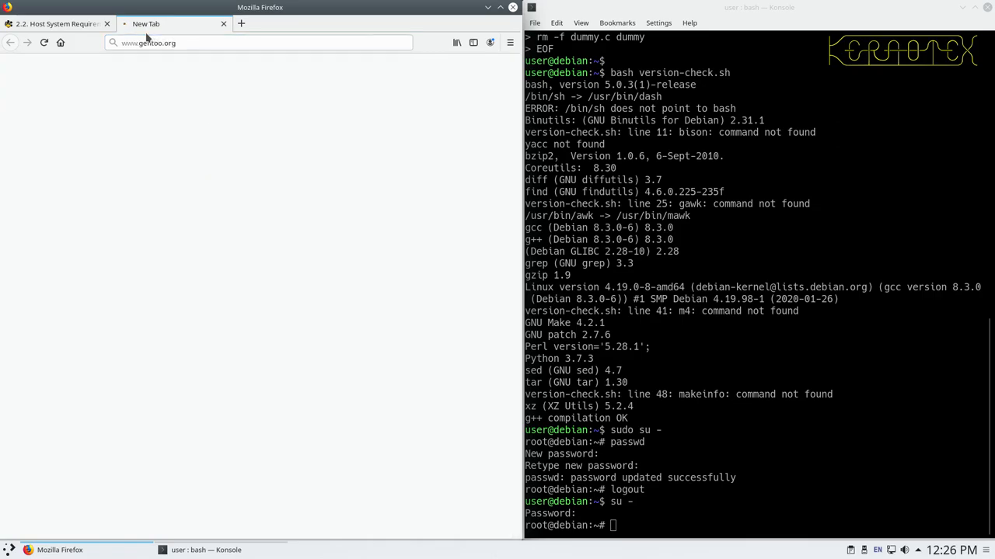
key(Return)
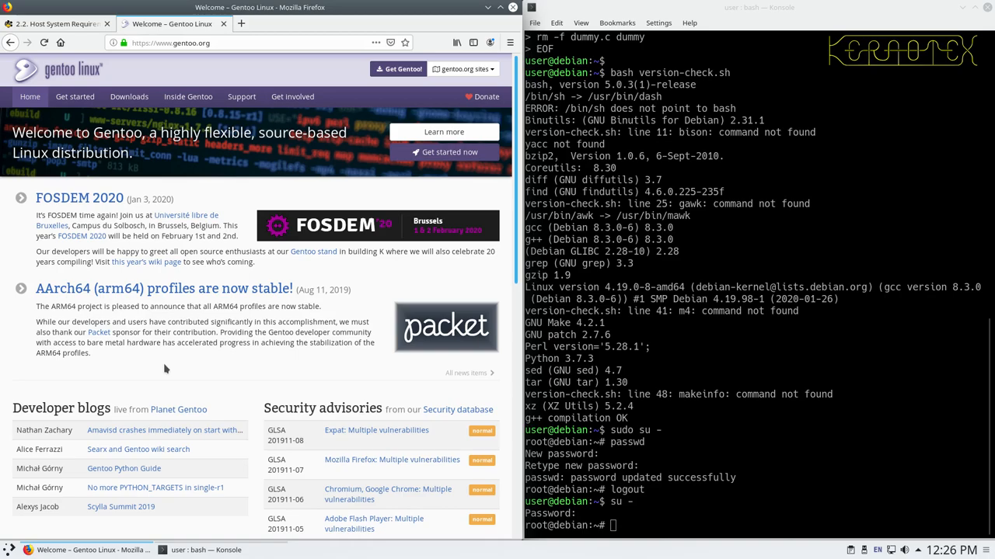
mouse_move(170, 170)
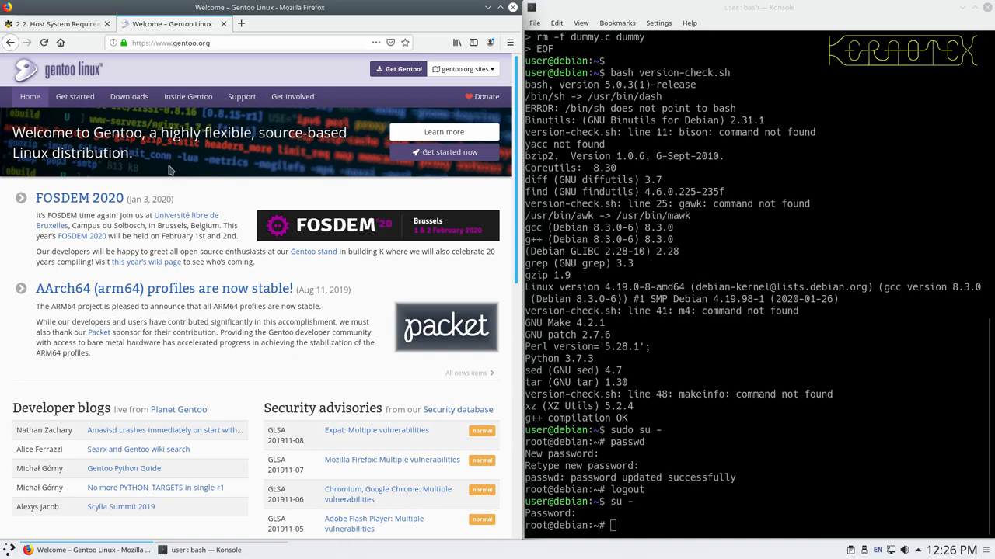
mouse_move(74, 96)
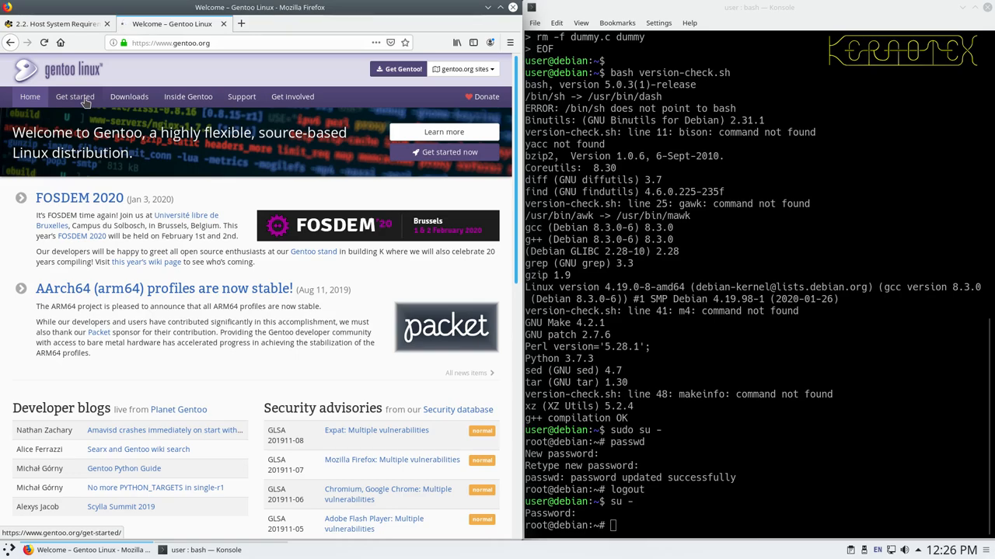
Step: Reach the AMD64 Handbook via Get started and the Handbook main page
click(74, 97)
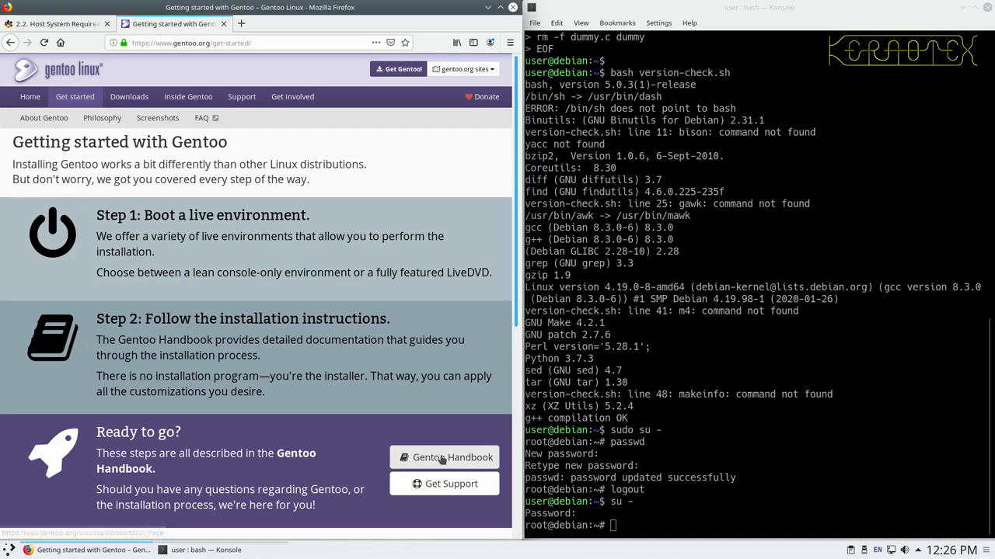
mouse_move(452, 457)
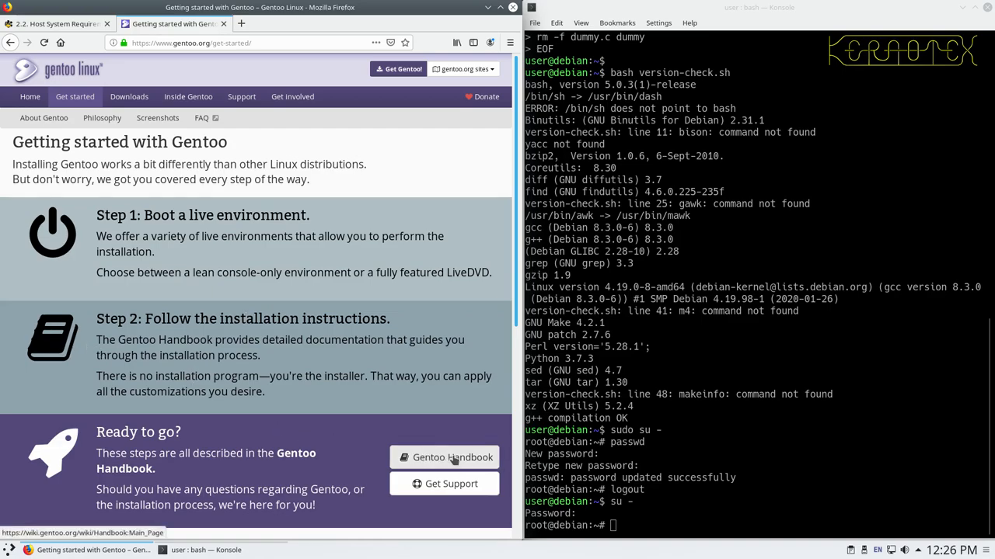
click(444, 457)
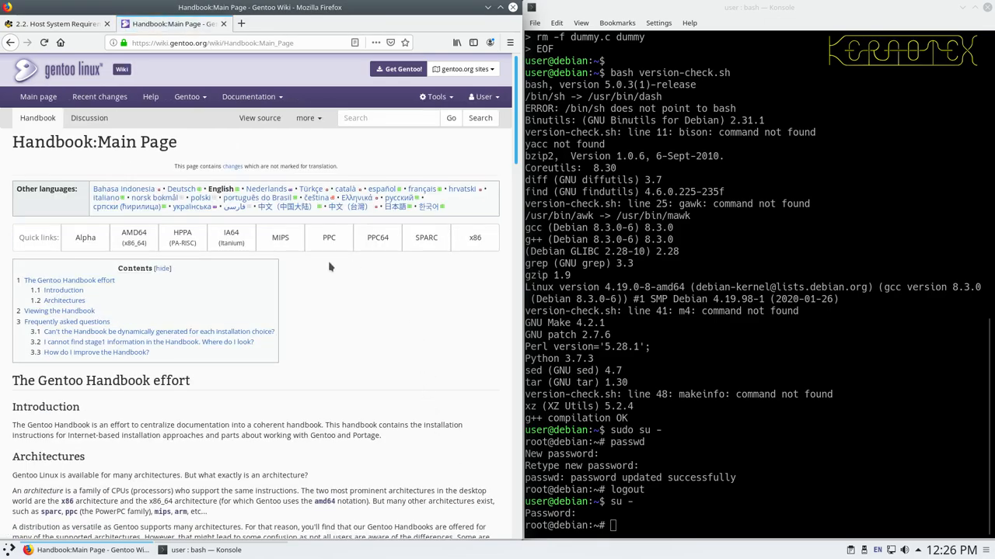
mouse_move(134, 238)
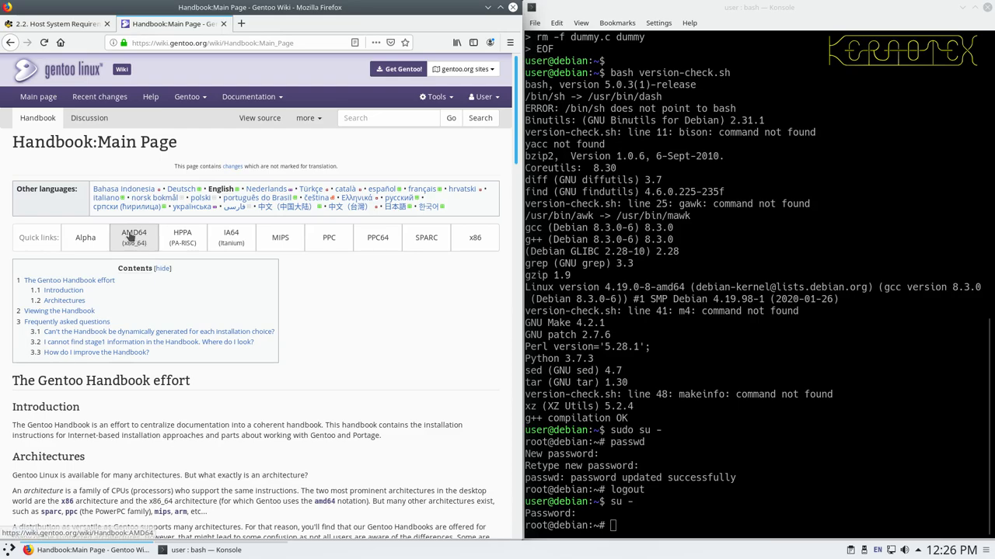
mouse_move(134, 236)
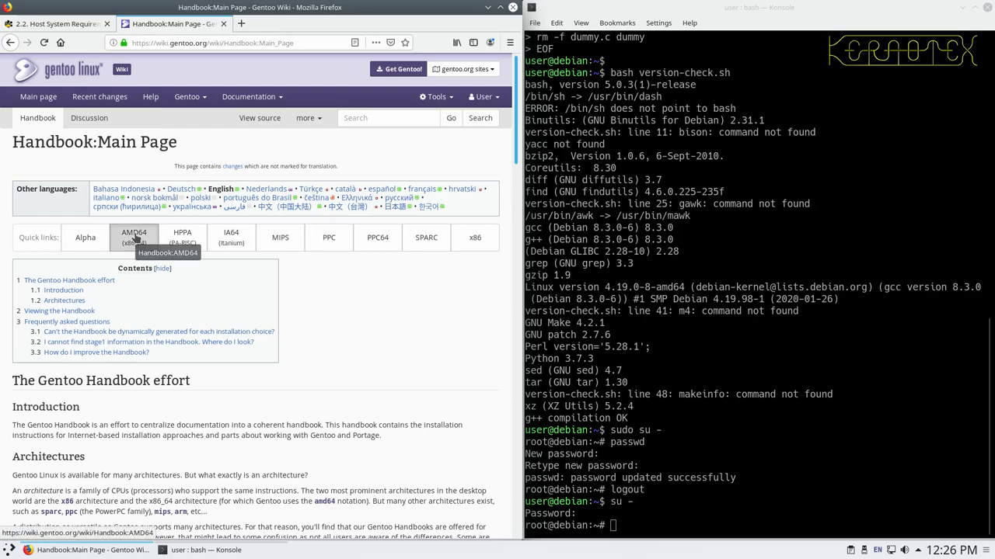
click(134, 236)
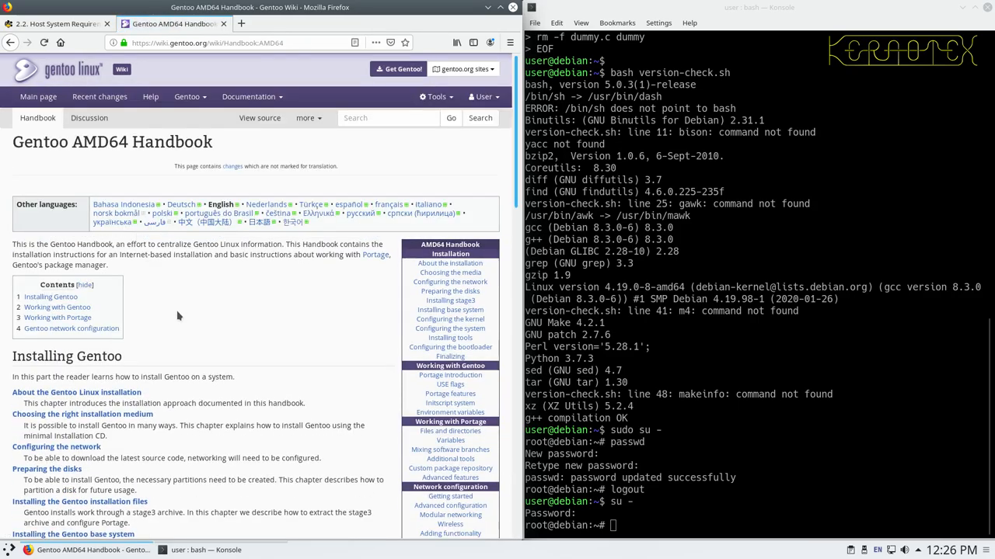
Step: Find and open the 'Installing the Gentoo installation files' chapter of the AMD64 Handbook
scroll(down, 3)
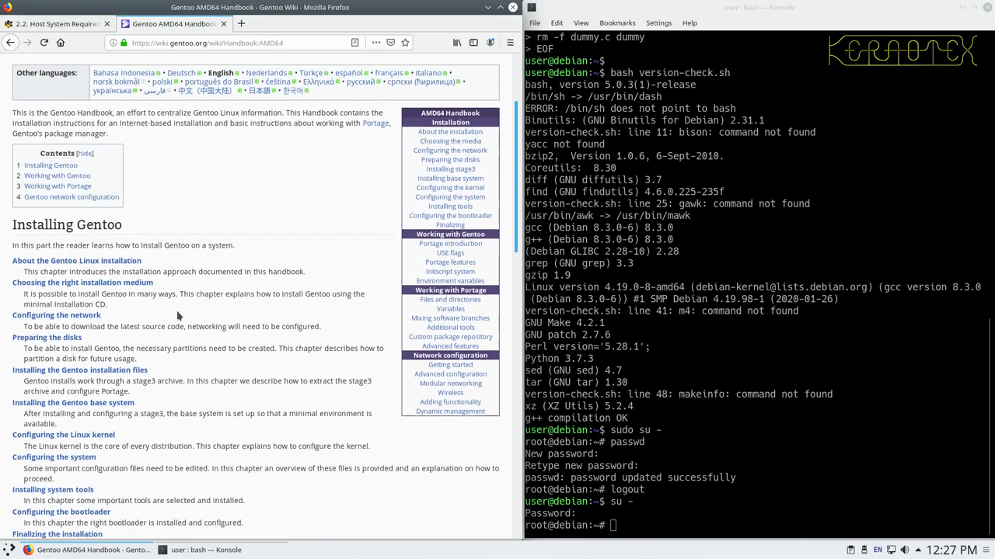
scroll(down, 3)
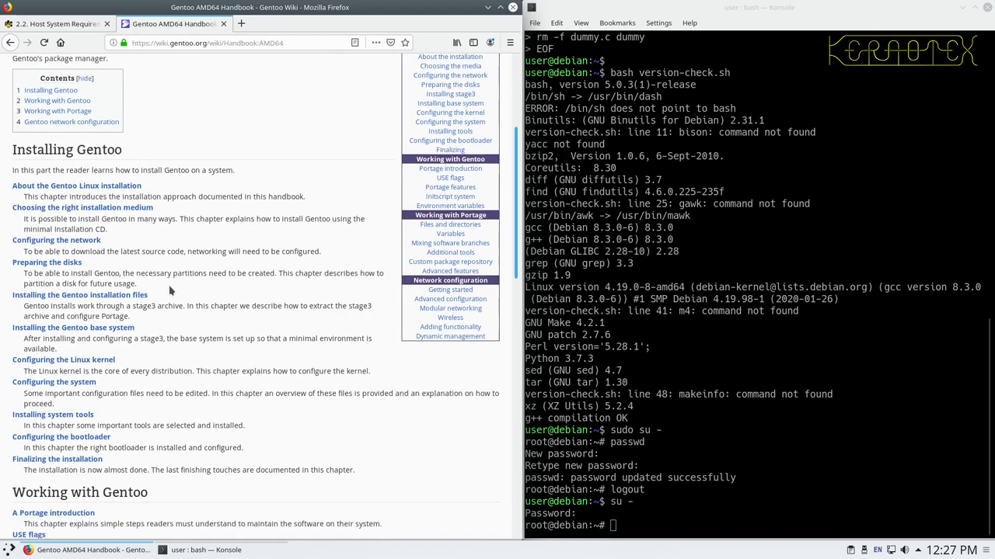
scroll(down, 3)
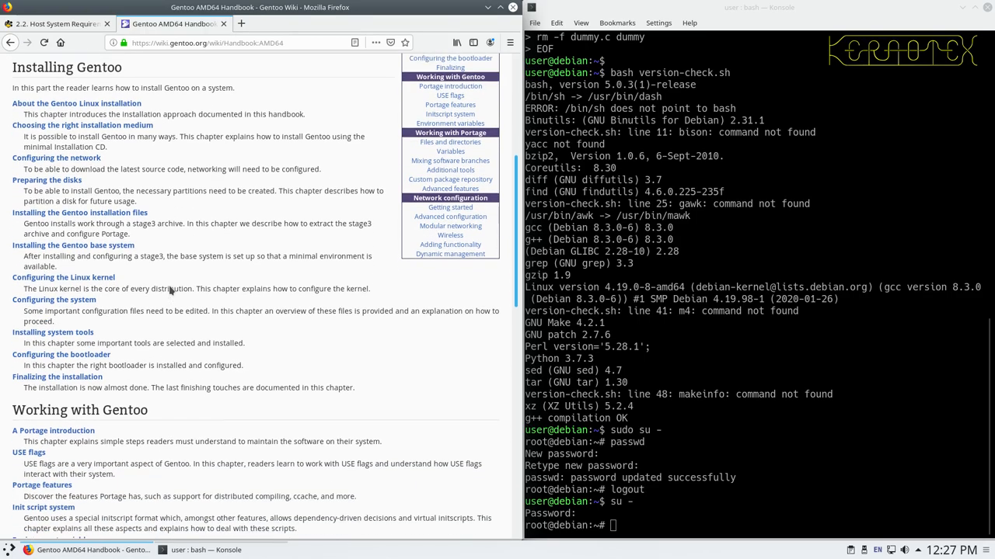
scroll(up, 3)
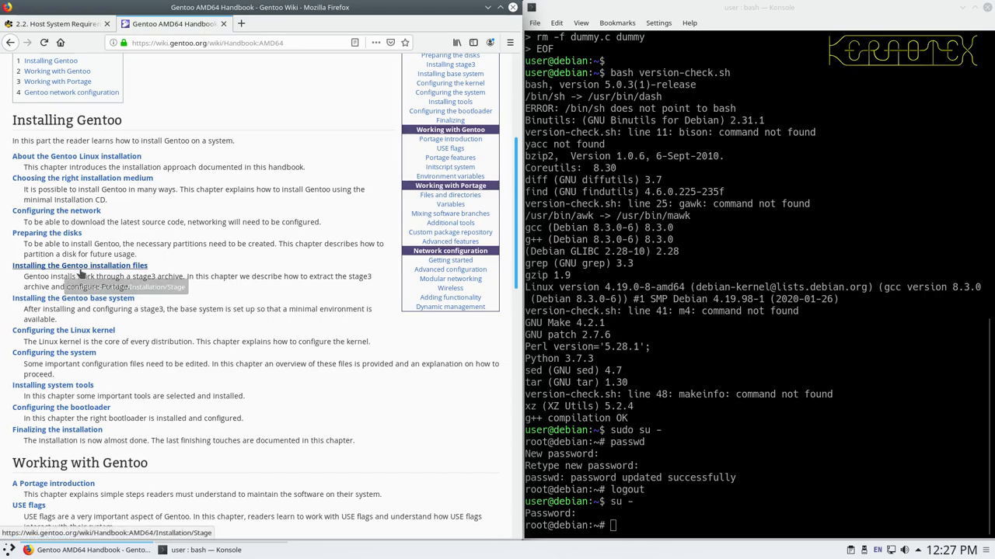
click(81, 264)
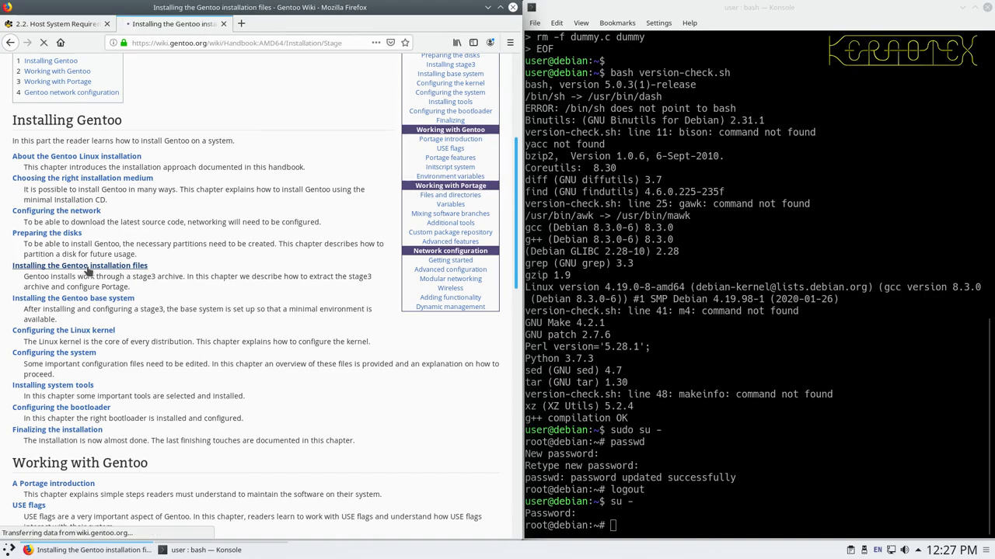
click(79, 264)
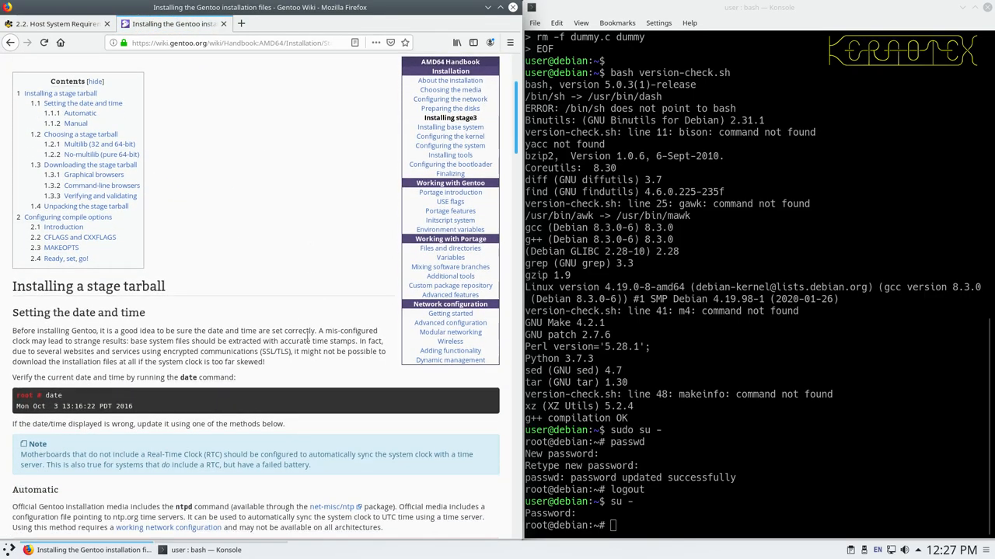
Step: Read down the chapter to the 'Downloading the stage tarball' section
scroll(down, 3)
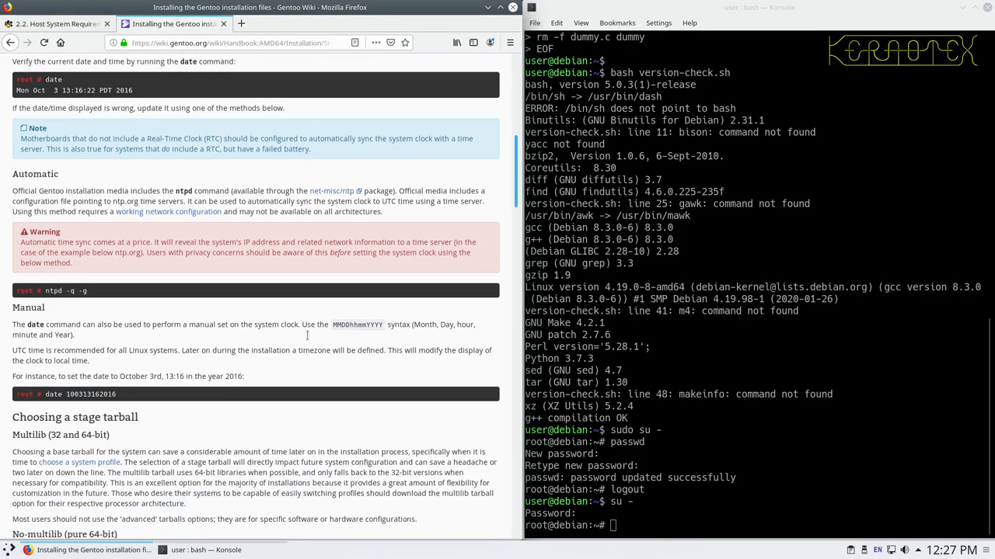
scroll(down, 3)
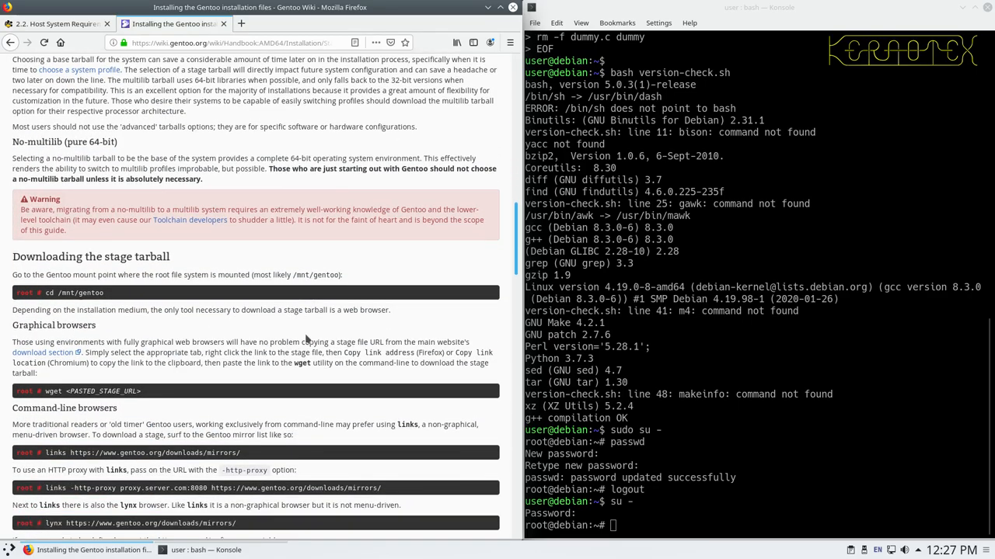
scroll(down, 3)
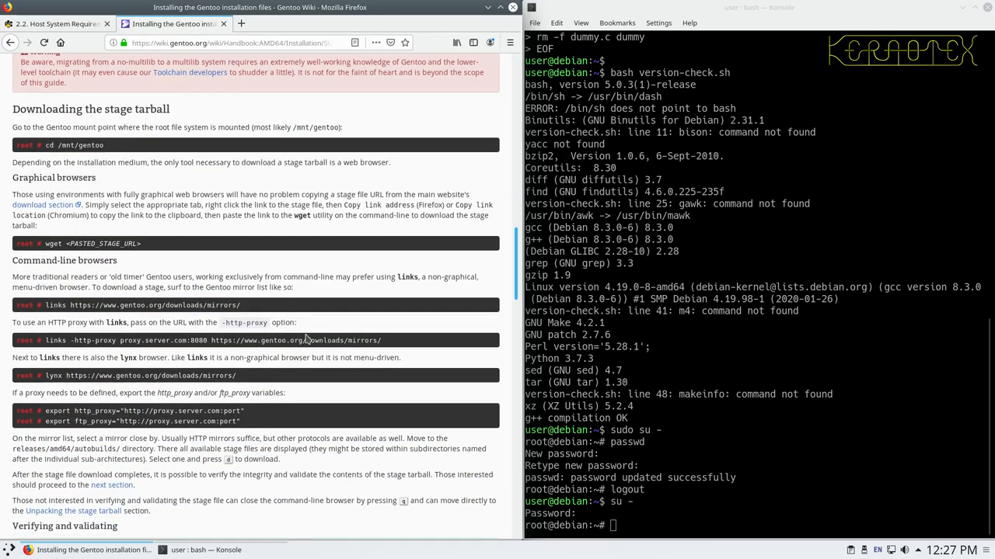
scroll(down, 3)
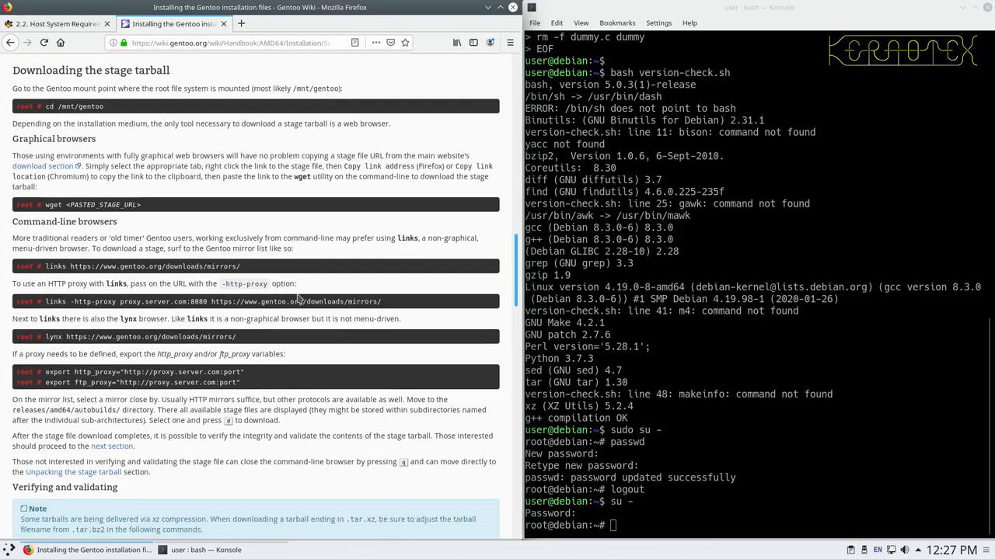
scroll(down, 3)
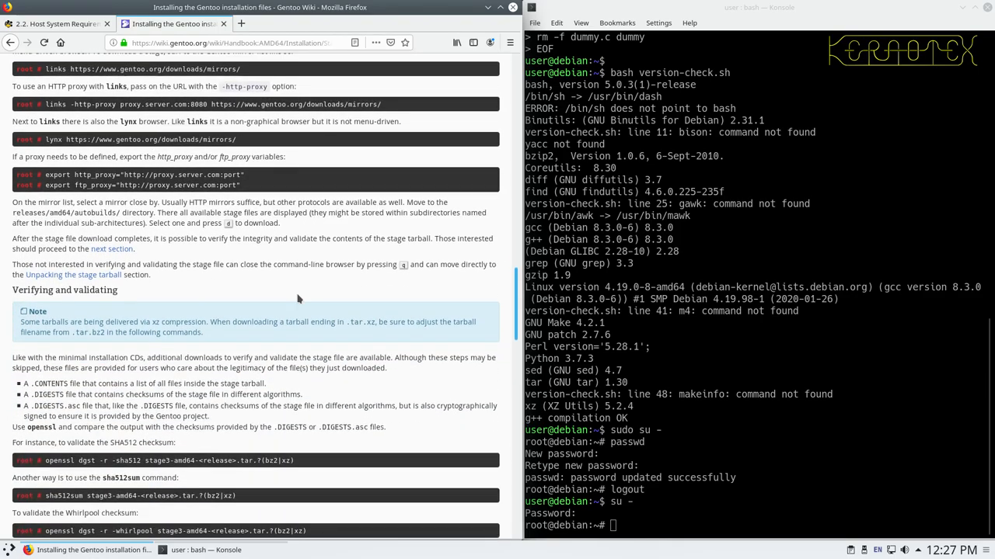
scroll(up, 3)
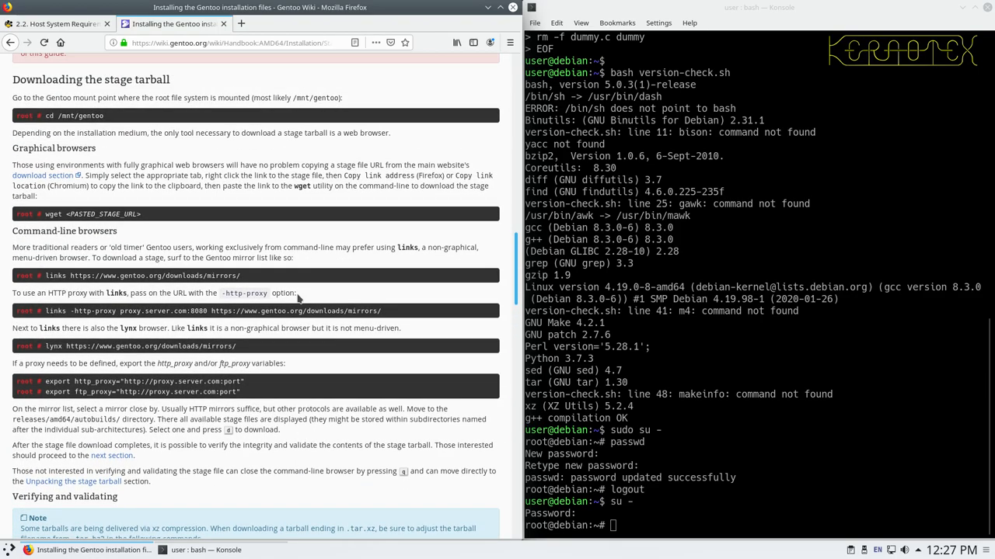
scroll(up, 3)
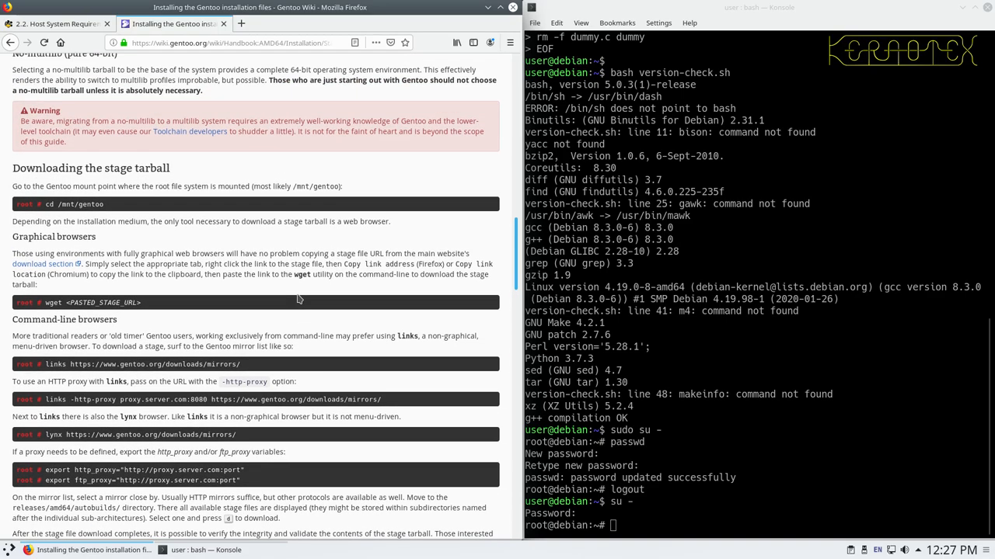
scroll(down, 3)
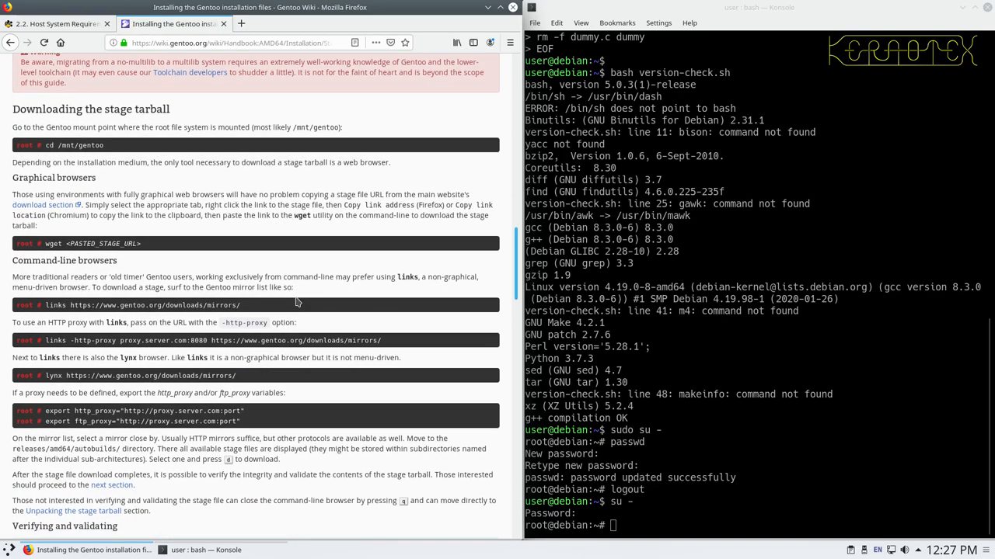
scroll(down, 3)
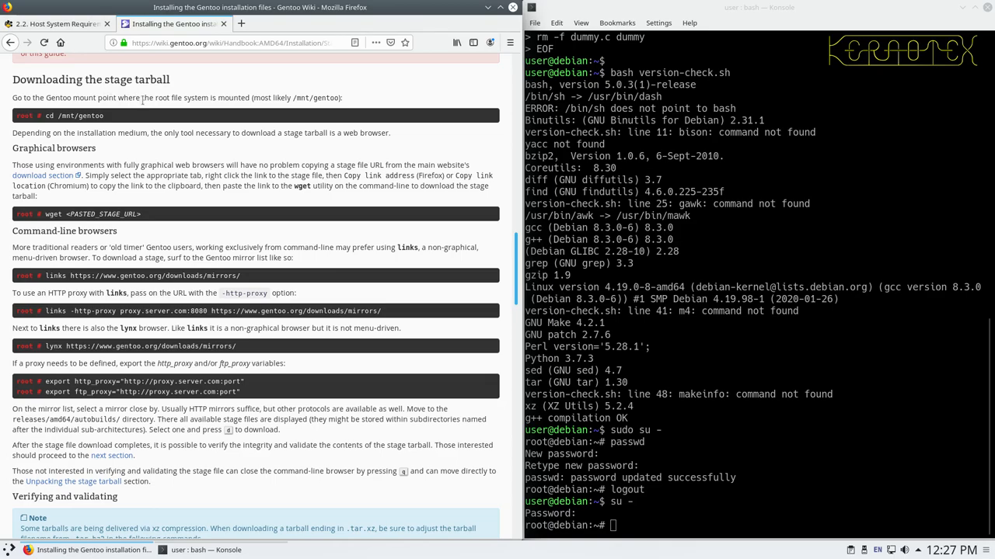
scroll(down, 3)
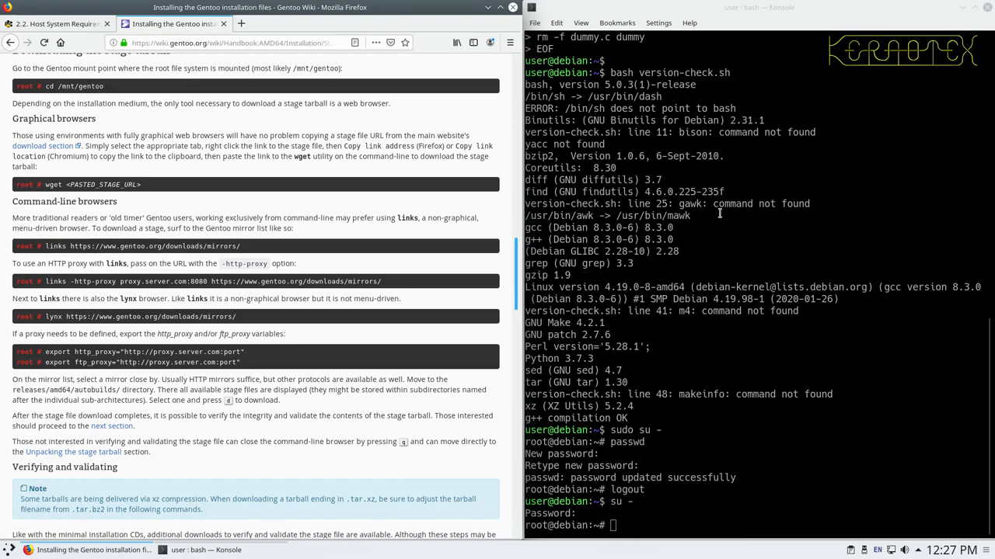
Step: List the root directory, then create /mnt/gentoo with mkdir
text(l)
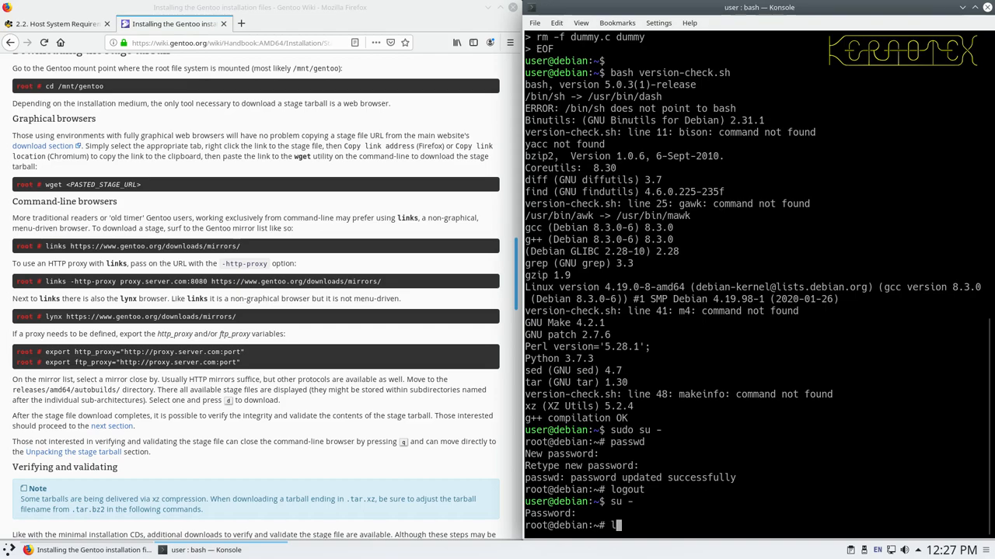
text(s -l /)
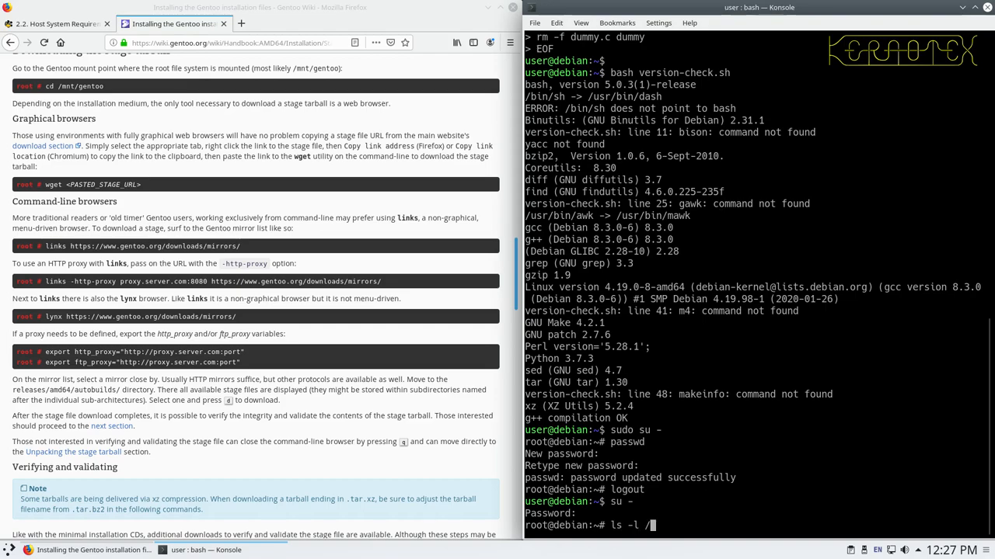
key(Return)
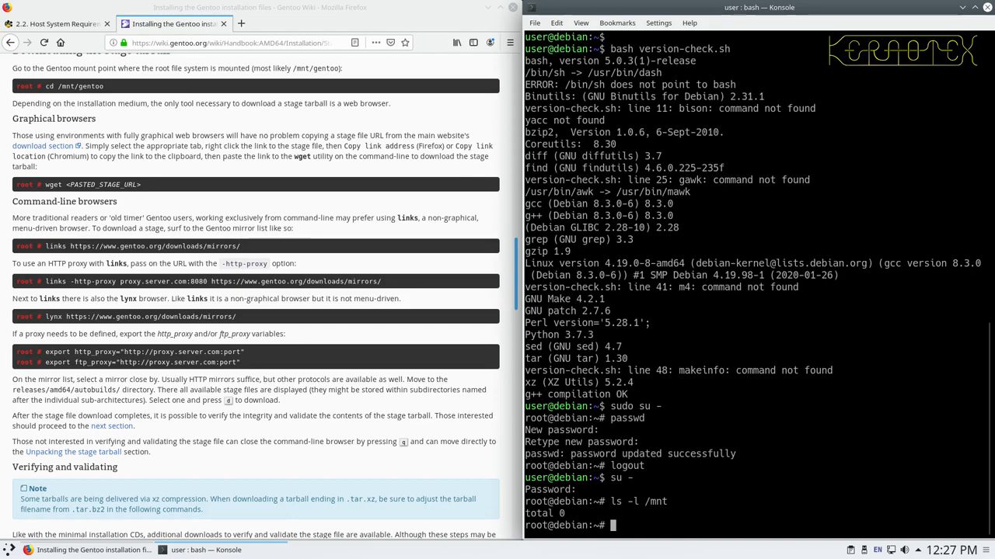
text(mkdir)
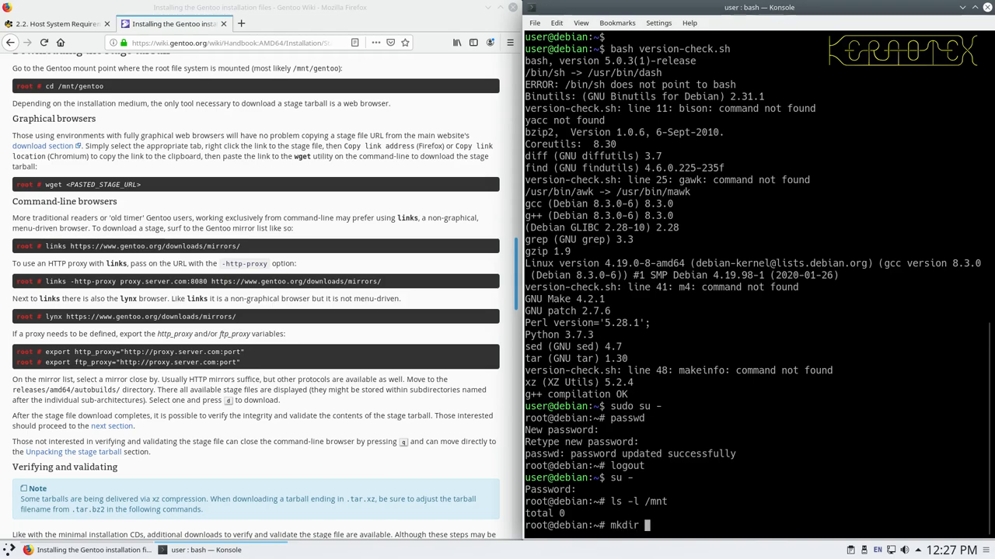
text(/)
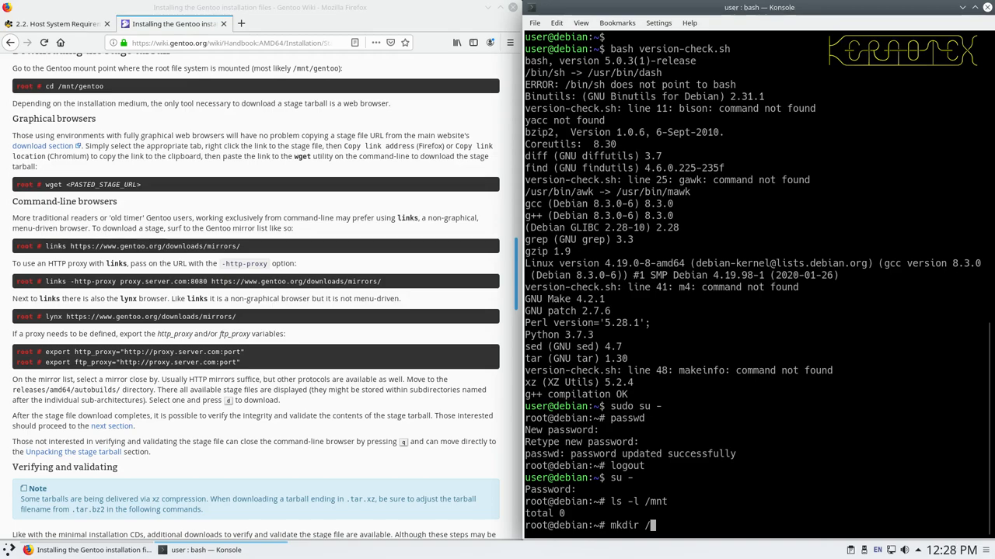
text(m)
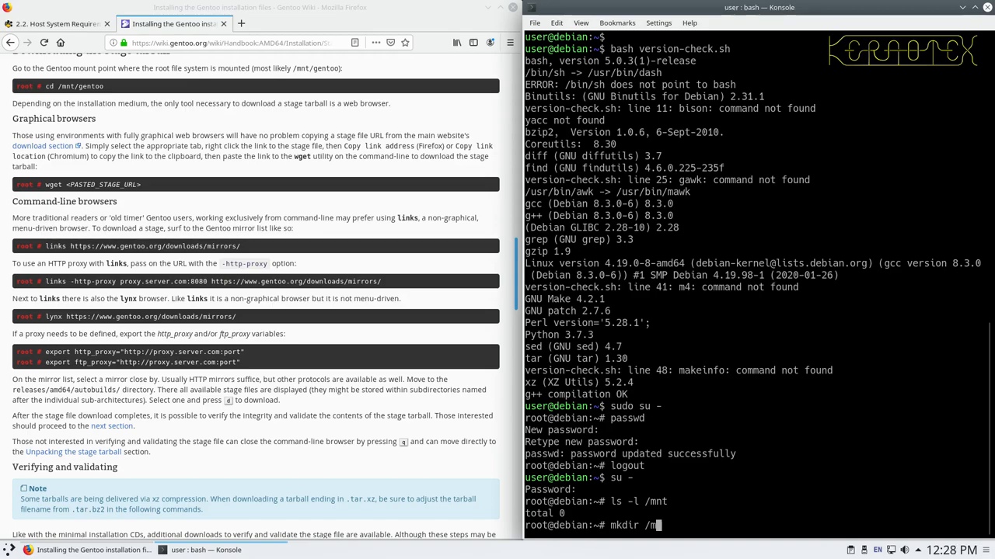
text(nt/g)
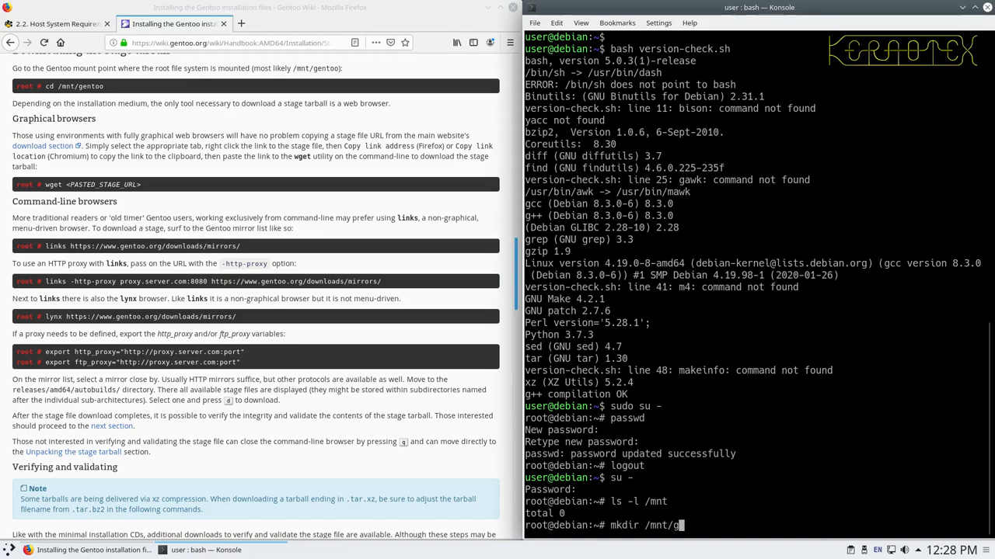
text(ento)
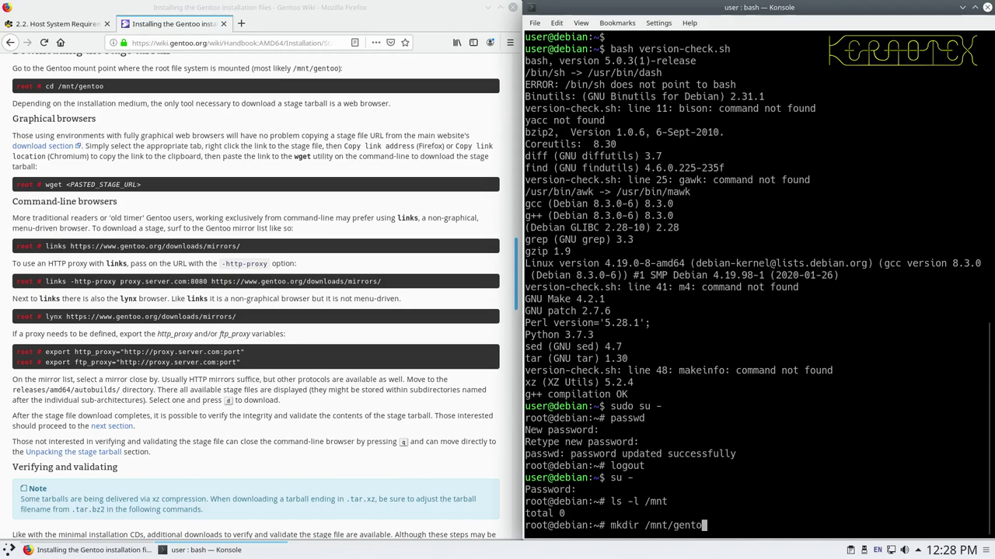
key(Return)
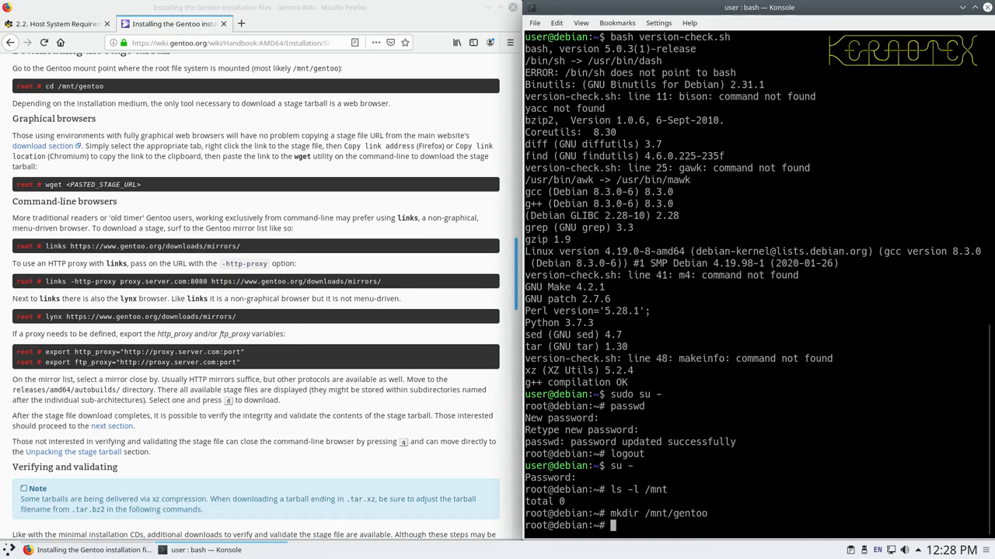
mouse_move(177, 84)
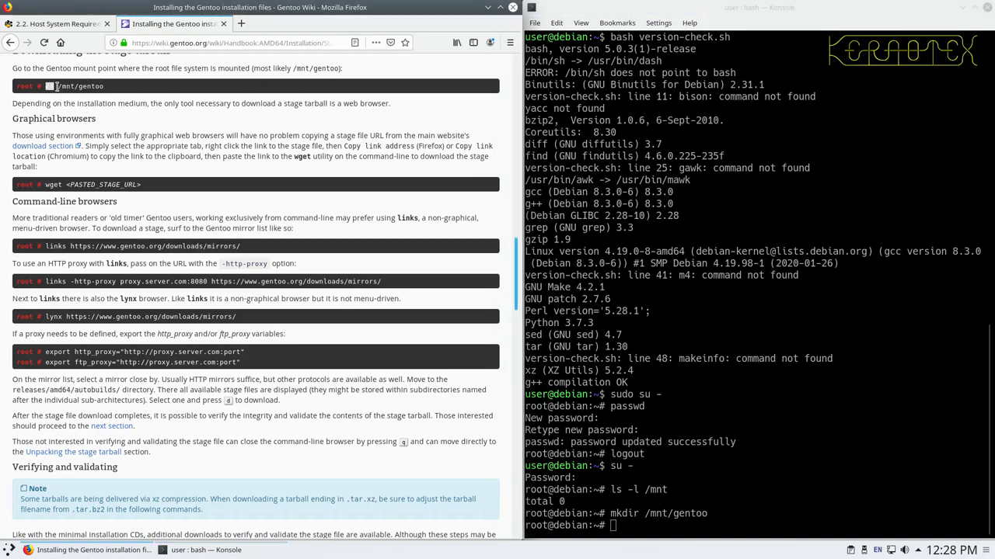
Step: Change the shell's working directory to /mnt/gentoo
double_click(70, 86)
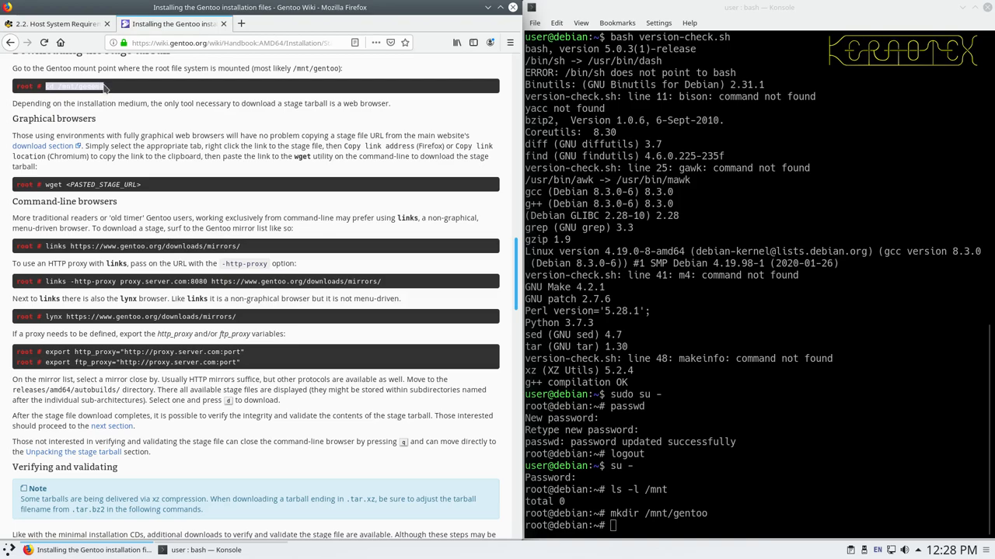
mouse_move(708, 292)
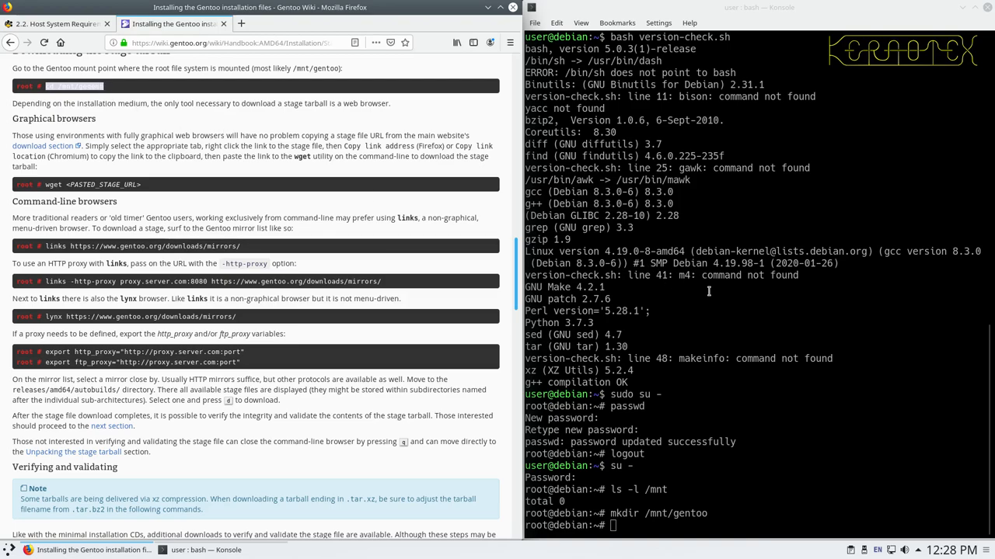
text(cd /mnt/gentoo)
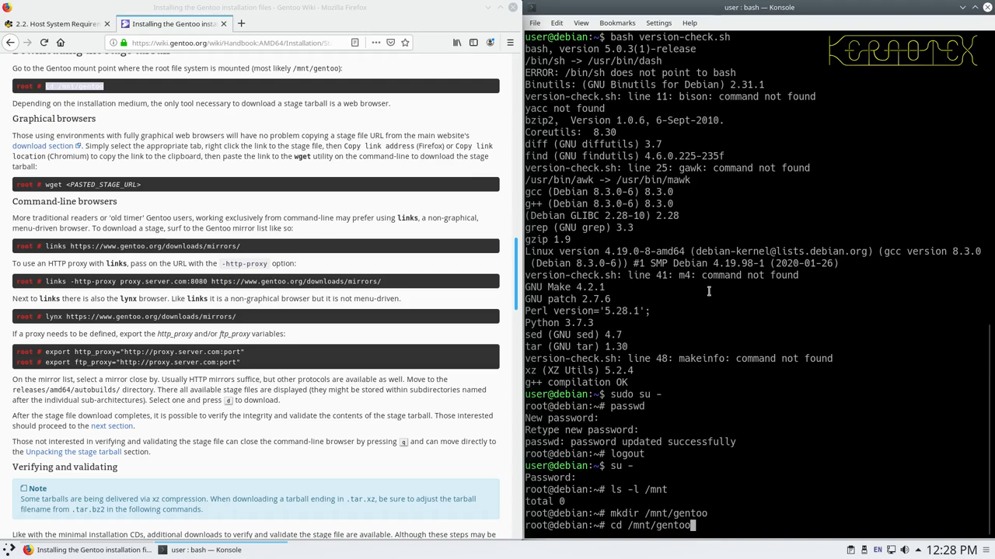
key(Return)
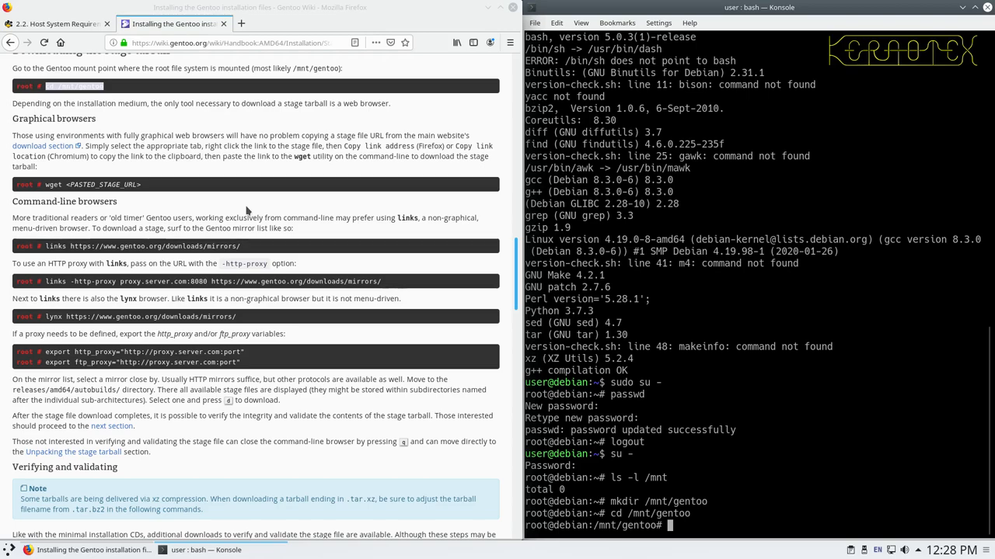
Step: Follow the handbook's download section link to the Gentoo amd64 Downloads page
scroll(down, 3)
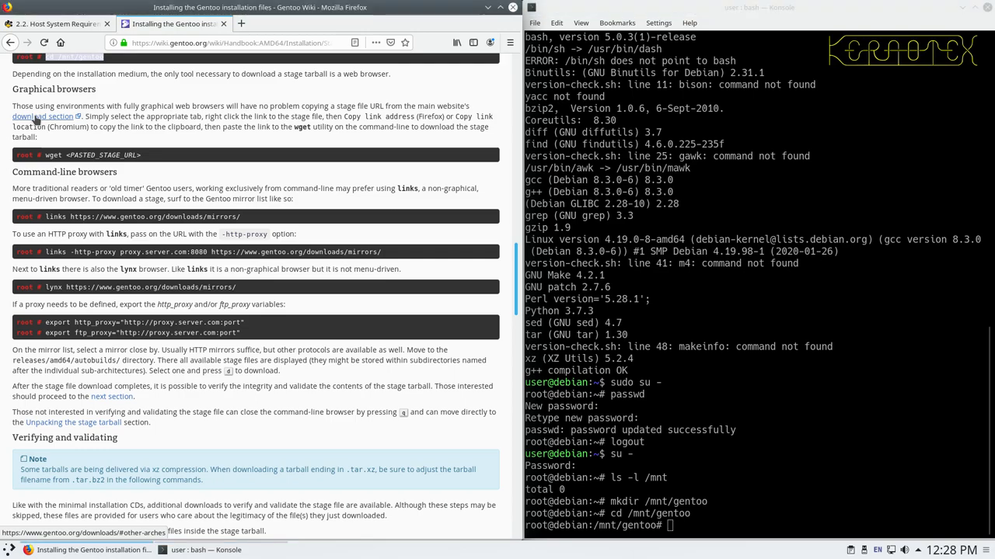
click(44, 115)
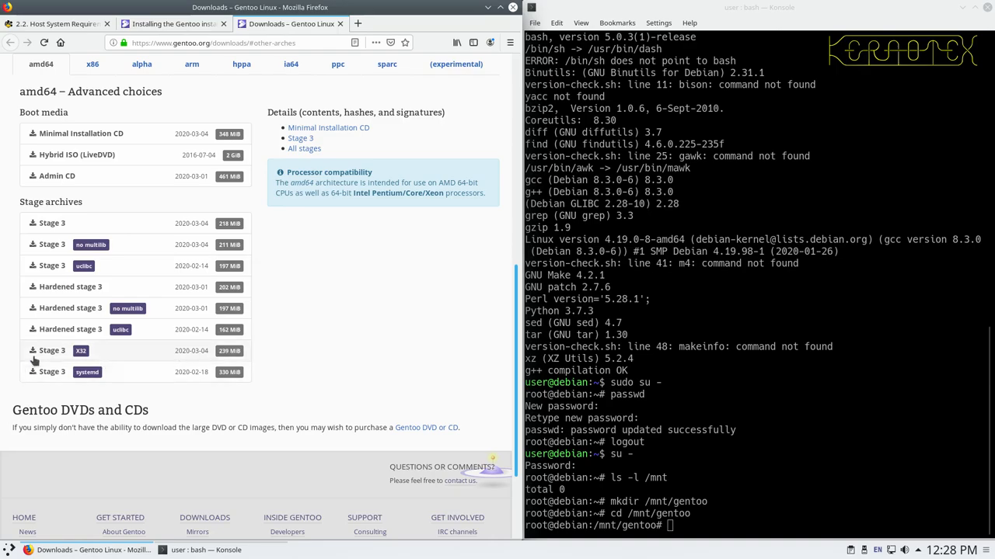
mouse_move(62, 285)
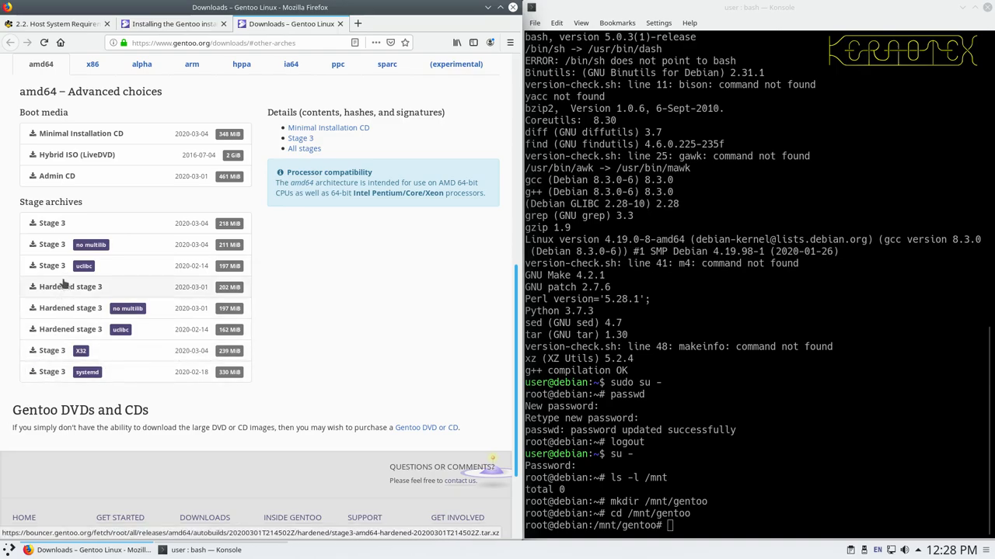
mouse_move(53, 266)
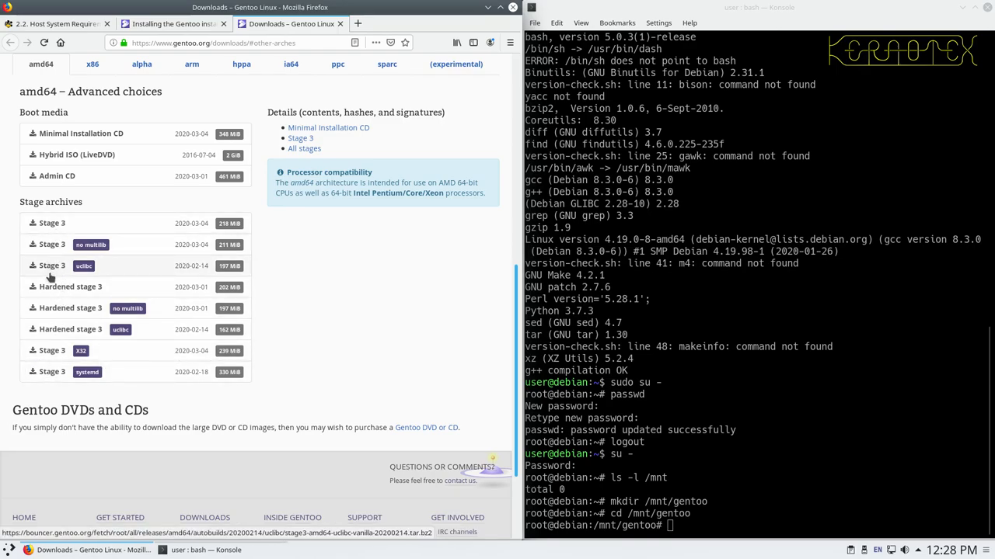
mouse_move(103, 261)
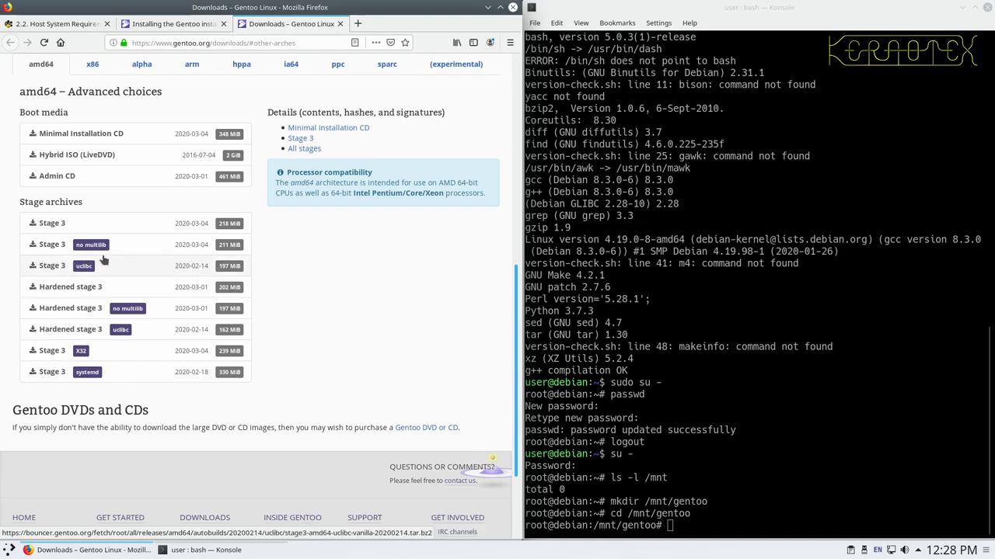
mouse_move(117, 248)
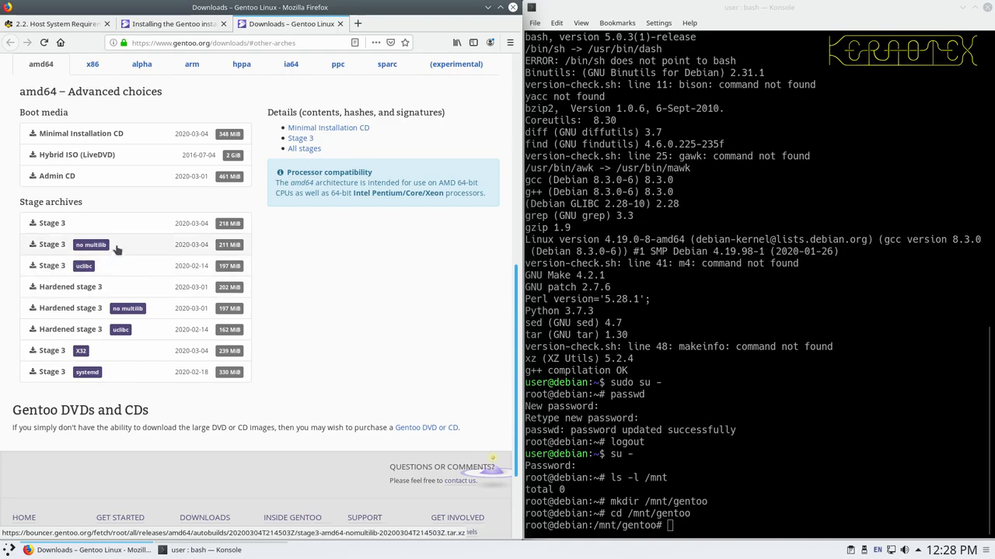
mouse_move(122, 244)
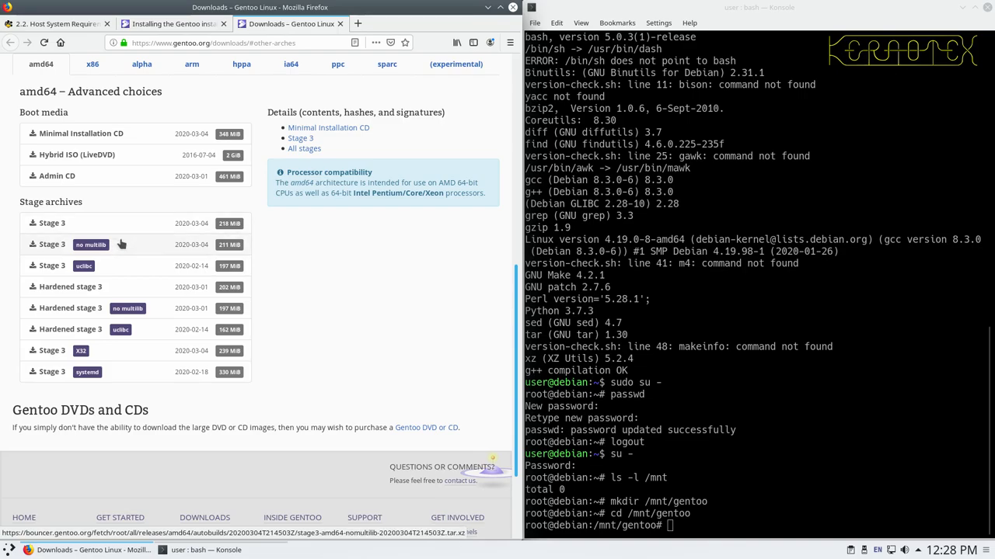
mouse_move(121, 252)
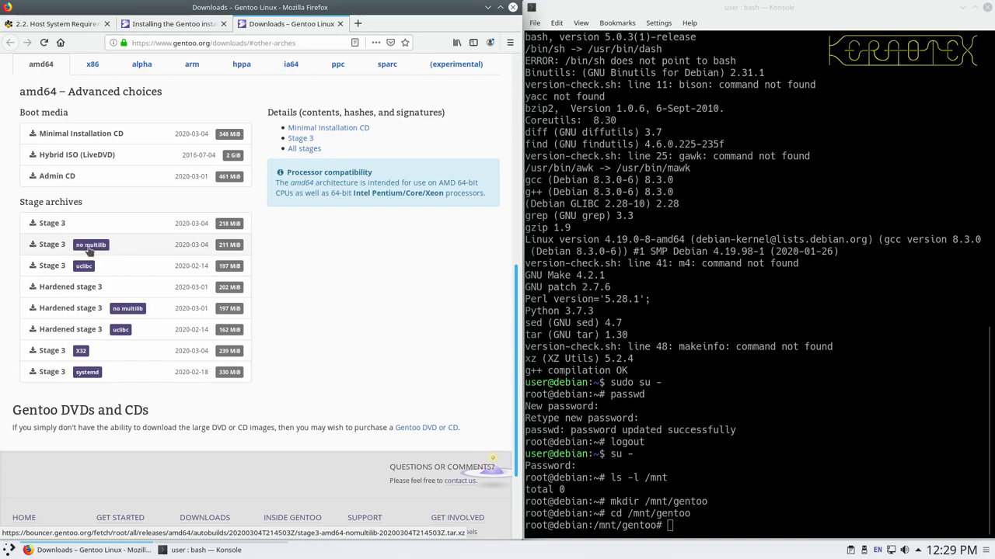
mouse_move(69, 248)
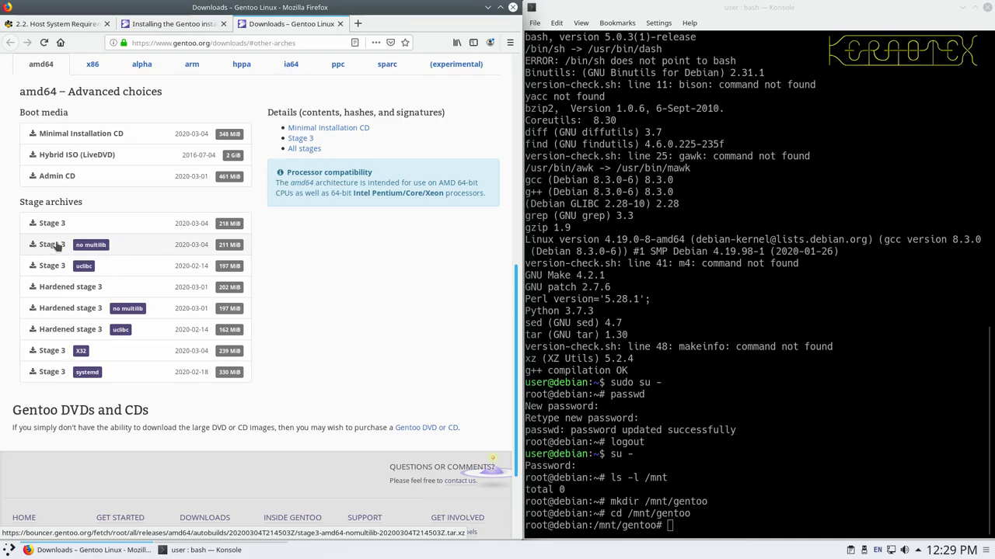
Step: Copy the nomultilib stage 3 archive link and start a wget command for it
right_click(52, 244)
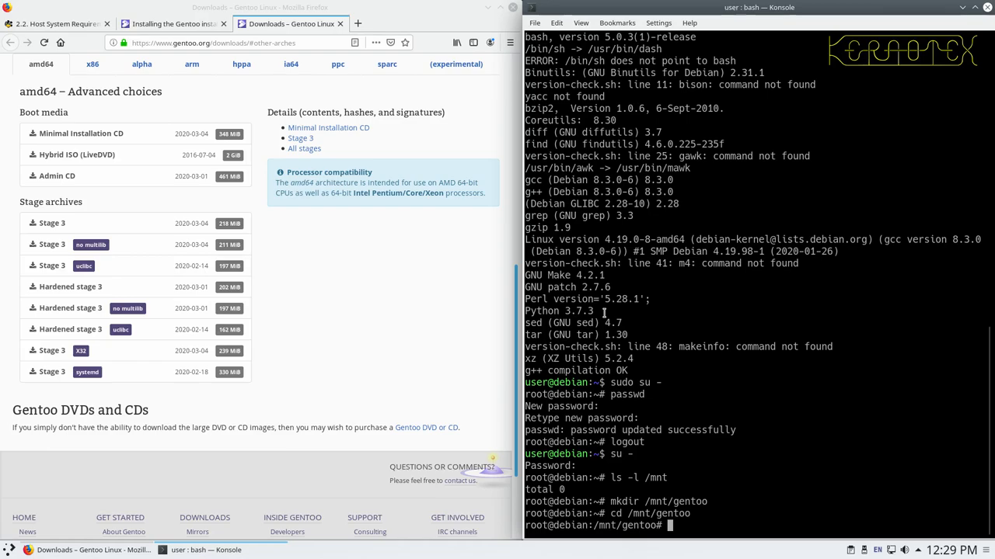
text(wget)
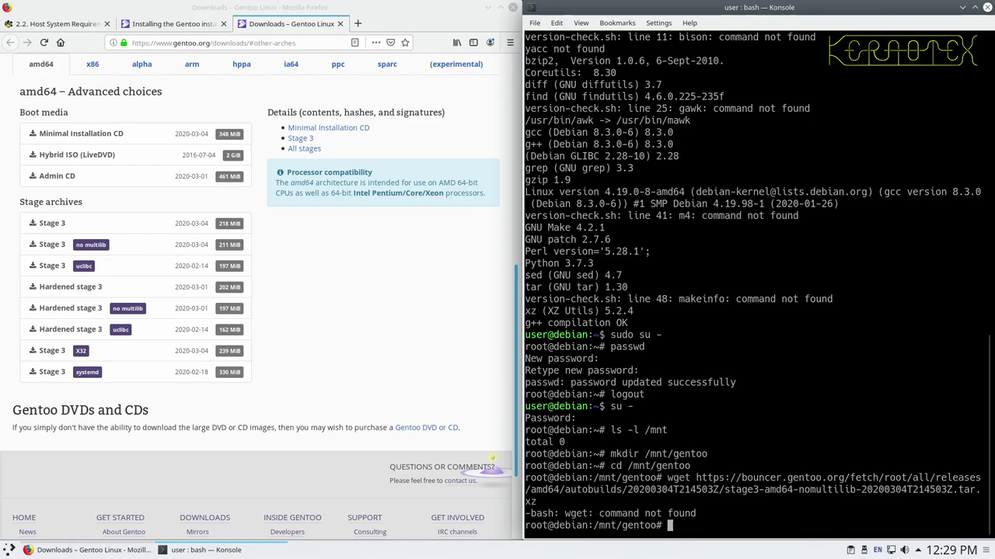
mouse_move(149, 254)
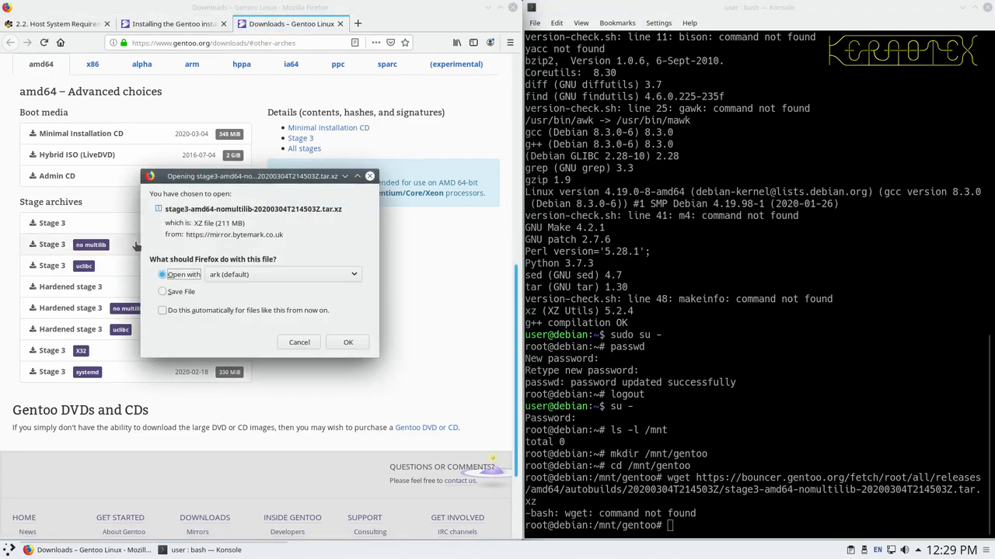
Step: Save the nomultilib stage 3 archive to disk via Firefox's download dialog
click(162, 292)
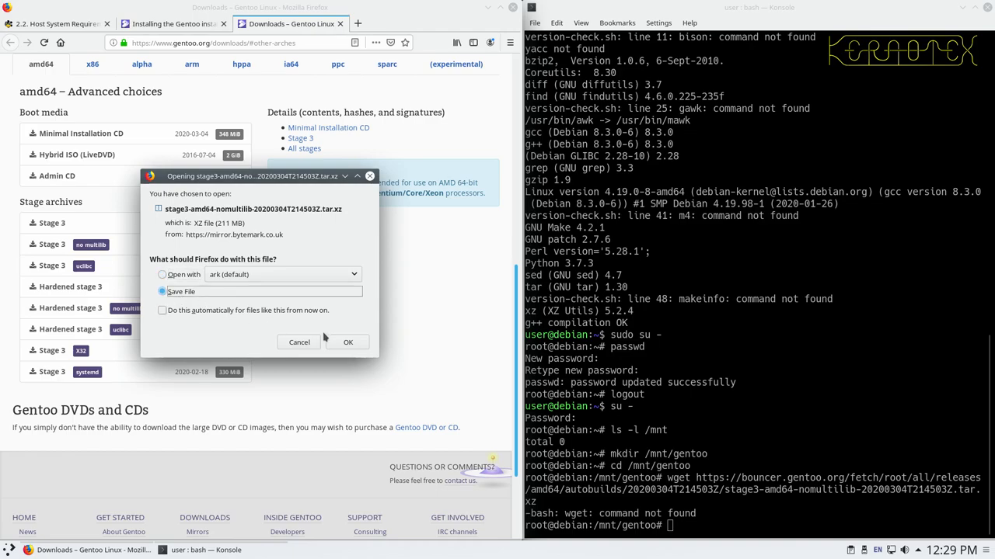
click(348, 342)
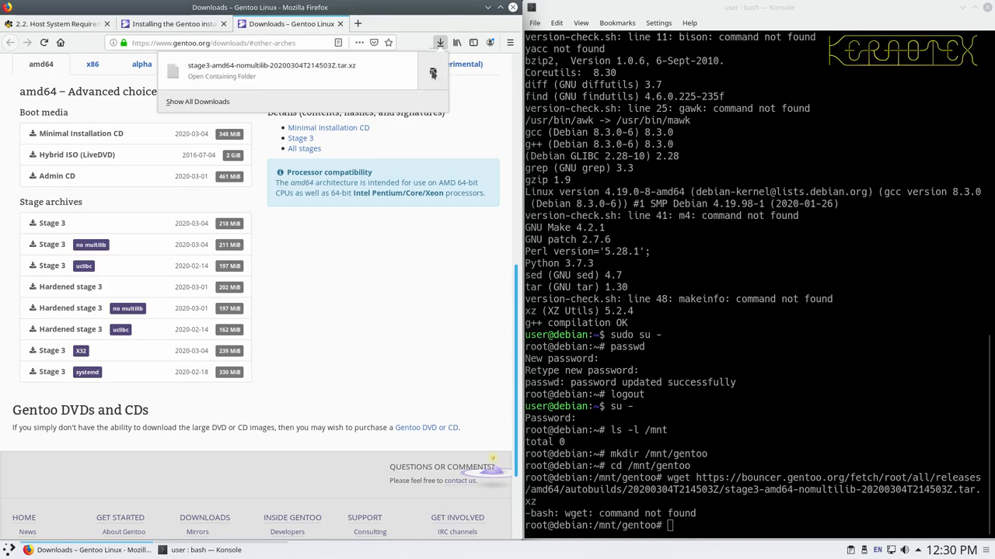
Step: Show the archive in Dolphin and copy the Downloads folder path as text
click(220, 76)
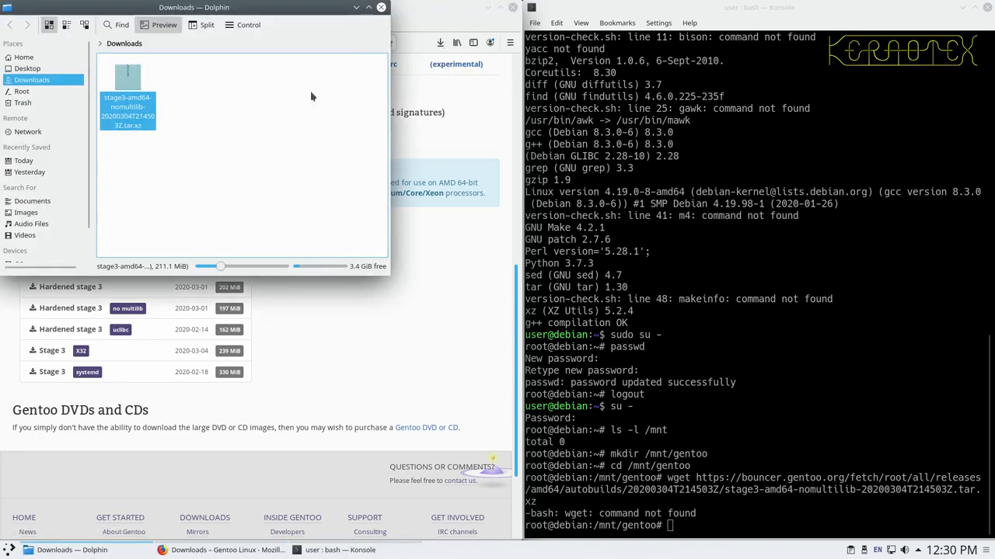
mouse_move(168, 134)
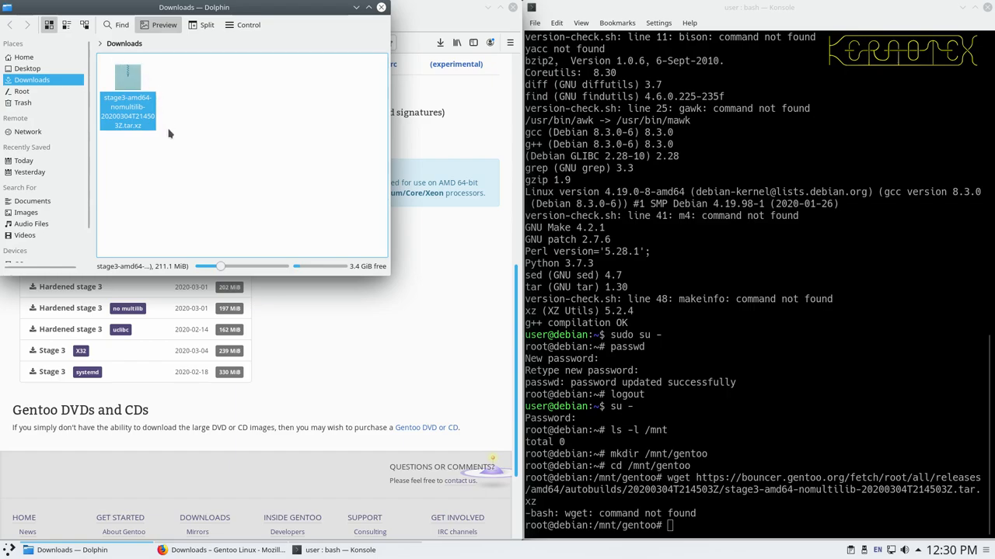
mouse_move(76, 89)
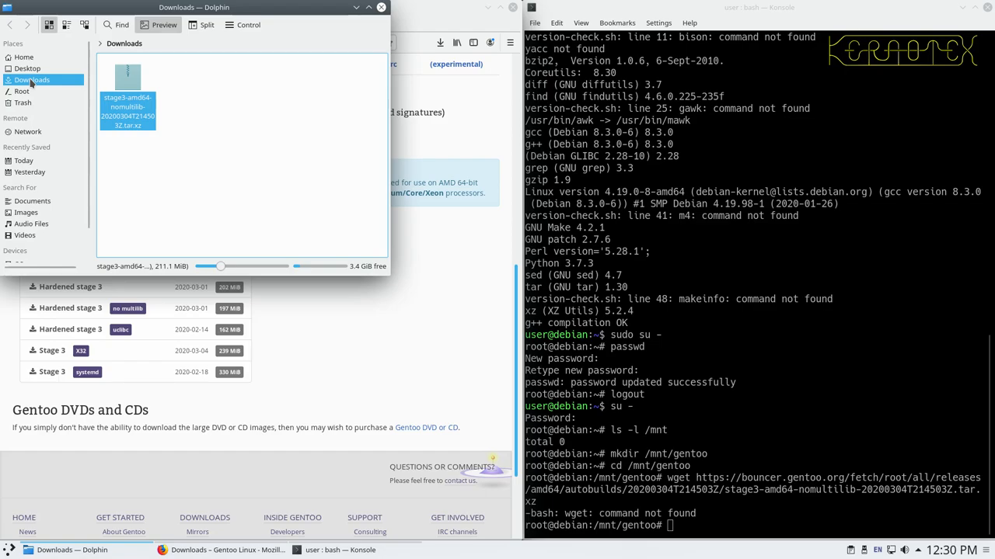
right_click(31, 79)
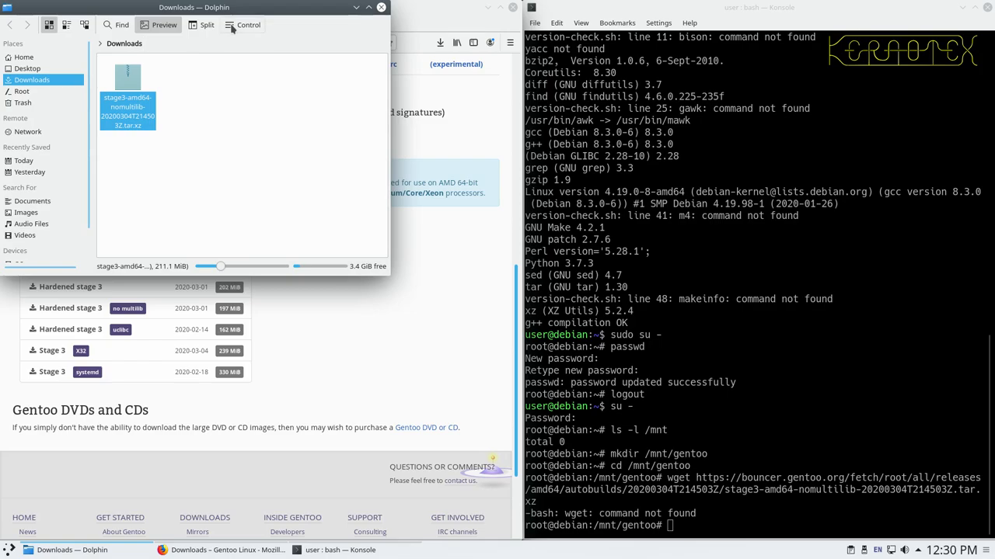
click(249, 25)
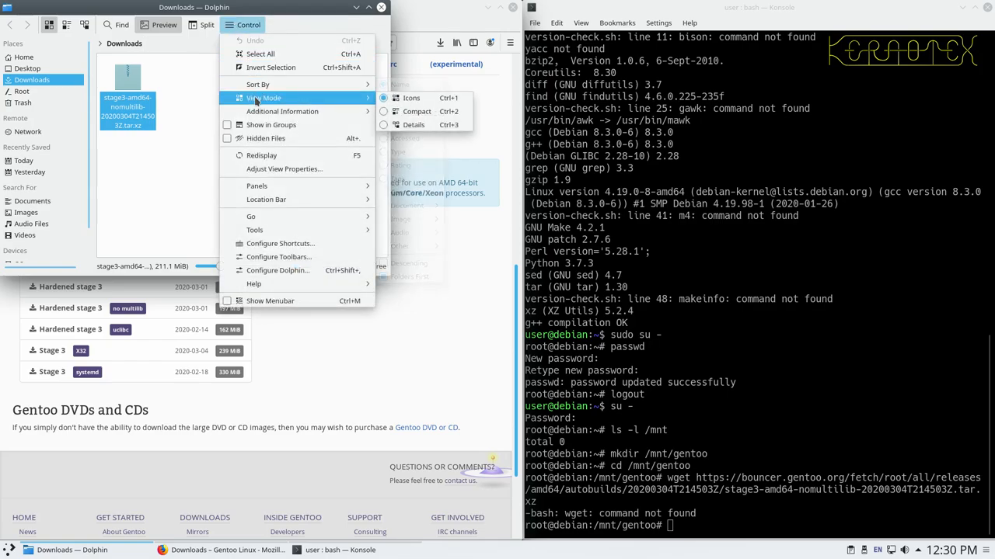
mouse_move(283, 112)
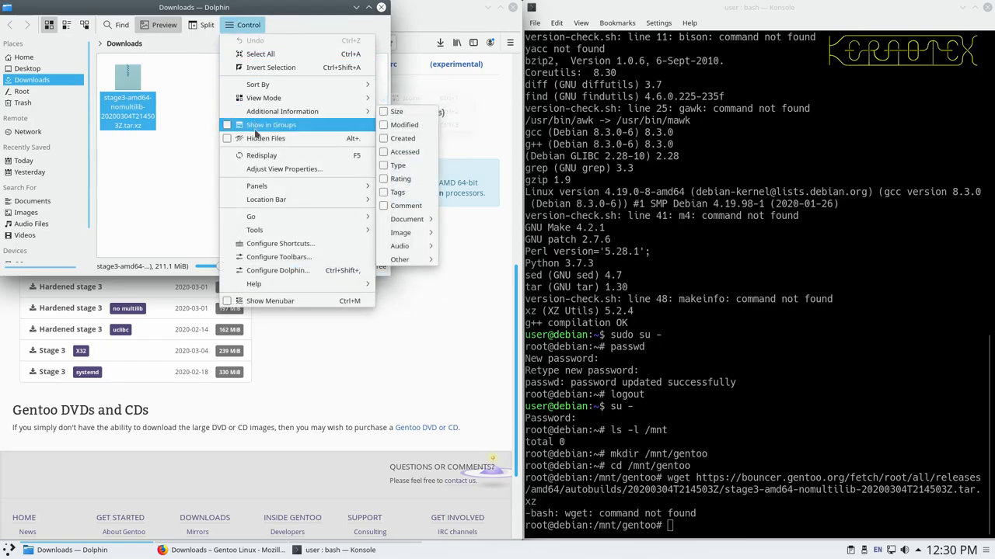
mouse_move(256, 186)
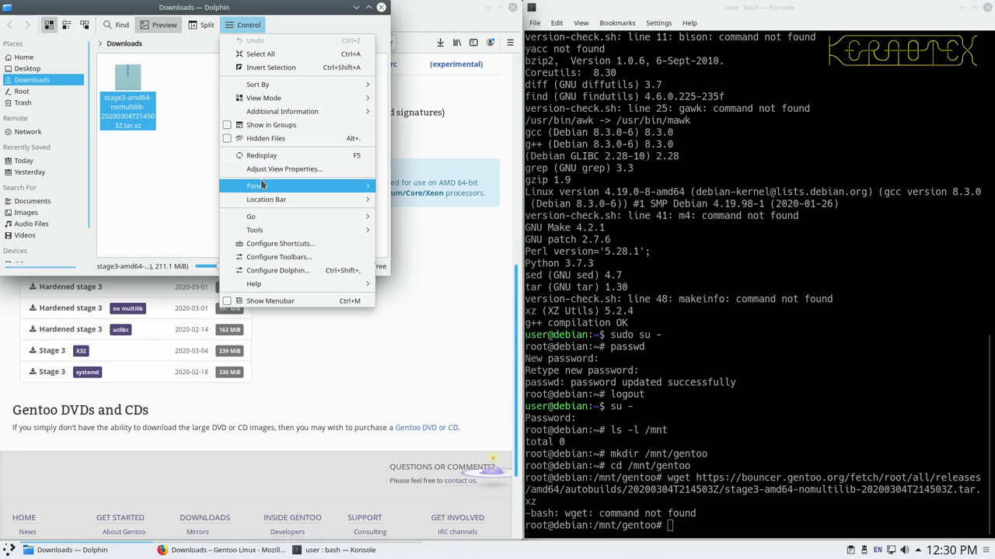
mouse_move(265, 199)
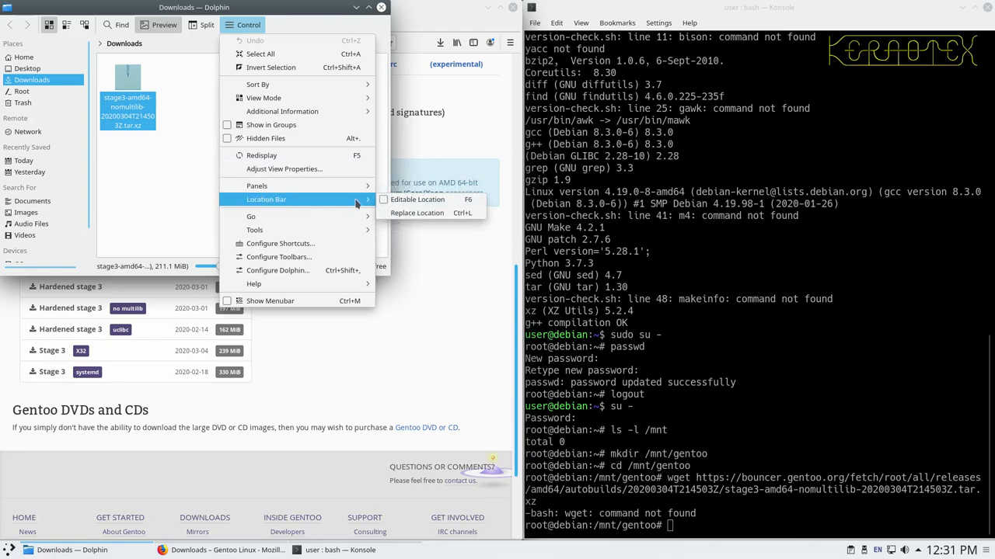
click(416, 199)
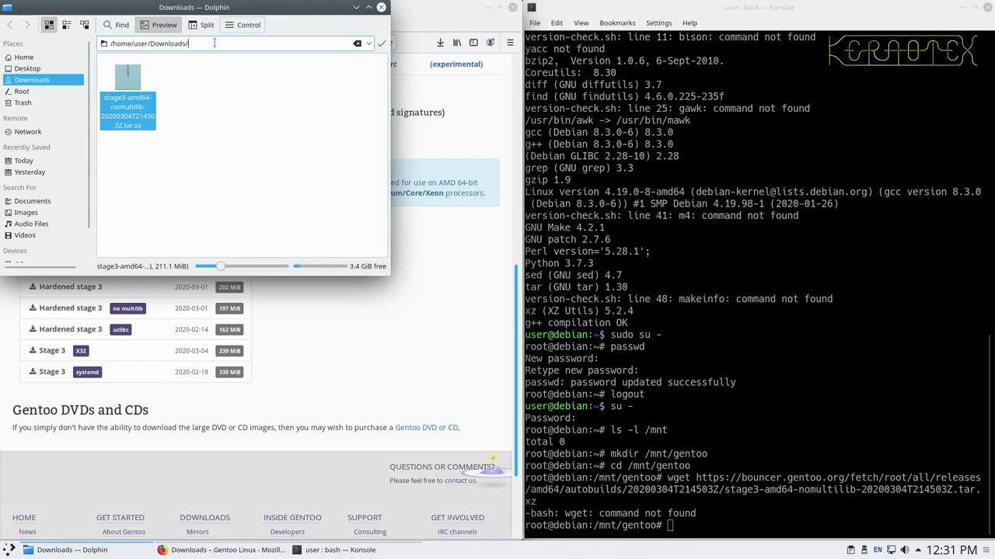
triple_click(148, 43)
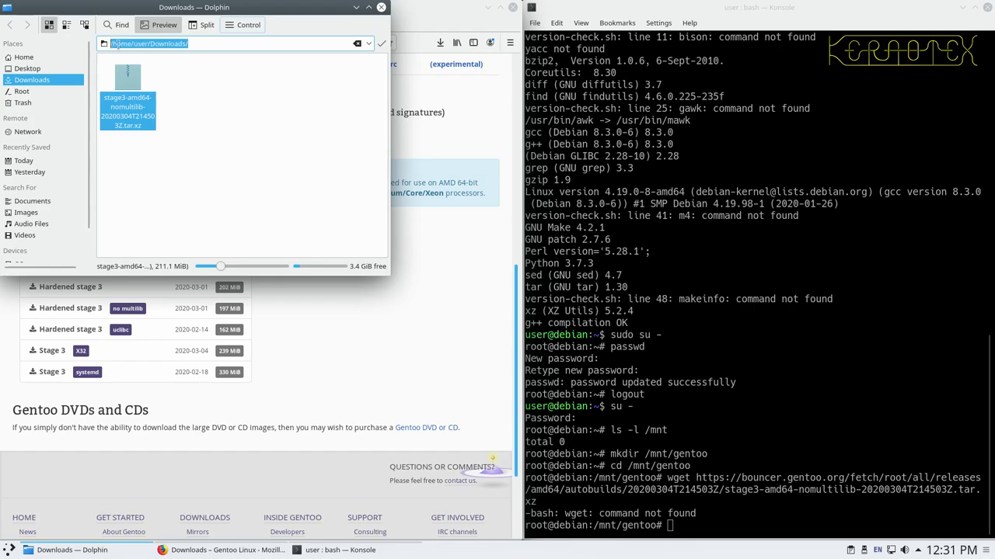
right_click(147, 43)
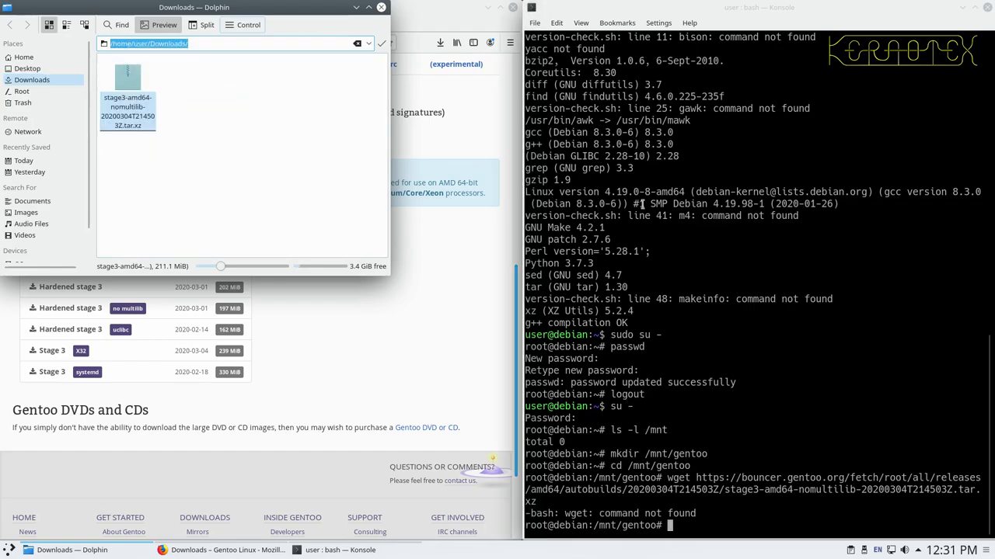
Step: Move the stage3 tarball from /home/user/Downloads into /mnt/gentoo and list it there
text(mv)
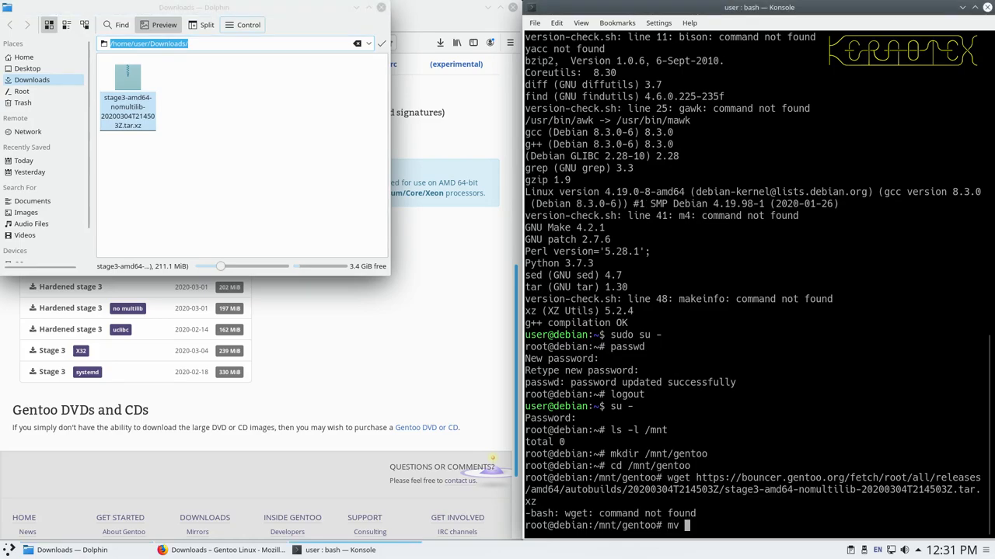
text(/home/user/Downloads/stage3-amd64-nomultilib-20200304T214503Z.tar.xz)
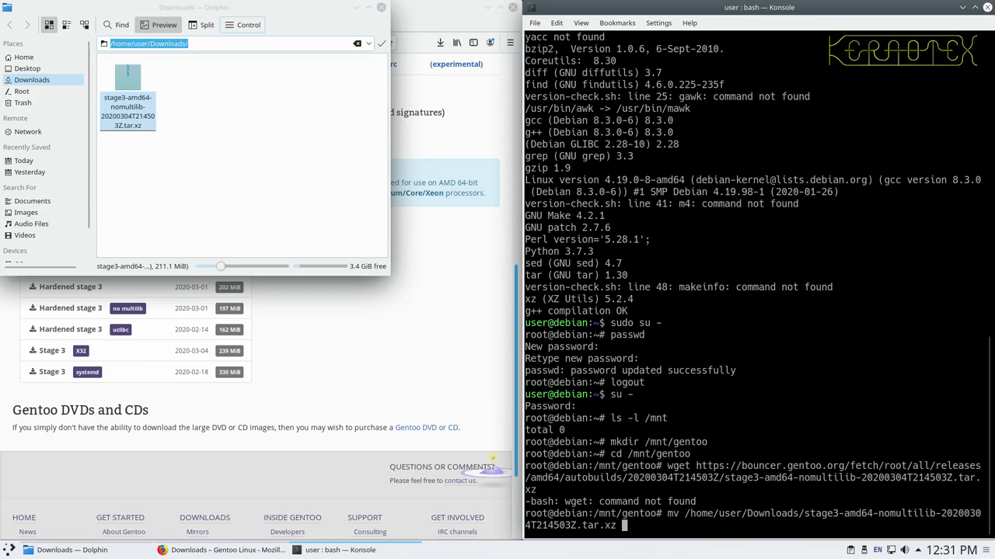
key(Return)
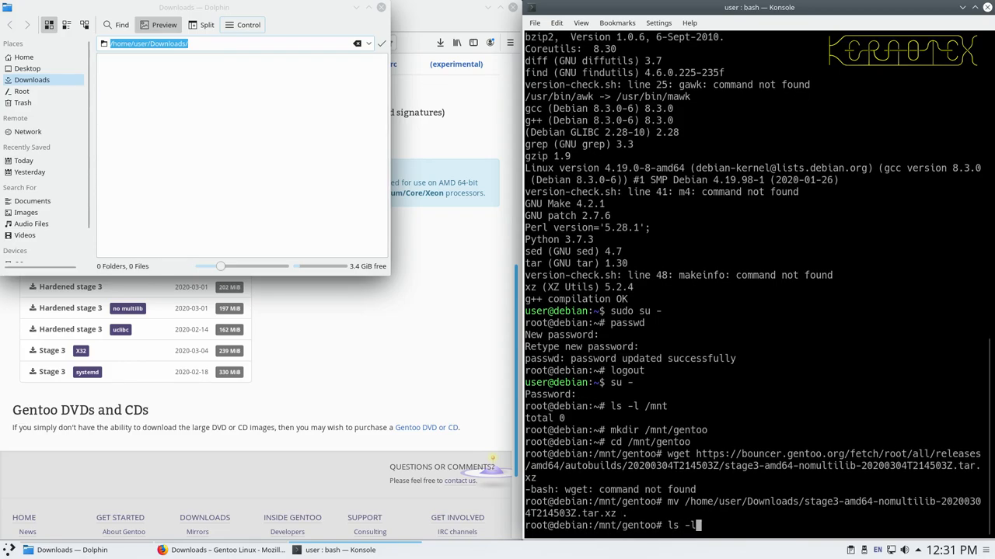
key(Return)
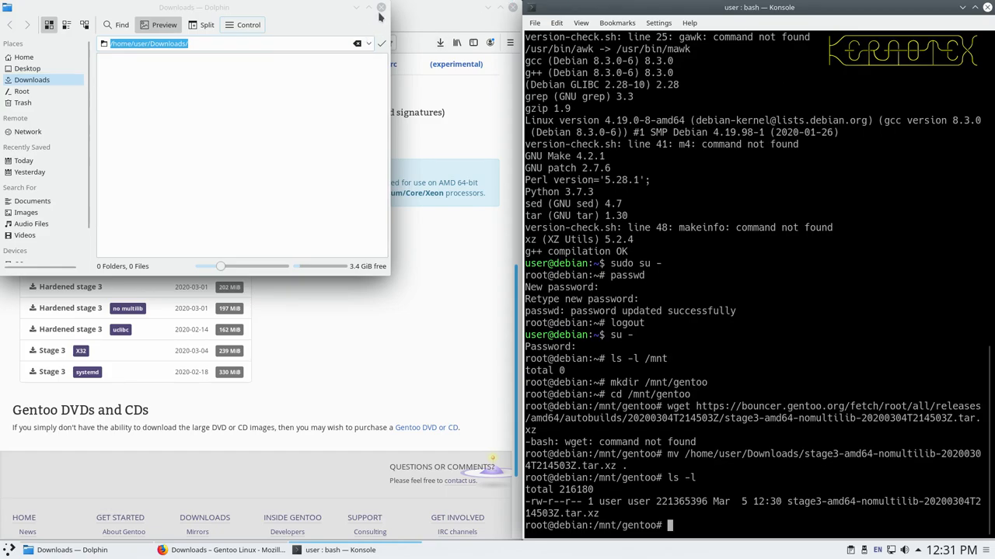
mouse_move(380, 7)
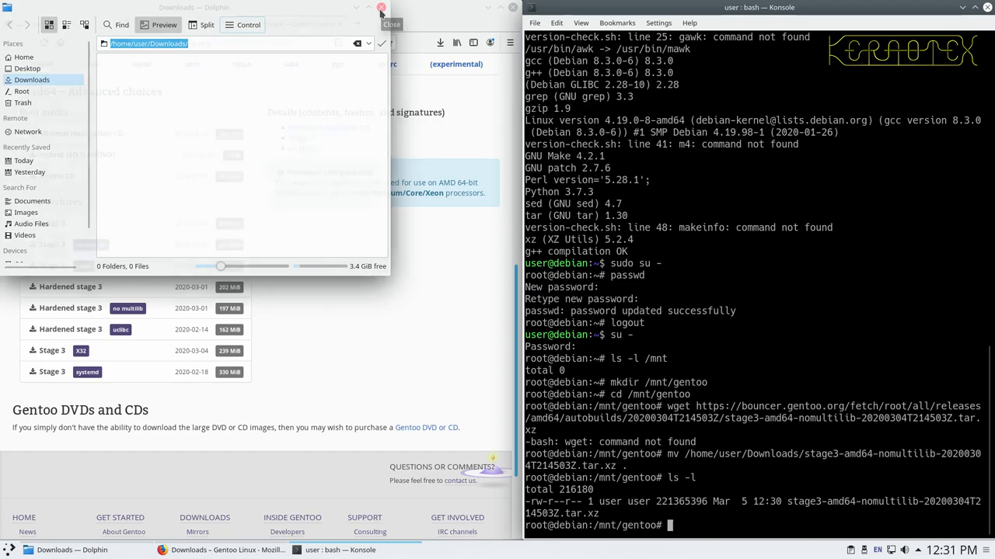
Step: Close Dolphin and scroll the handbook to 'Unpacking the stage tarball'
click(381, 6)
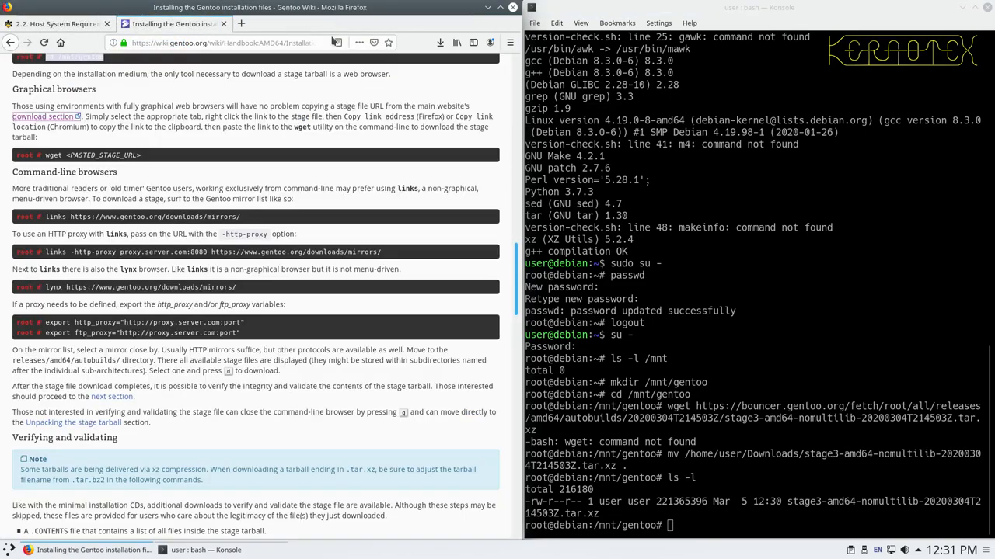
scroll(down, 3)
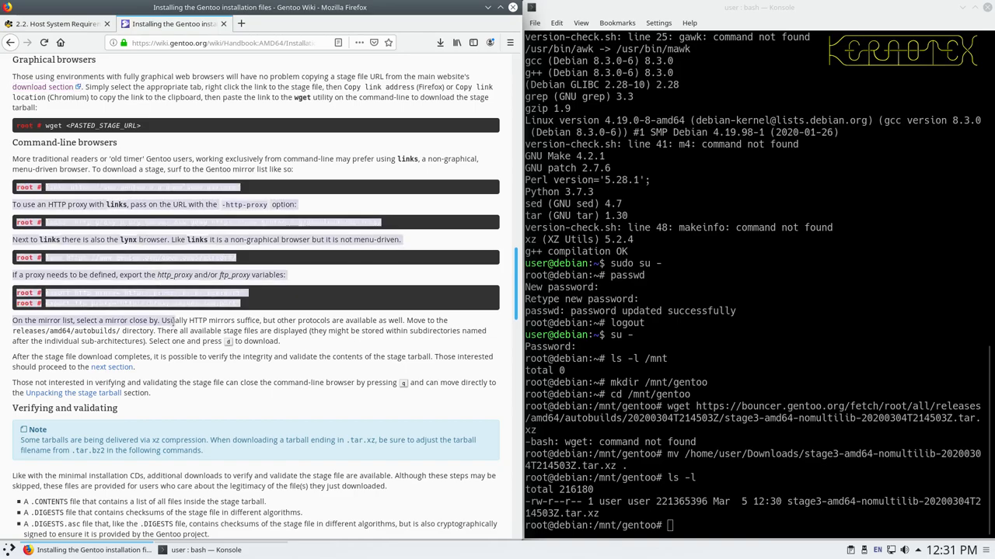
scroll(down, 3)
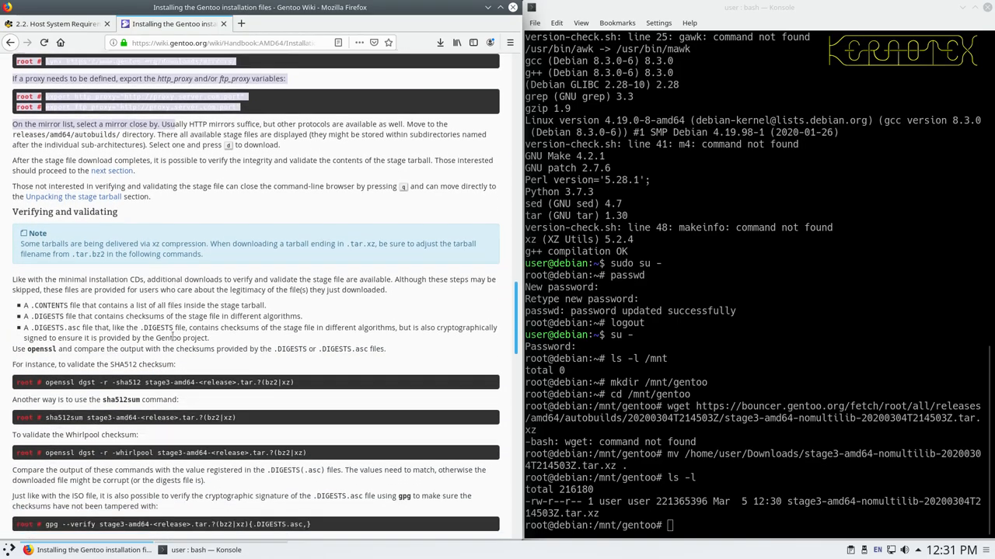
scroll(down, 3)
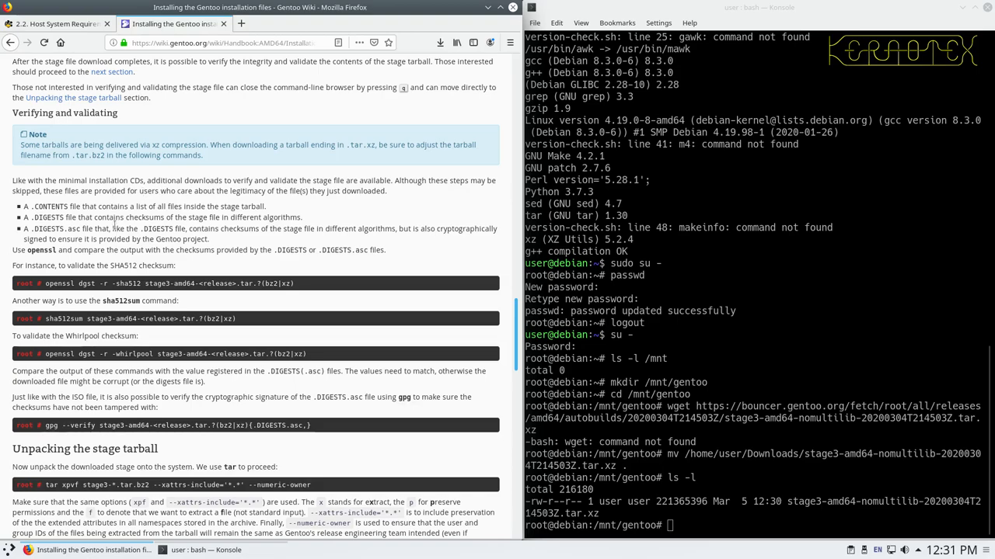
mouse_move(186, 267)
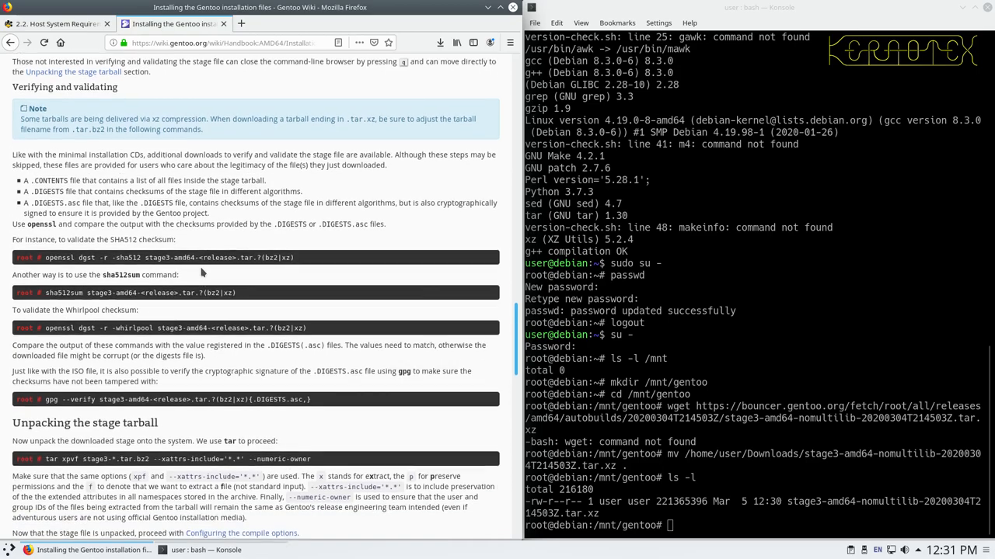
scroll(down, 3)
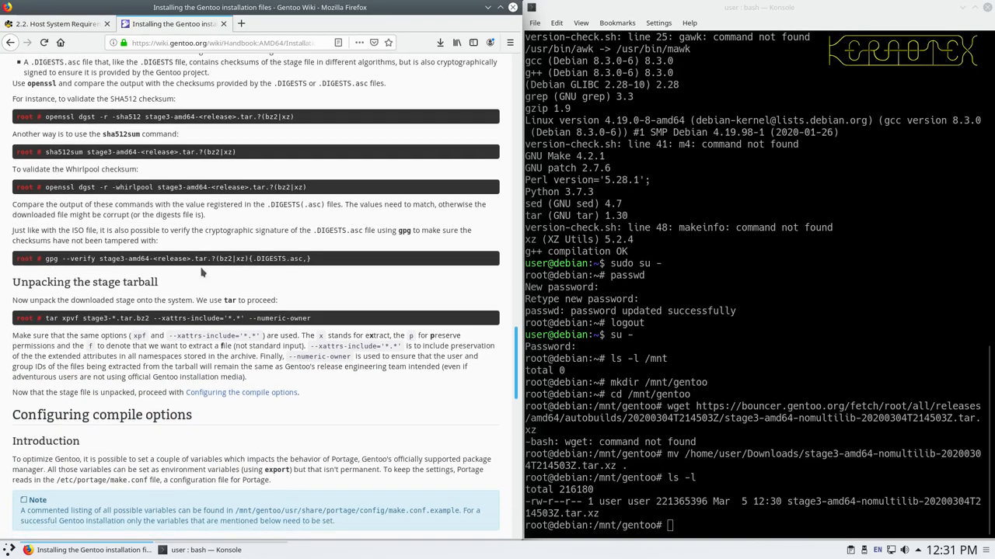
scroll(down, 3)
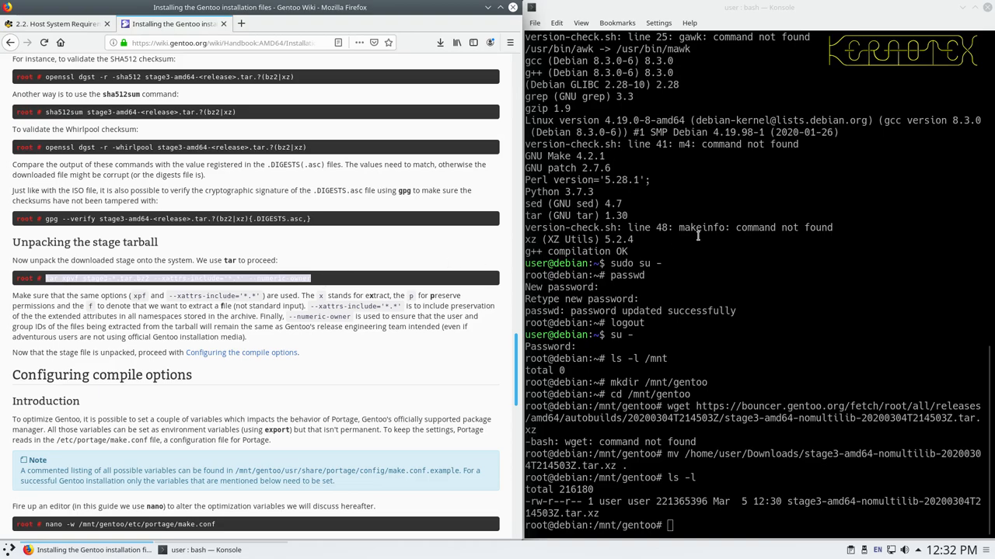
Step: Run tar xpvf with --xattrs-include='*.*' --numeric-owner, retrying with the .tar.xz filename after the .tar.bz2 glob fails
text(tar xpvf stage3-*.tar.bz2 --xattrs-include='*.*' --numeric-owner)
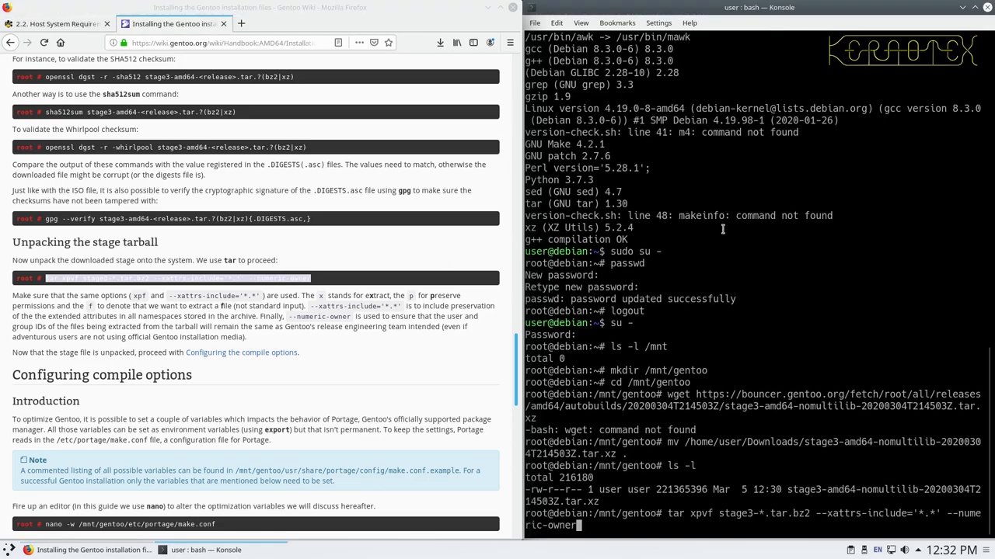
key(Return)
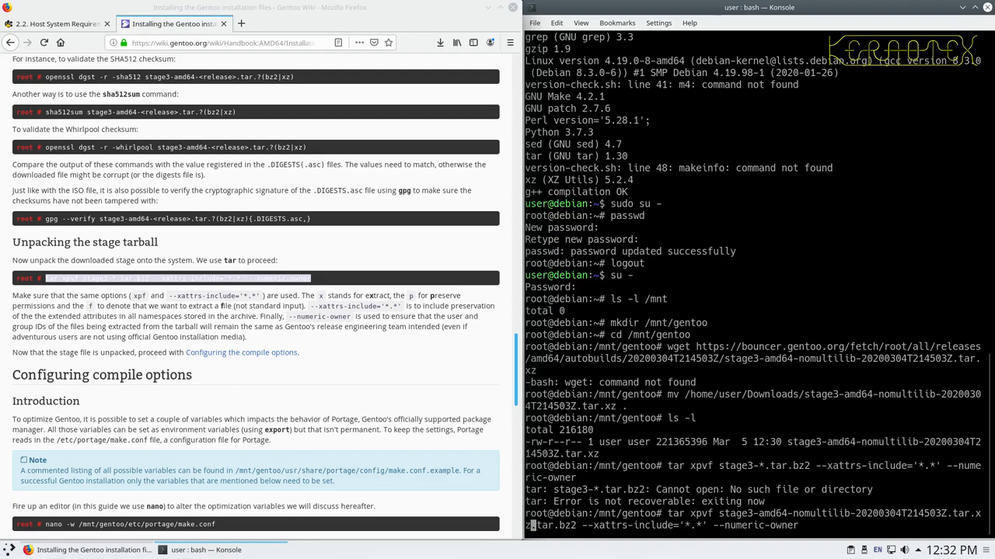
mouse_move(353, 276)
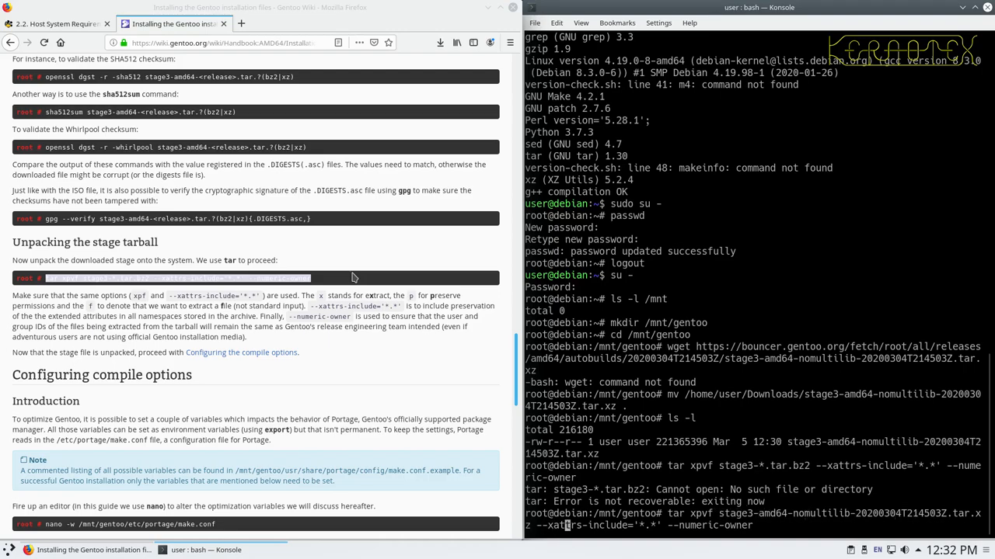
key(Return)
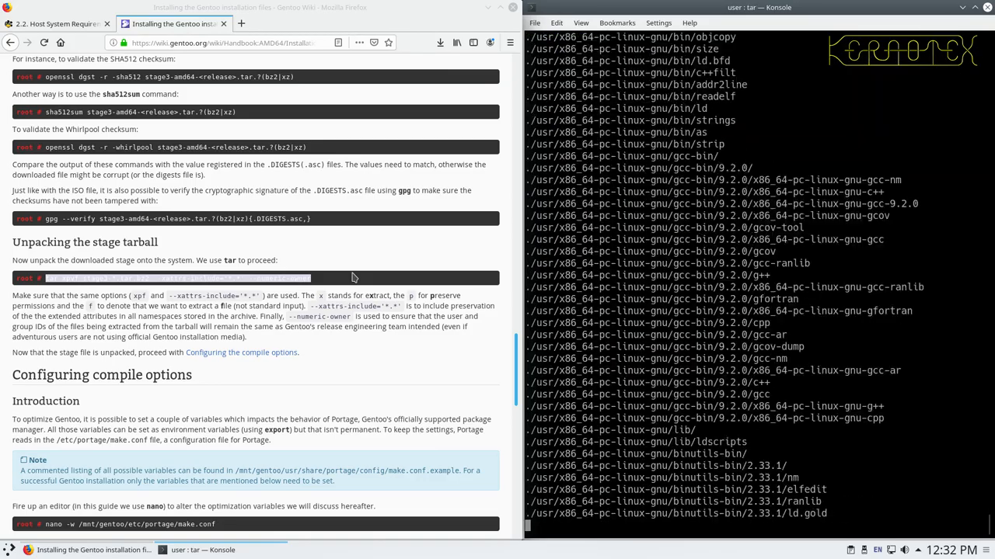
Step: Scroll through tar's extraction output as the unpack finishes
scroll(down, 3)
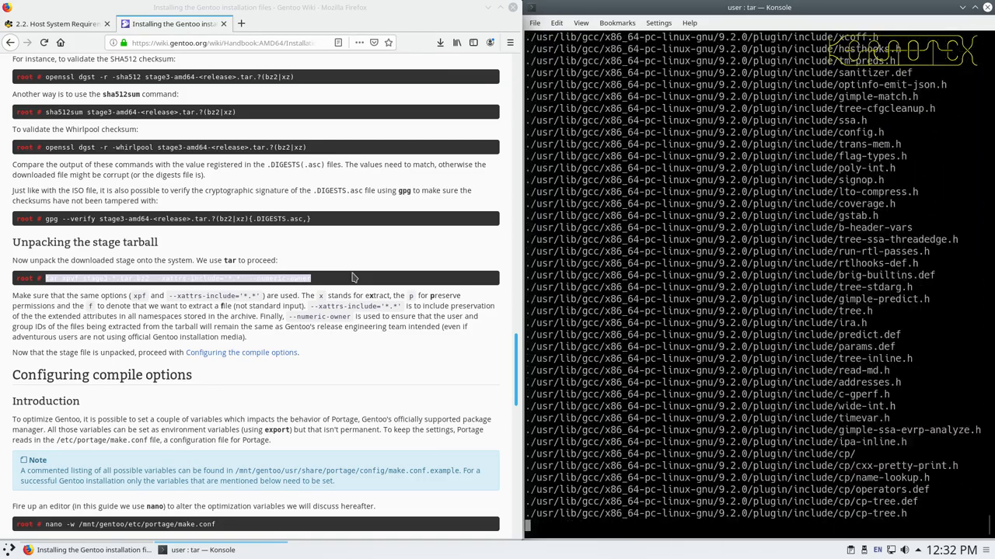
scroll(down, 3)
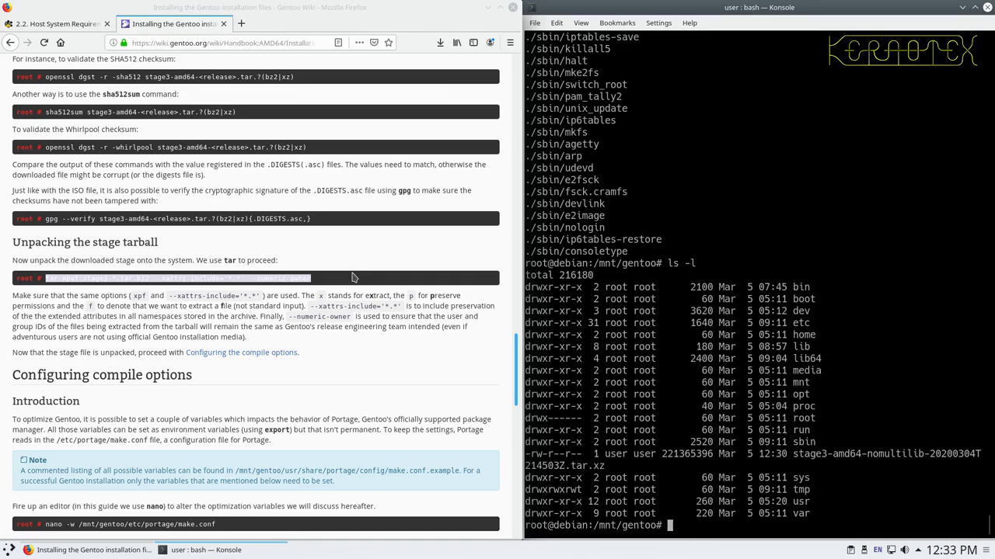
mouse_move(560, 183)
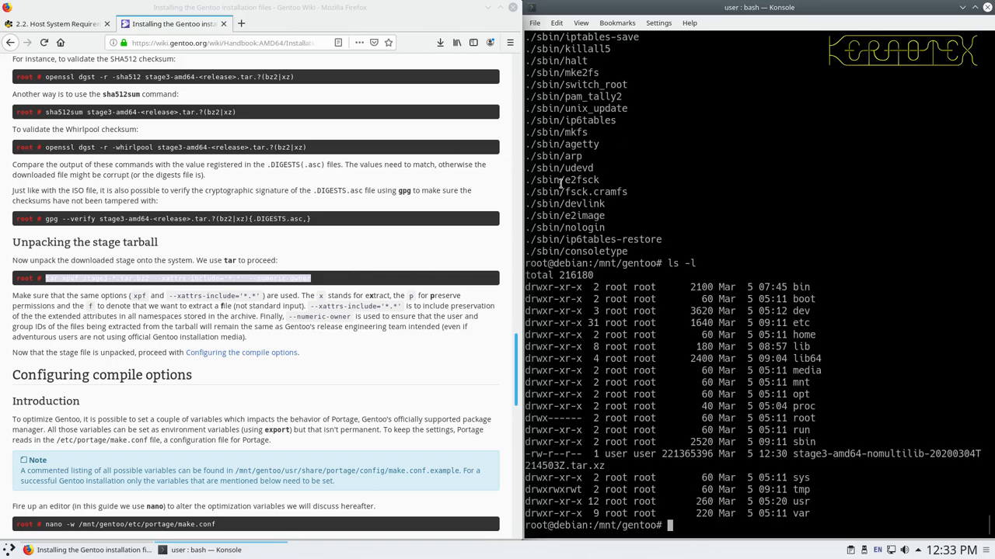
mouse_move(793, 404)
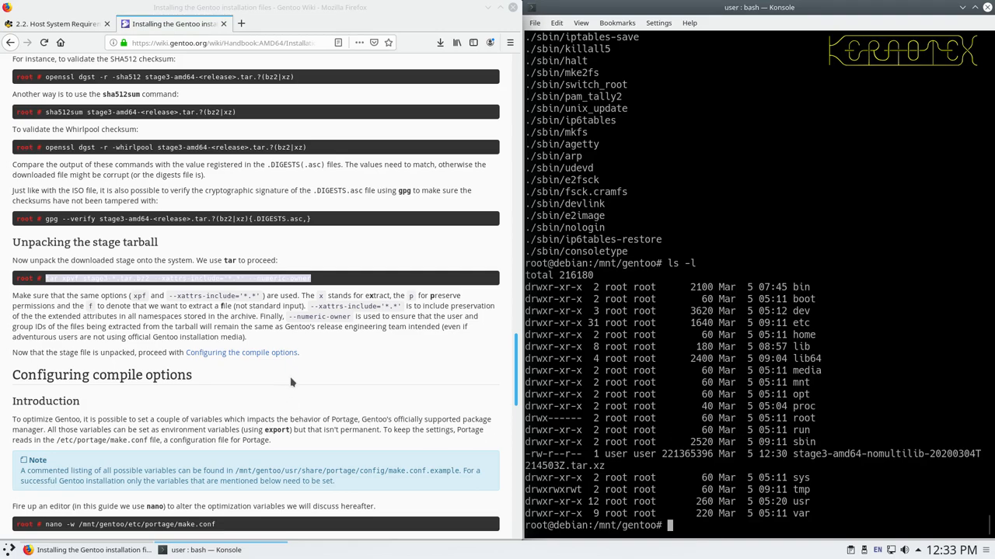
Step: Go to the handbook's next chapter, Installing the Gentoo base system
scroll(down, 3)
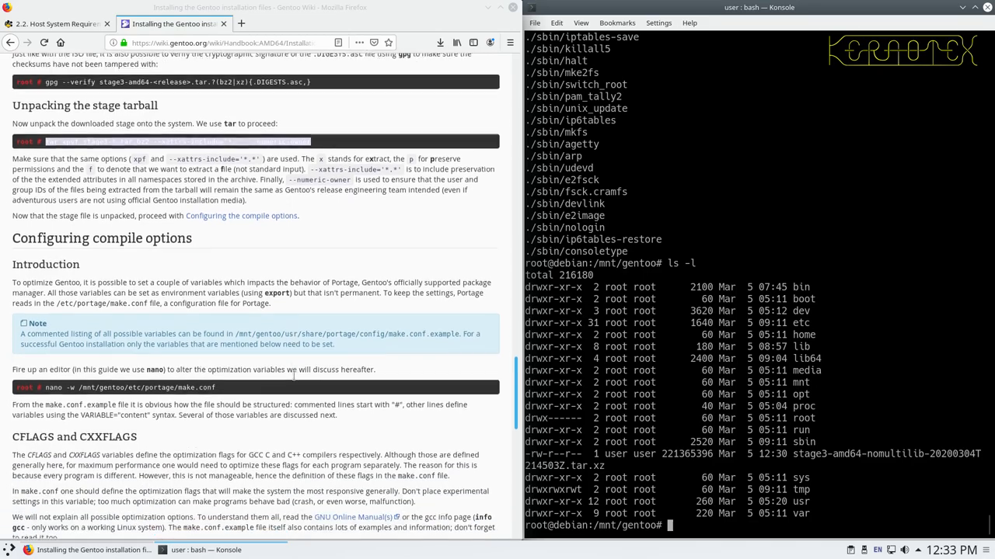
scroll(down, 3)
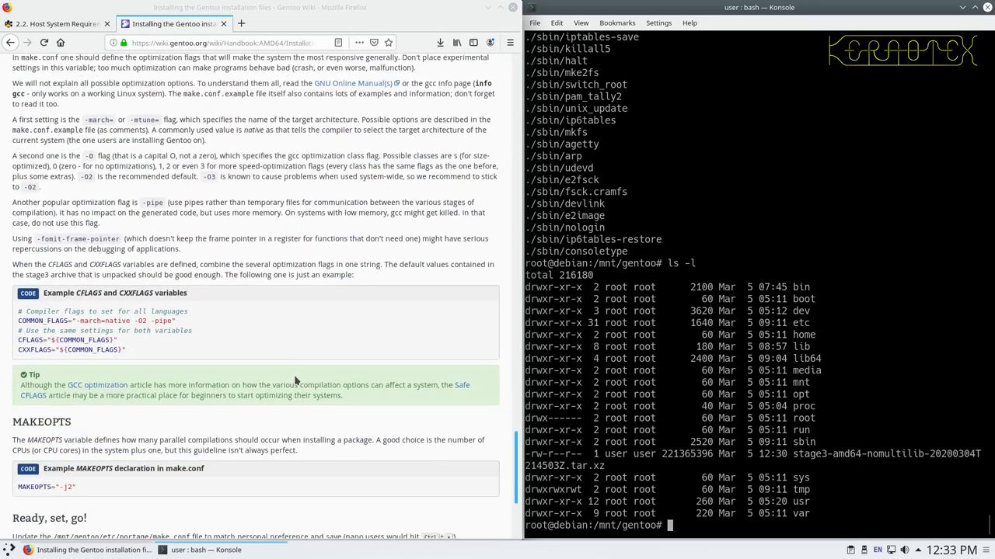
scroll(down, 3)
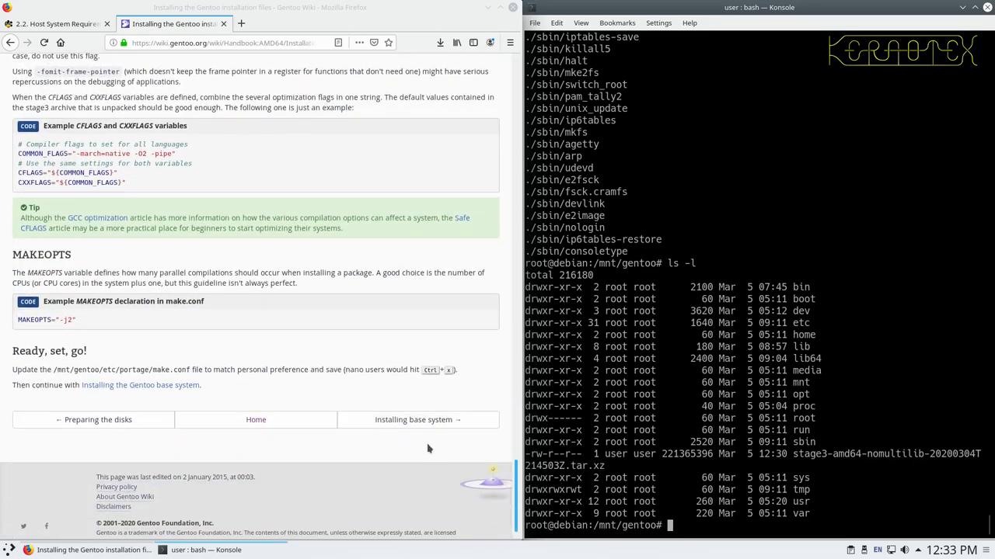
click(417, 419)
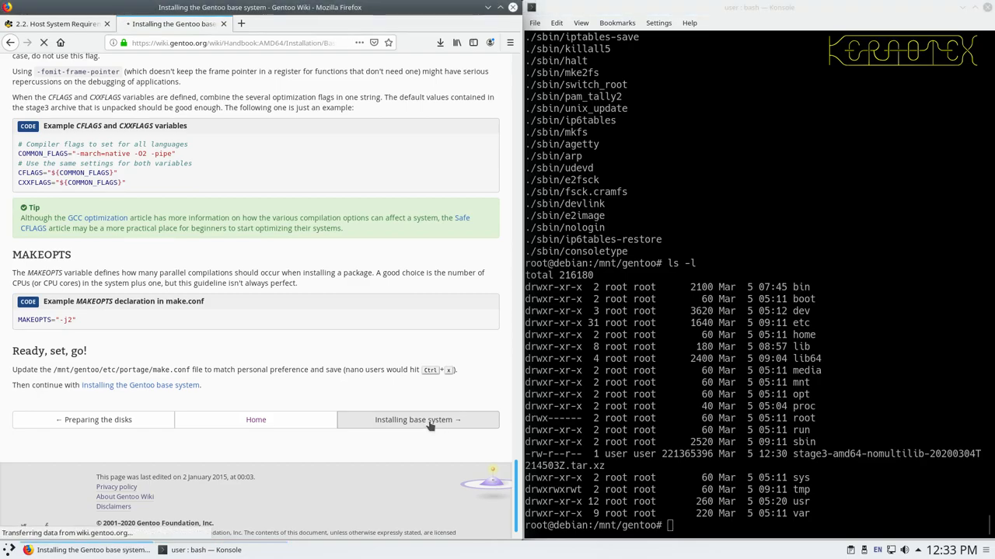
click(416, 420)
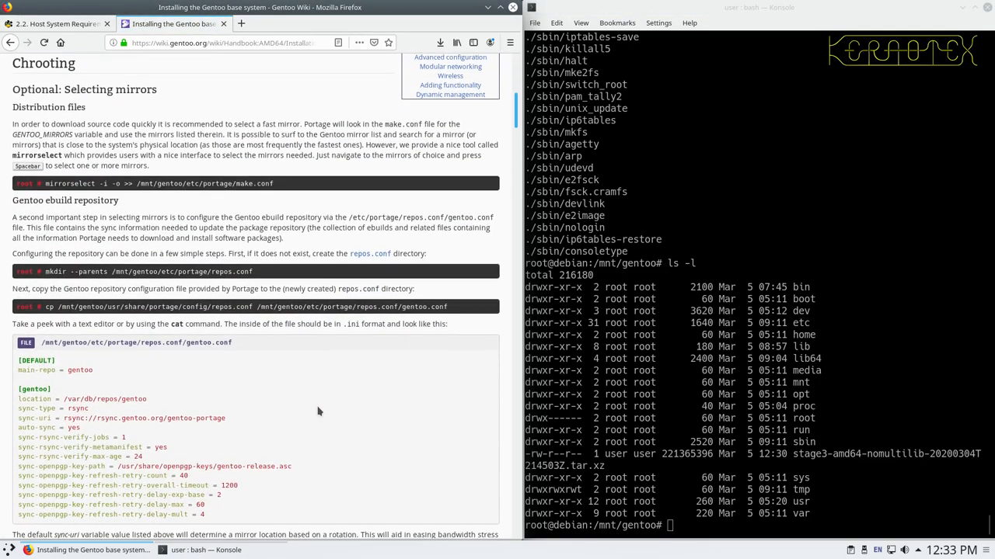
Step: Scroll to the 'Mounting the necessary filesystems' commands
scroll(down, 3)
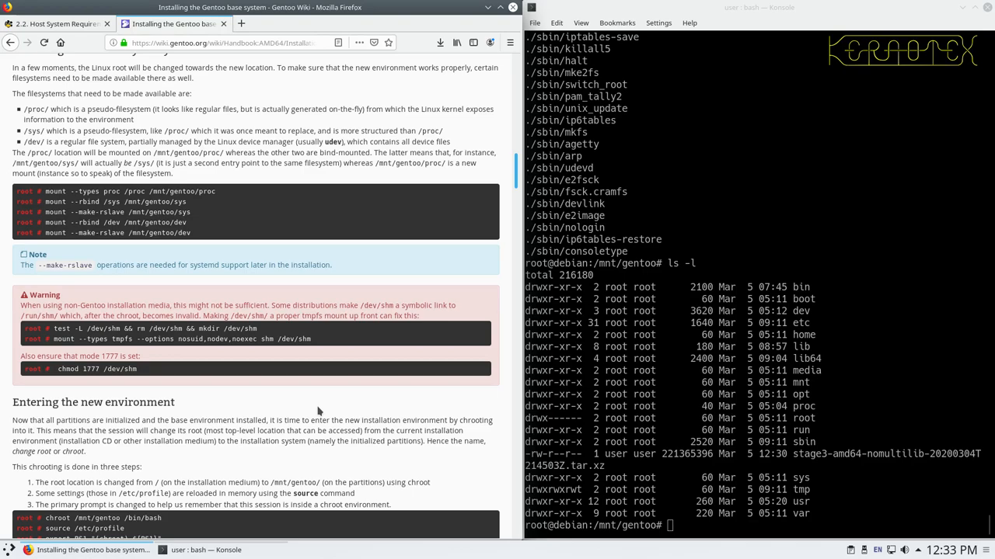
scroll(up, 3)
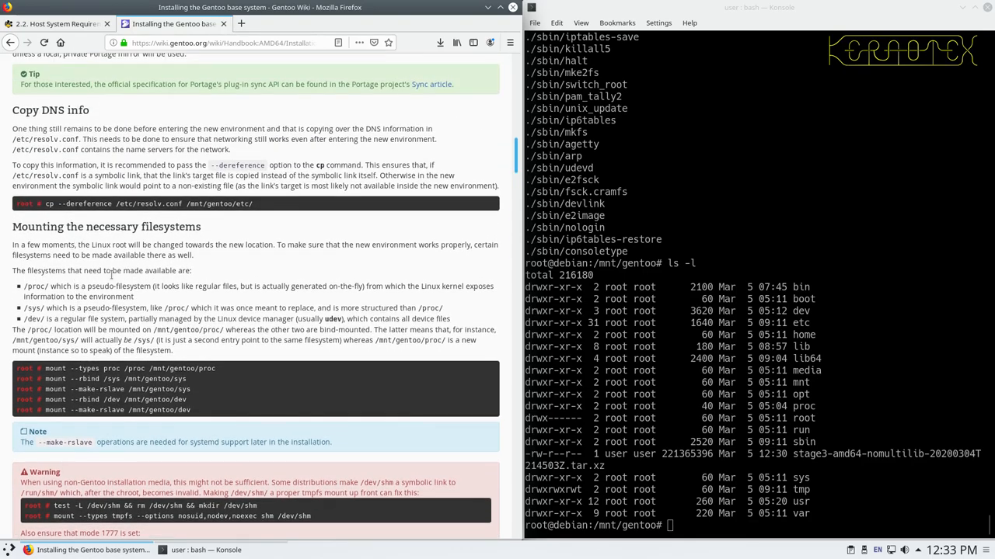
scroll(down, 3)
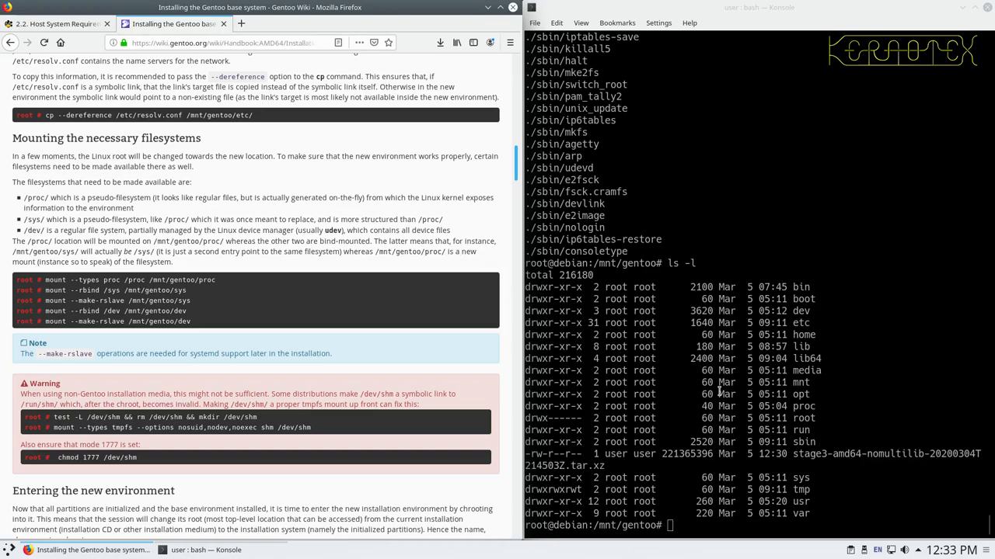
mouse_move(336, 288)
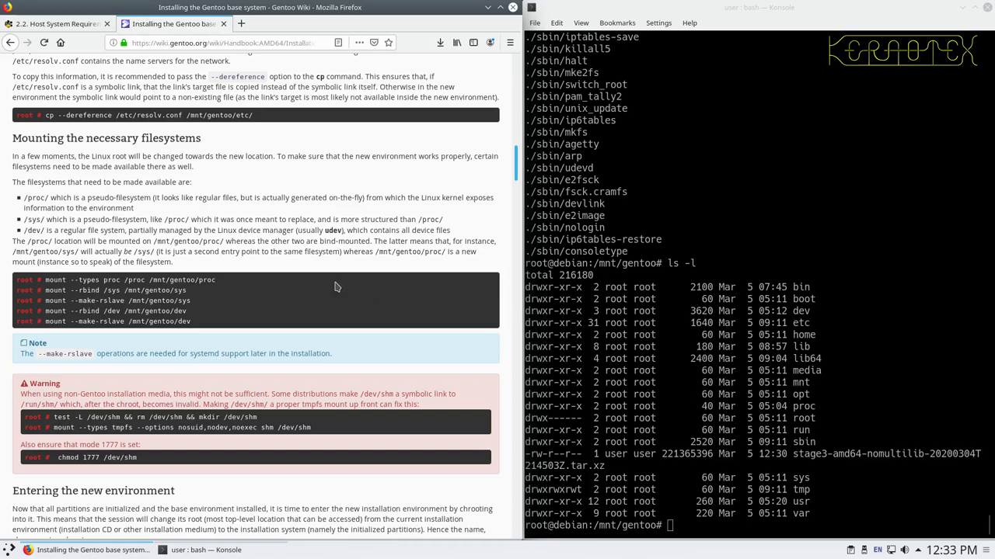
mouse_move(303, 289)
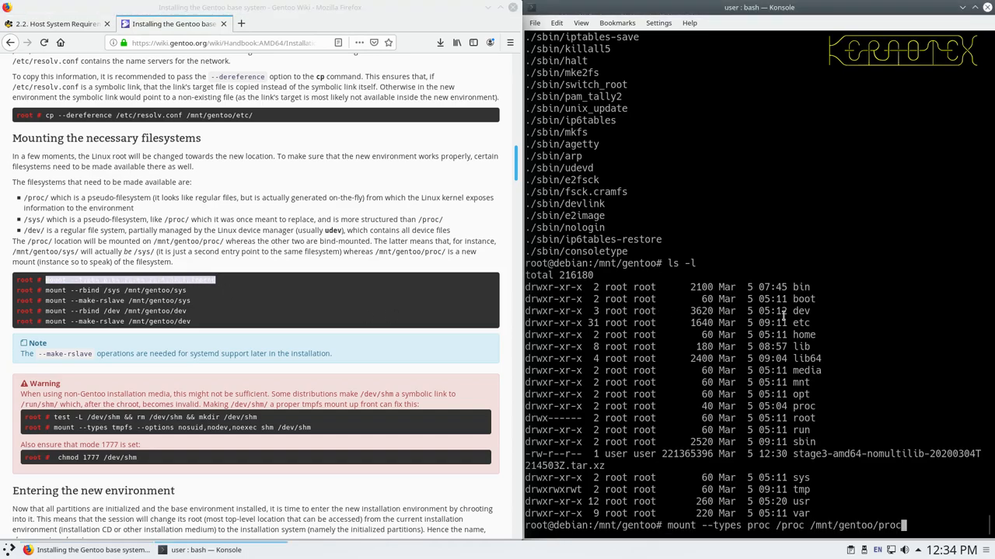
Step: Run mount --types proc /proc /mnt/gentoo/proc
key(Return)
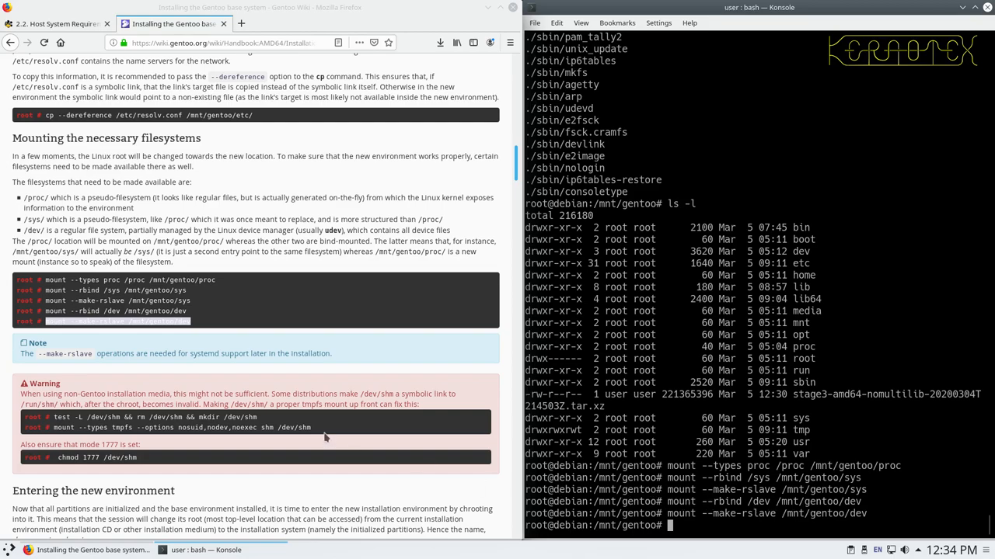
mouse_move(314, 358)
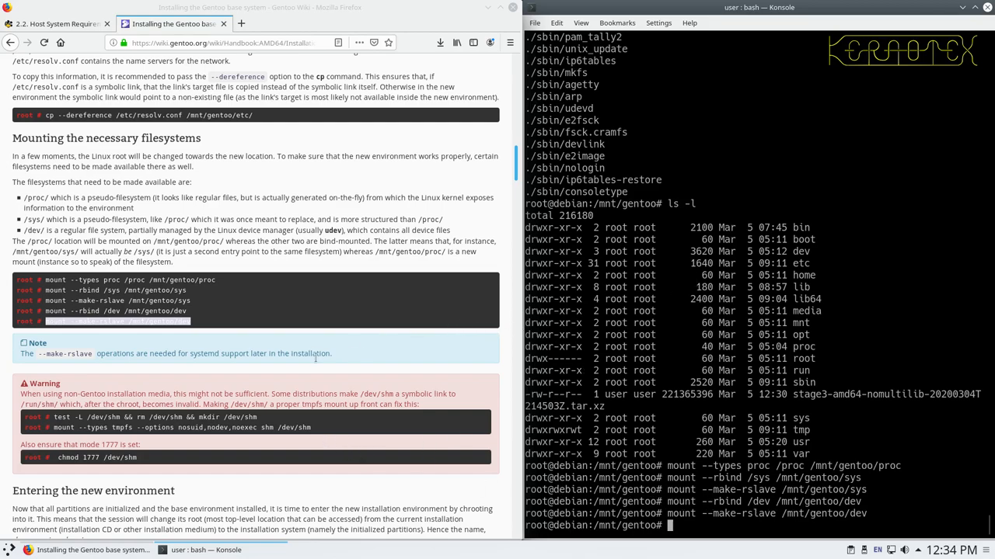
Step: Scroll the handbook down to the /dev/shm warning and its test -L /dev/shm workaround line
scroll(down, 3)
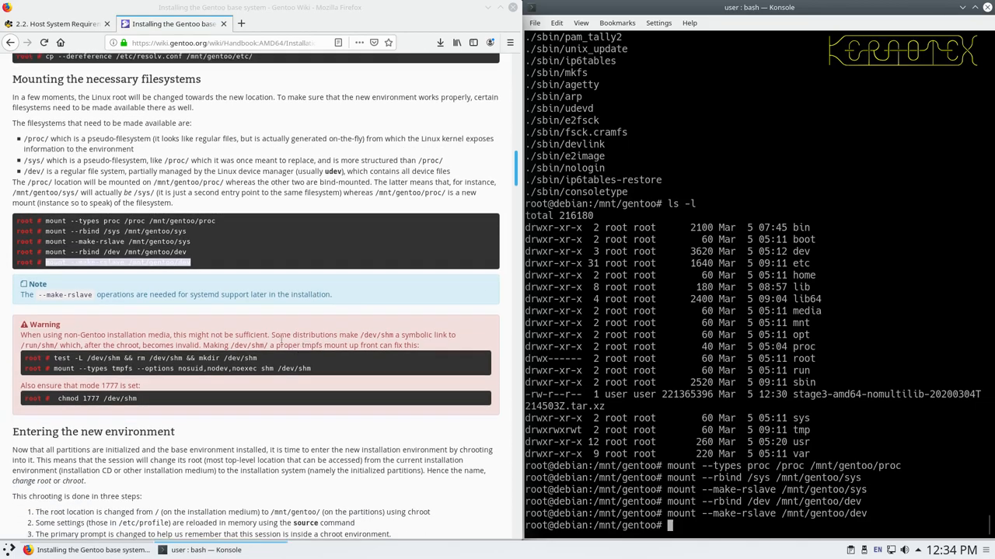
mouse_move(118, 298)
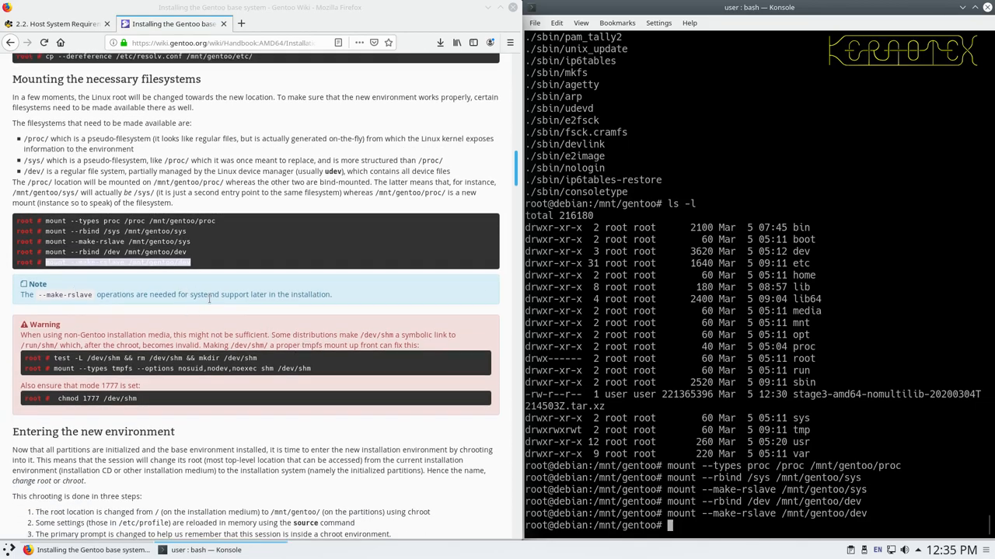
mouse_move(774, 530)
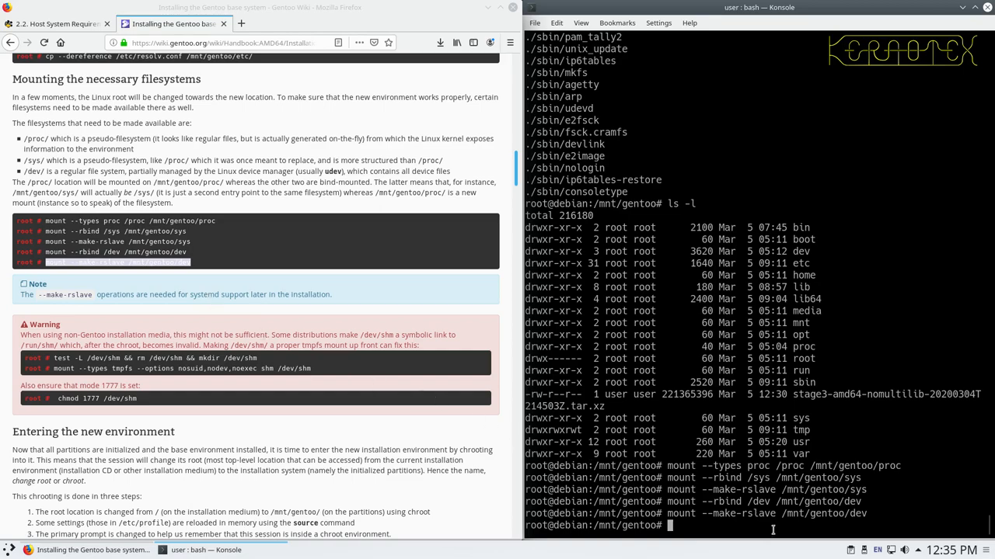
scroll(down, 3)
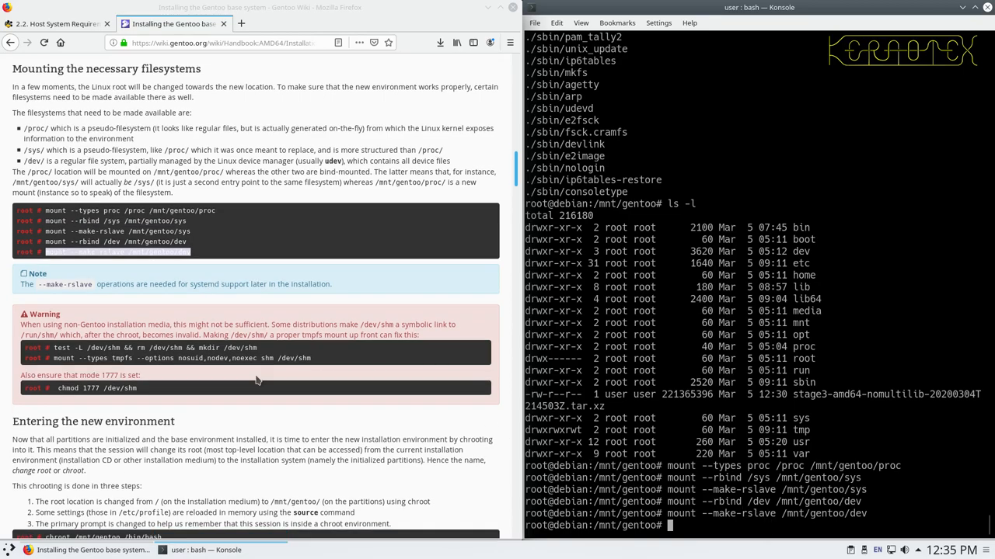
scroll(down, 3)
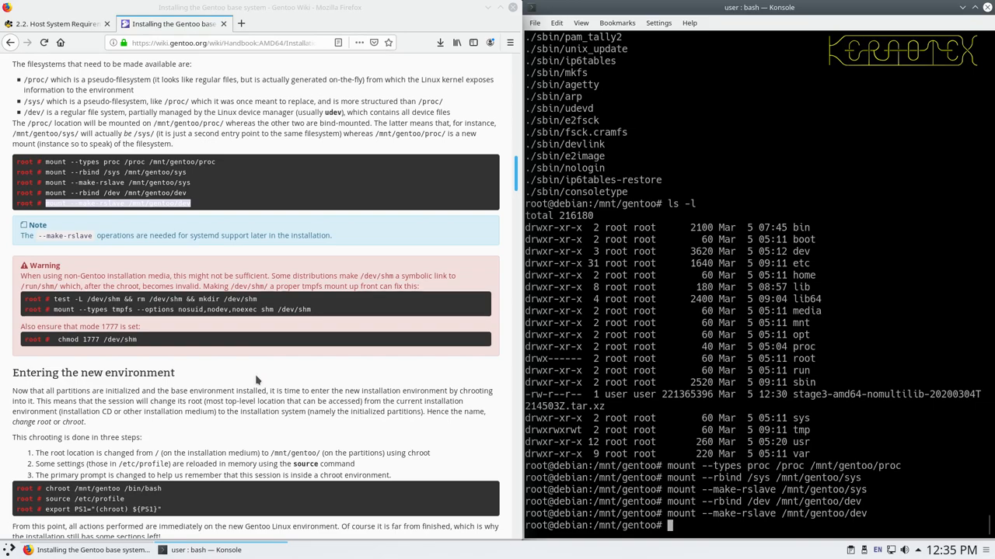
mouse_move(202, 334)
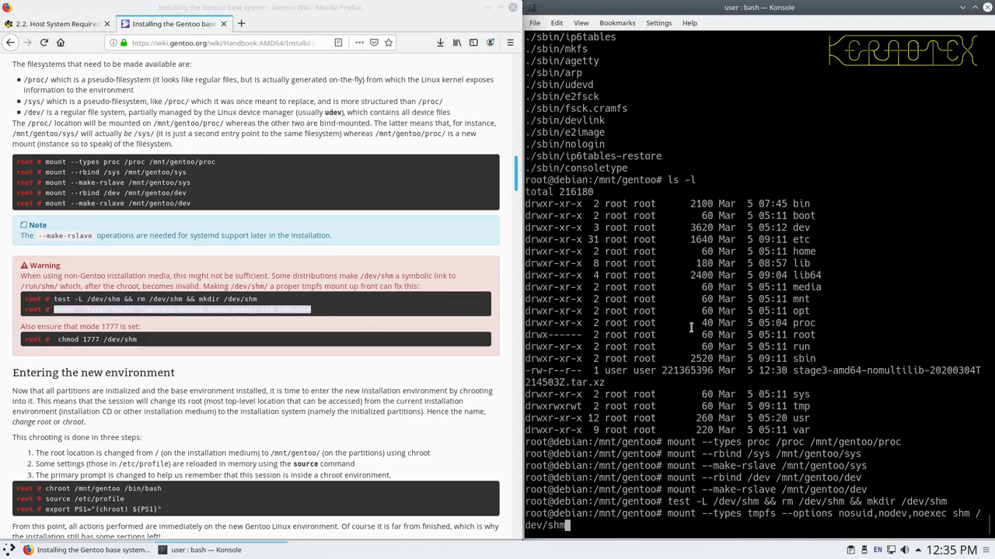
Step: Run the tmpfs mount on /dev/shm, then chmod 1777 /dev/shm, and move on to the chroot section
key(Return)
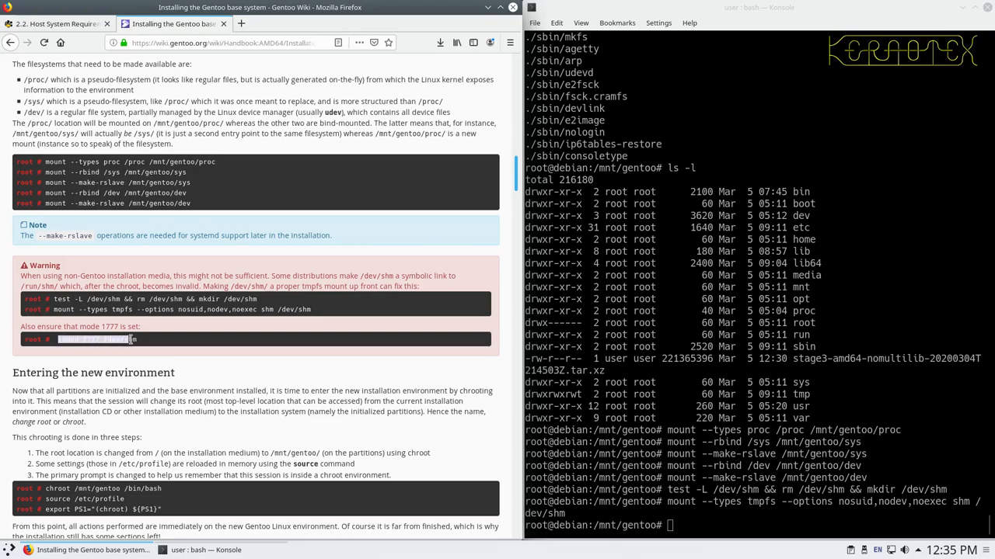
key(Return)
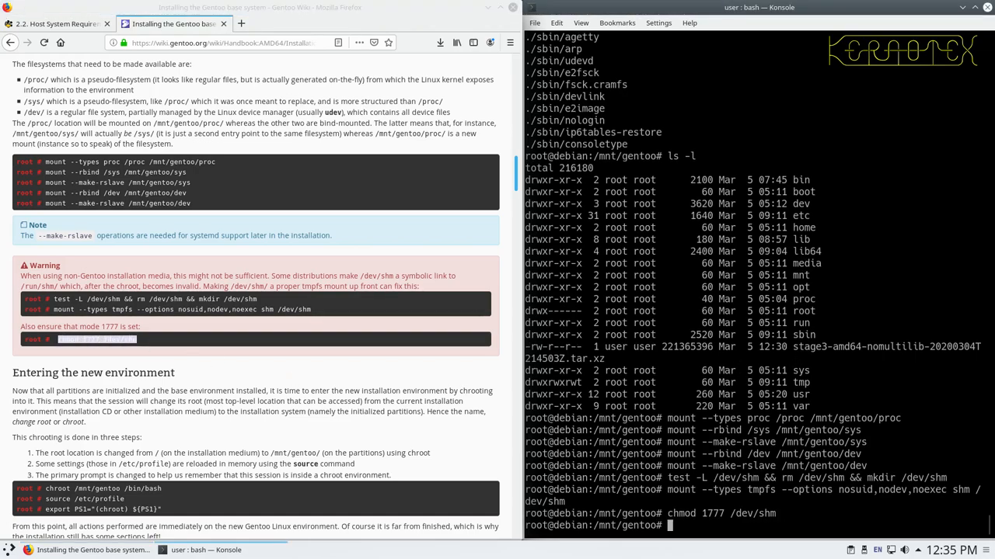
scroll(down, 3)
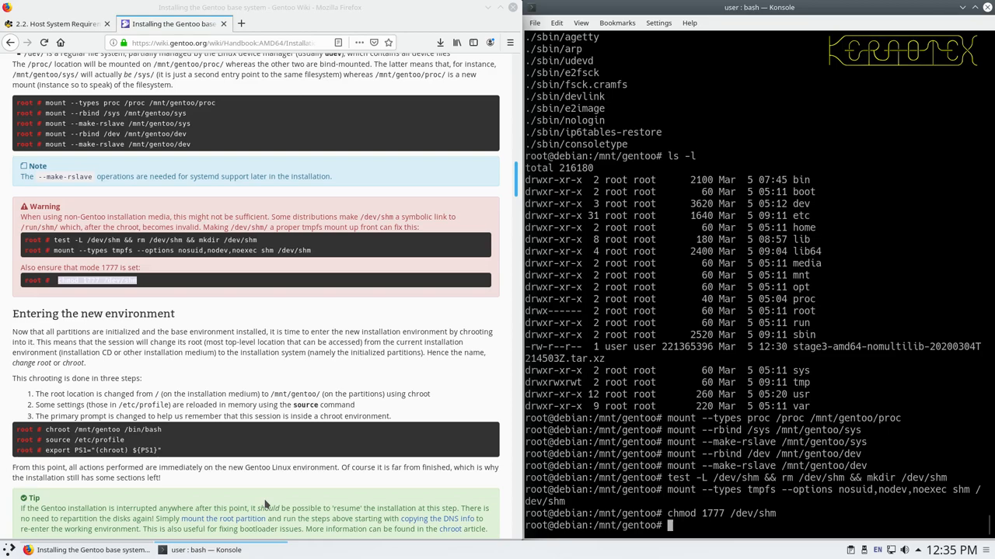
mouse_move(115, 440)
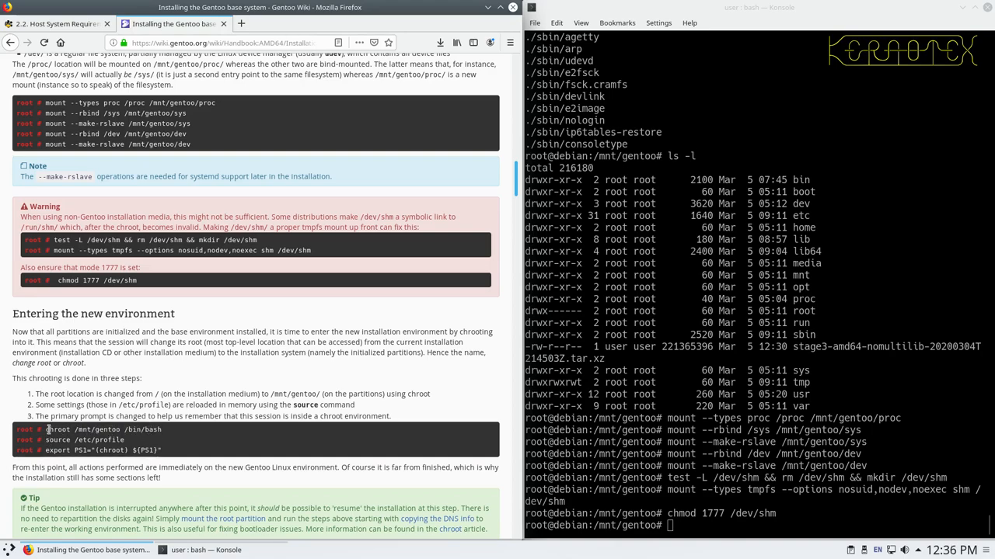
Step: Enter the new environment with chroot /mnt/gentoo /bin/bash
double_click(86, 428)
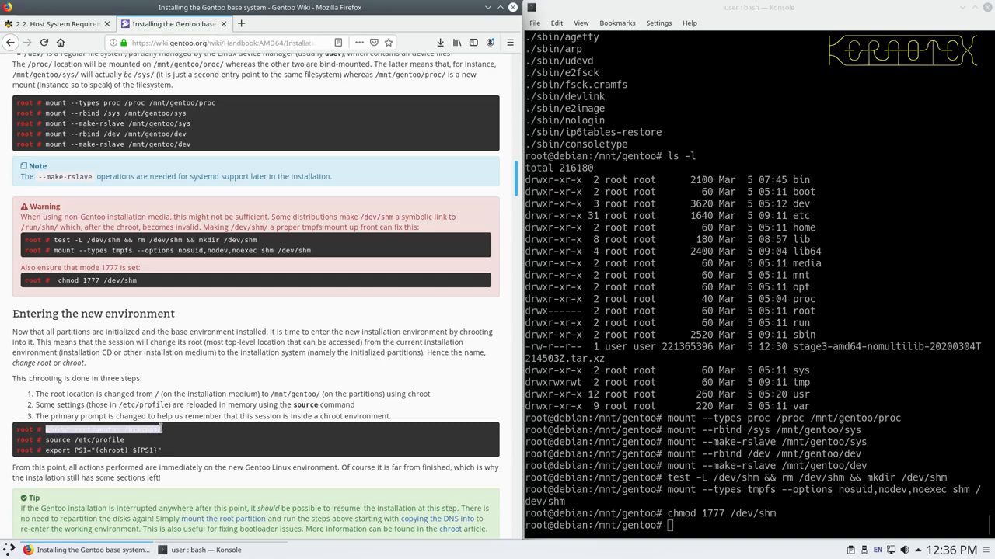
text(chroot /mnt/gentoo /bin/bash)
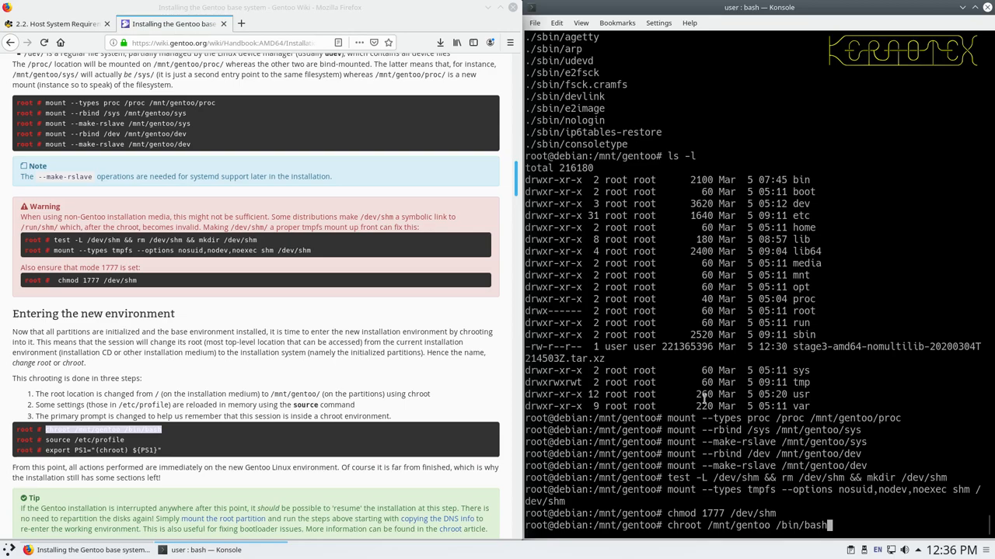
key(Return)
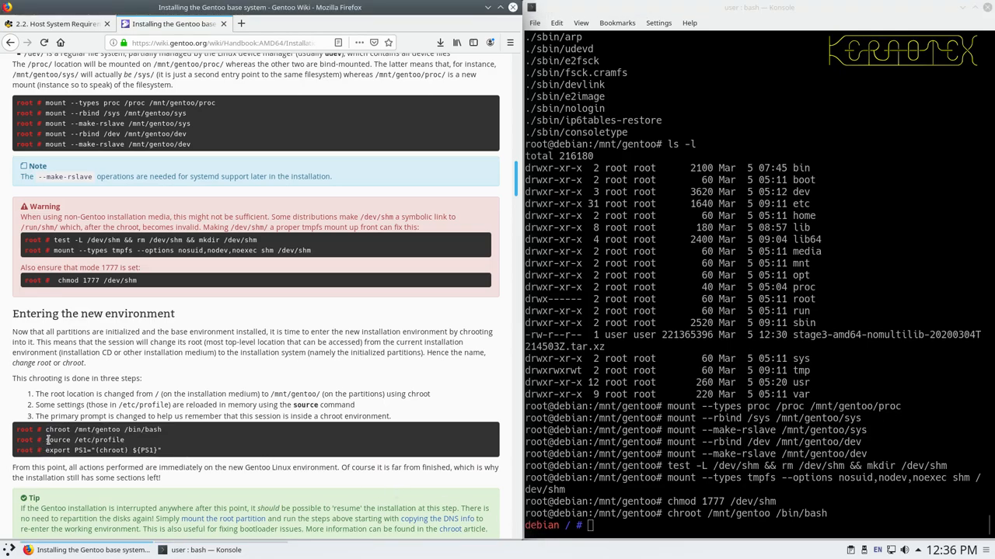
Step: Load the chroot's environment with source /etc/profile
double_click(65, 441)
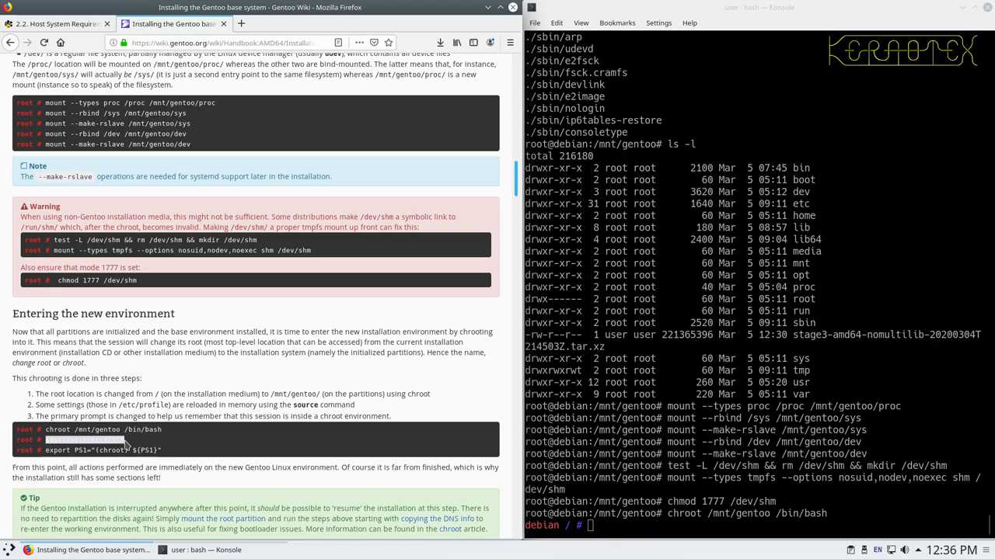
text(source /etc/profile)
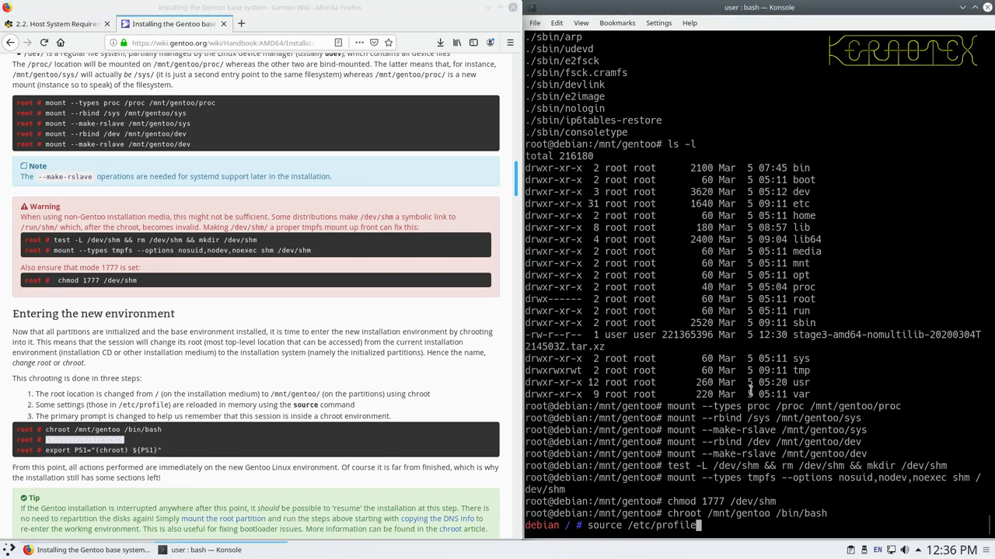
key(Return)
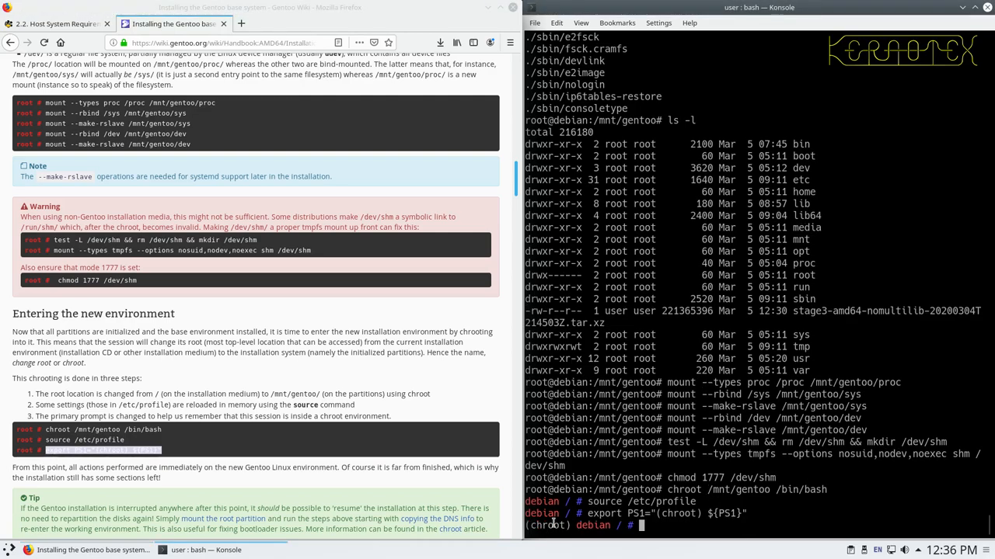
scroll(down, 3)
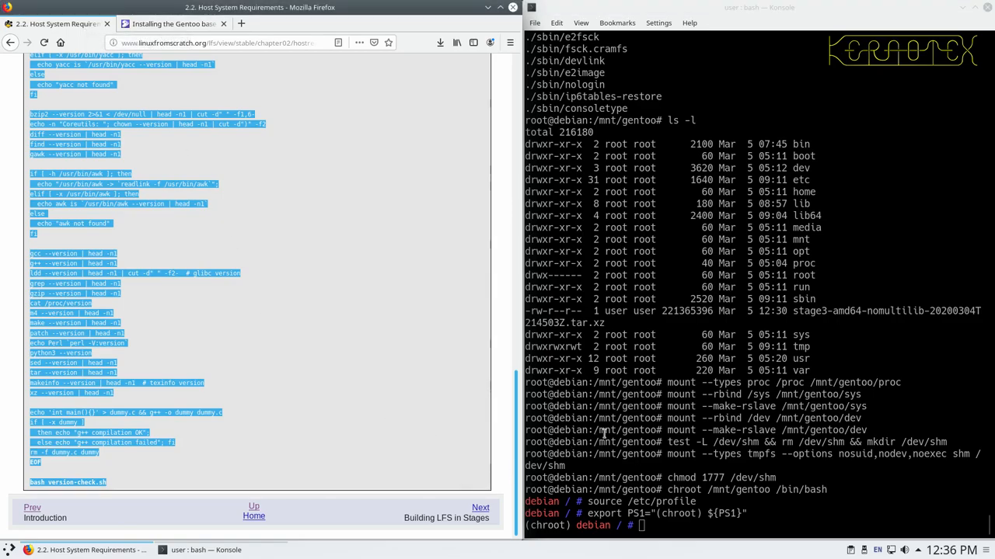
mouse_move(273, 336)
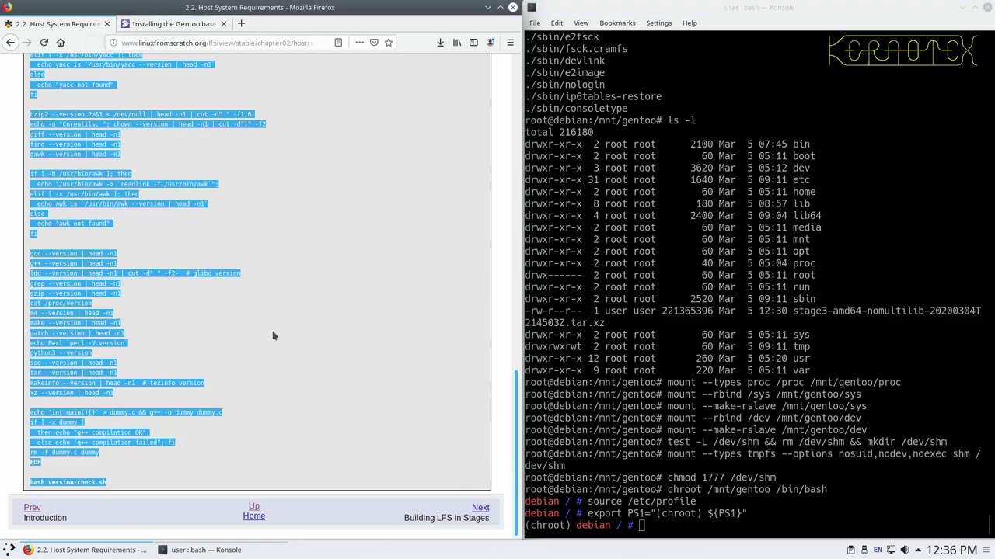
Step: Select the whole version-check.sh heredoc on the LFS Host System Requirements page
scroll(up, 3)
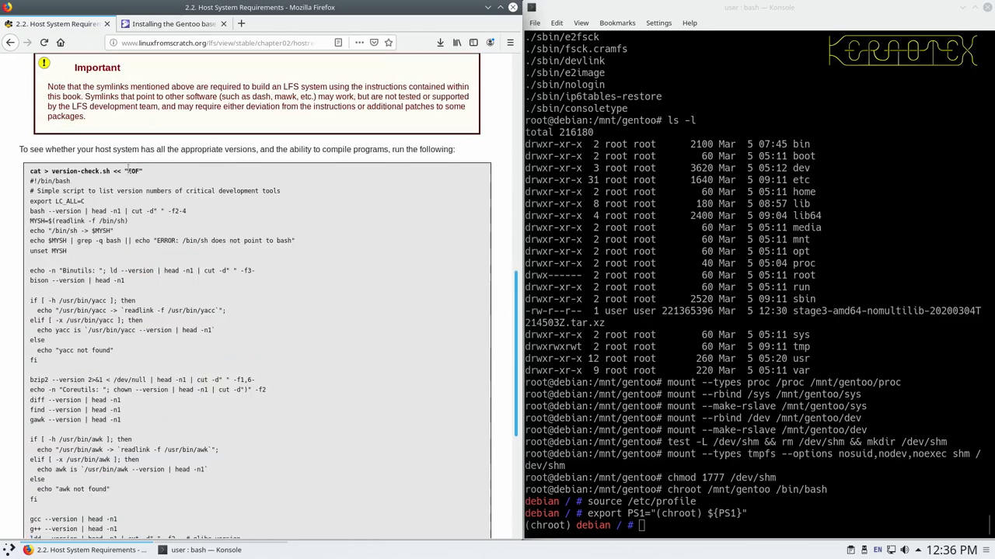
drag(31, 171, 101, 280)
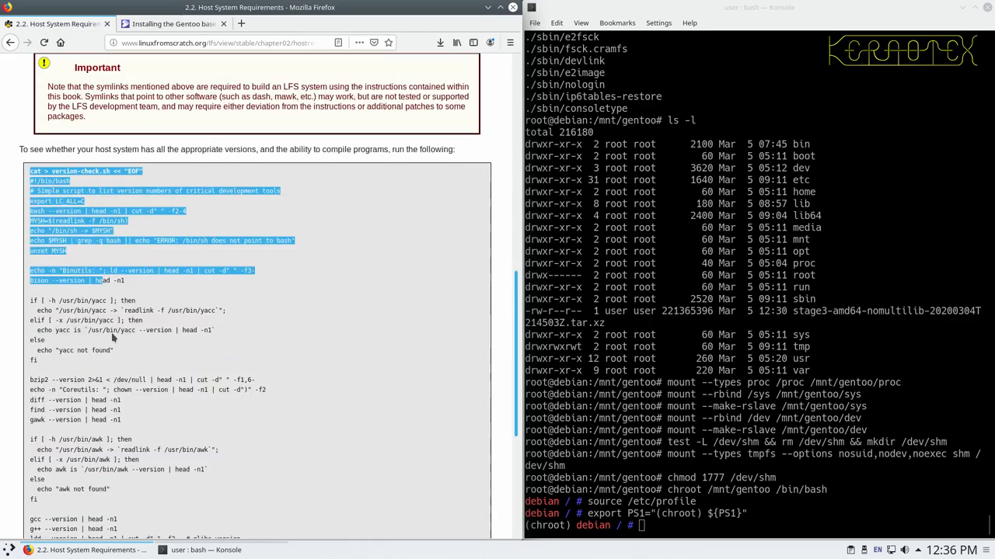
scroll(down, 3)
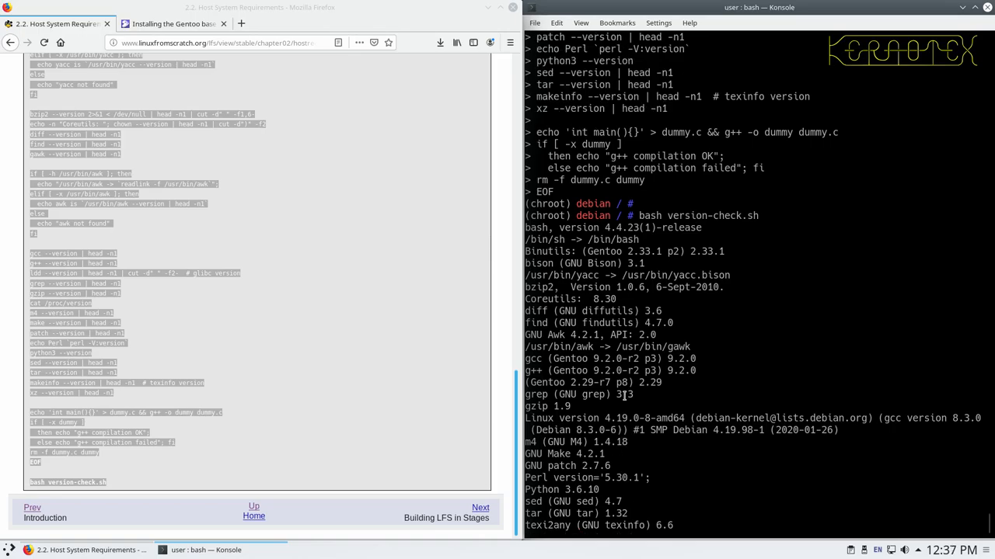
scroll(up, 3)
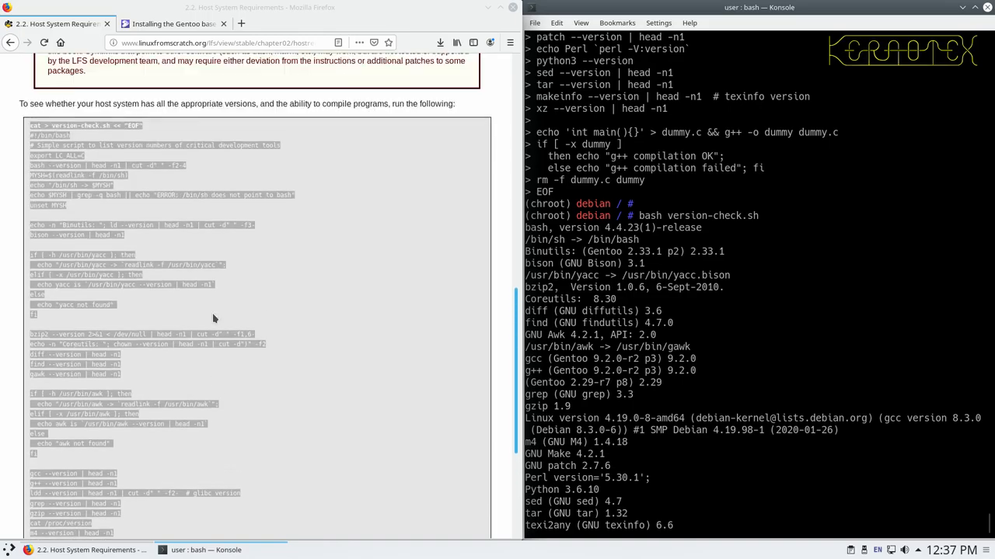
scroll(up, 3)
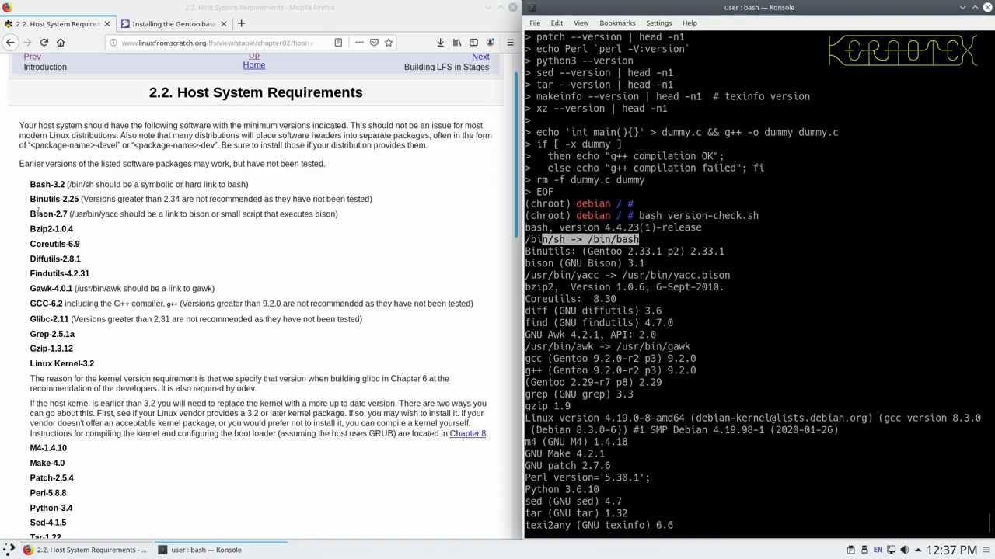
mouse_move(93, 183)
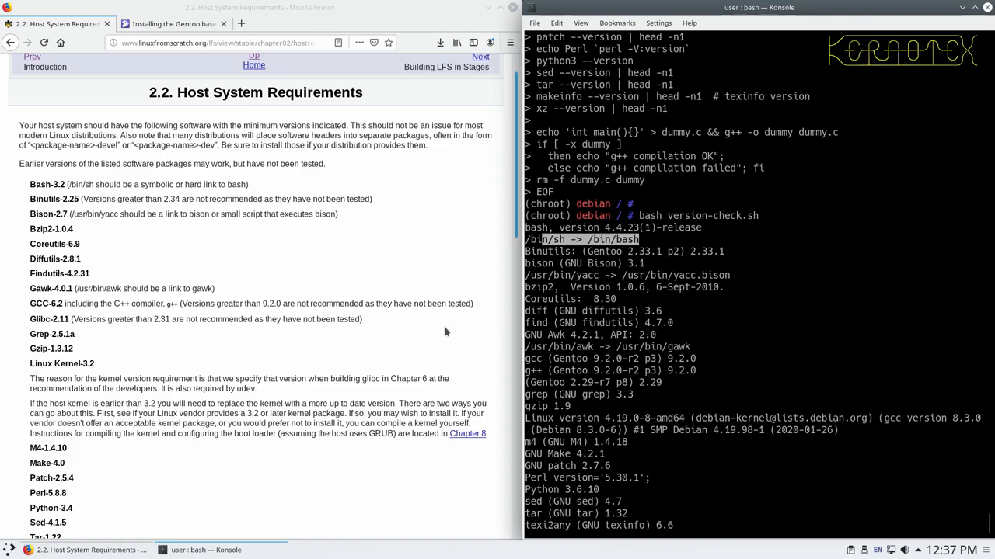
mouse_move(68, 199)
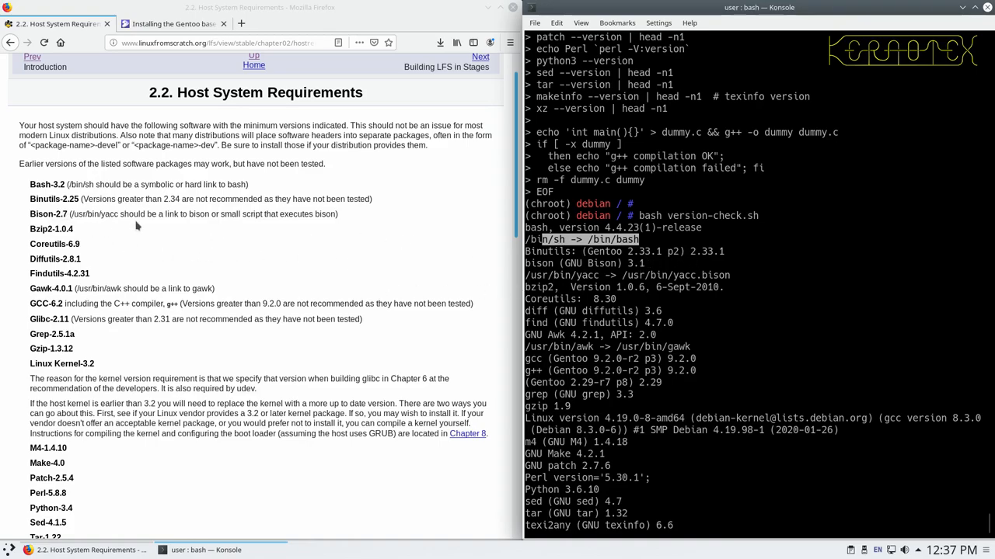
mouse_move(676, 277)
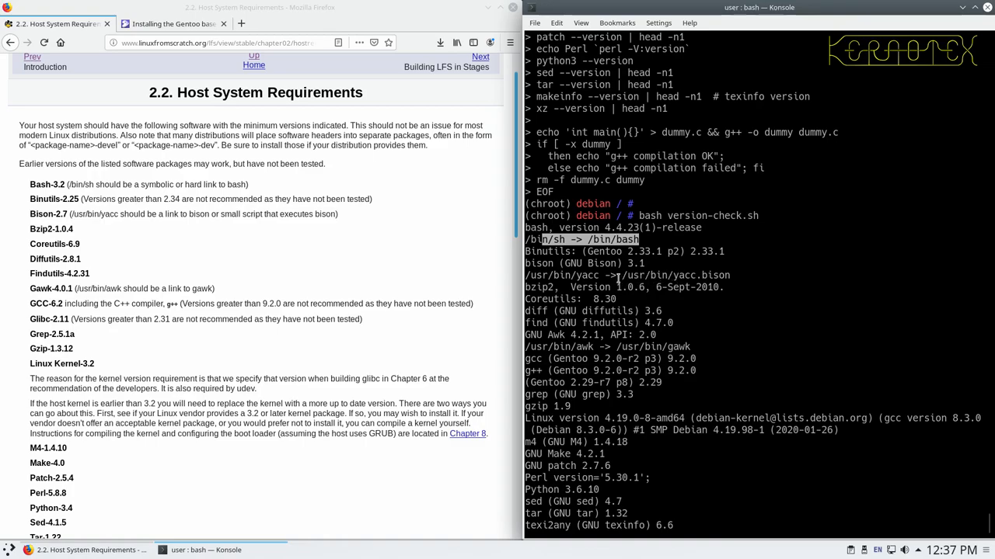
mouse_move(553, 255)
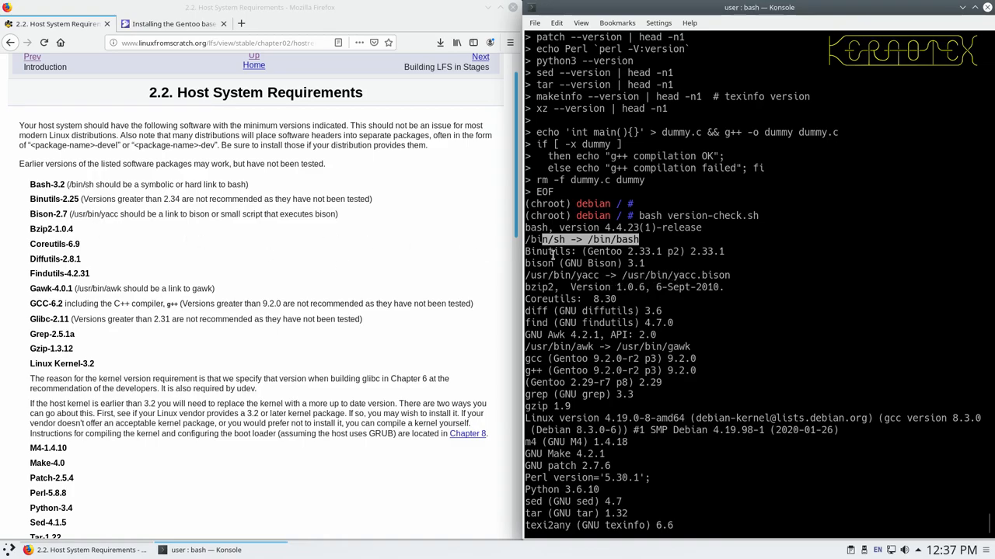
mouse_move(622, 286)
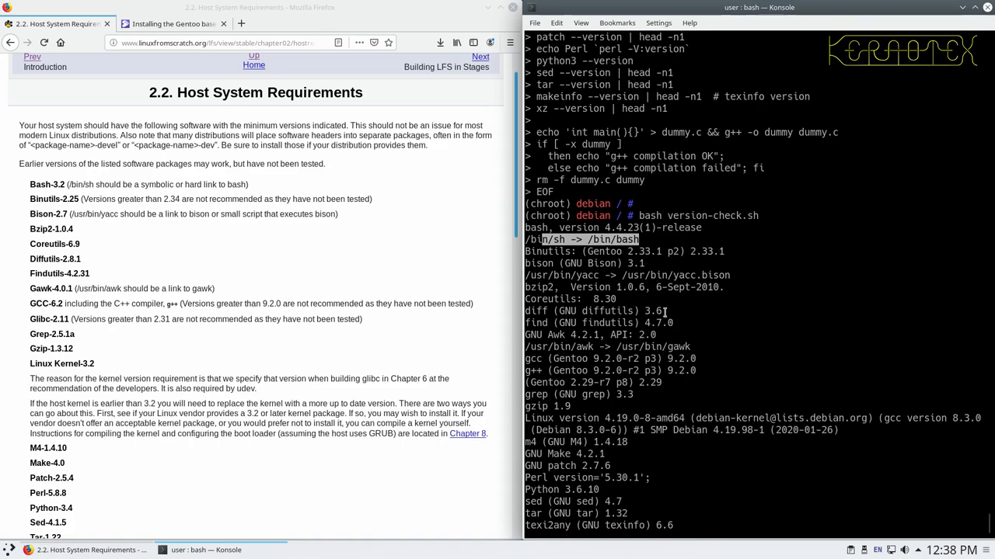
mouse_move(656, 314)
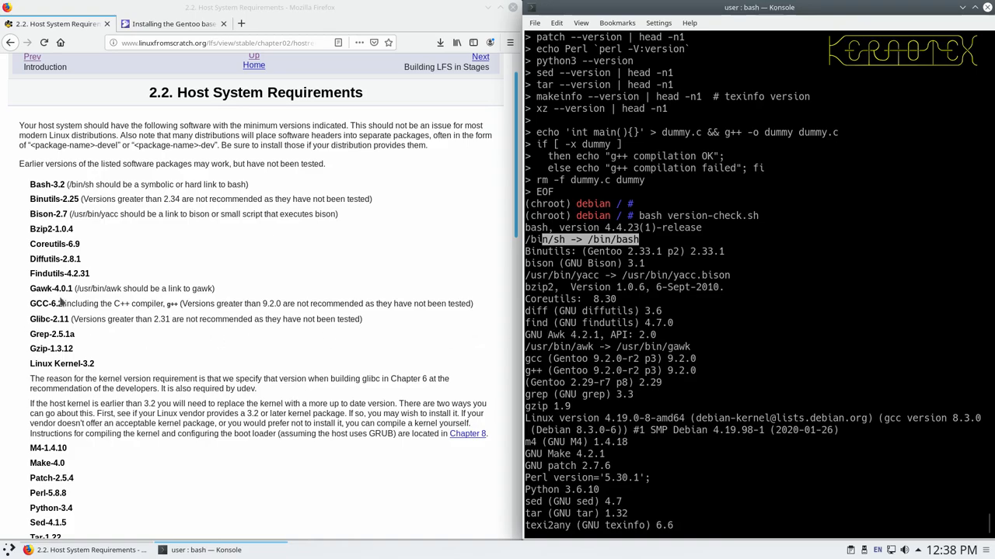
mouse_move(594, 335)
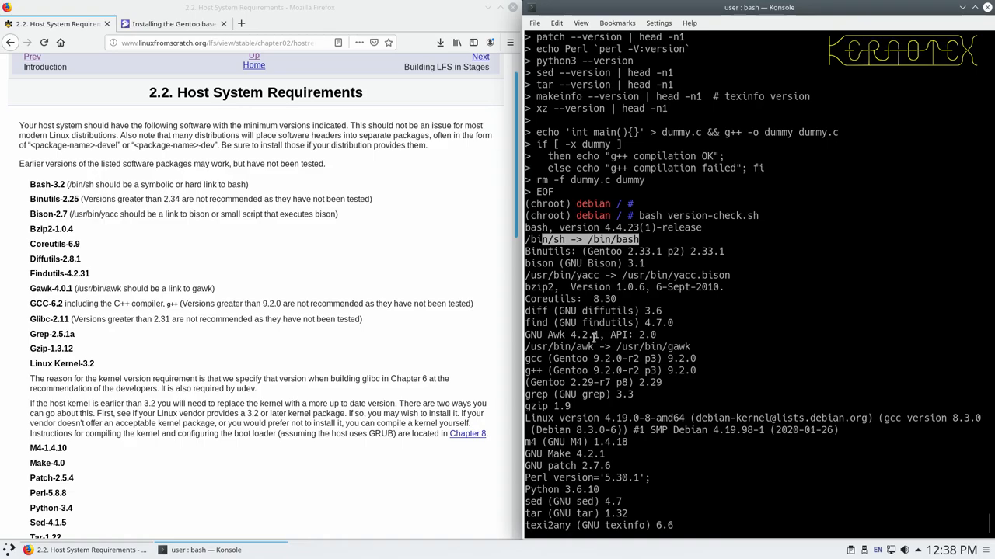
mouse_move(589, 345)
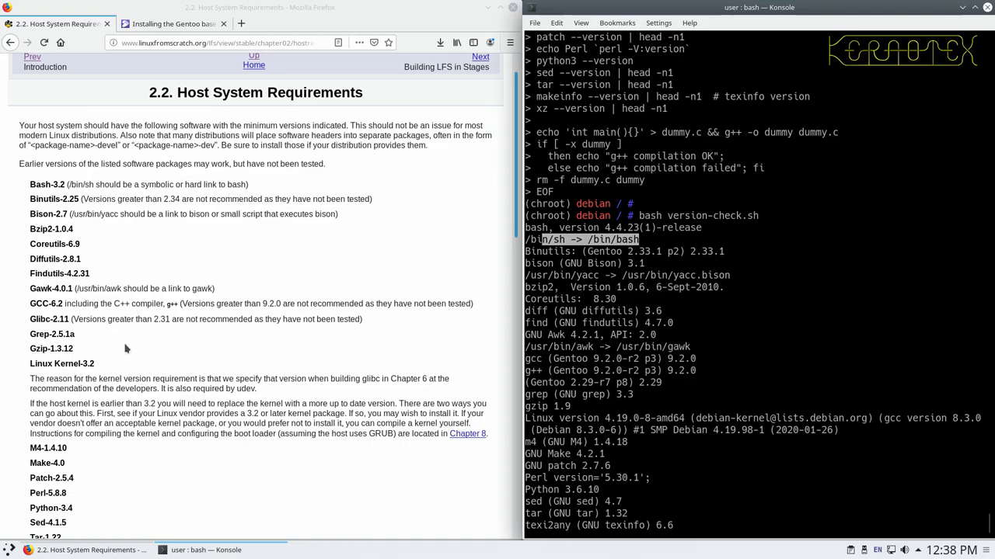
mouse_move(594, 381)
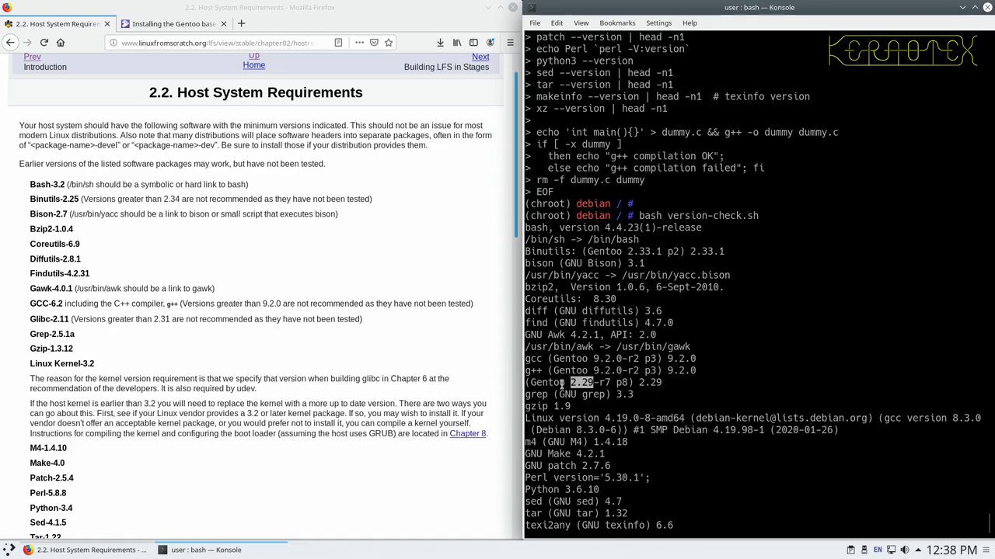
mouse_move(562, 433)
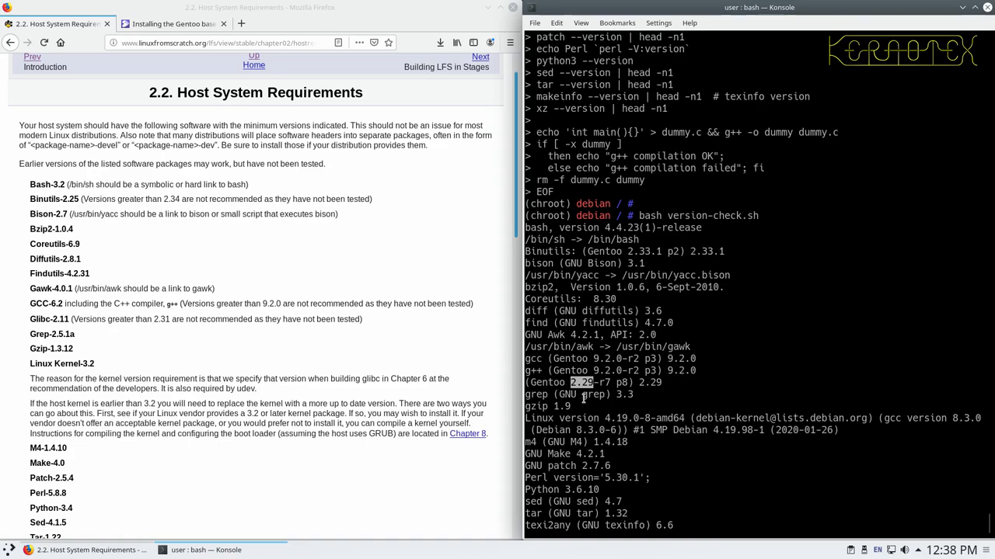
mouse_move(578, 398)
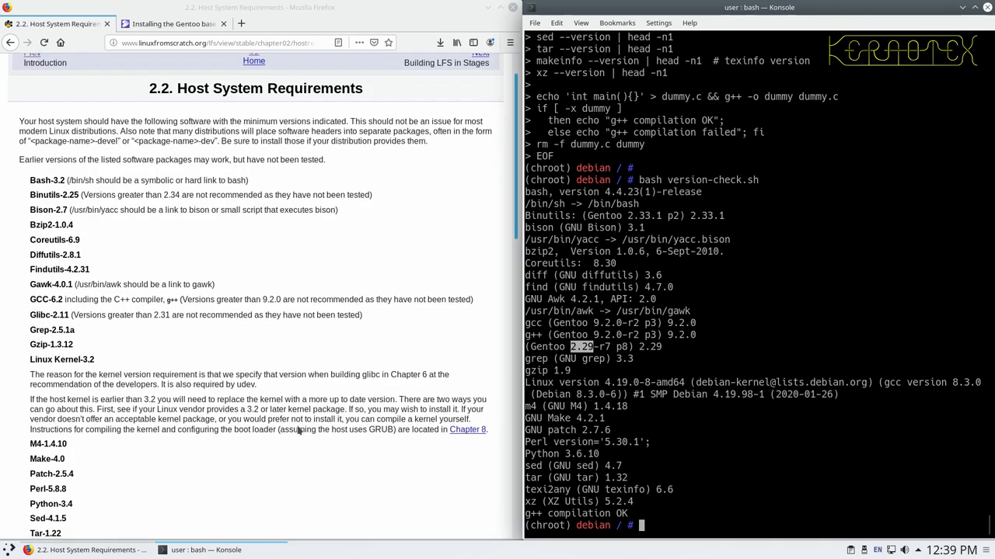
Step: Scroll the Host System Requirements page to its end, past the version-check.sh listing
scroll(down, 3)
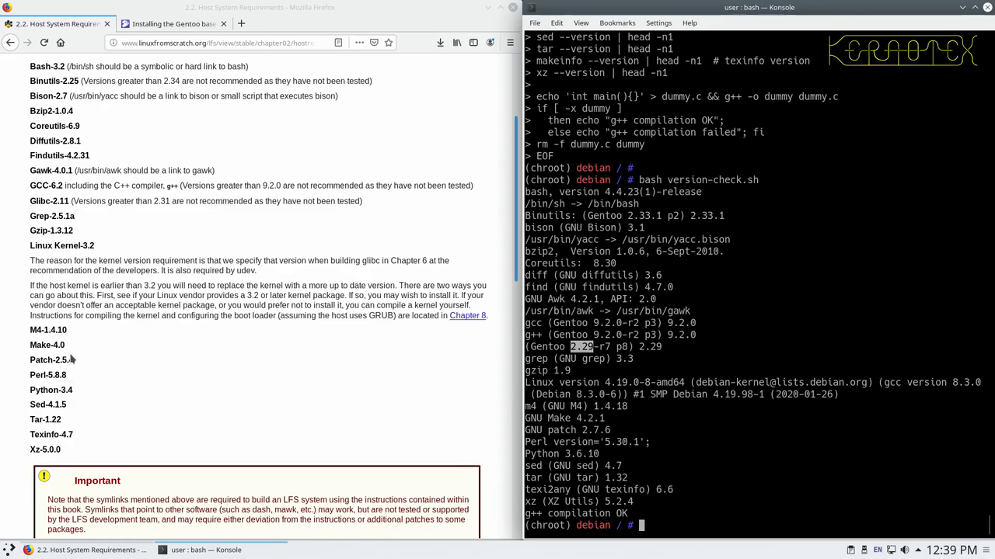
mouse_move(380, 379)
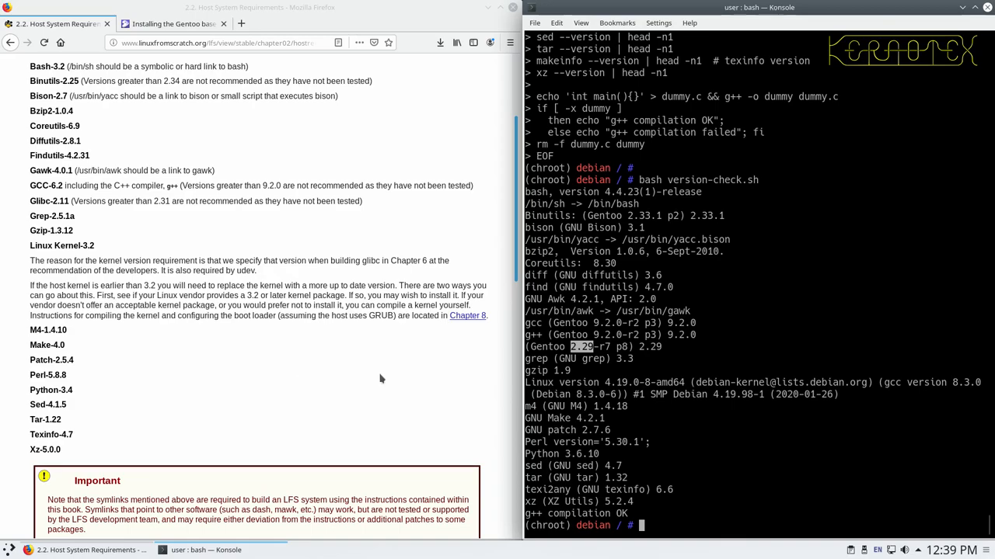
mouse_move(578, 419)
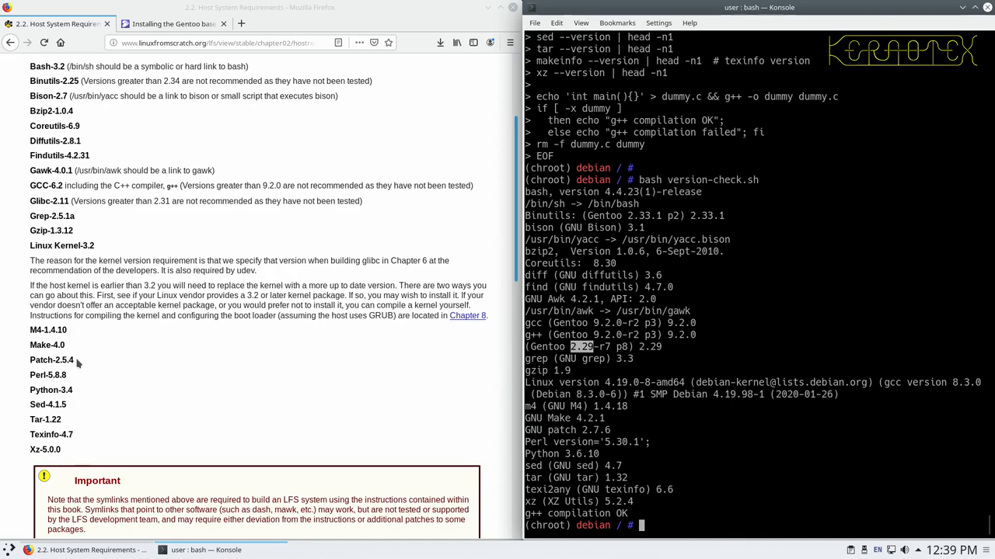
mouse_move(587, 432)
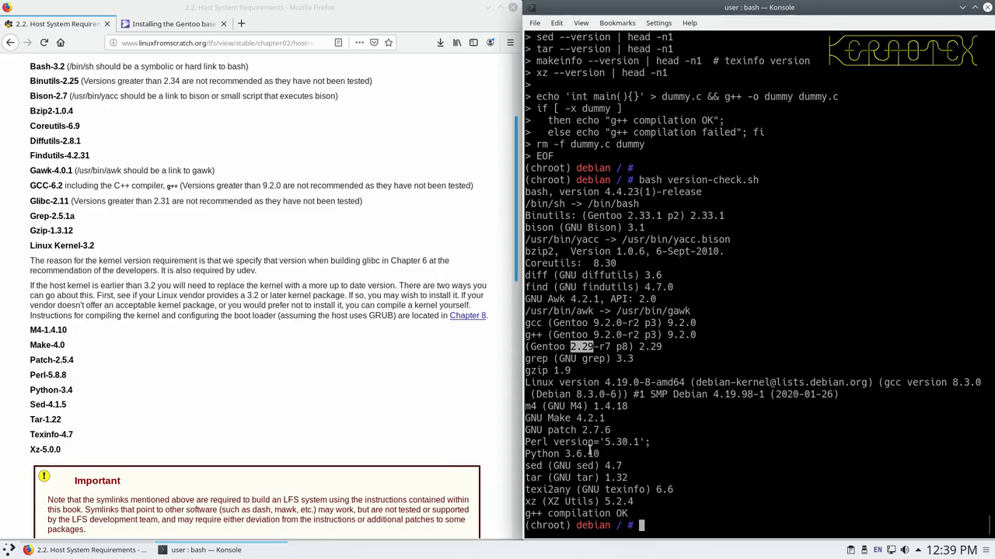
mouse_move(354, 395)
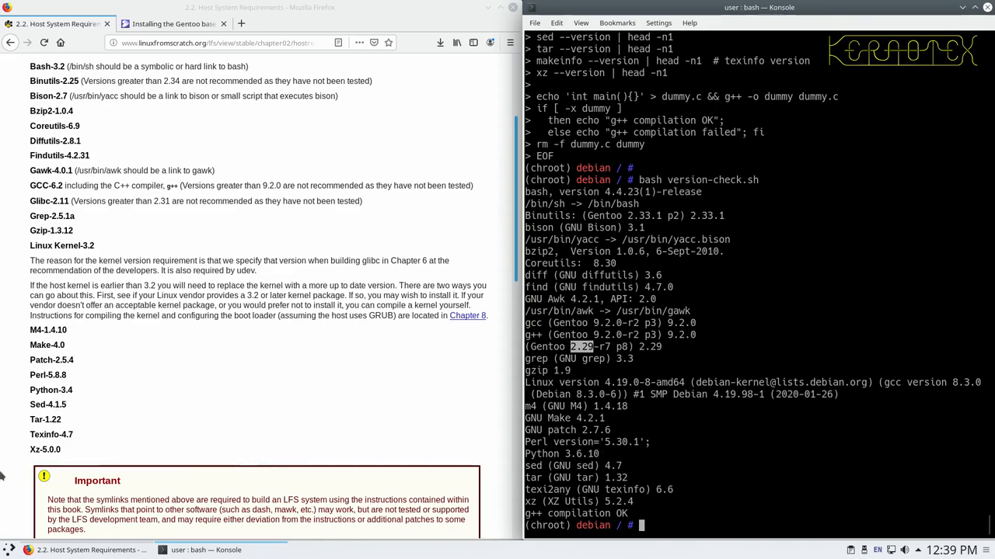
mouse_move(323, 451)
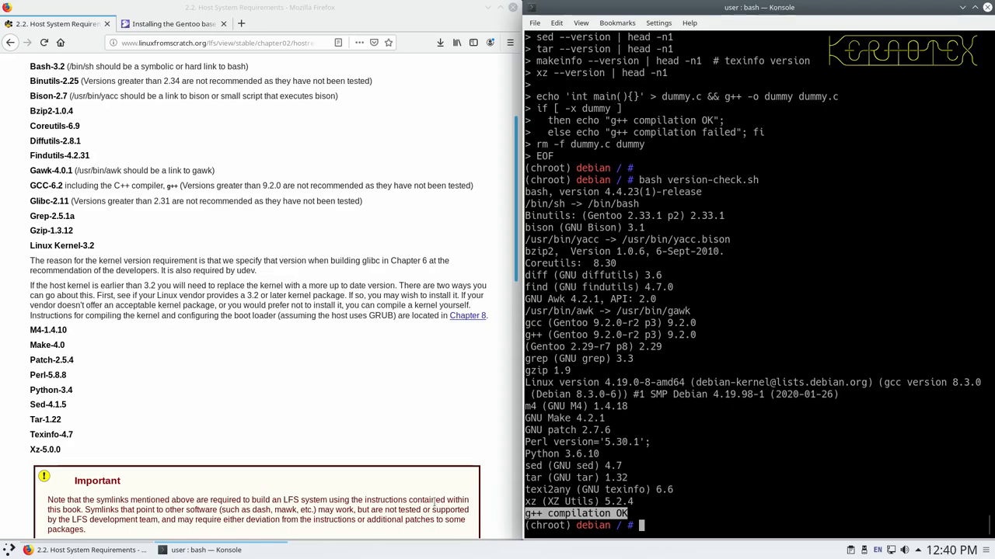
mouse_move(496, 484)
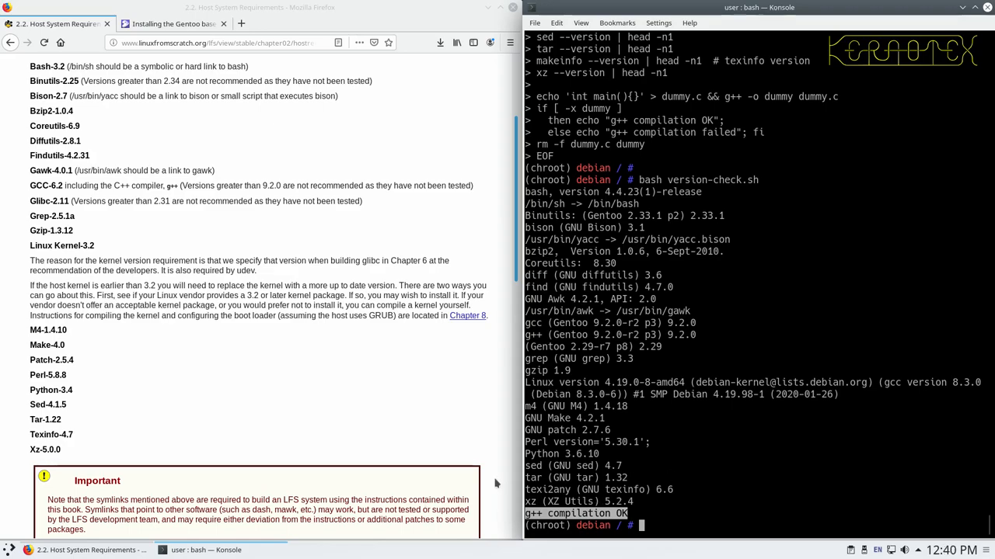
mouse_move(495, 448)
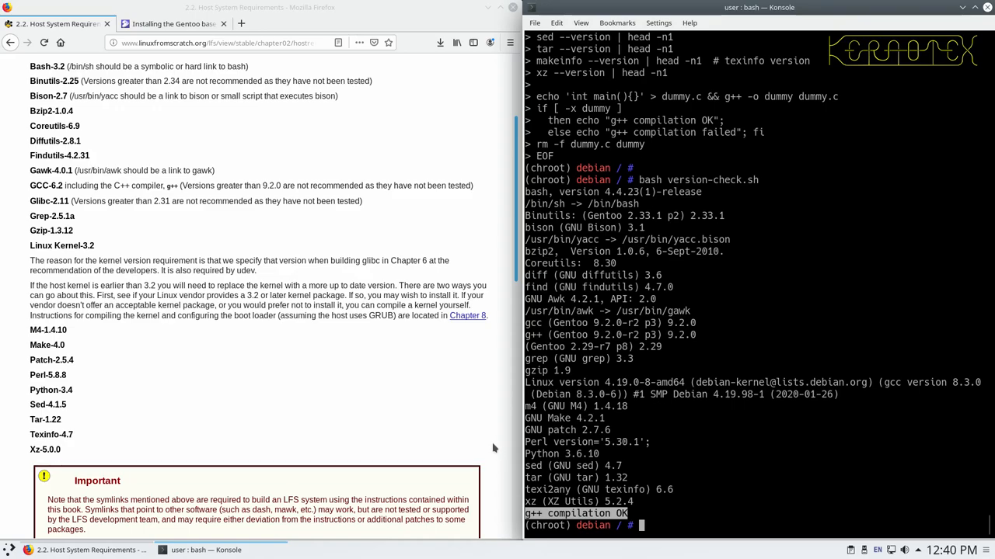
scroll(down, 3)
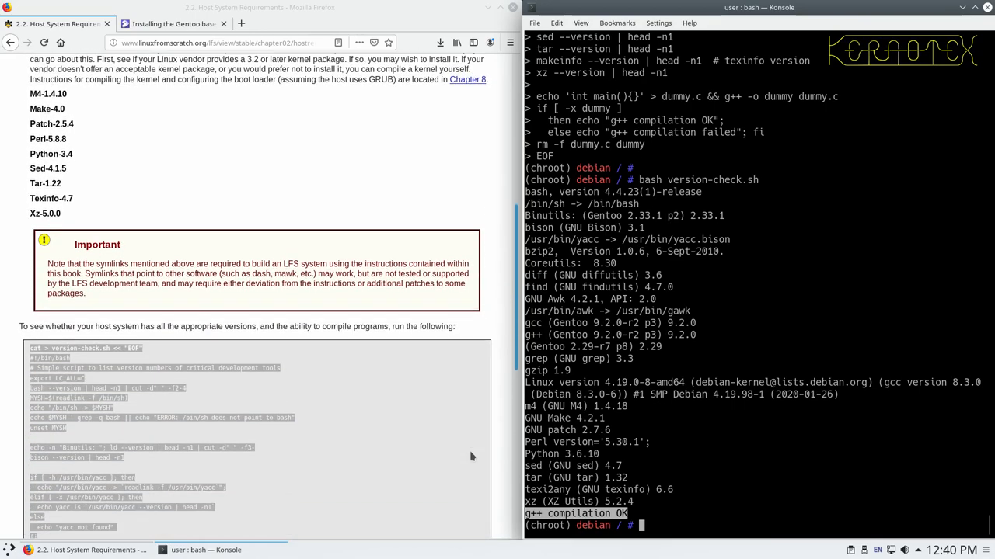
scroll(down, 3)
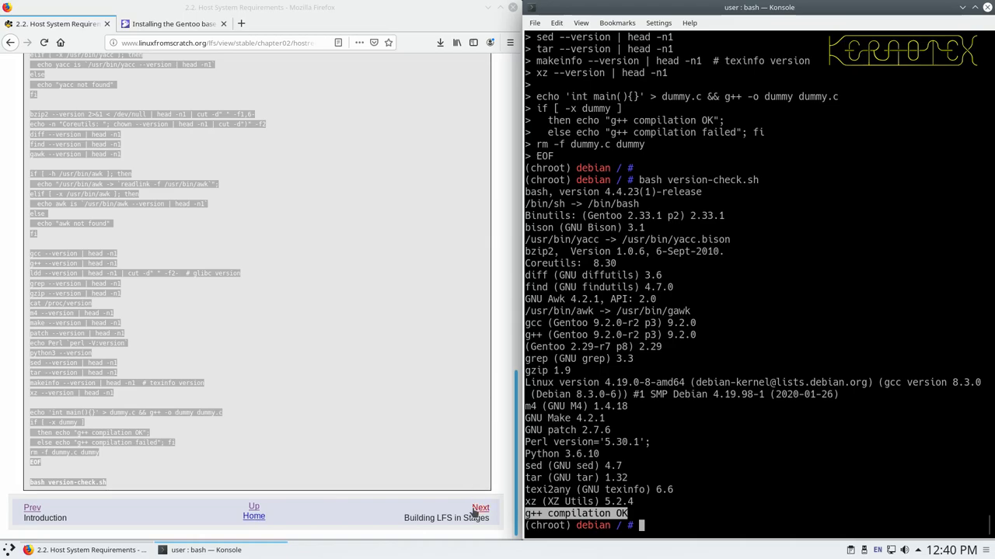
Step: Move on to 2.3 Building LFS in Stages and highlight its Chapters 1–4 root-user notes
click(480, 507)
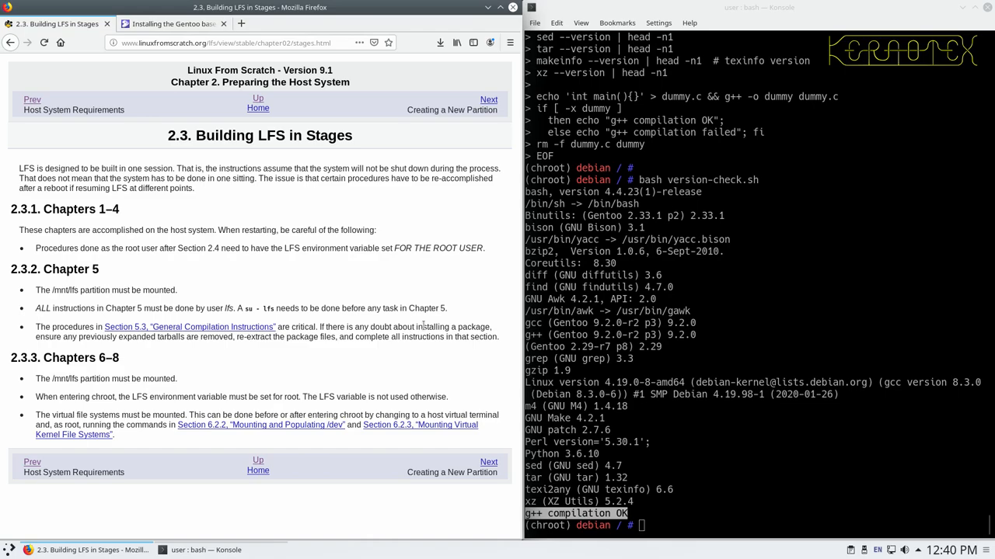
mouse_move(221, 261)
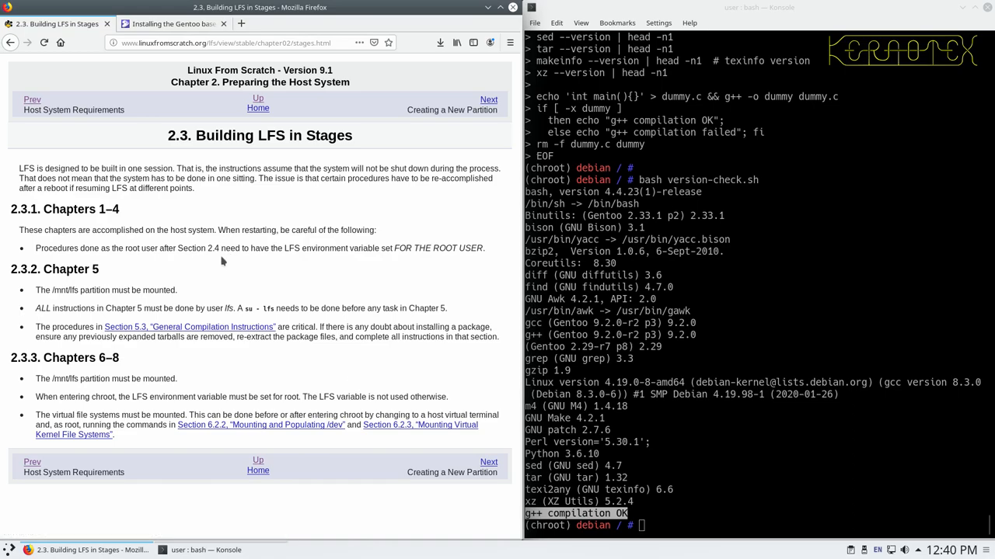
mouse_move(240, 321)
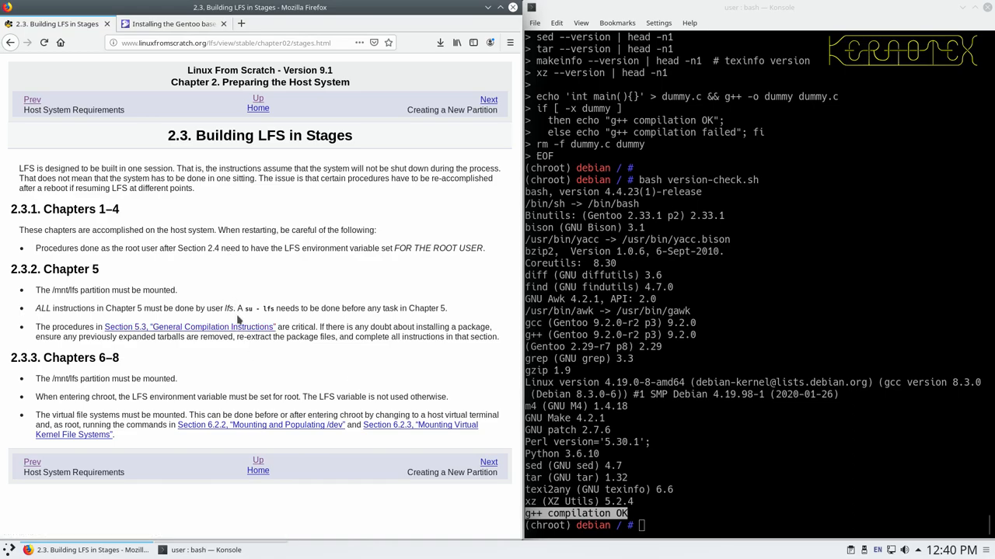
mouse_move(44, 227)
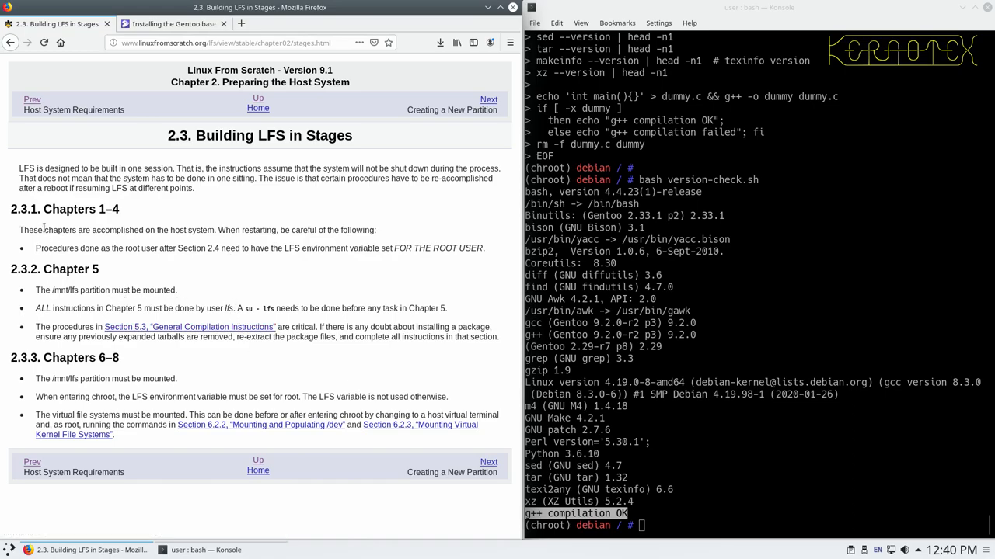
drag(43, 230, 485, 249)
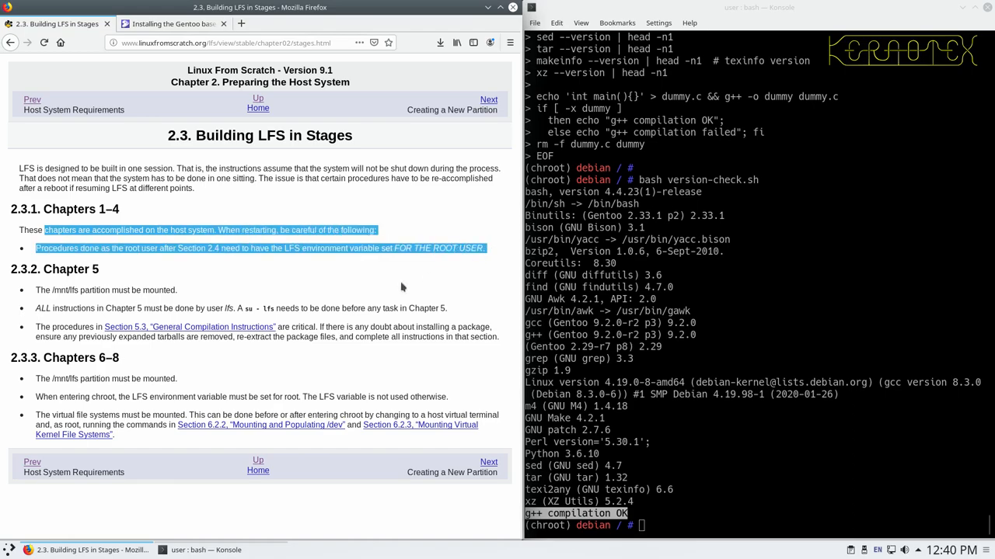
mouse_move(221, 154)
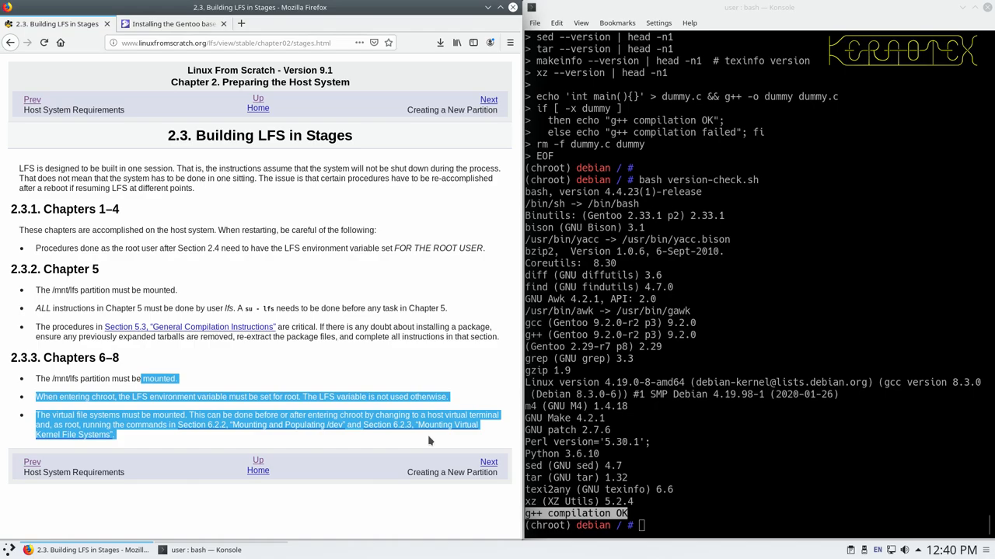
mouse_move(417, 441)
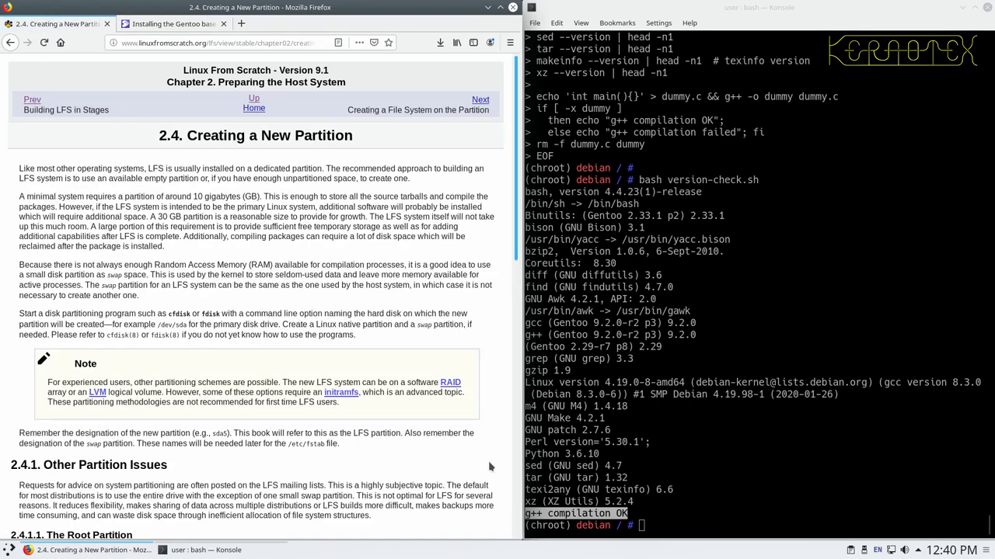
Step: Scroll through section 2.4's partition-type guidance down to the Convenience Partitions list
scroll(down, 3)
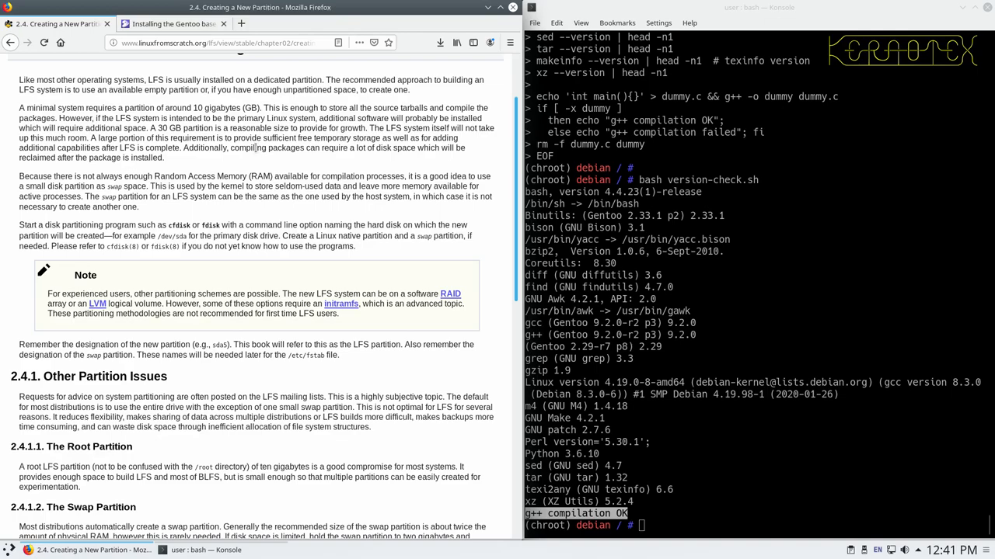
mouse_move(252, 164)
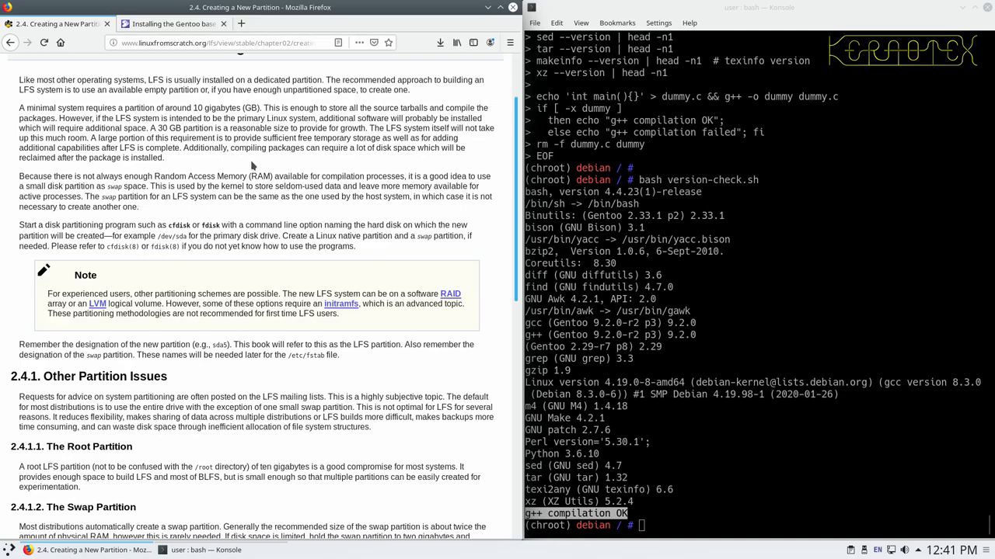
mouse_move(261, 370)
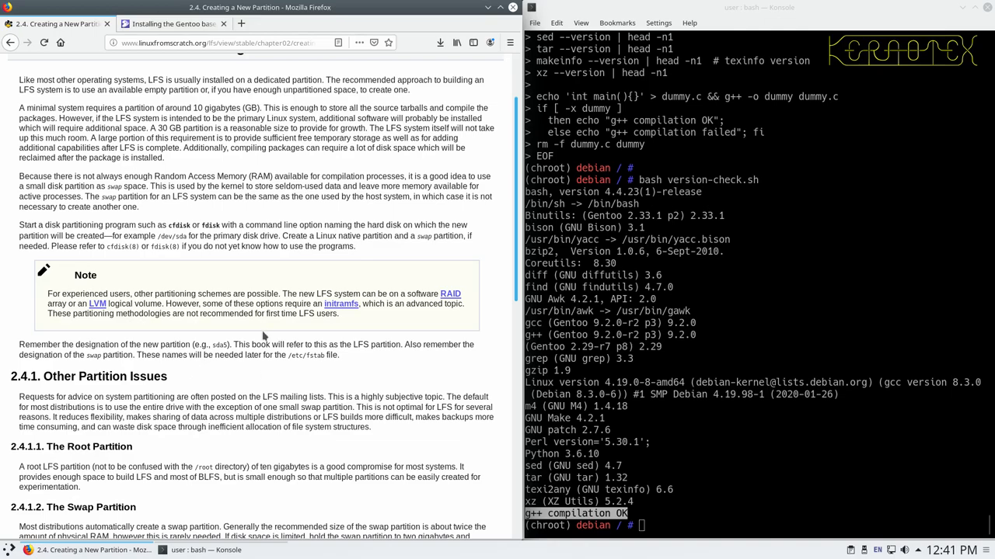
mouse_move(265, 335)
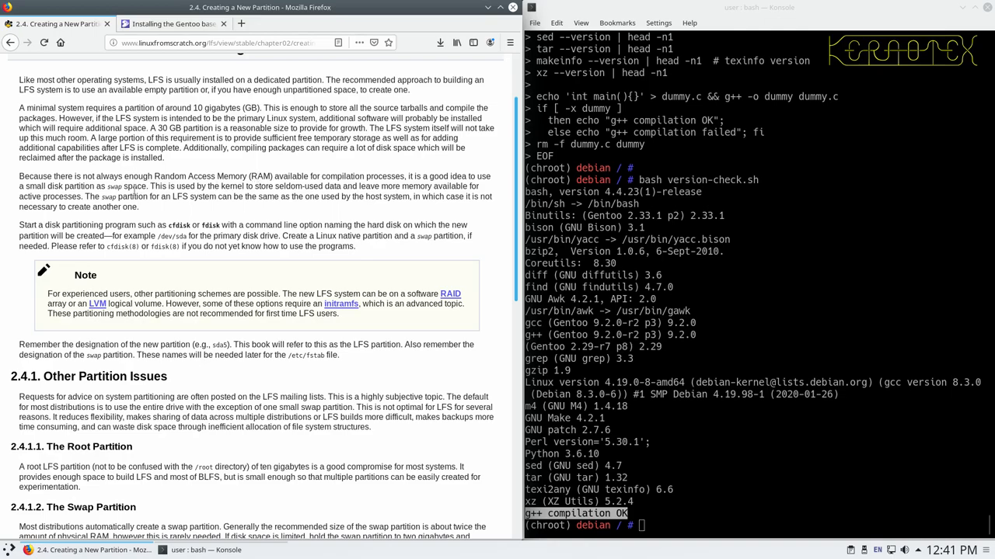
mouse_move(185, 212)
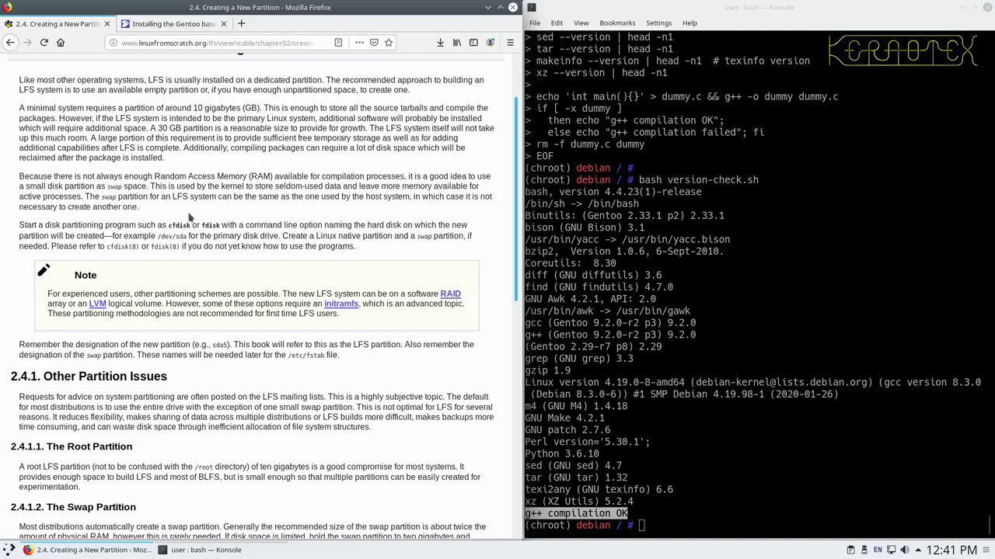
mouse_move(193, 245)
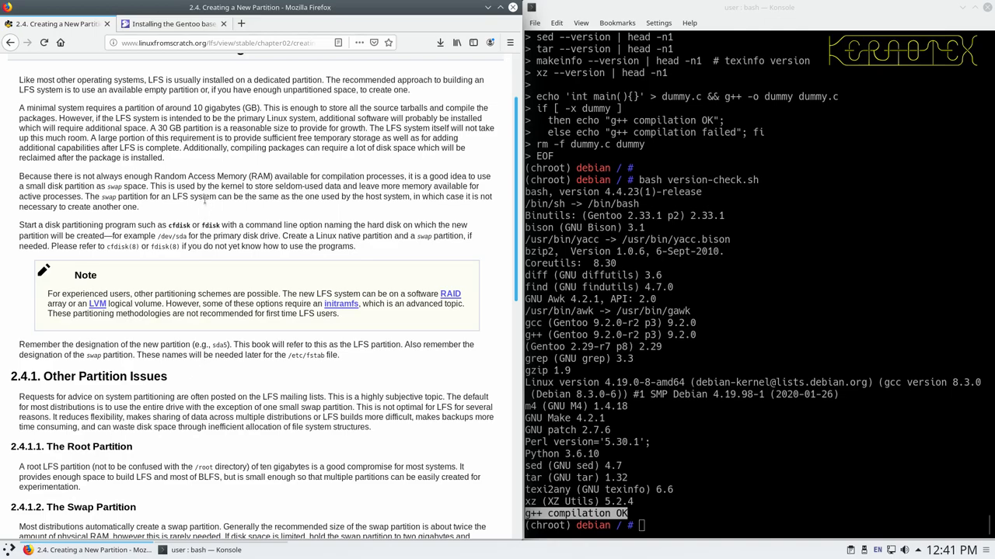
mouse_move(206, 208)
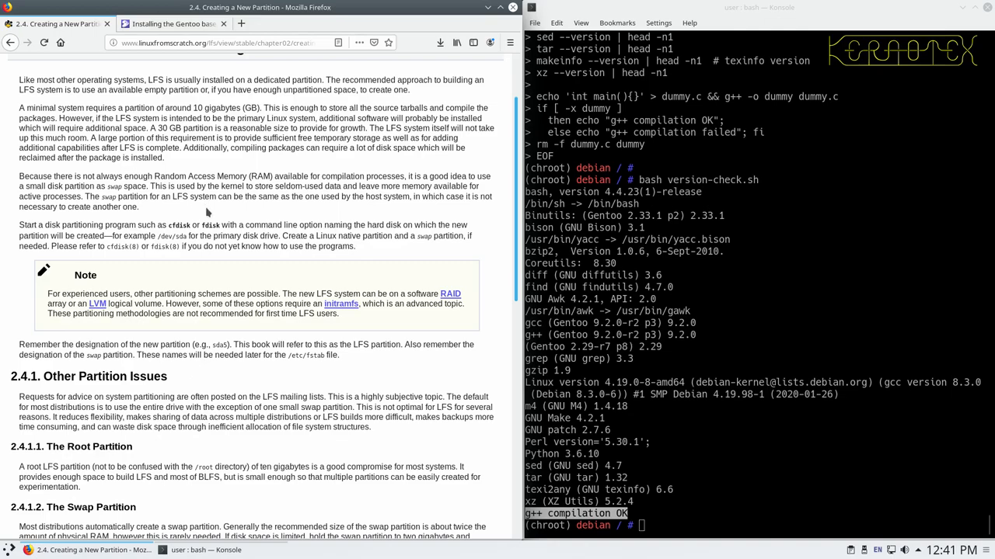
mouse_move(209, 215)
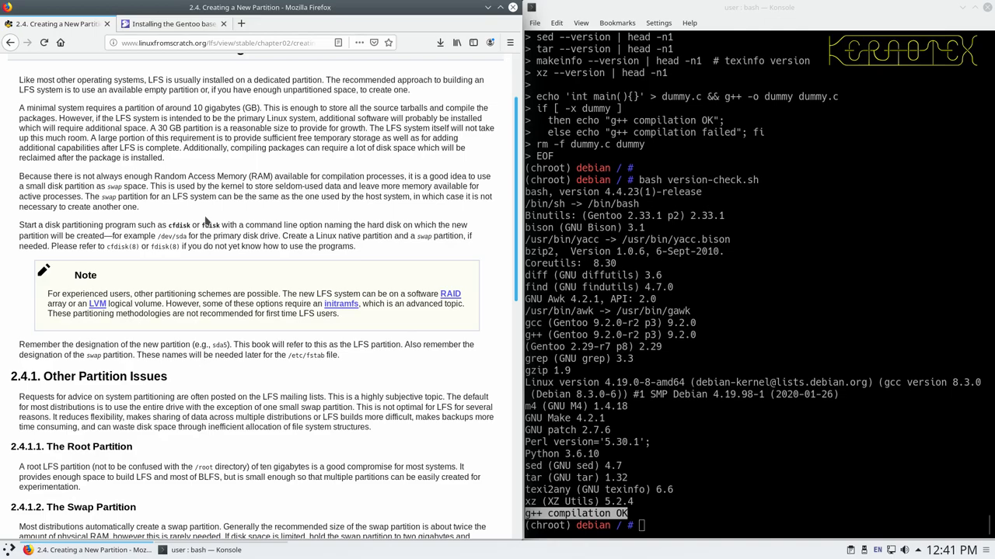
mouse_move(218, 258)
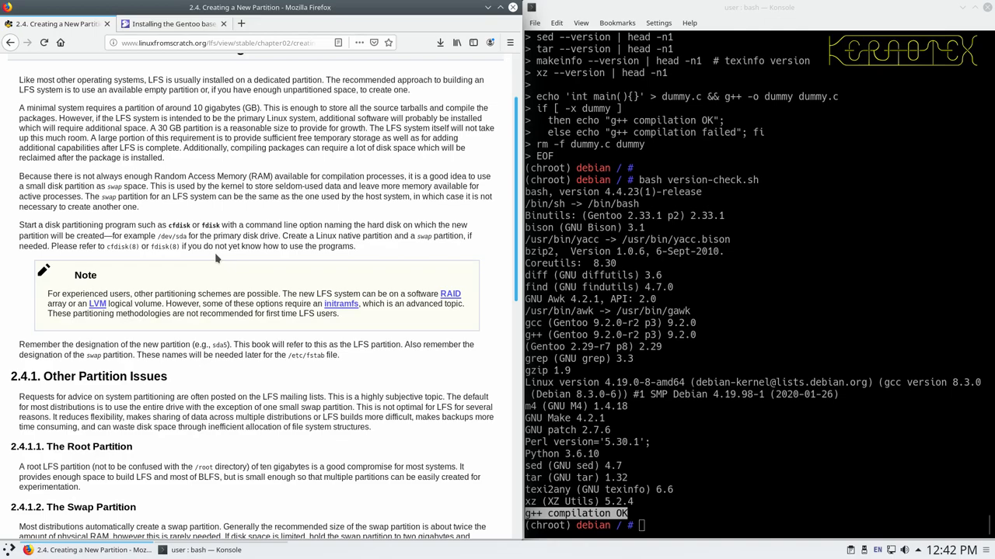
mouse_move(216, 291)
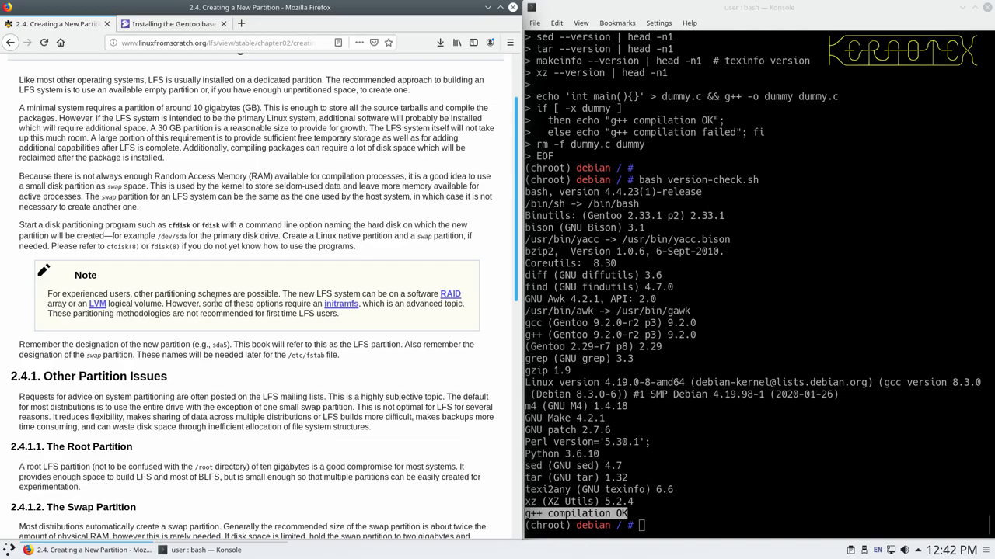
scroll(down, 3)
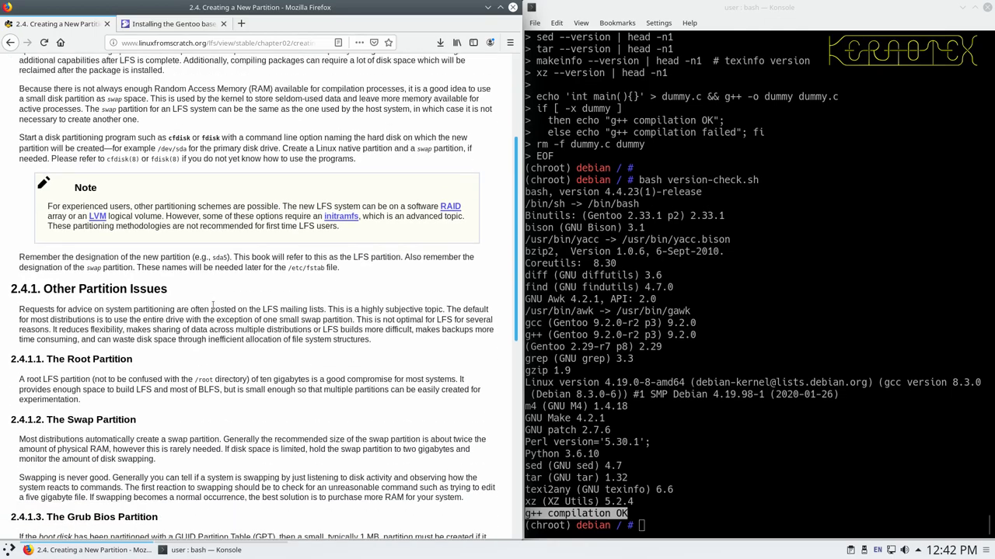
scroll(down, 3)
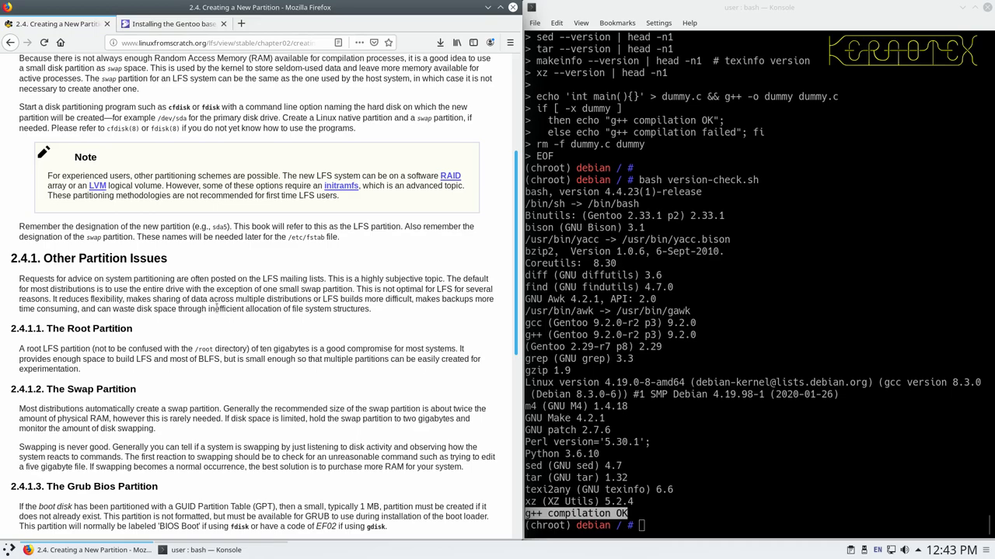
scroll(down, 3)
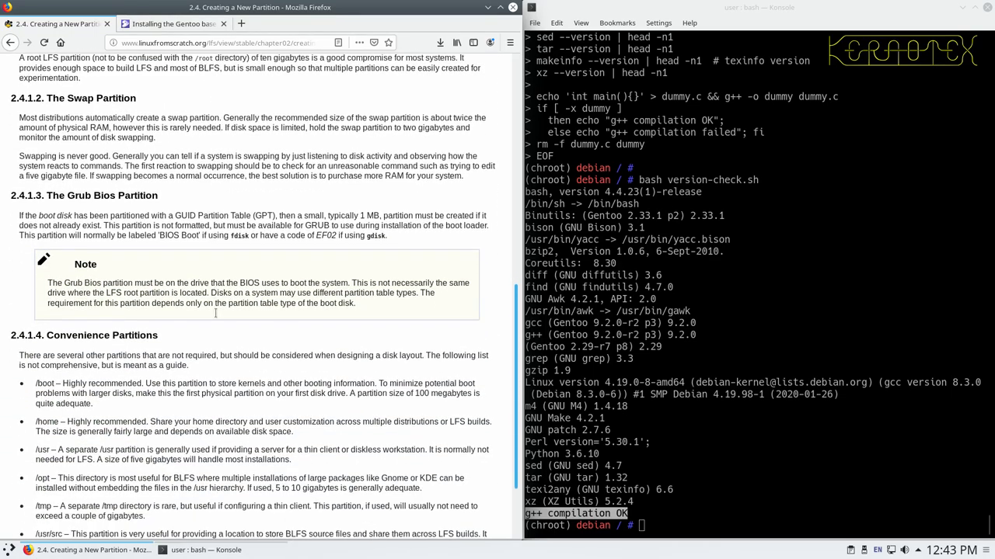
scroll(down, 3)
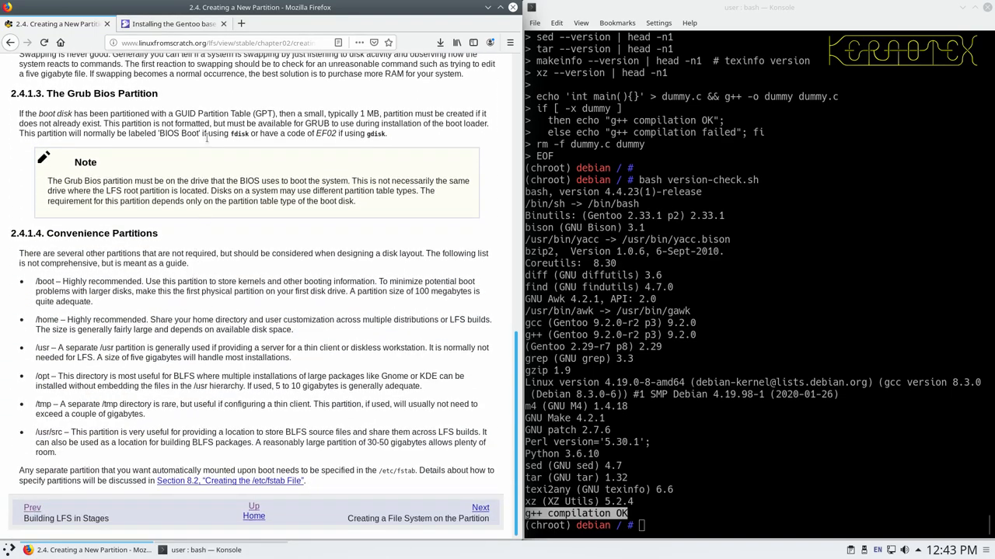
scroll(up, 3)
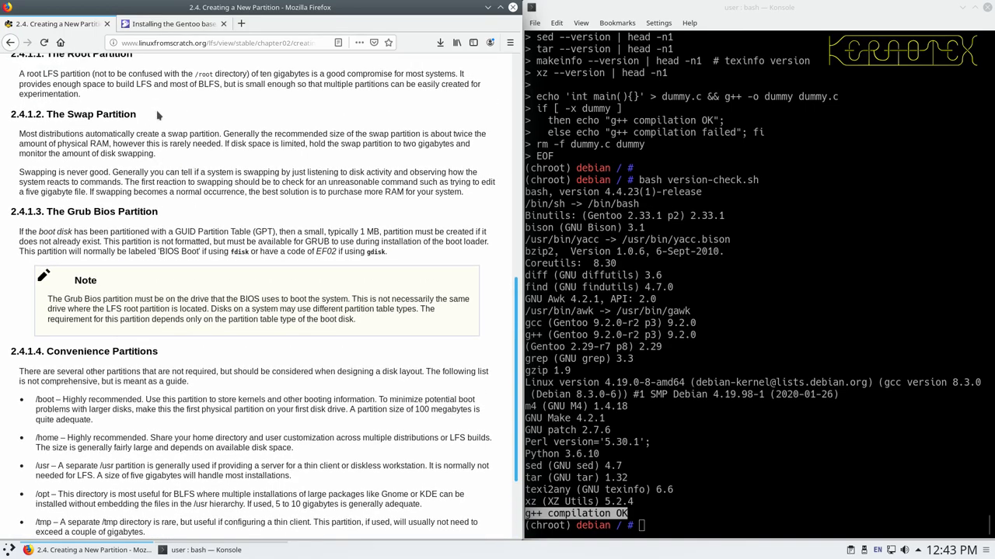
mouse_move(175, 168)
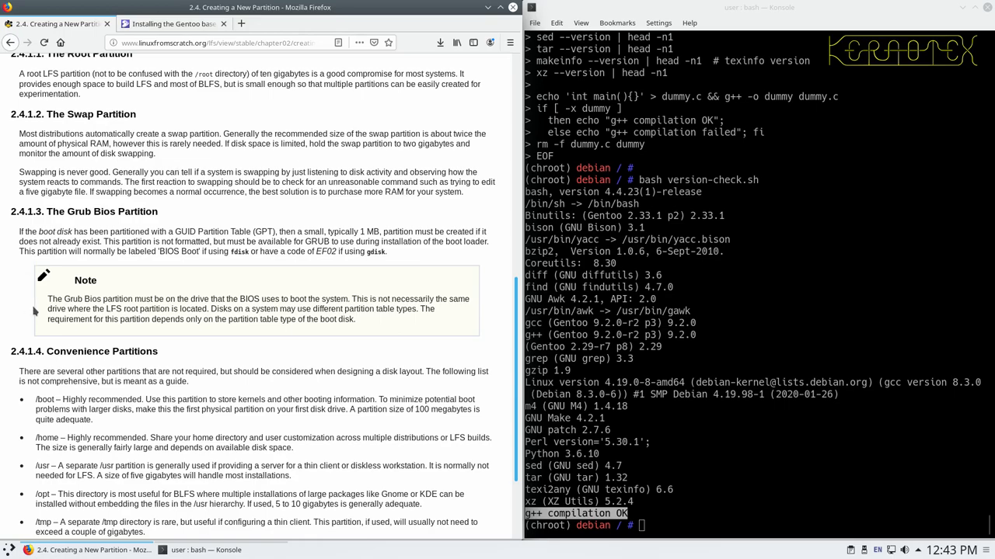
scroll(down, 3)
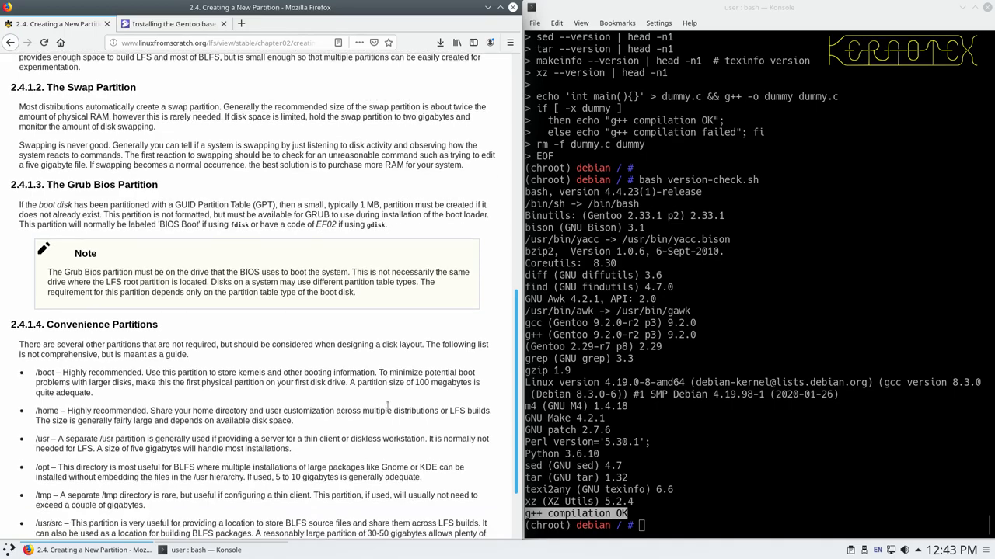
scroll(down, 3)
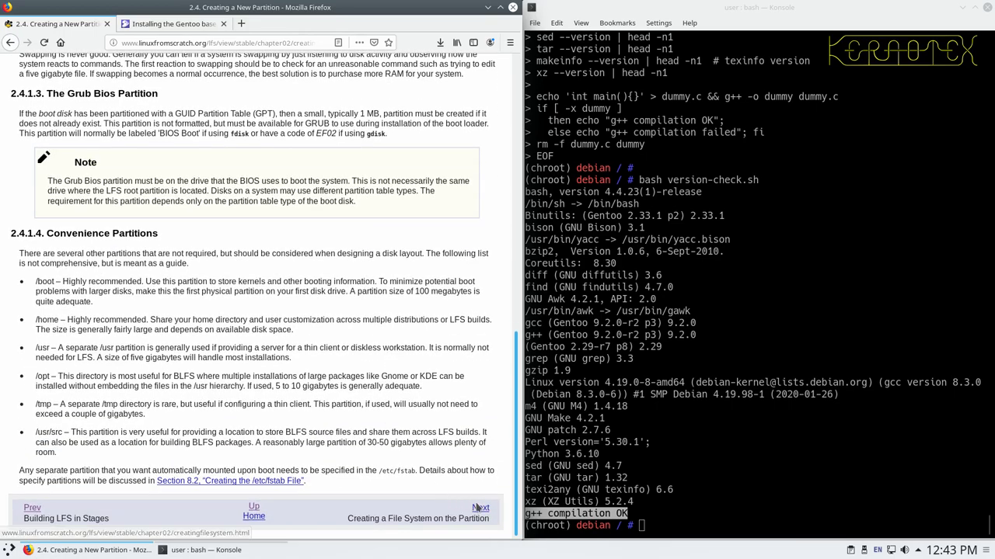
Step: Go on to 2.5 Creating a File System on the Partition with its mkfs command
click(480, 506)
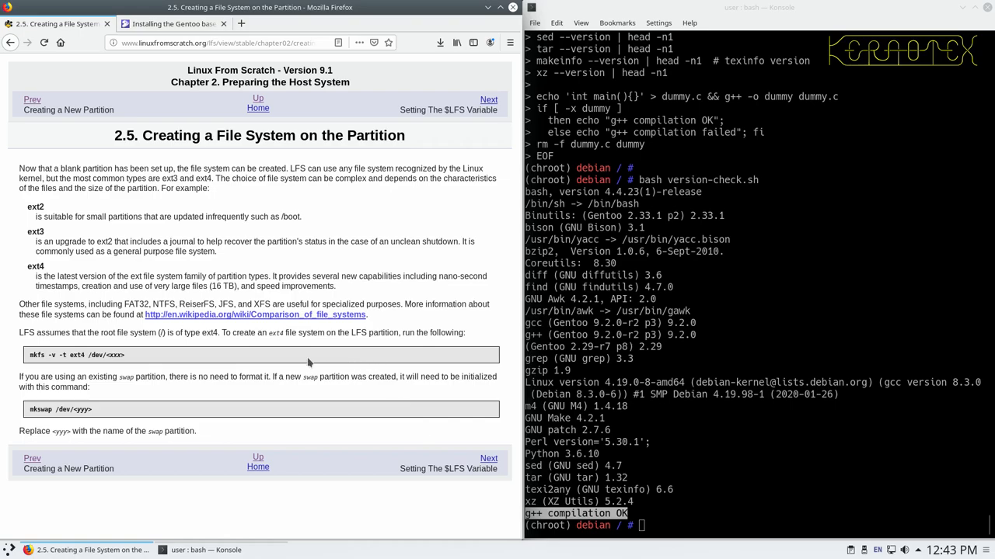
mouse_move(165, 347)
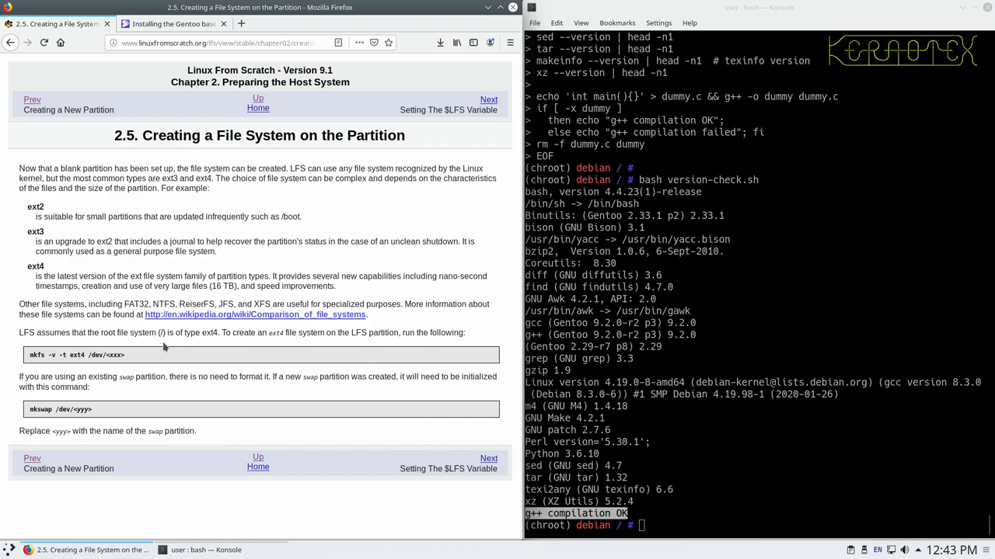
mouse_move(148, 365)
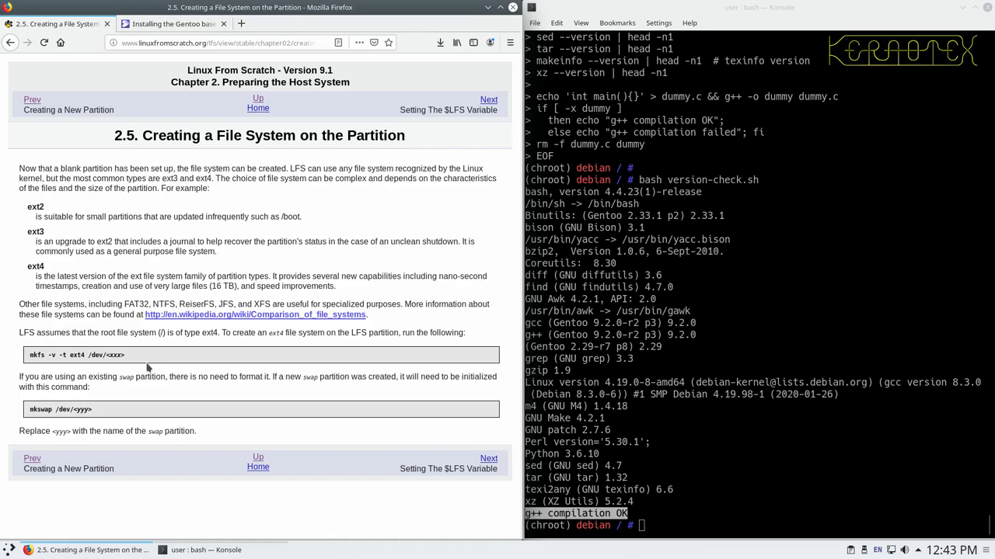
mouse_move(120, 395)
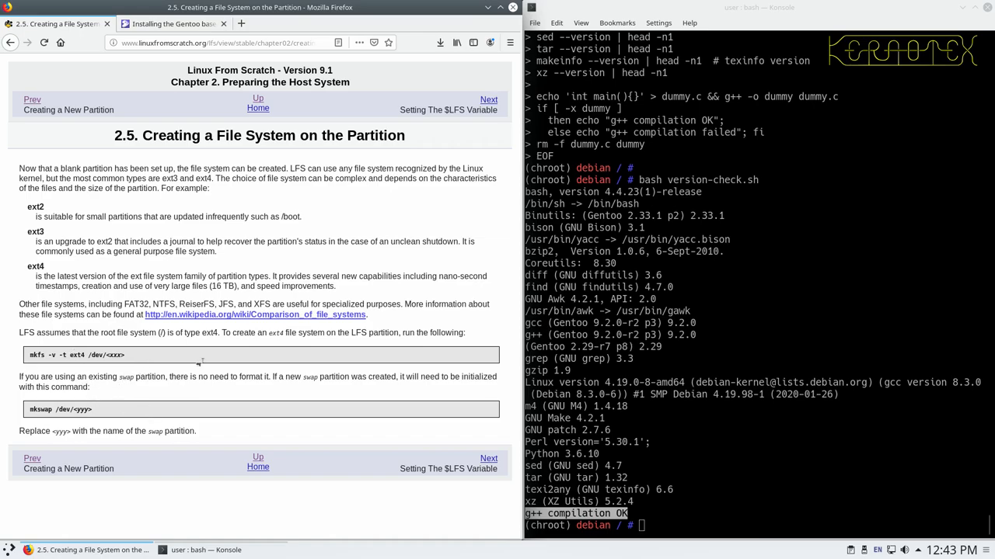
mouse_move(32, 458)
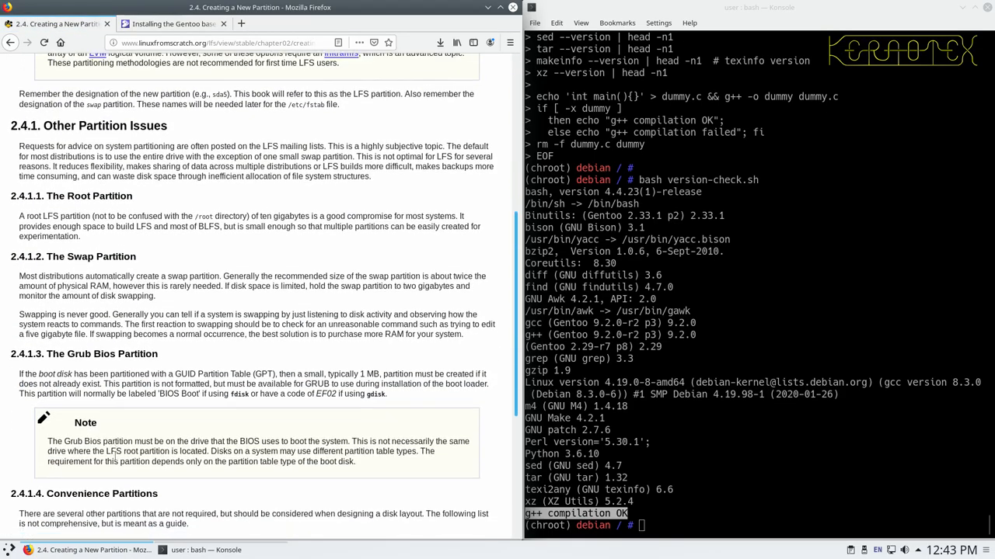
scroll(down, 3)
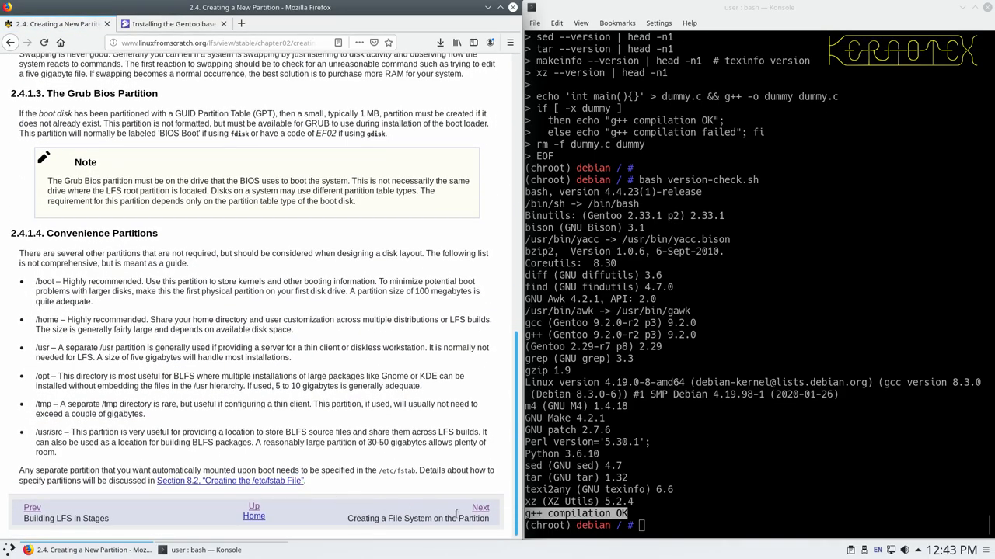
click(480, 507)
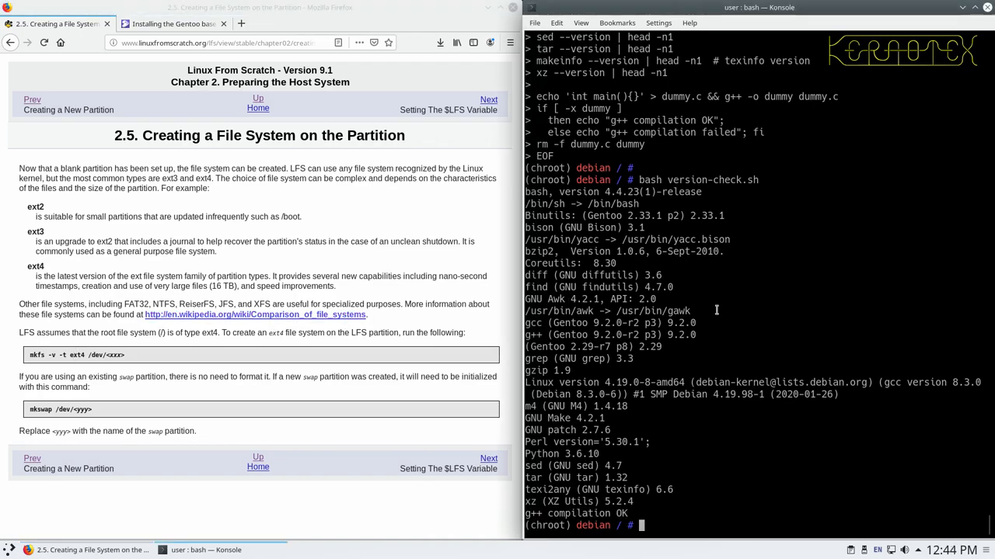
Step: List all disks with fdisk -l and copy the main disk's name /dev/sda from the output
text(fdisk -)
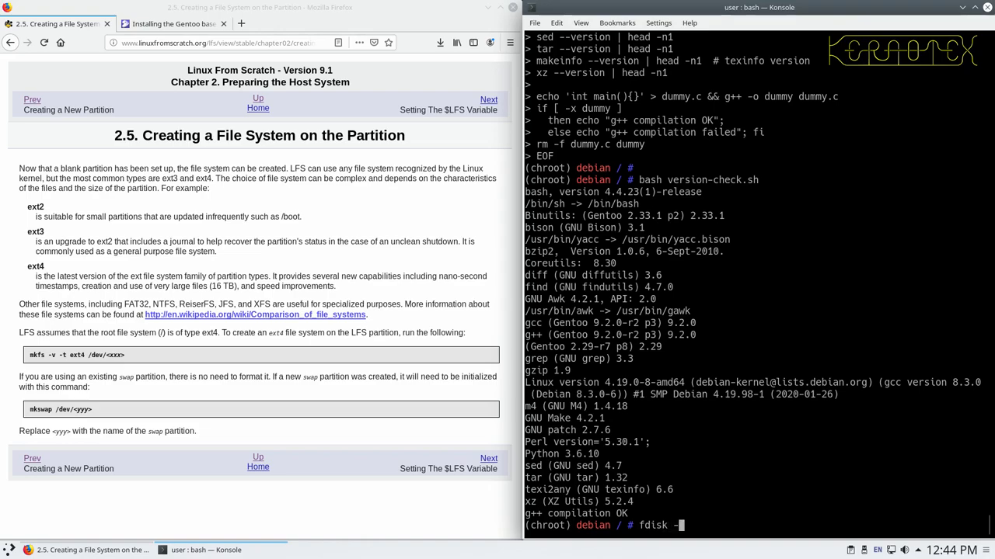
key(Return)
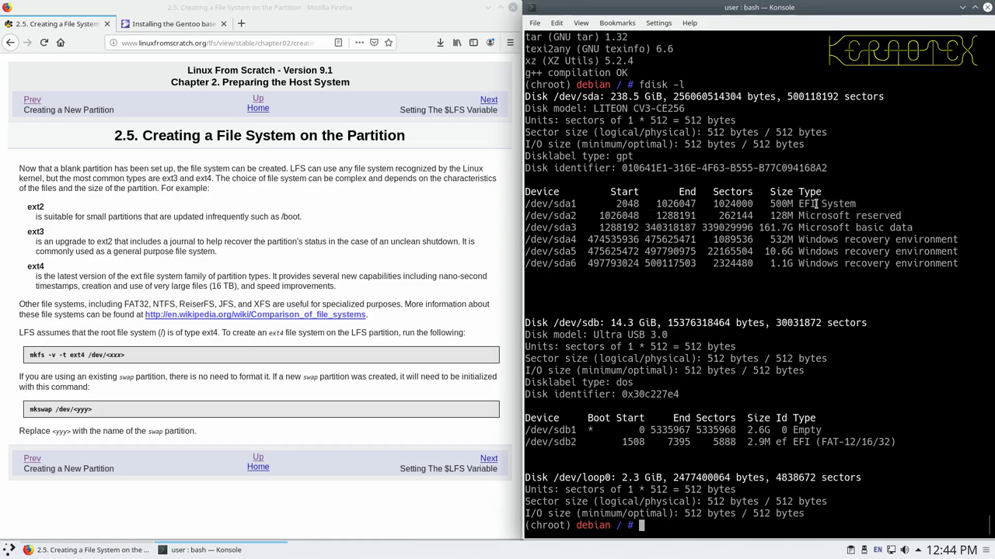
mouse_move(687, 376)
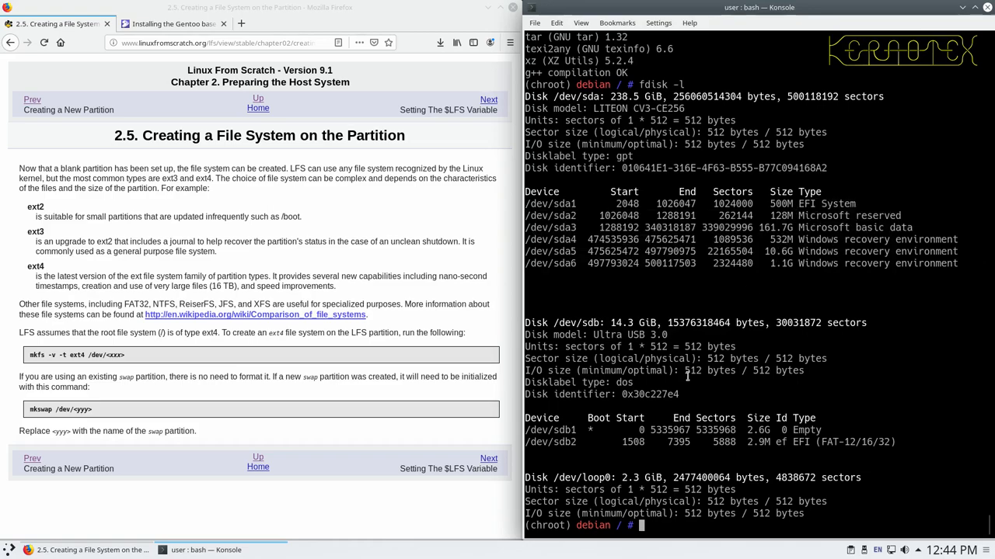
mouse_move(567, 320)
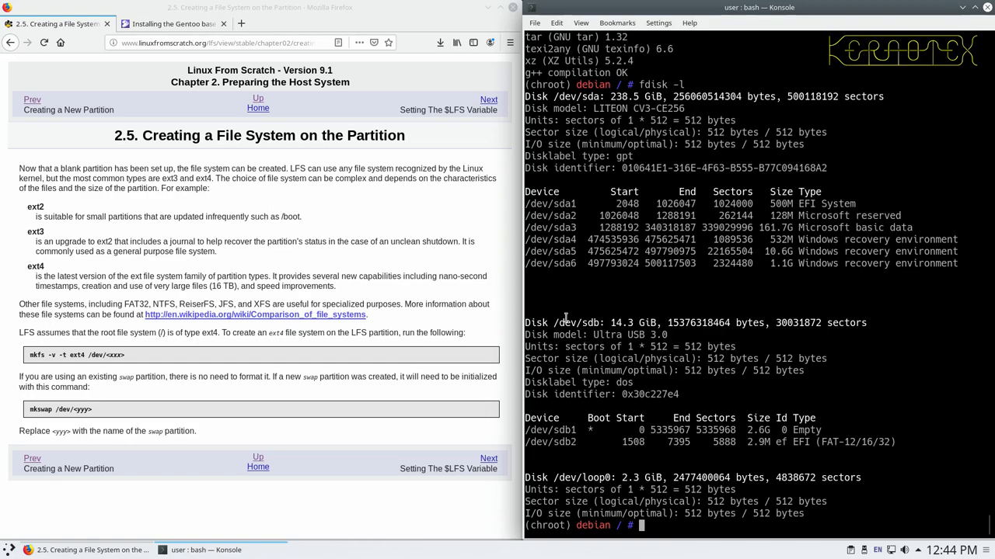
double_click(578, 322)
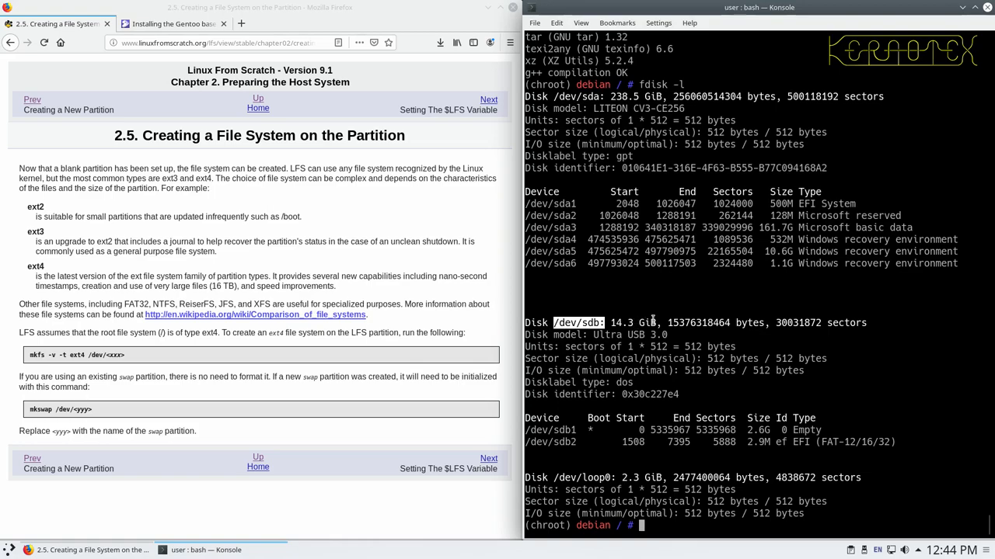
mouse_move(676, 322)
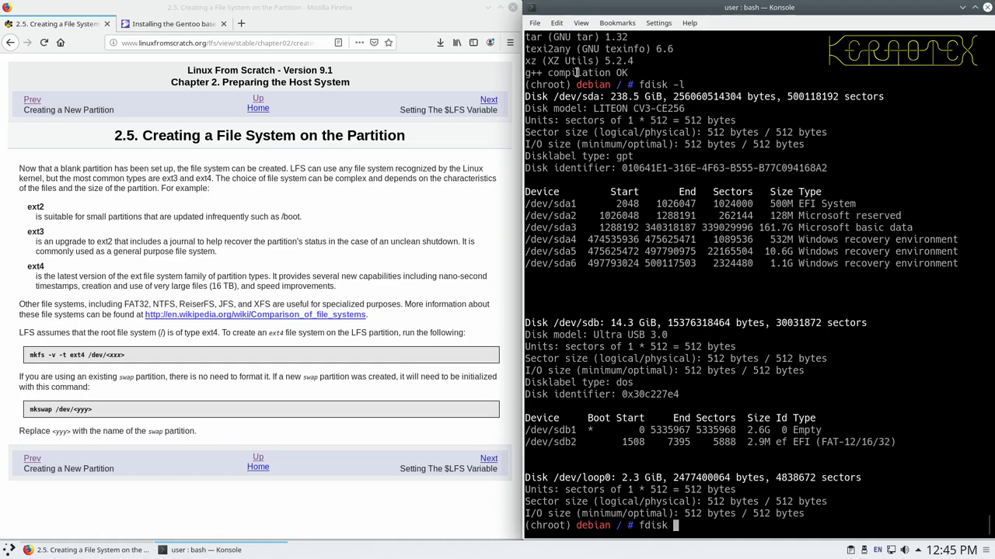
double_click(578, 97)
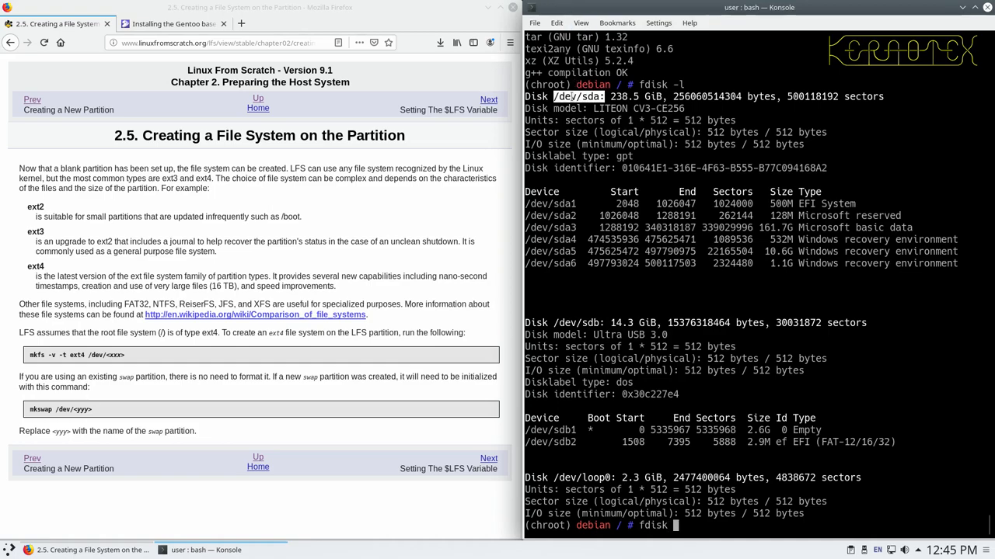
mouse_move(613, 298)
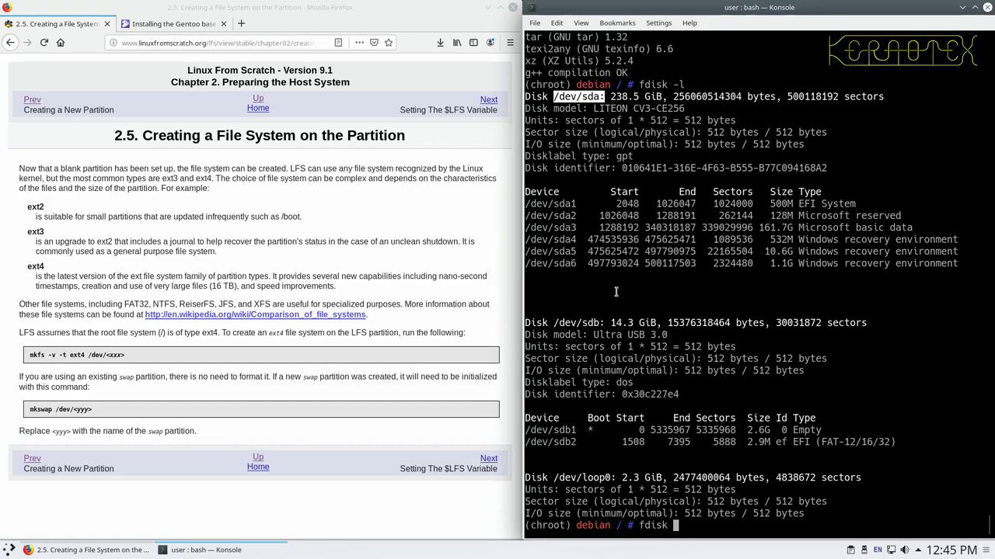
mouse_move(615, 317)
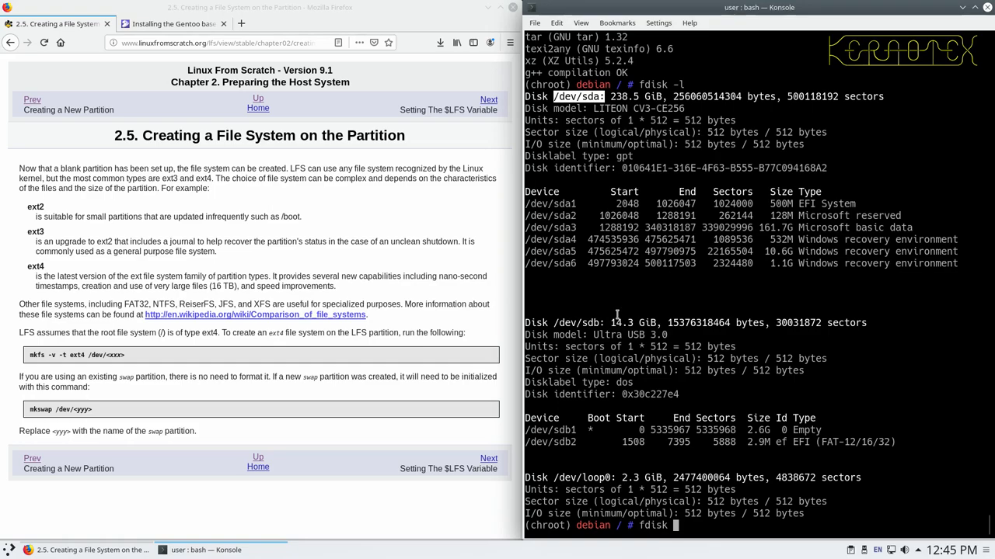
Step: Open the main disk interactively with fdisk /dev/sda
text(/dev/sda:)
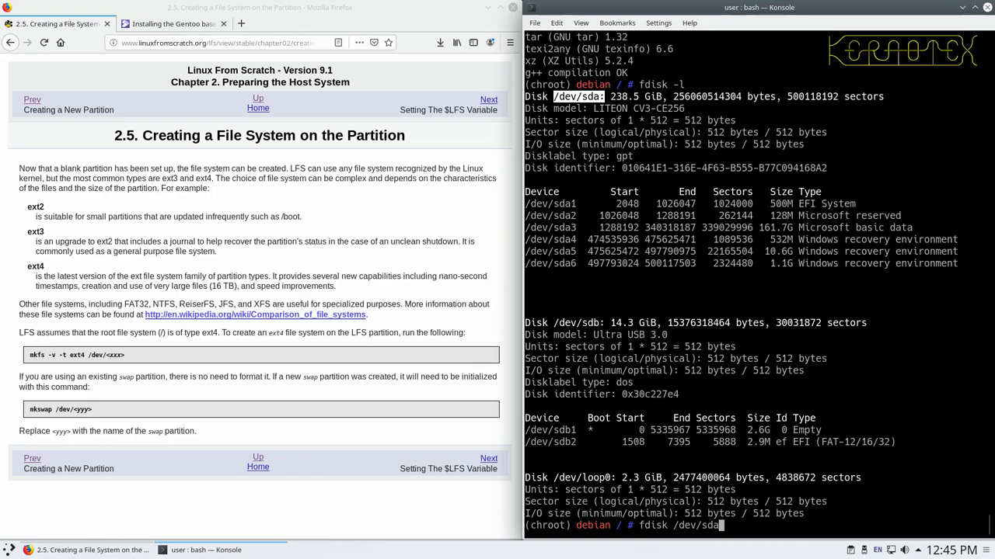
key(Return)
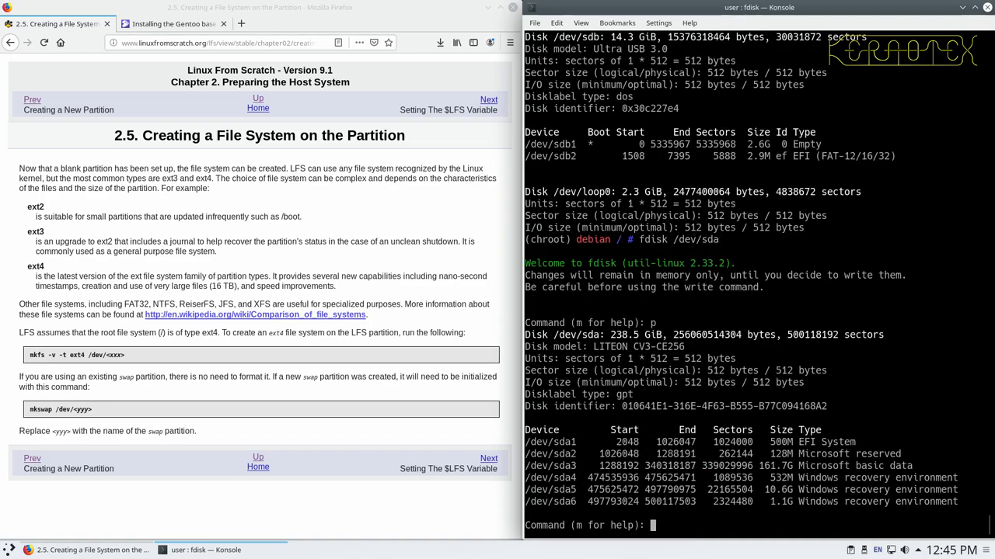
mouse_move(855, 472)
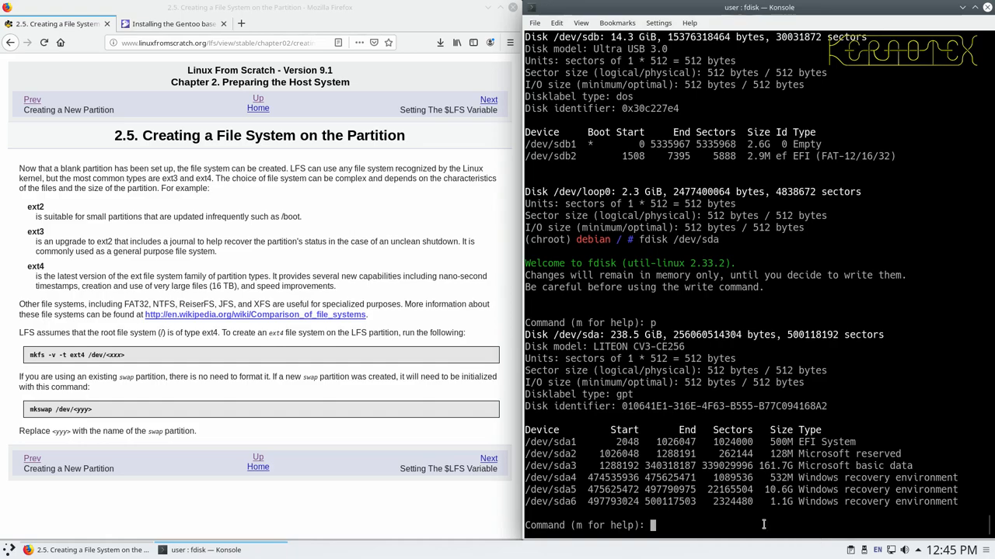
mouse_move(730, 503)
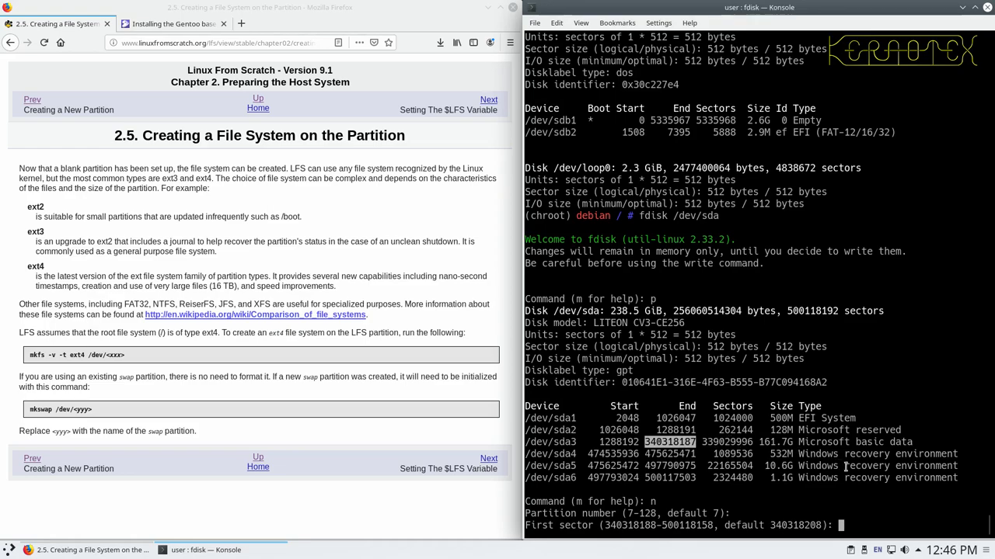
Step: Accept partition 7's default first sector 340318208 and begin entering its +128M size
key(Return)
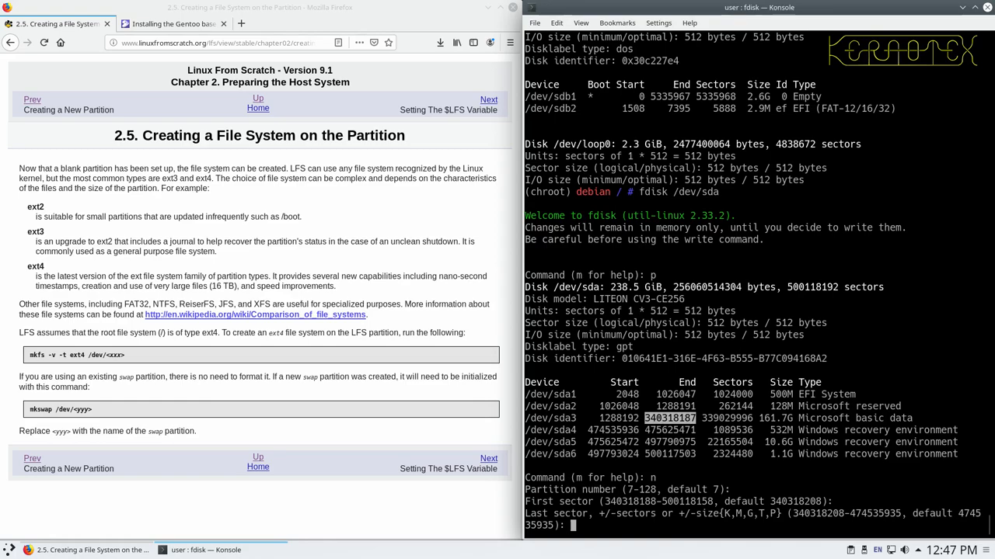
text(12)
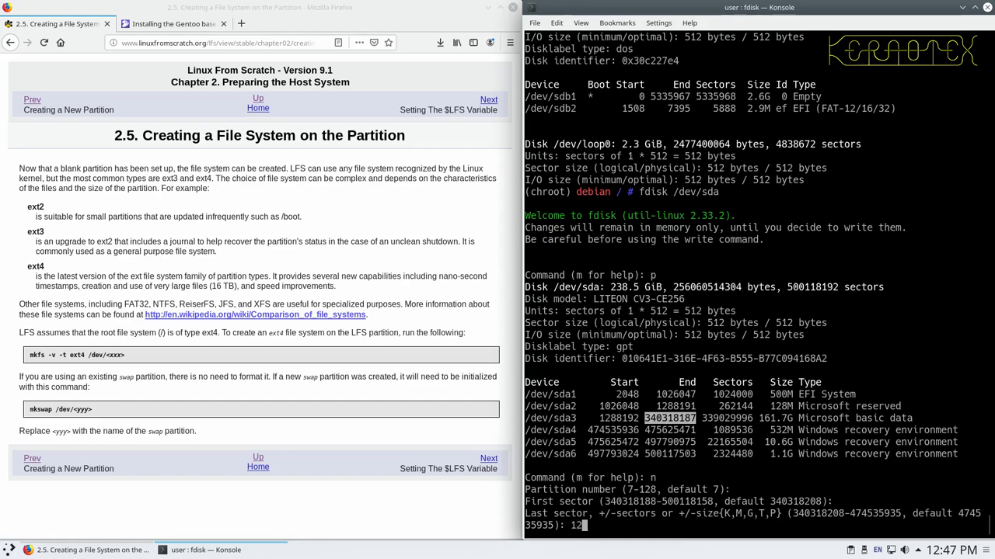
key(BackSpace)
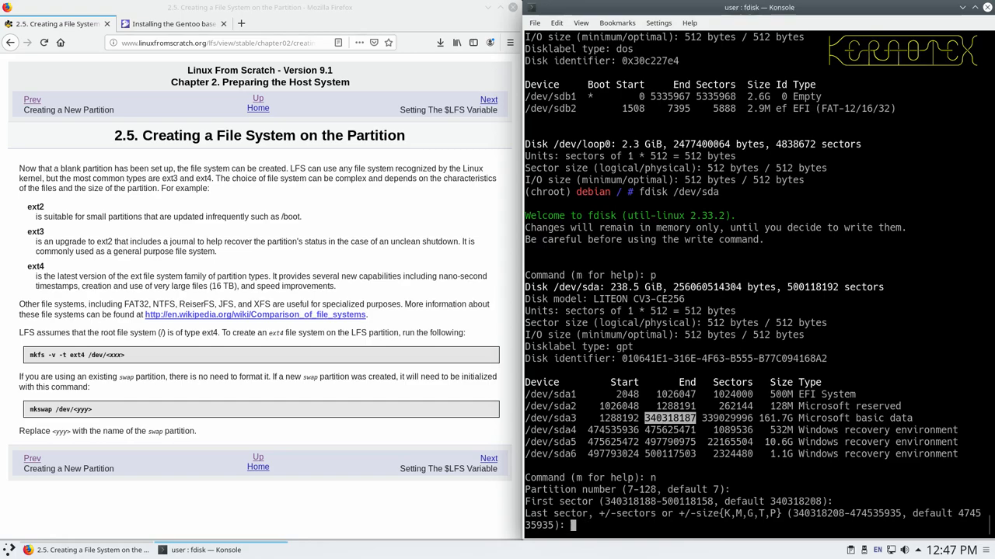
Step: Create partition 7 as a 128 MiB Linux filesystem with +128M as the last sector
text(+)
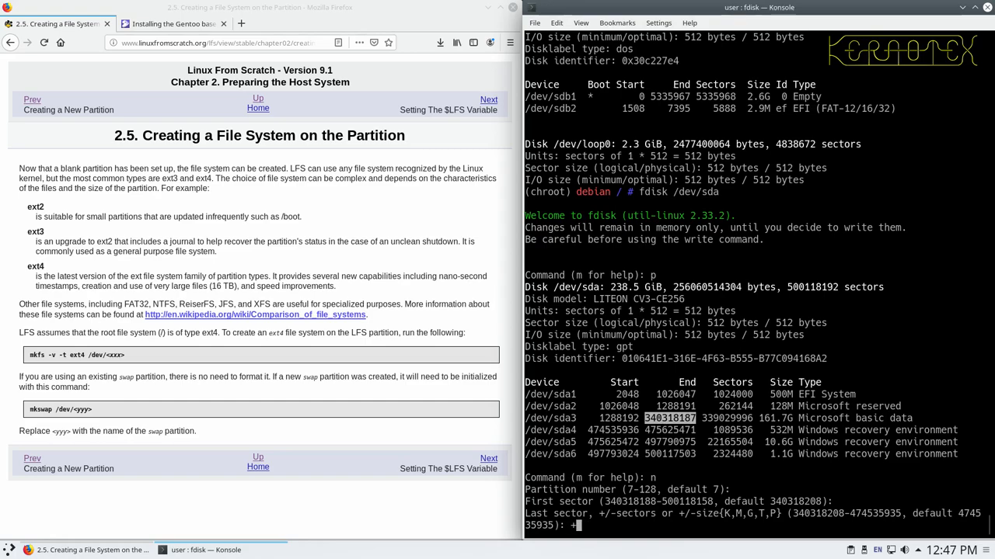
text(+128M)
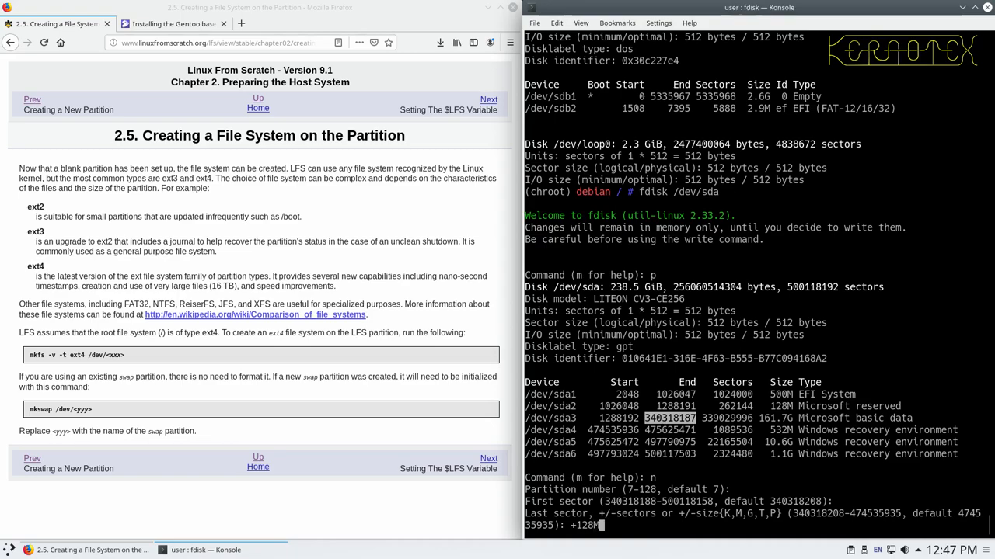
key(Return)
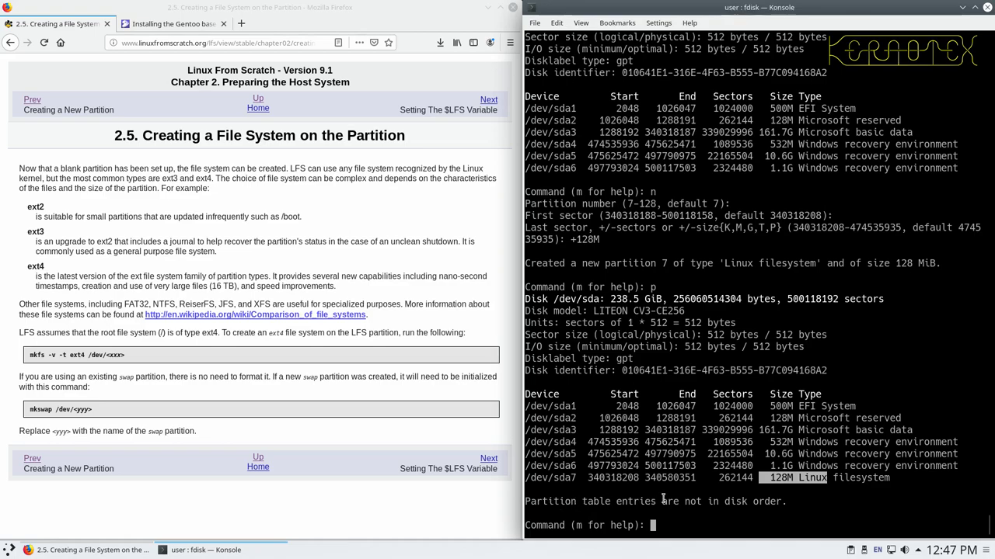
mouse_move(727, 494)
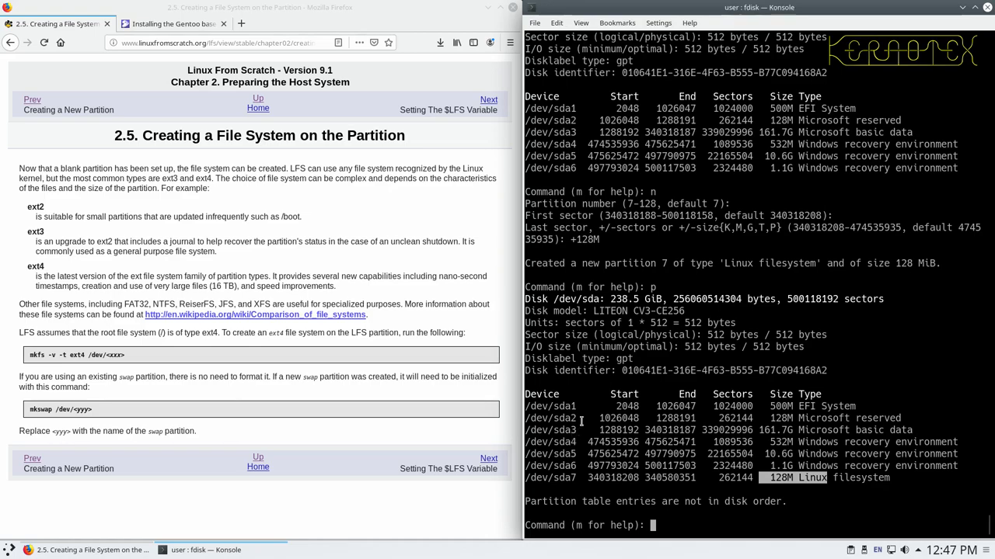
mouse_move(618, 418)
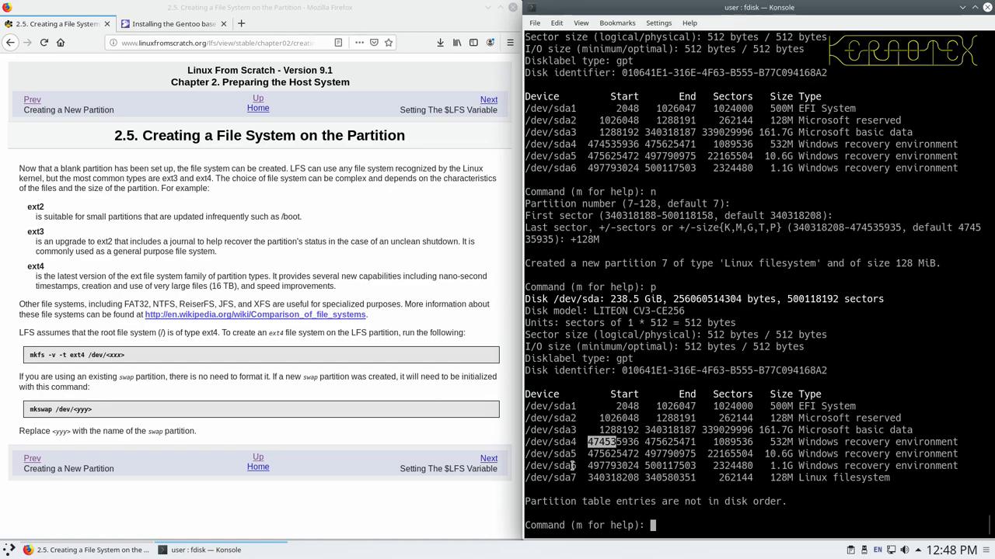
mouse_move(572, 466)
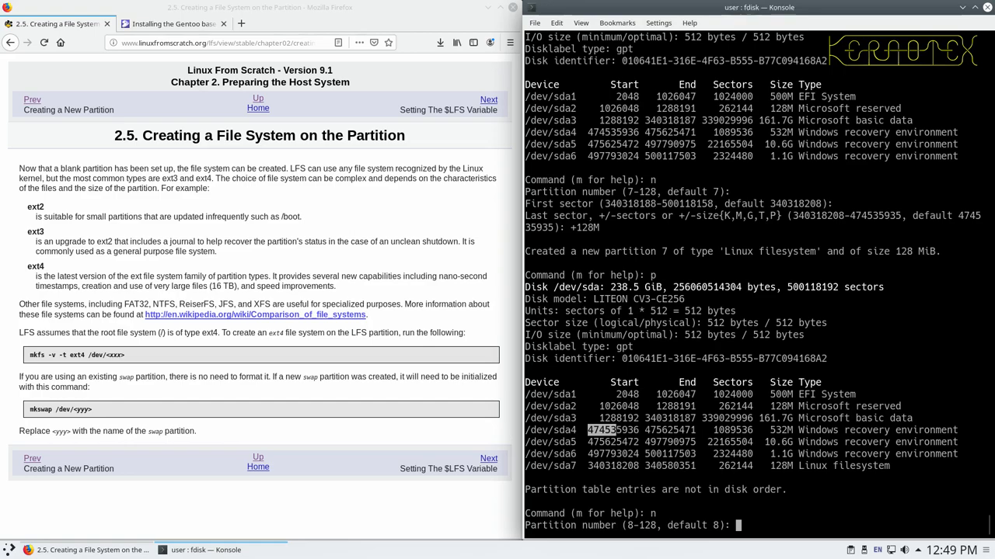
Step: Accept partition number 8 and enter +1G as its size
key(Return)
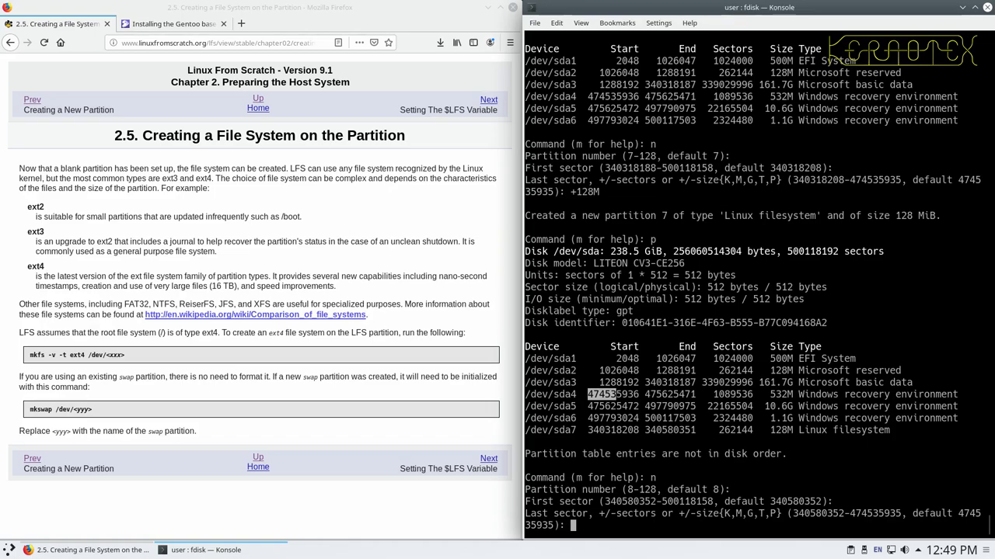
text(+)
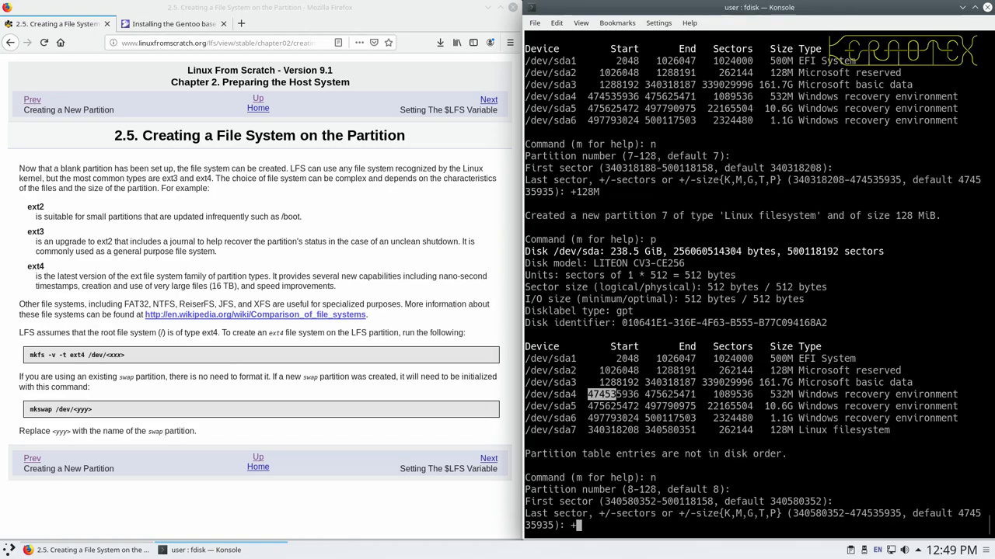
text(1G)
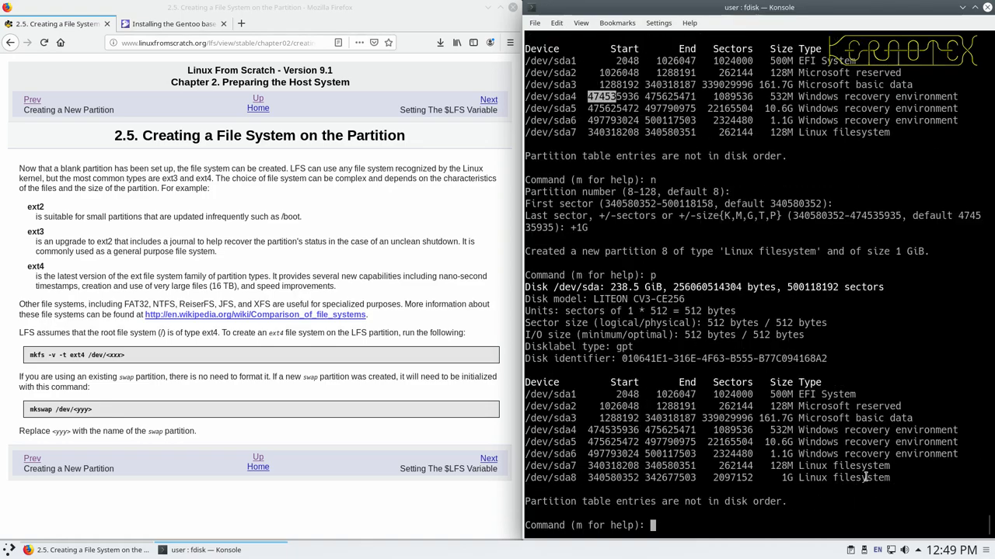
Step: Change partition 8 to the Linux swap type with fdisk's t command and reprint the table
text(t)
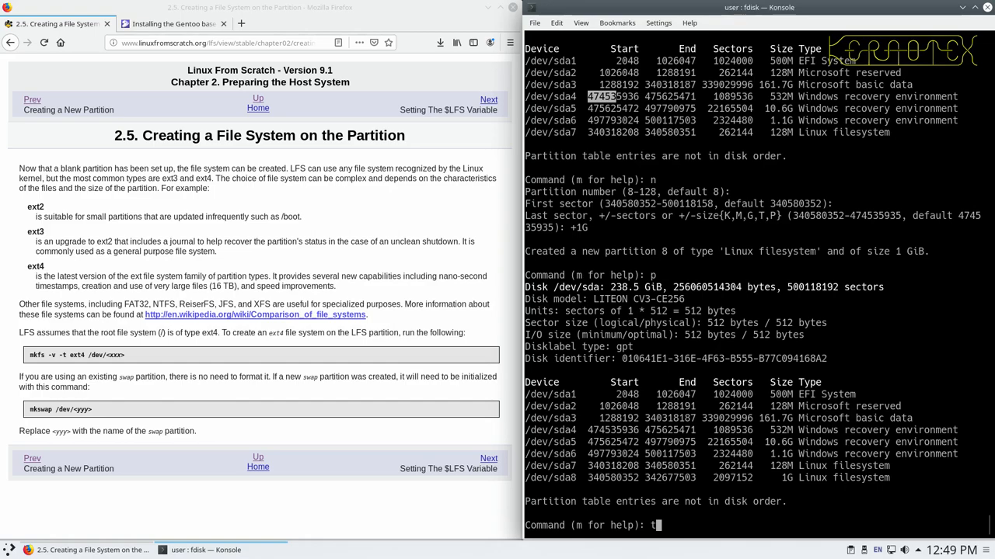
key(Return)
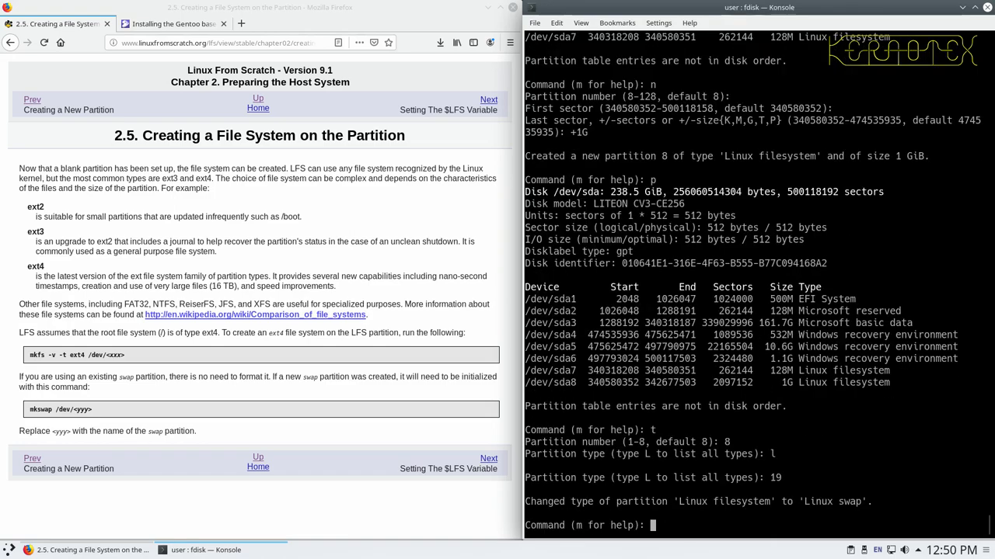
mouse_move(710, 507)
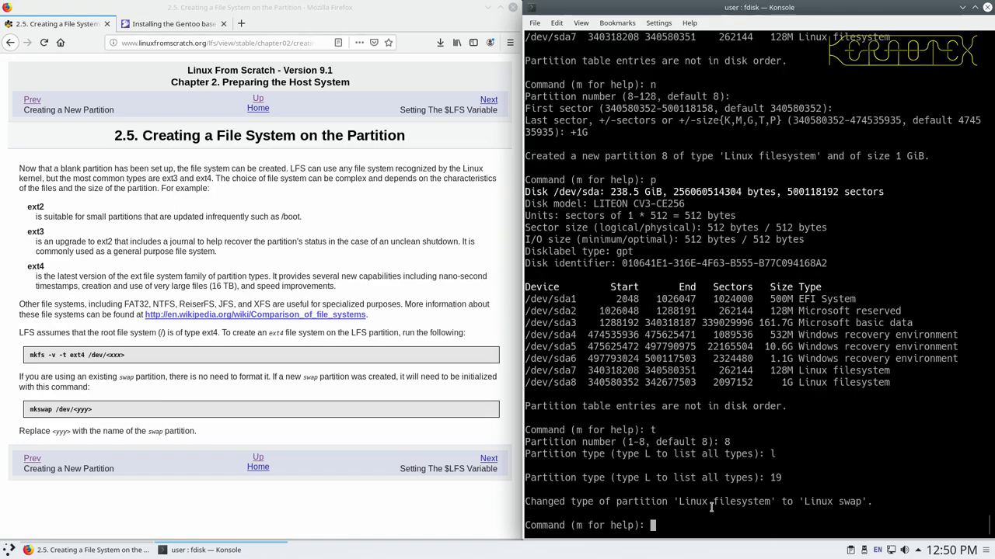
mouse_move(815, 500)
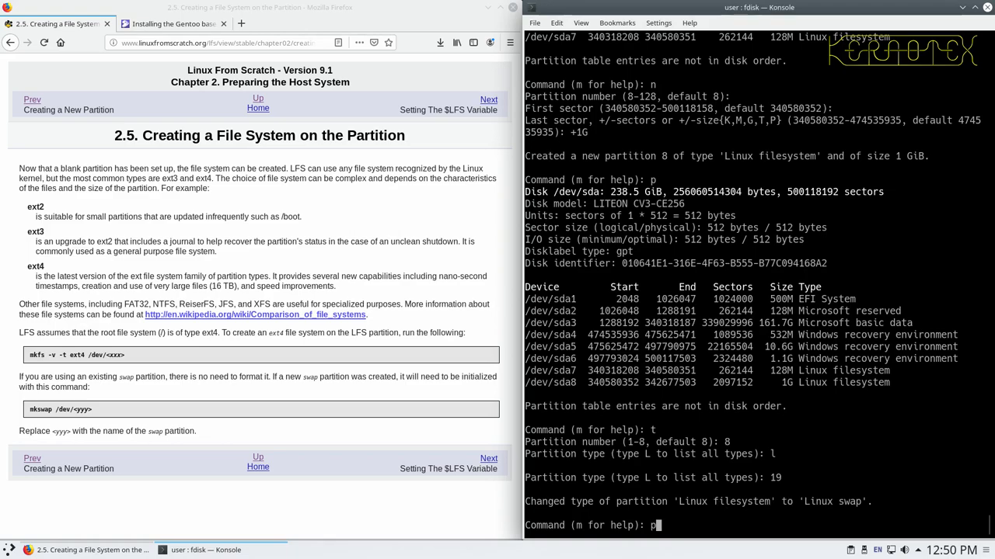
key(Return)
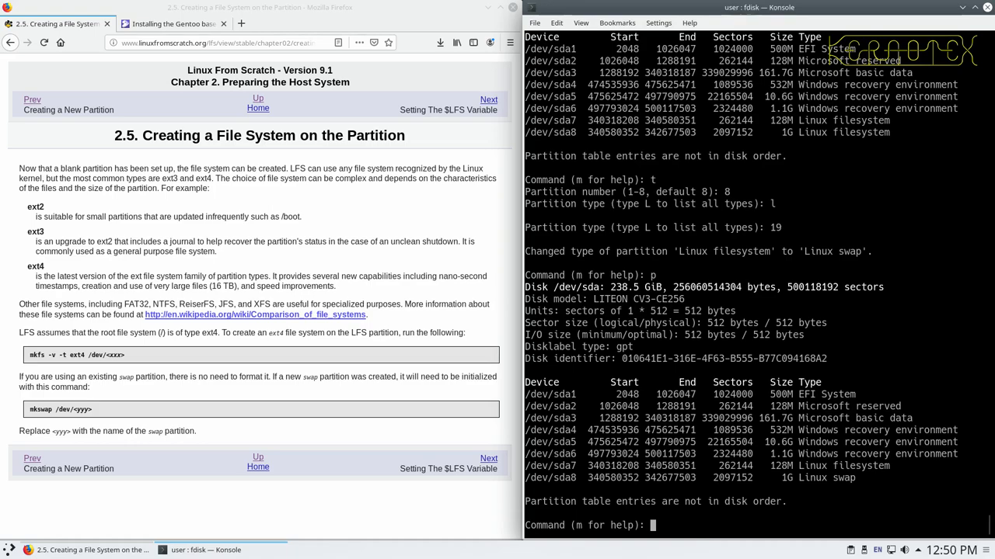
Step: Create partition 9 as a 62.9 GiB Linux filesystem from the default sectors and prepare to write with w
text(n)
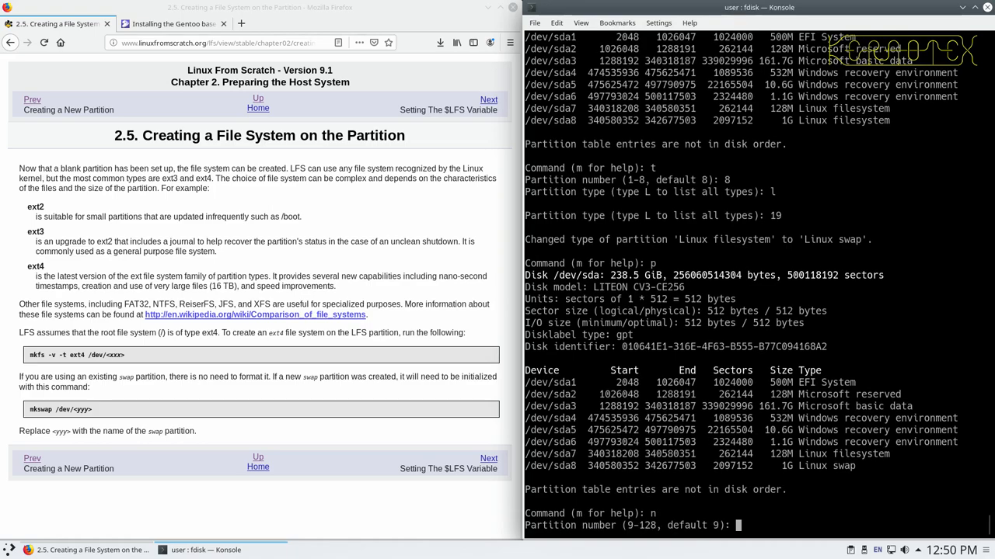
key(Return)
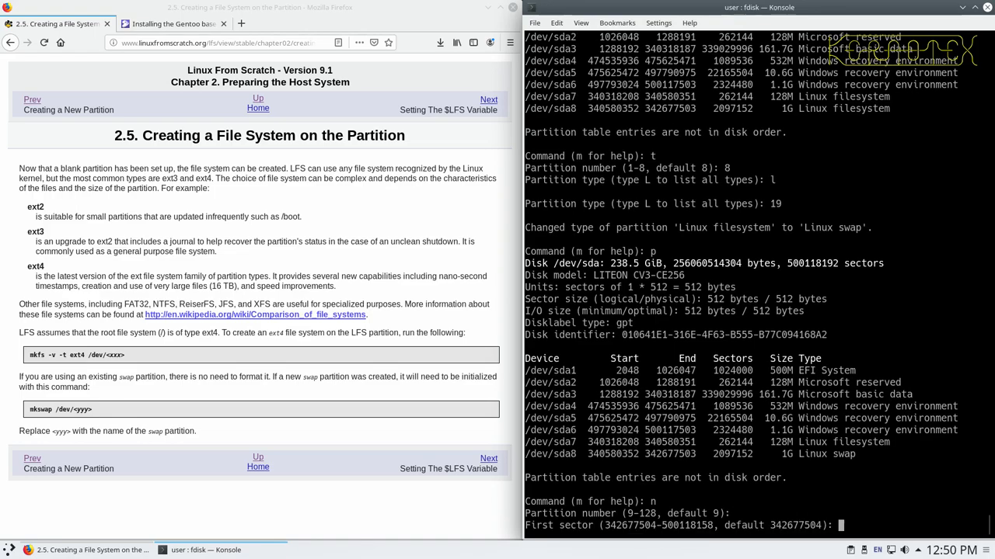
key(Return)
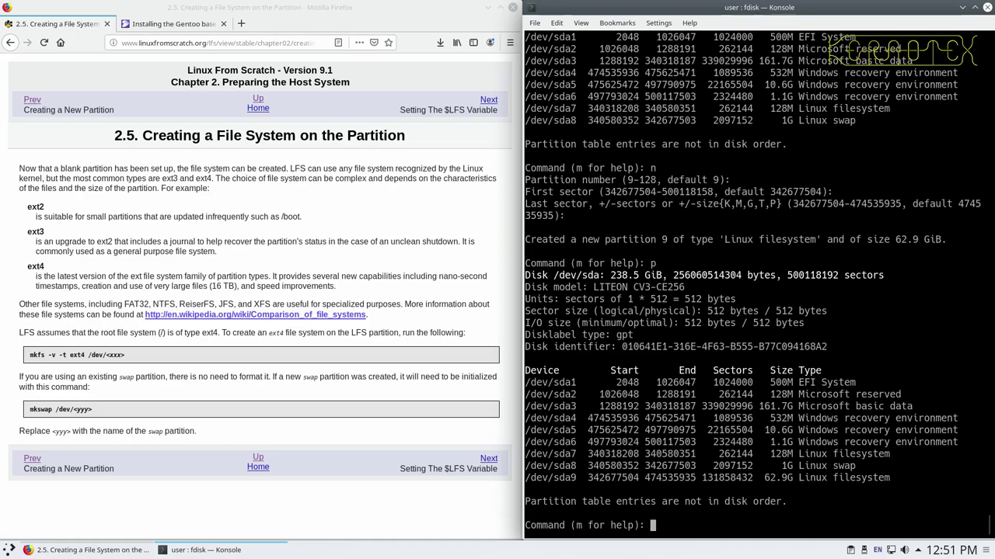
text(w)
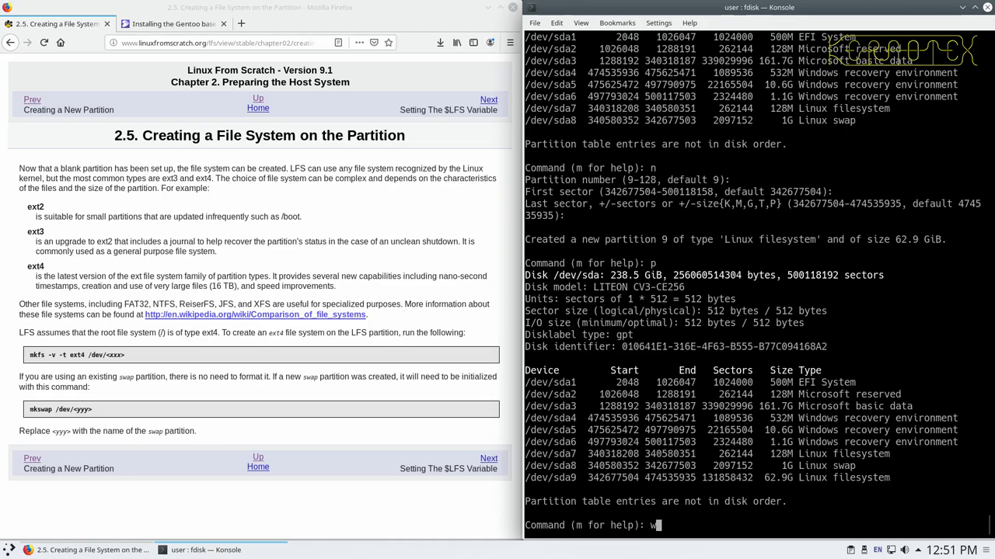
Step: Write the partition table to /dev/sda, exit fdisk, and list it with fdisk -l showing sda7, sda8 and sda9
key(Return)
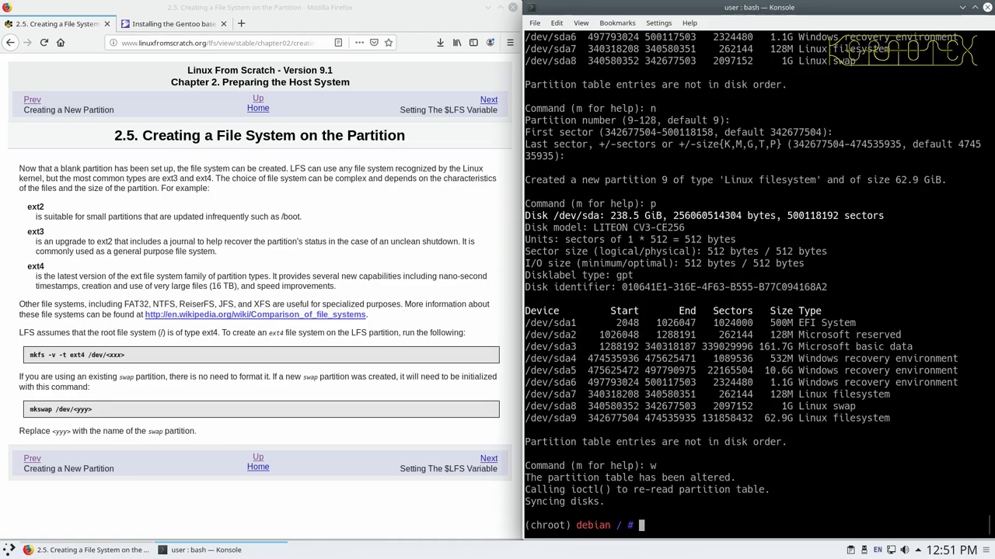
text(fdis)
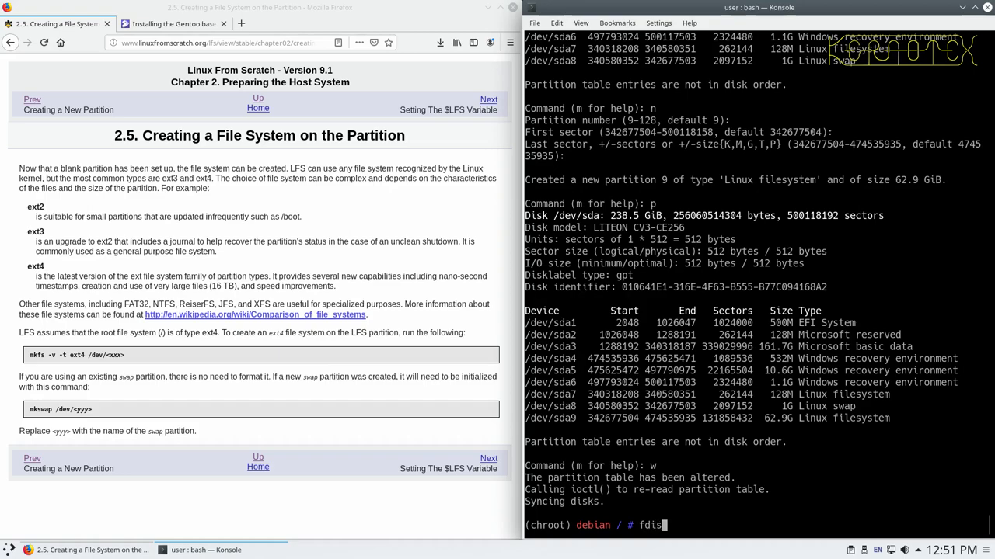
text(-l /dev/sda)
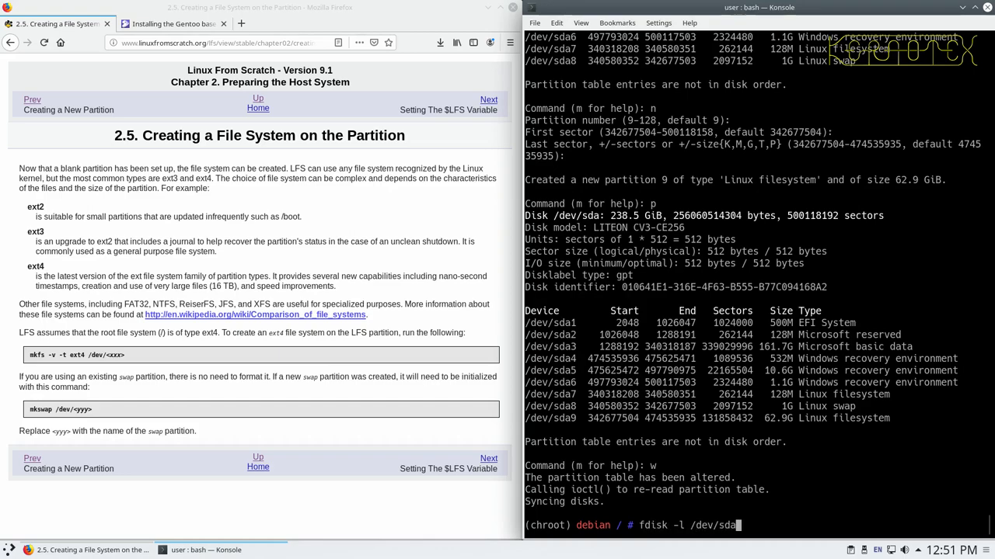
key(Return)
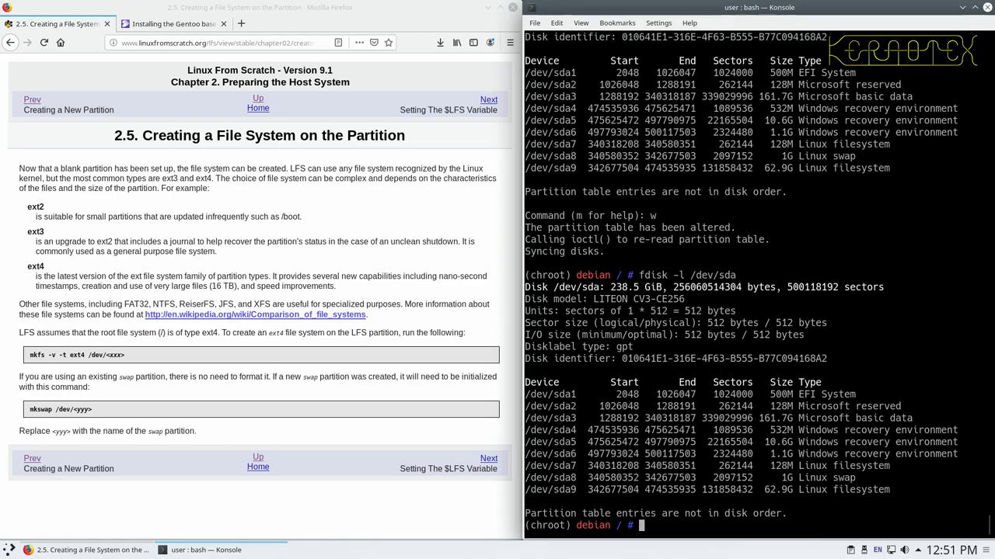
mouse_move(510, 283)
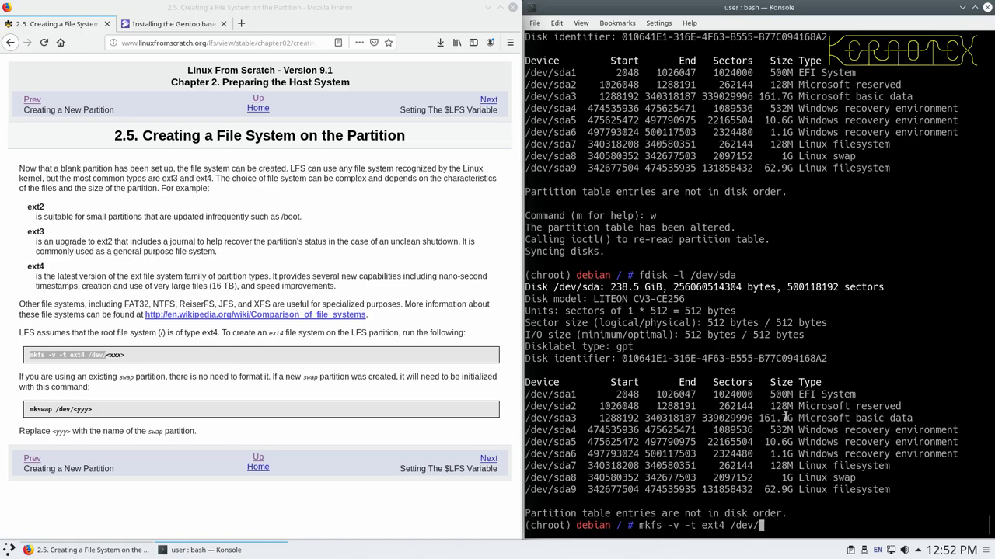
mouse_move(785, 427)
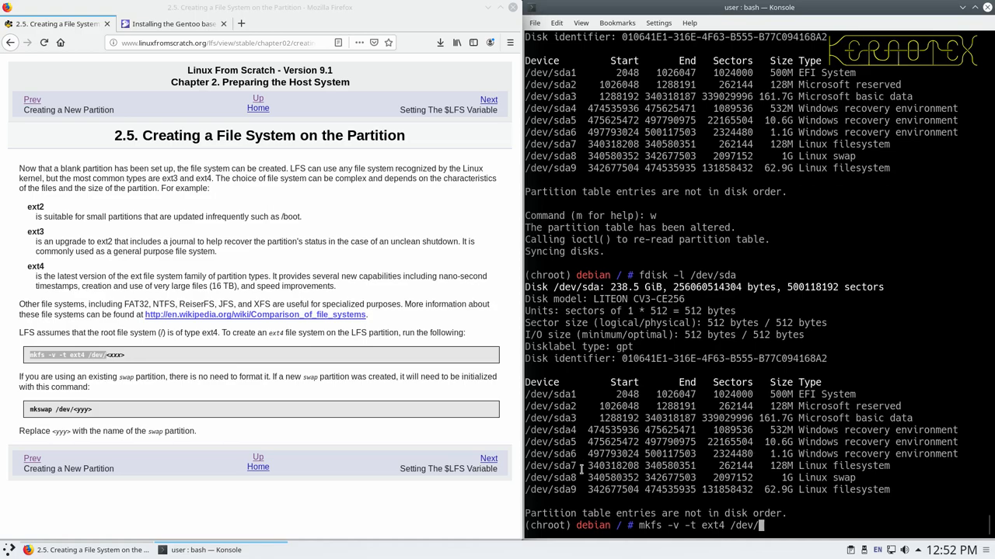
Step: Run mkfs -v -t ext4 /dev/sda7 and begin the next mkfs command
key(BackSpace)
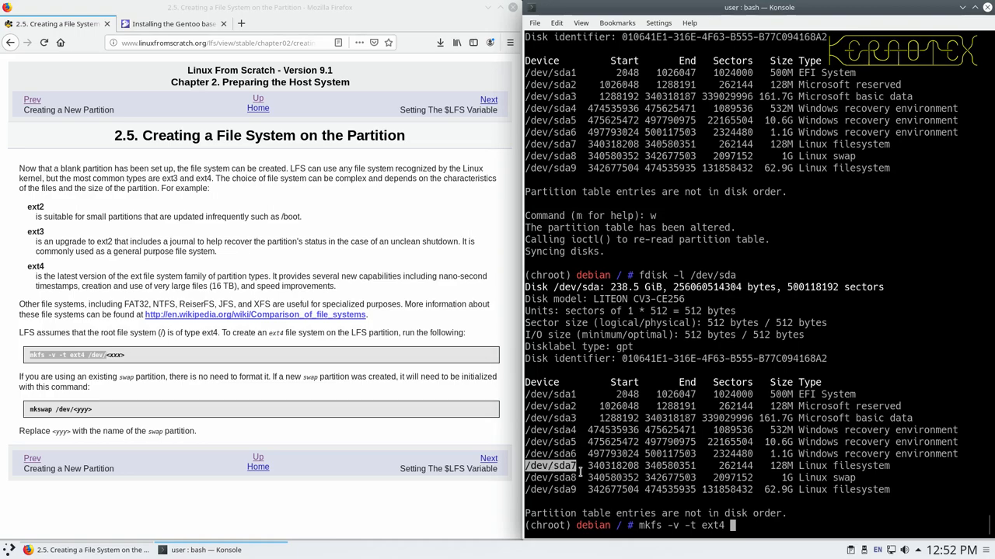
text(/dev/sda7)
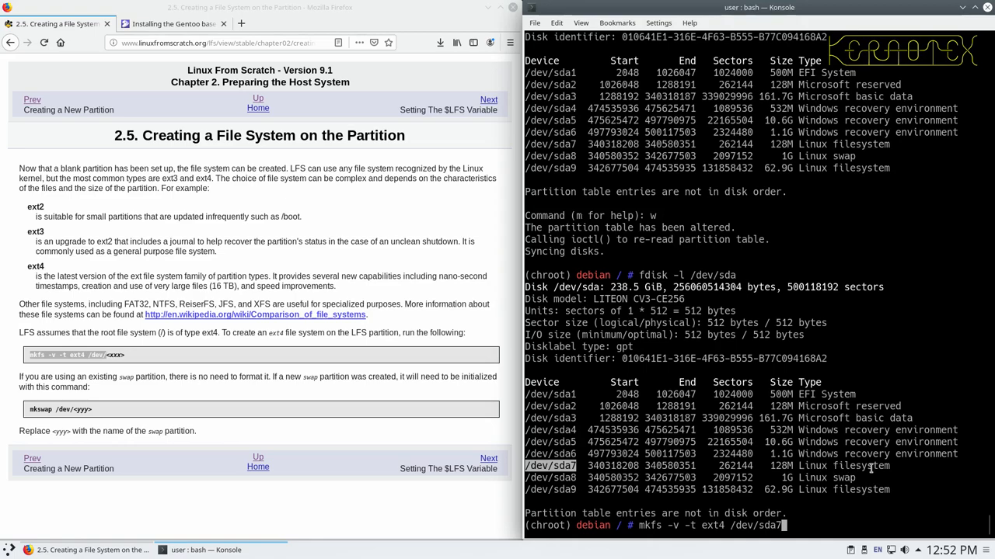
key(Return)
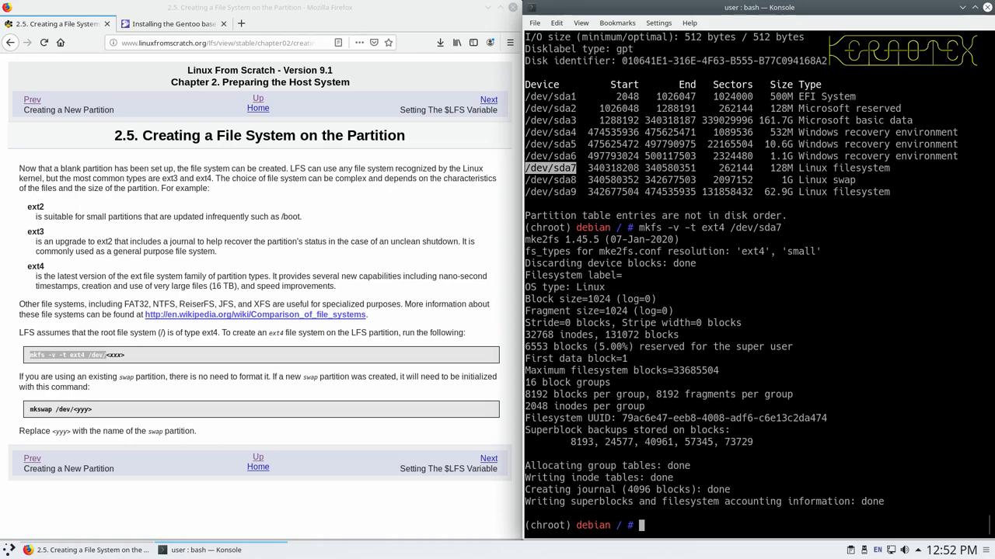
text(mkfs -v -t ext4 /dev)
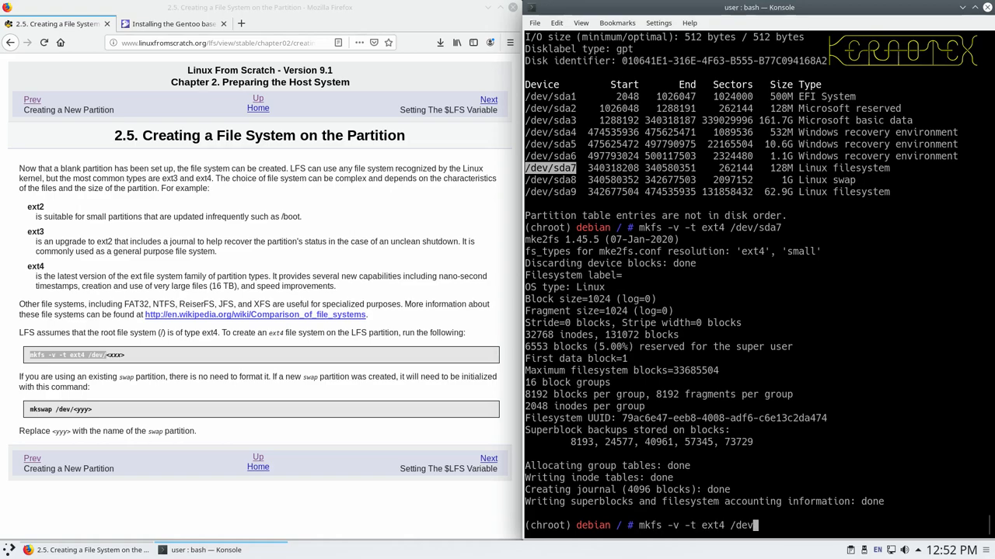
Step: Correct the command to mkfs -v -t ext4 /dev/sda9 to format sda9 as ext4
key(BackSpace)
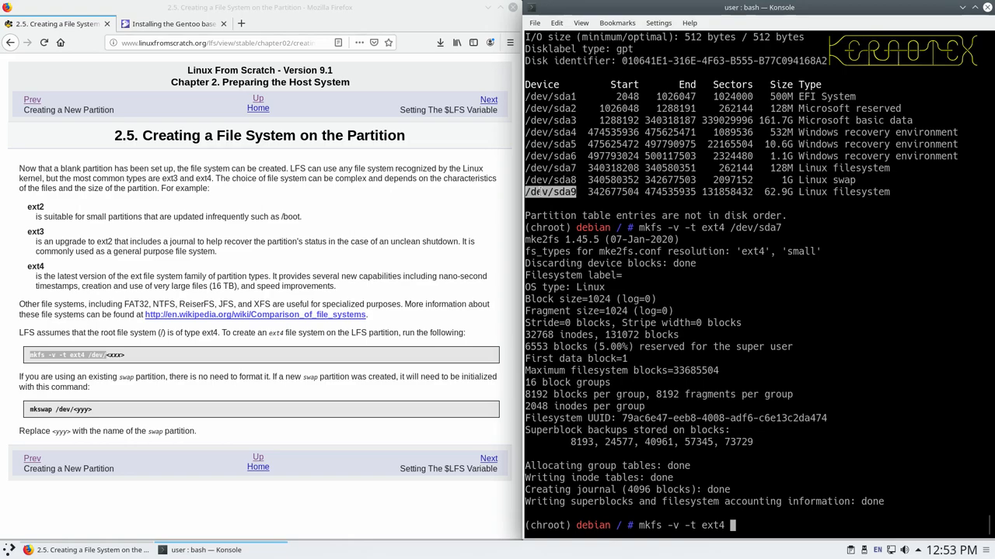
mouse_move(820, 194)
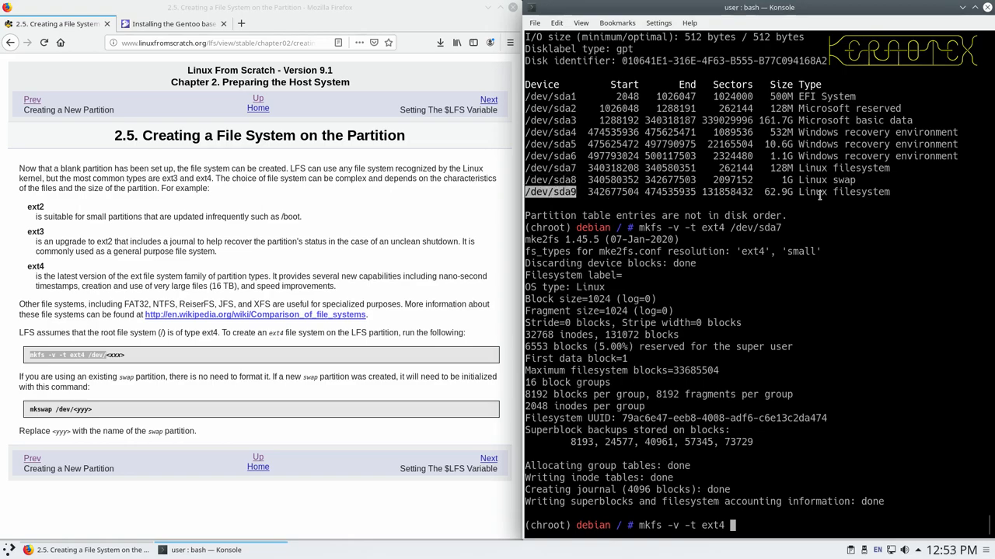
text(/dev/sda9)
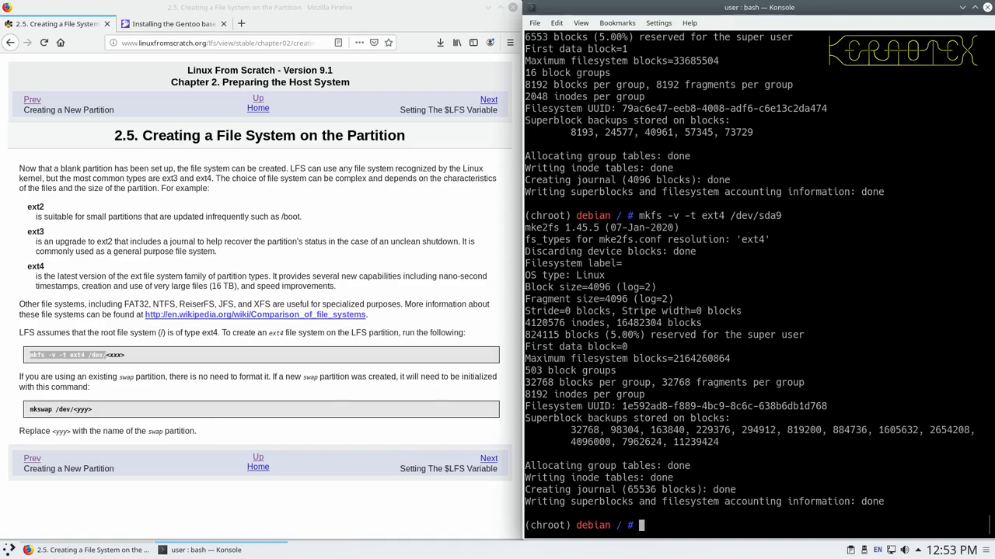
Step: List /dev/sda with fdisk -l, then run mkswap /dev/sda8 to create the 1024 MiB swap area
text(fdisk -l /dev/sda)
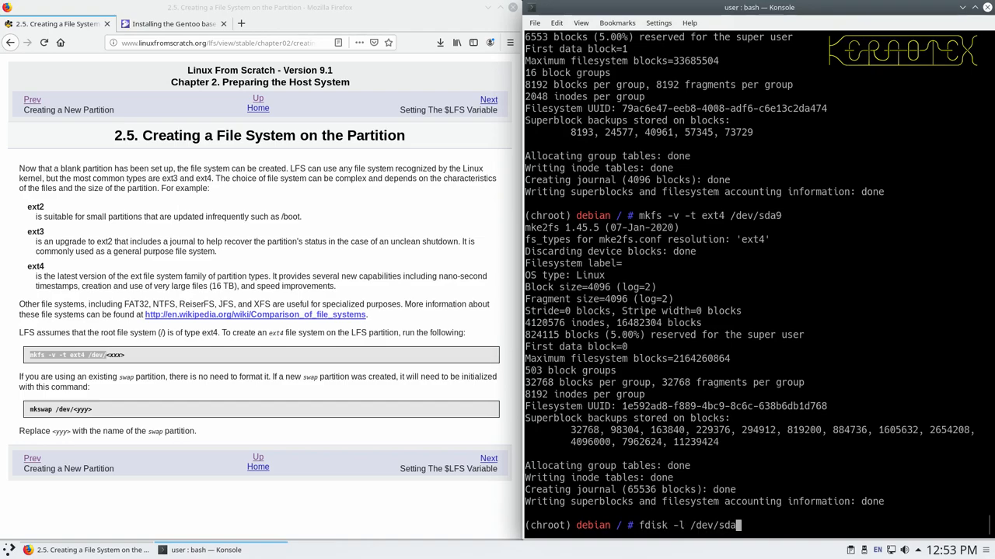
key(Return)
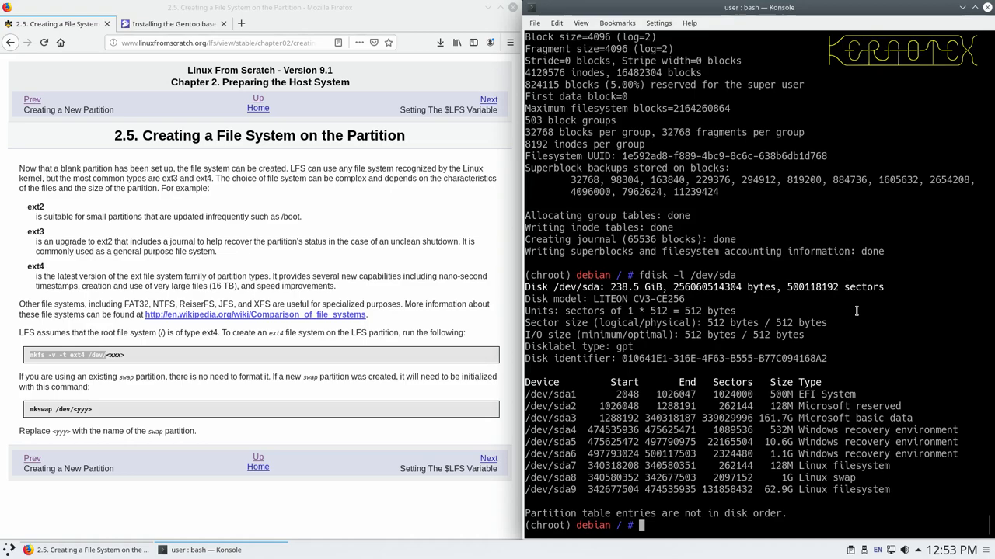
mouse_move(541, 476)
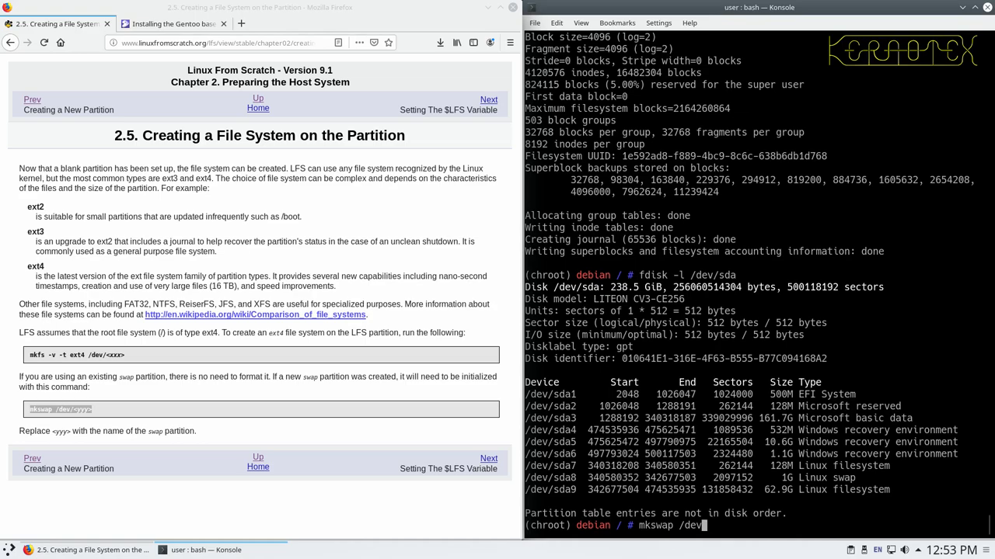
key(BackSpace)
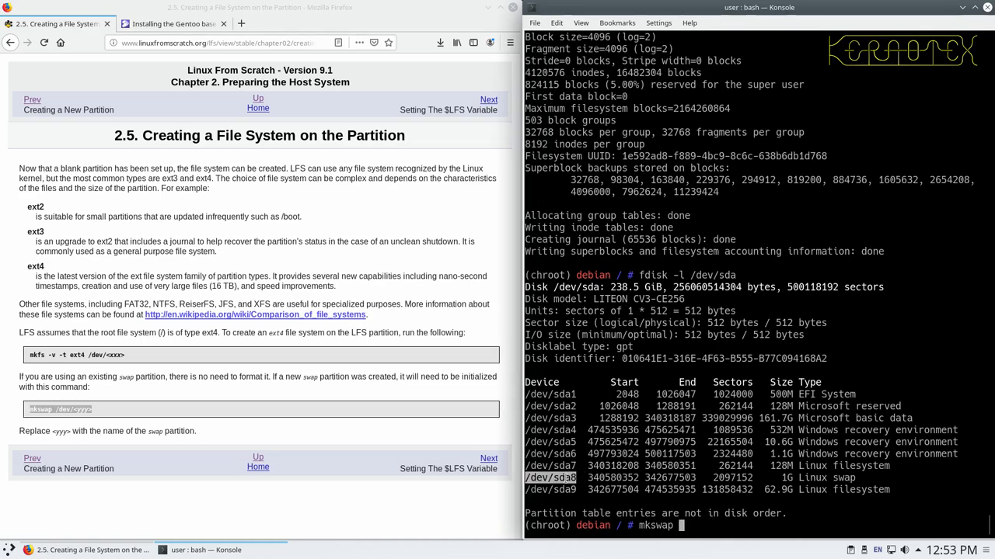
text(/dev/sda8)
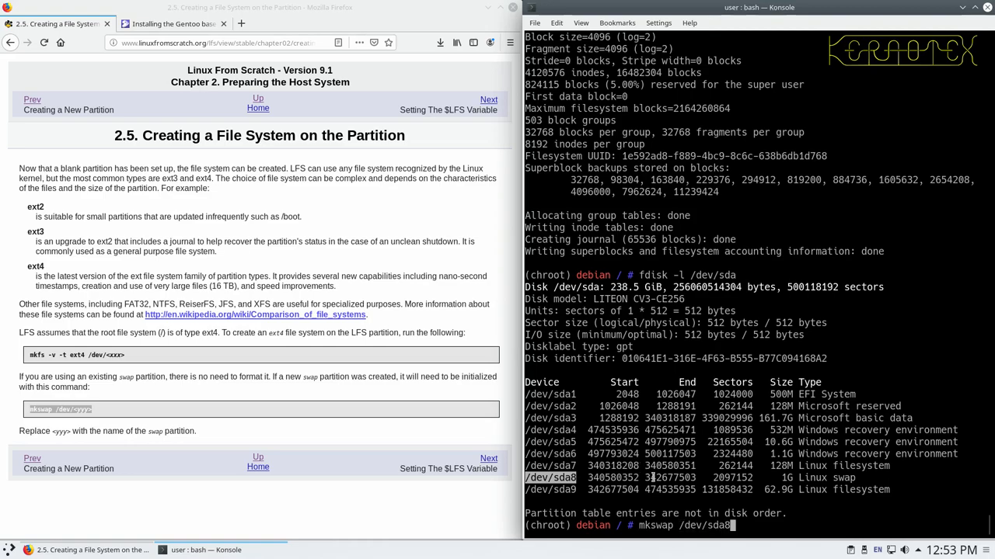
key(Return)
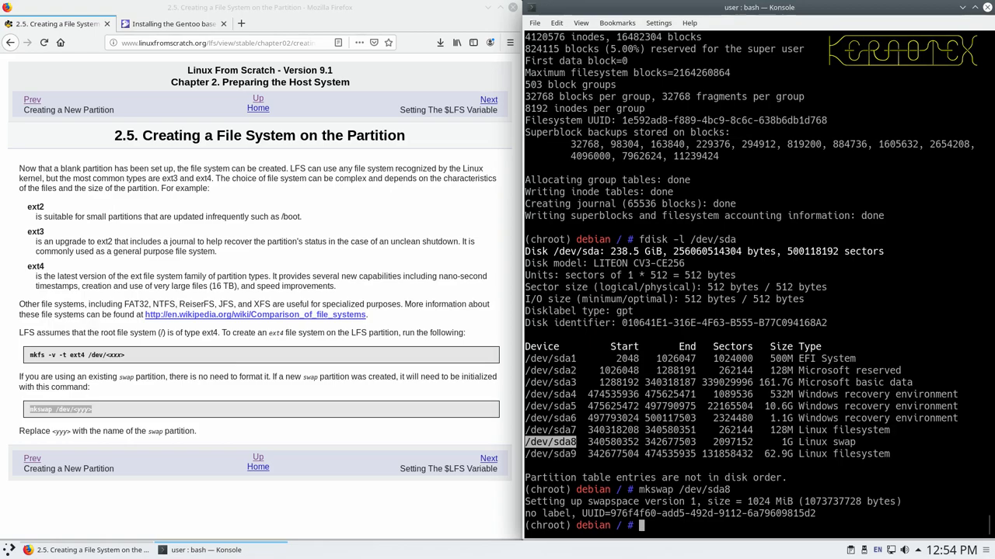
Step: Activate swap with swapon /dev/sda8 and check it with cat /proc/swaps
text(swa)
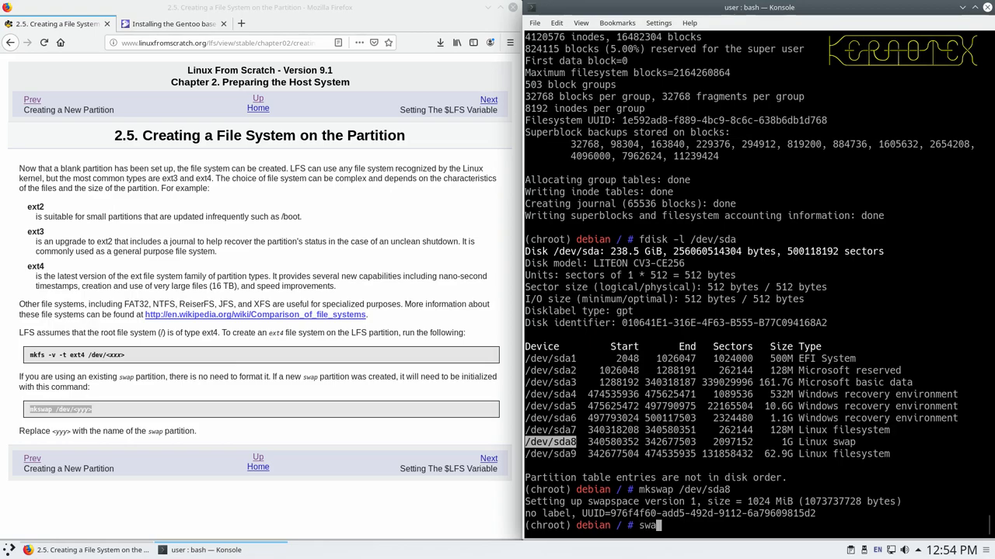
text(pon)
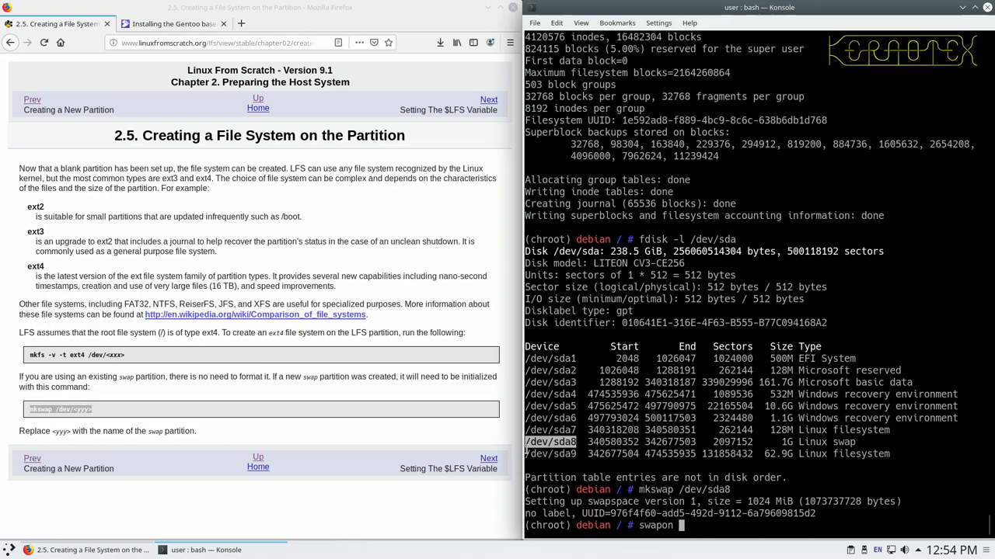
text(/dev/sda8)
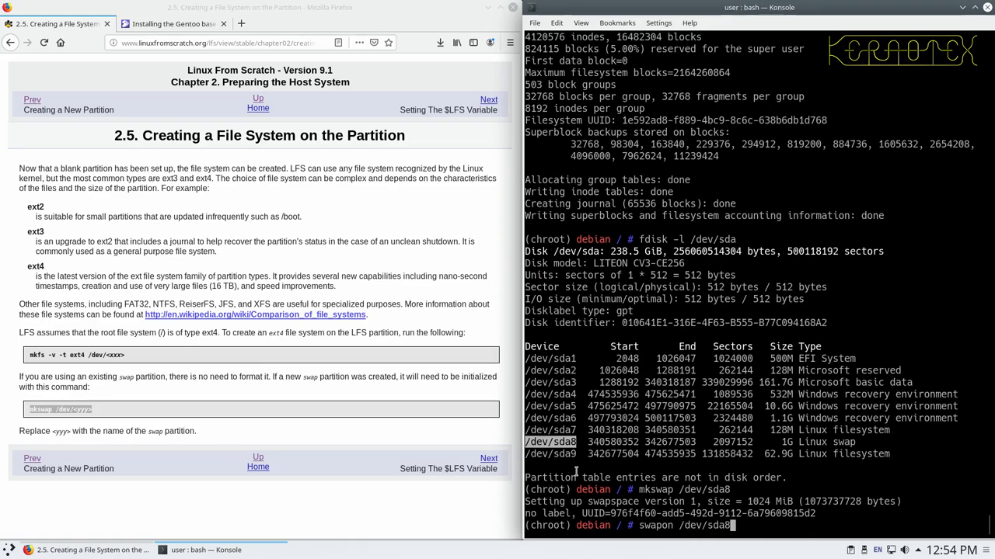
key(Return)
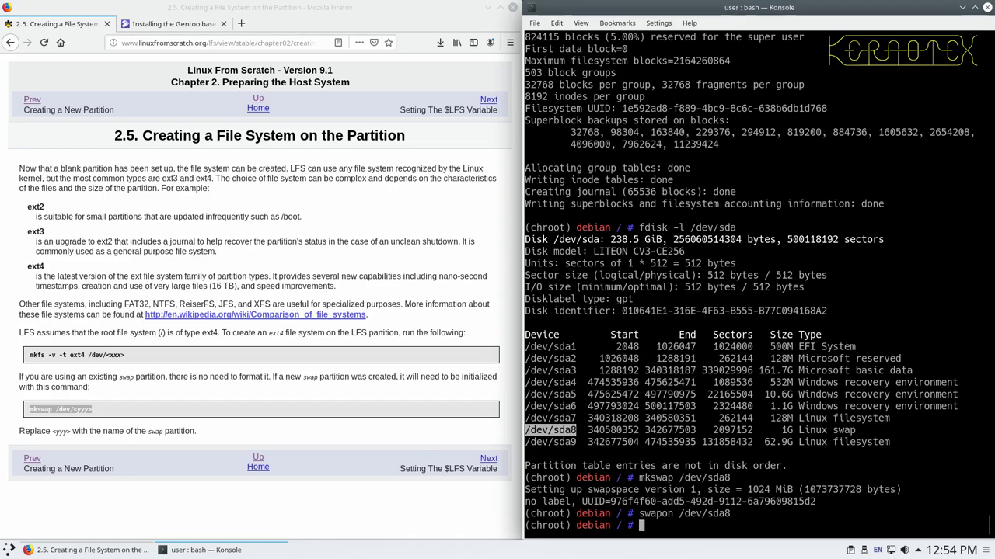
text(cat)
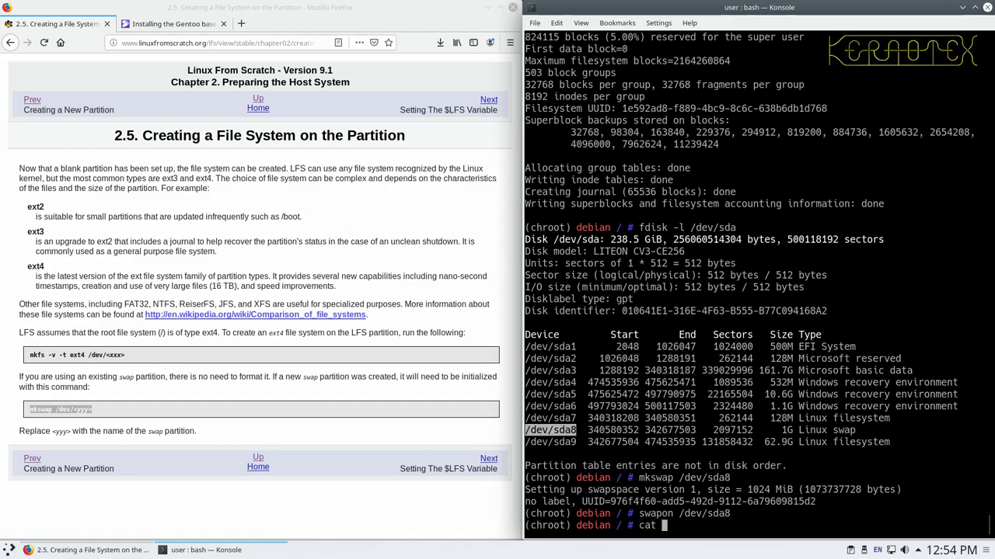
text(/proc/)
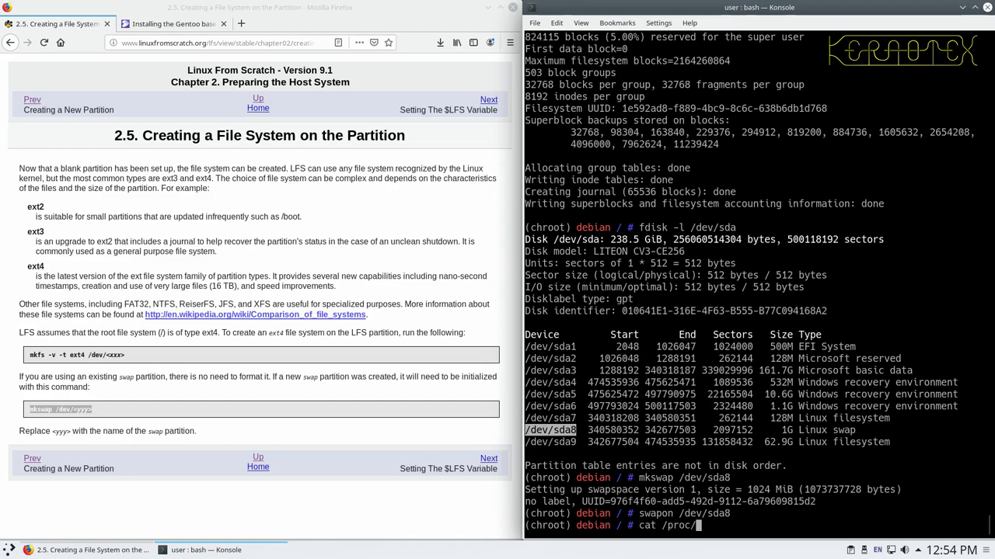
text(swaps)
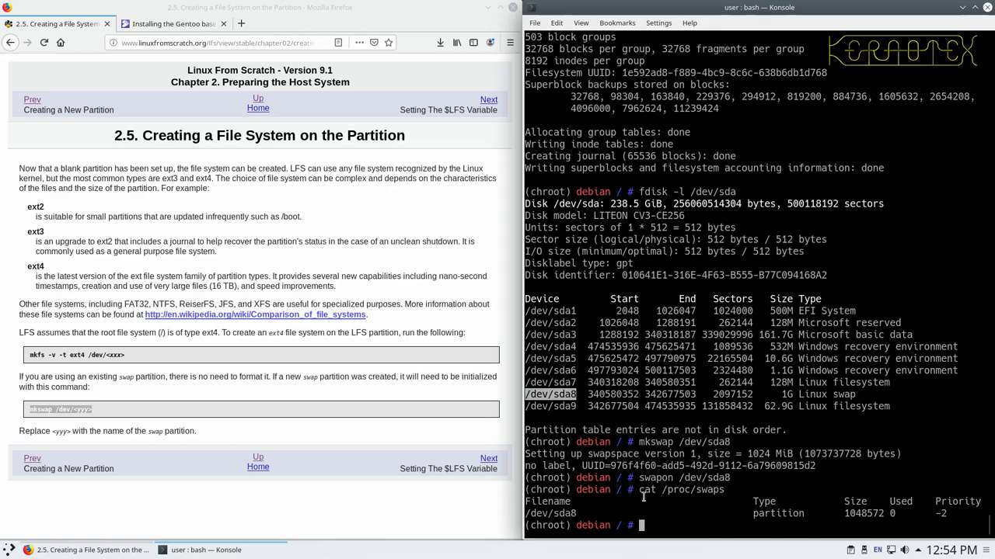
Step: Run top to see memory and 1024 MiB swap, then quit back to the shell
text(t)
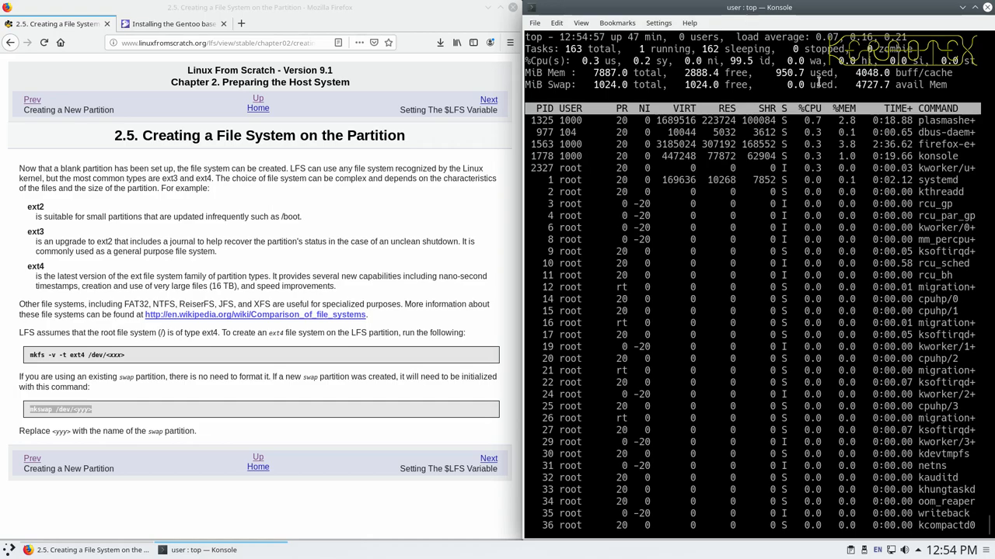
key(q)
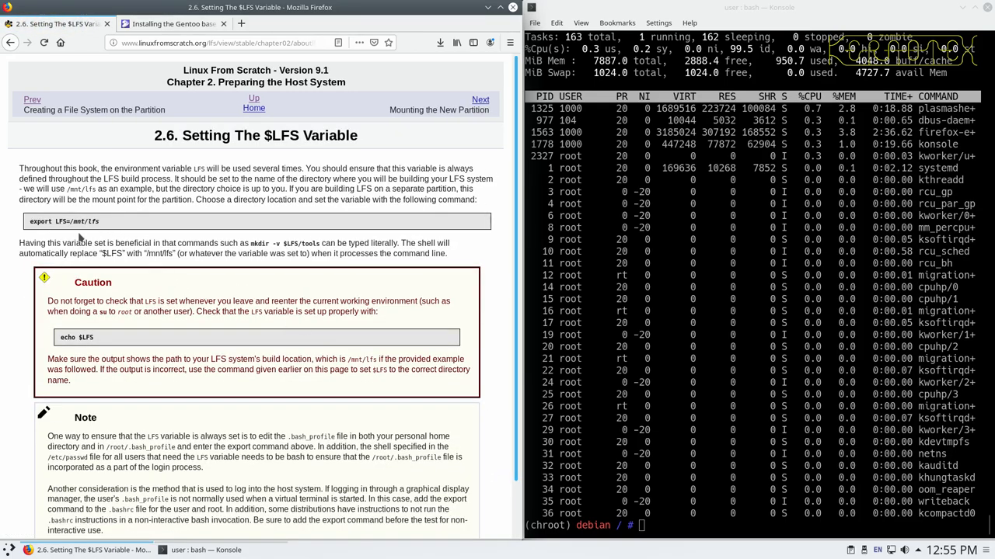
mouse_move(225, 298)
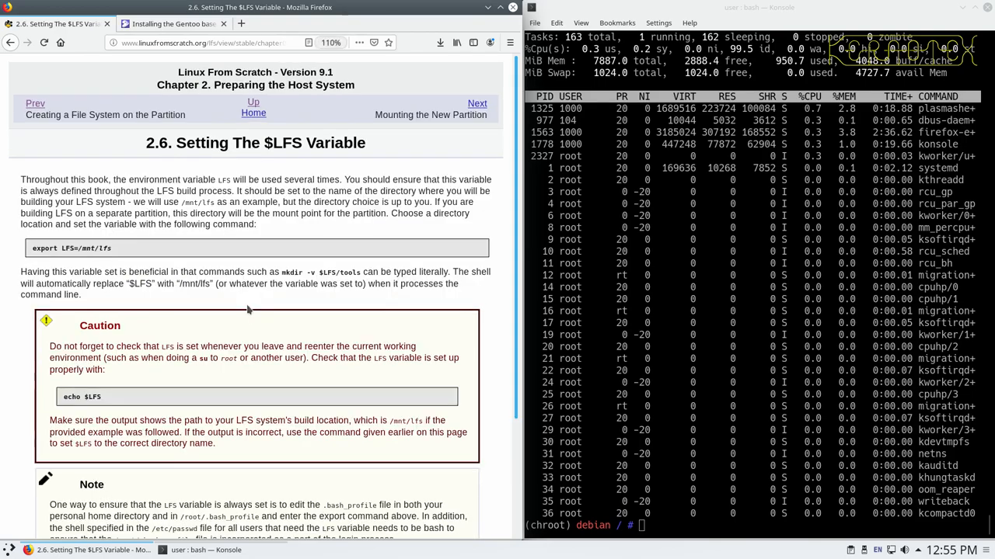
Step: Export LFS=/mnt/lfs and echo $LFS to confirm it prints /mnt/lfs
click(330, 44)
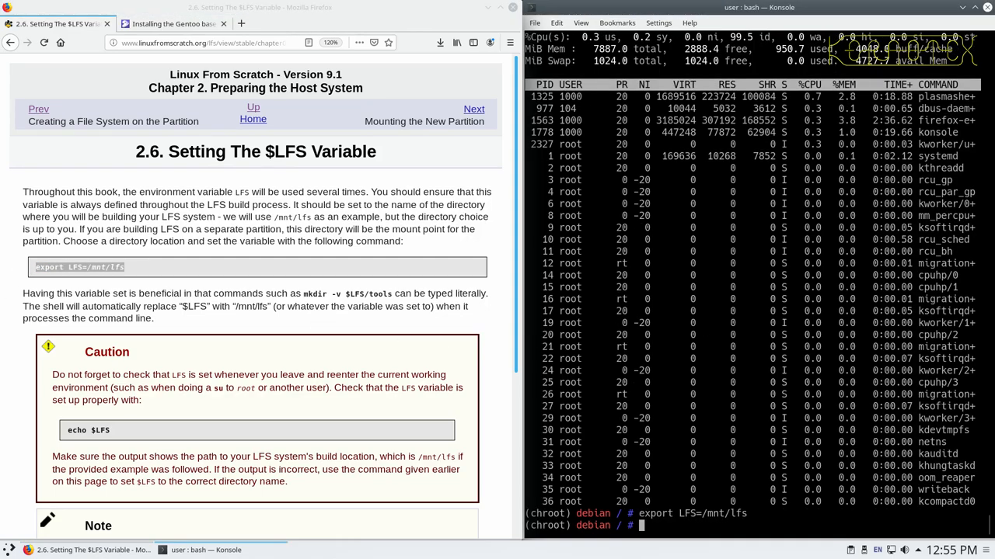
text(ech)
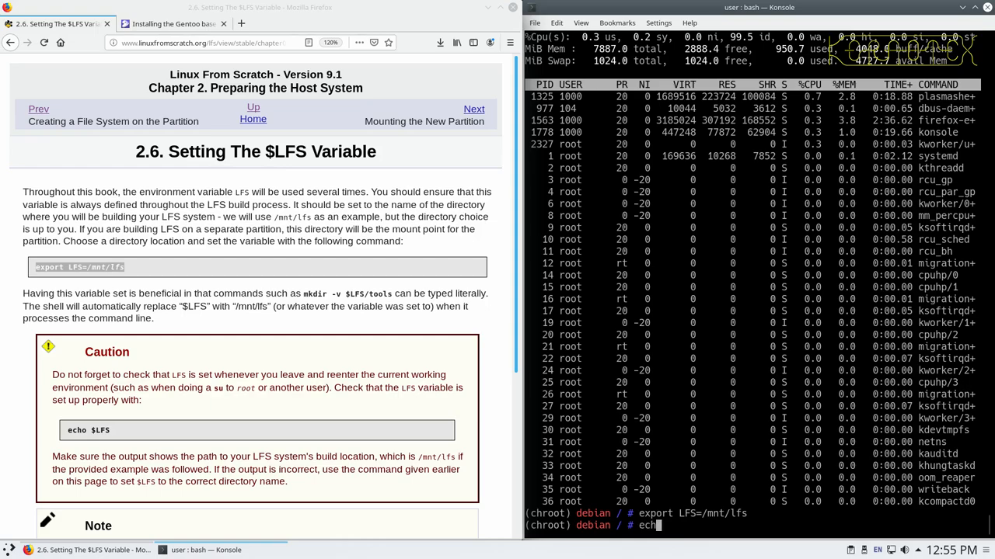
key(Return)
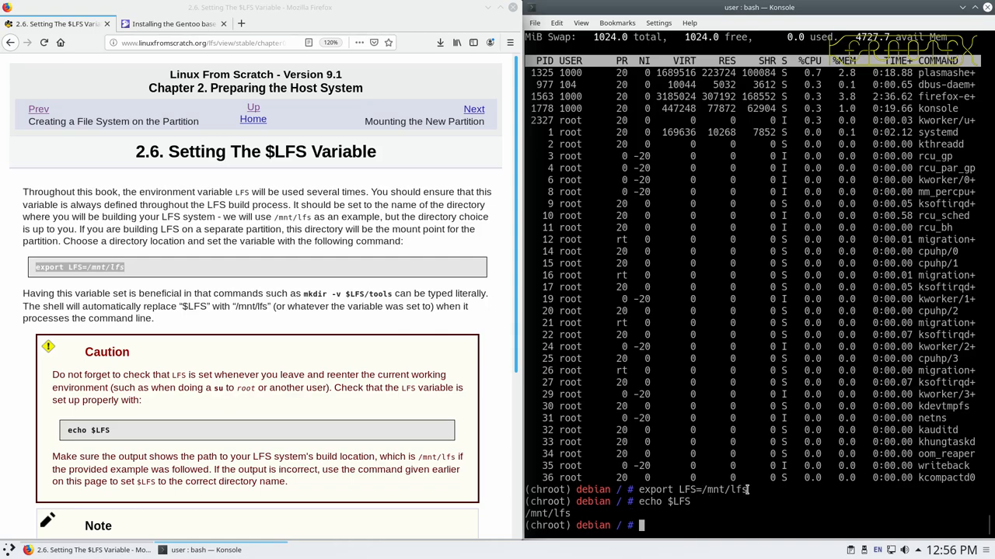
scroll(down, 3)
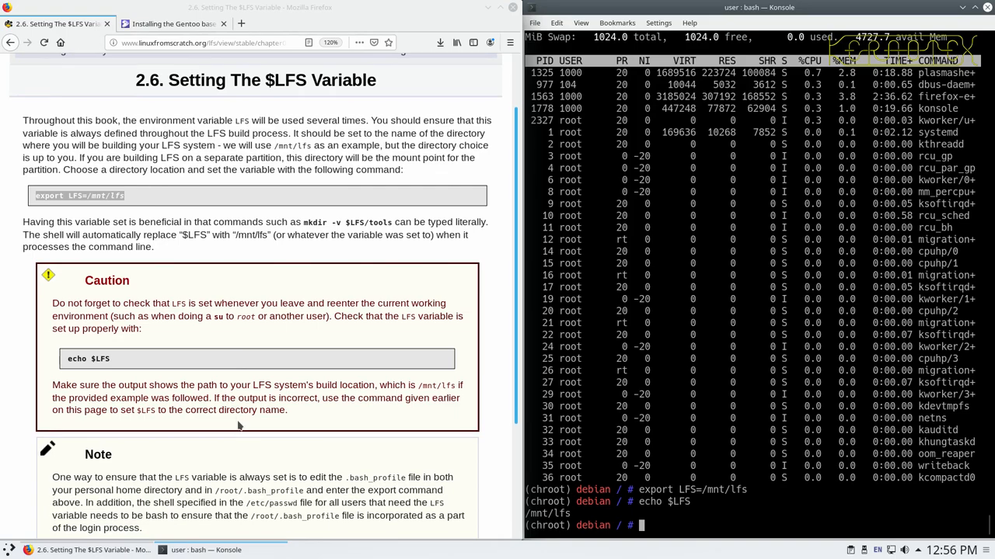
mouse_move(180, 303)
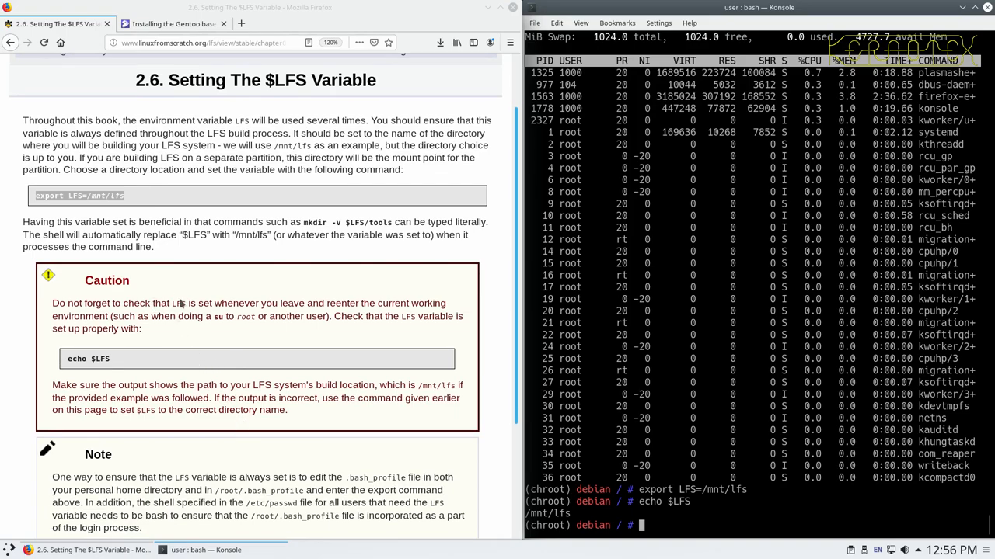
mouse_move(218, 317)
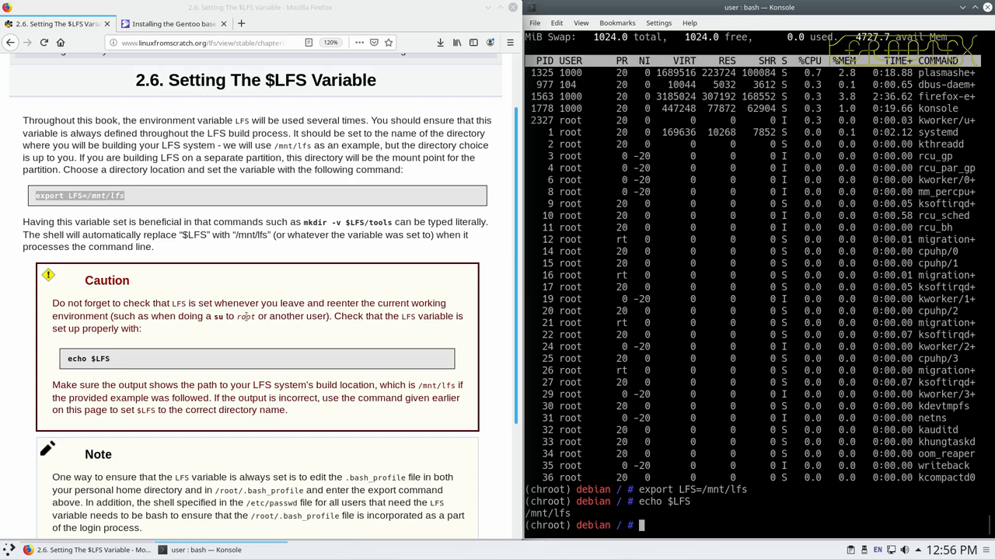
mouse_move(216, 327)
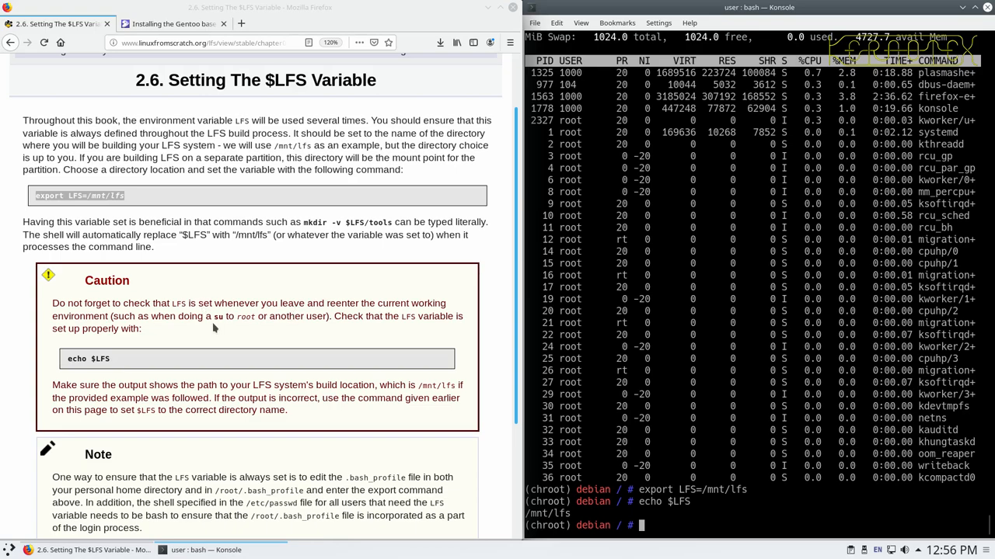
mouse_move(105, 356)
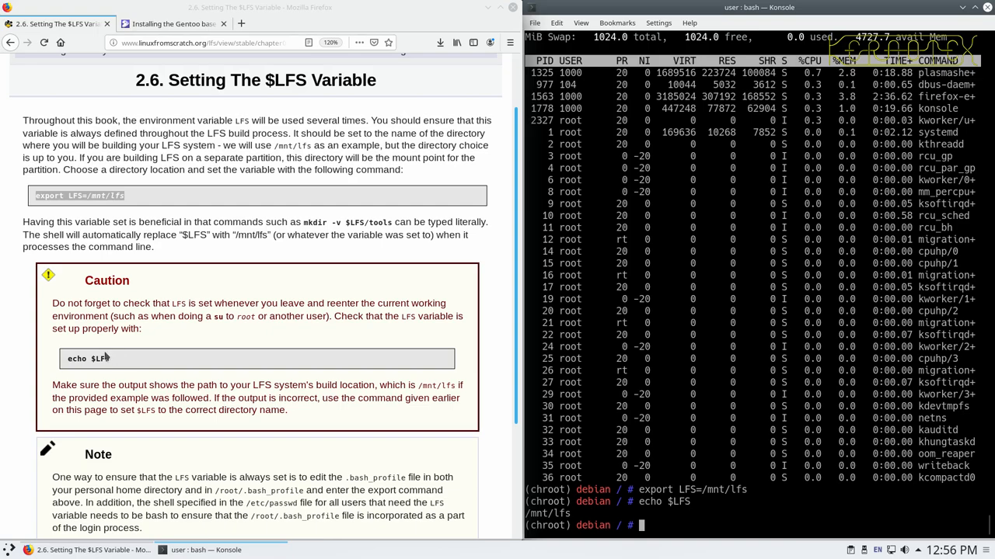
Step: Echo $LFS again from the guide's command, then move on to the mounting section
double_click(87, 358)
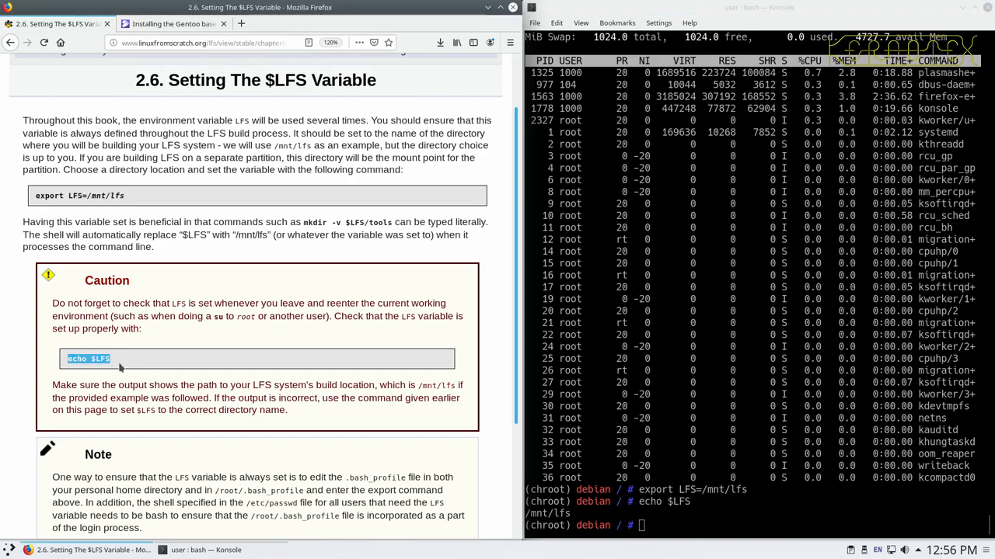
text(echo $LFS)
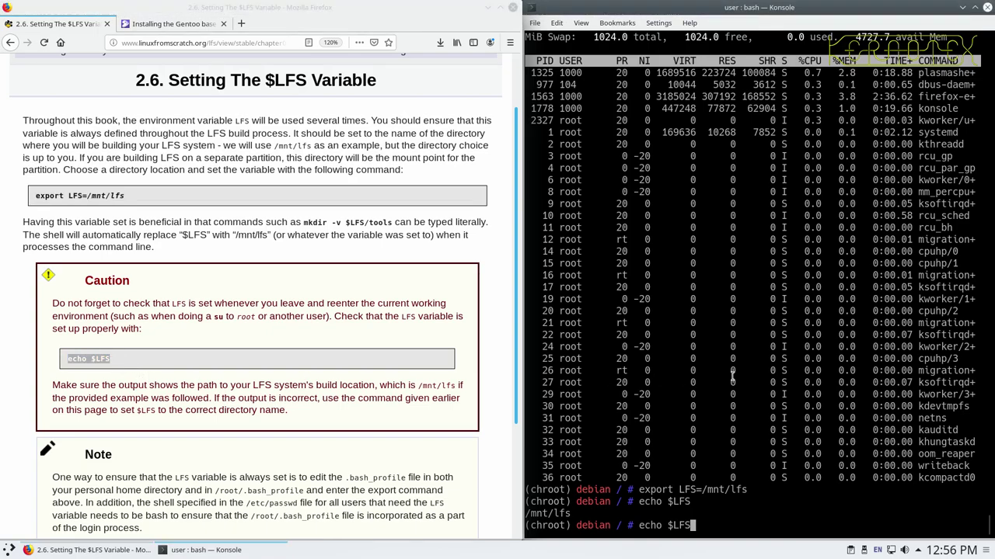
key(Return)
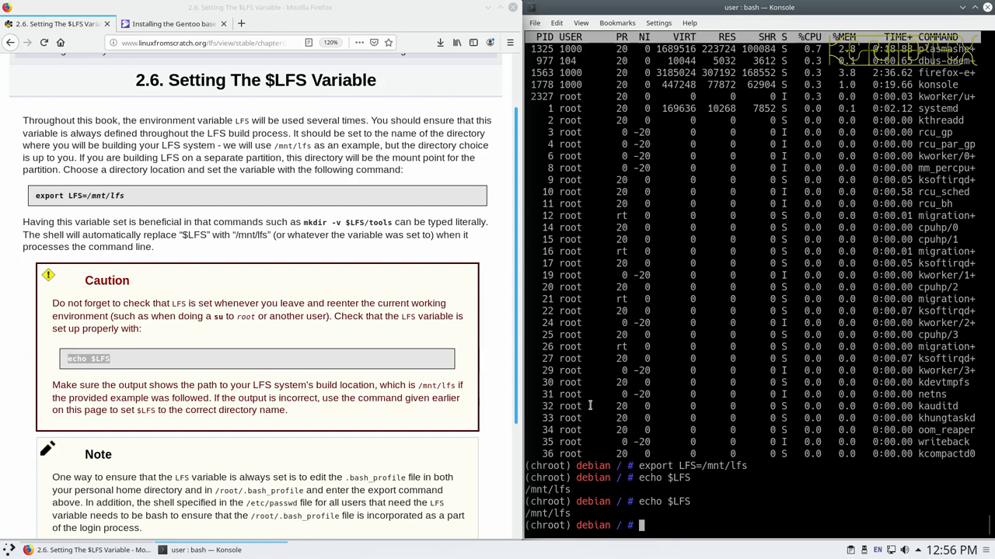
scroll(down, 3)
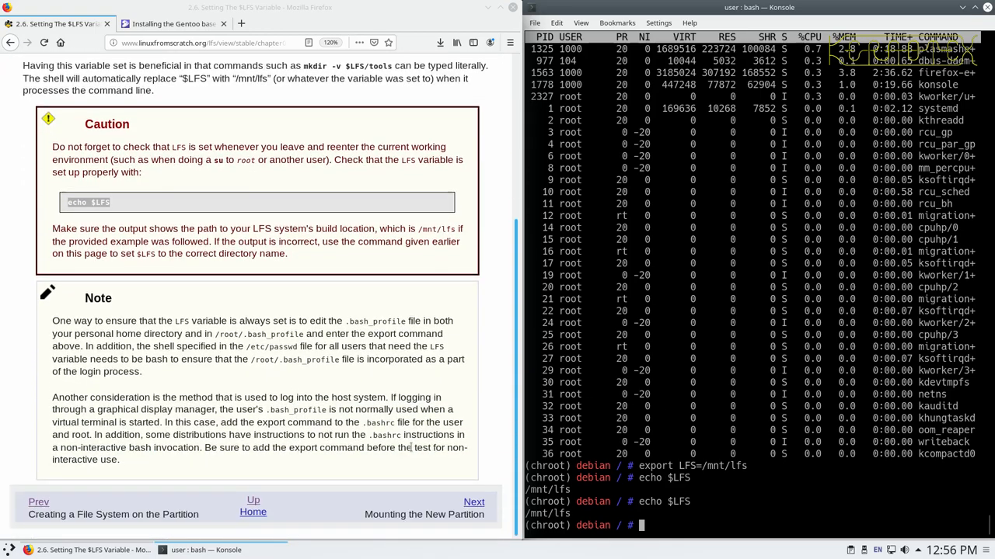
mouse_move(472, 502)
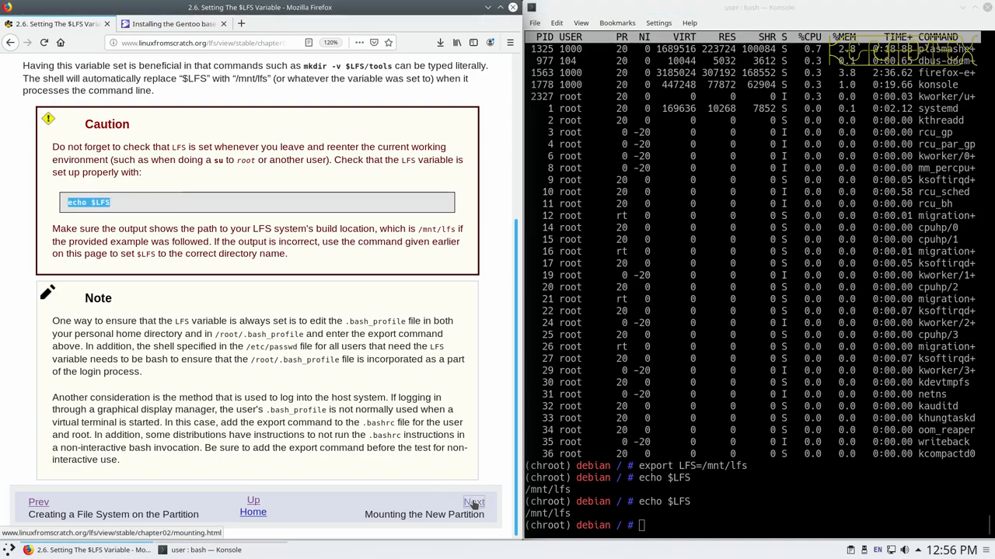
click(472, 503)
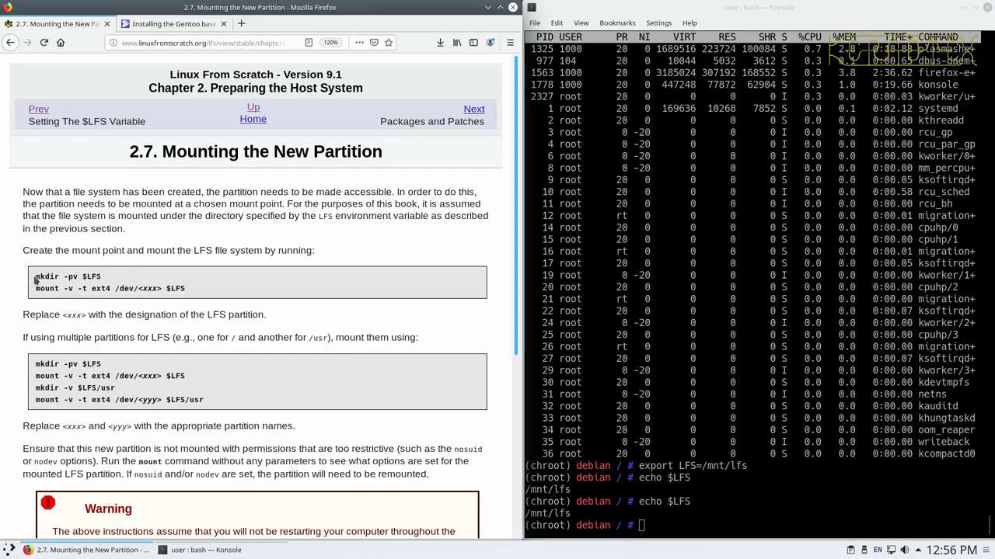
mouse_move(55, 261)
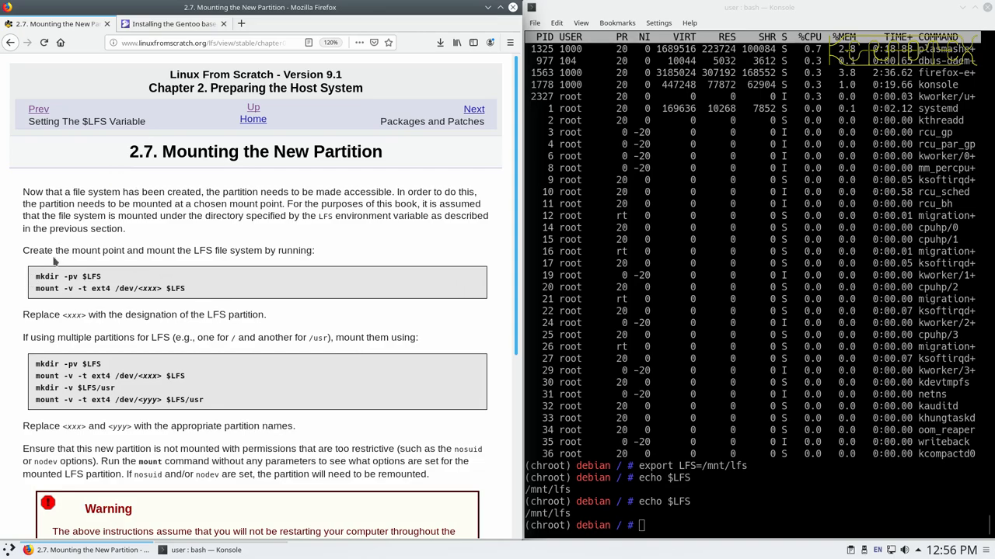
Step: Create the mount point with mkdir -pv $LFS, reporting created directory /mnt/lfs
double_click(48, 277)
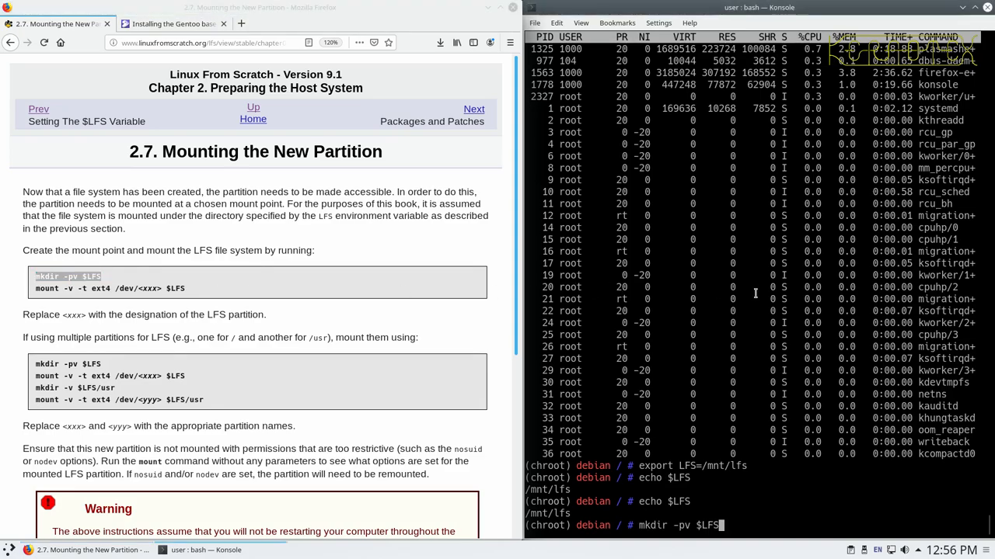
key(Return)
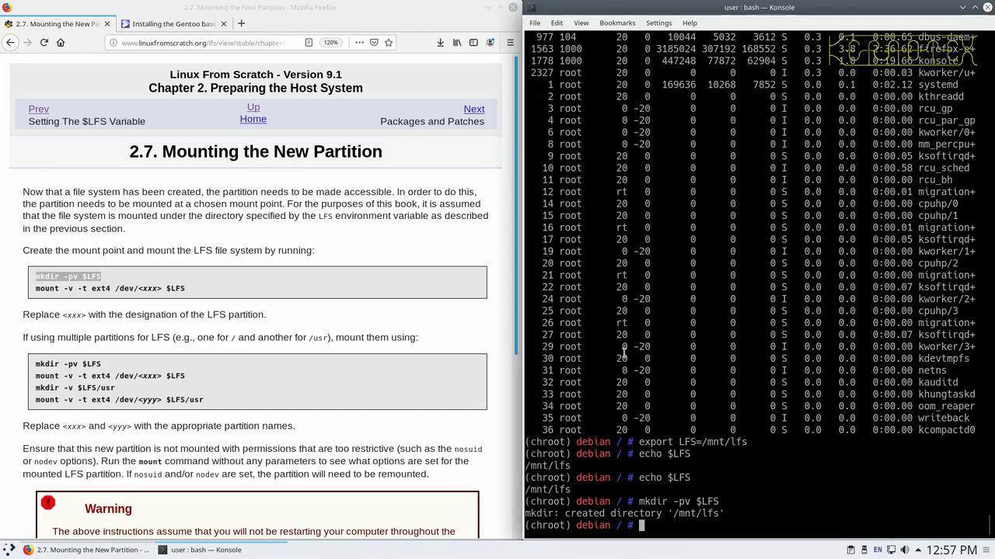
Step: Echo $LFS once more, then abandon a mistyped history search for fdisk
text(echo $LFS)
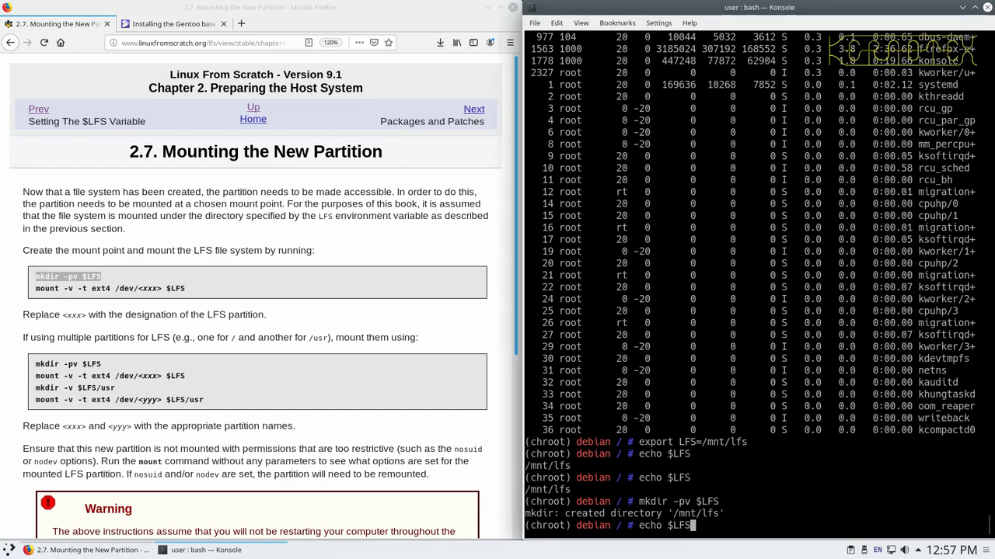
key(Return)
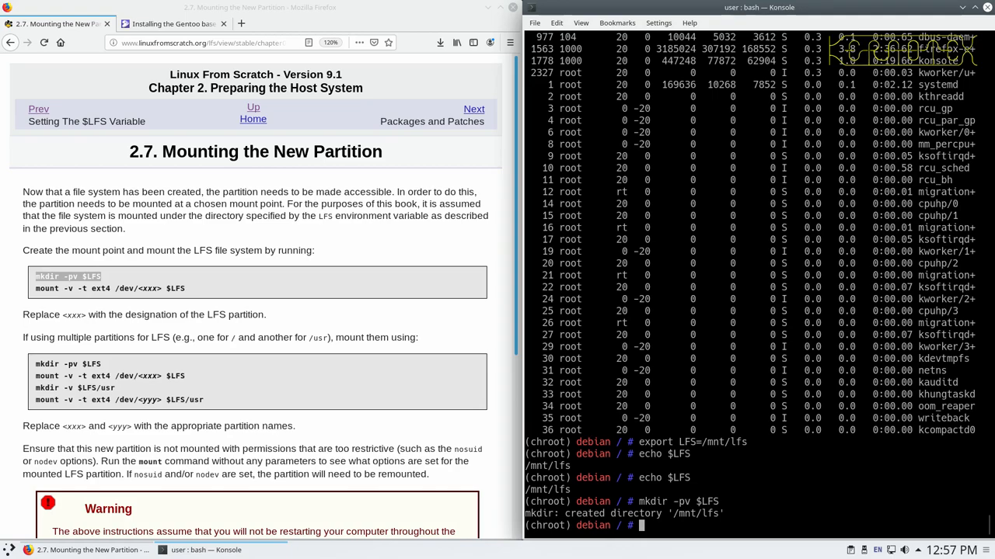
key(ctrl+r)
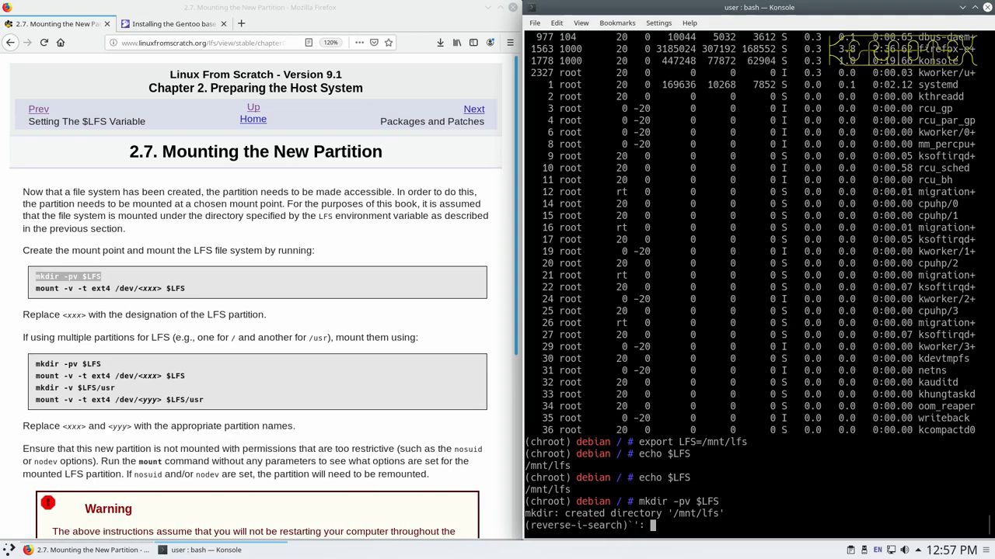
text(fdik)
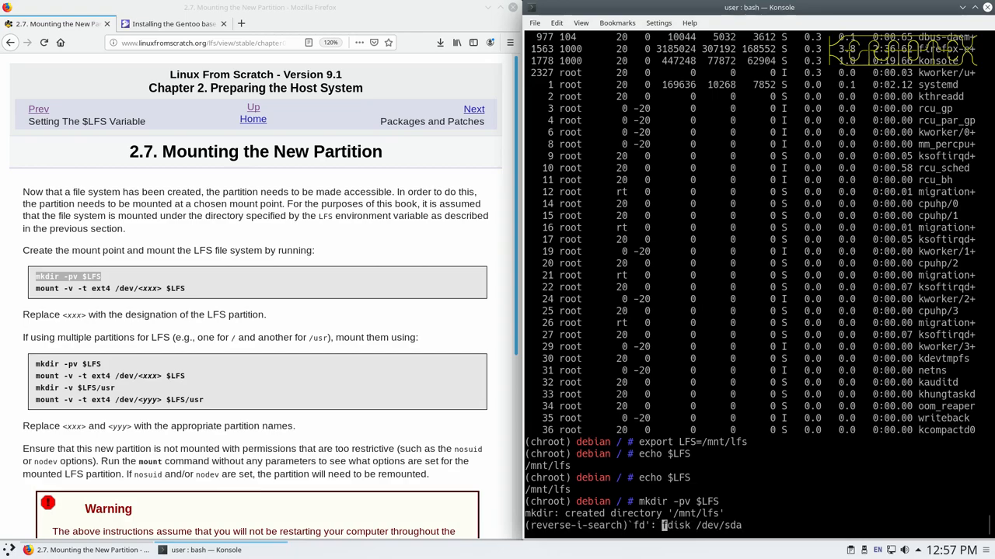
text(isk)
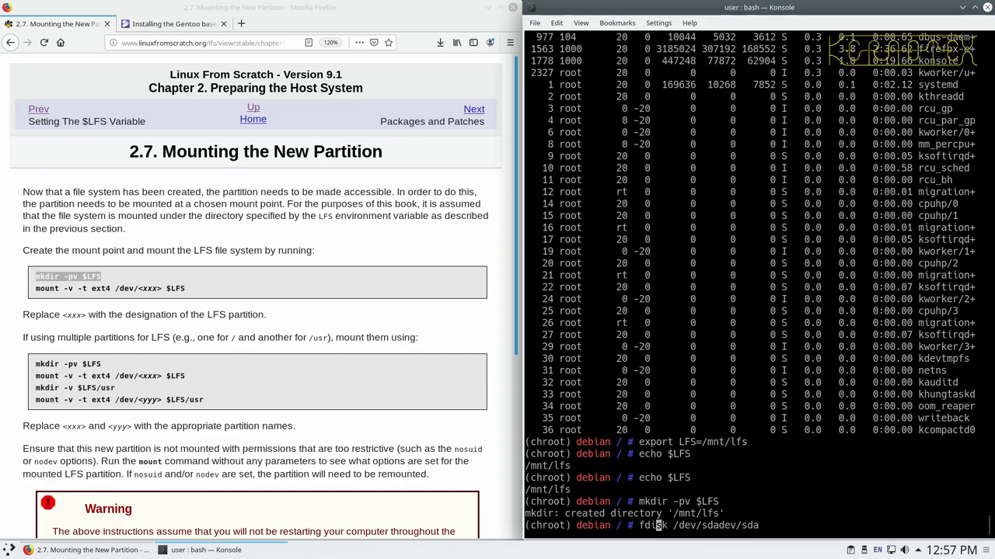
key(ctrl+c)
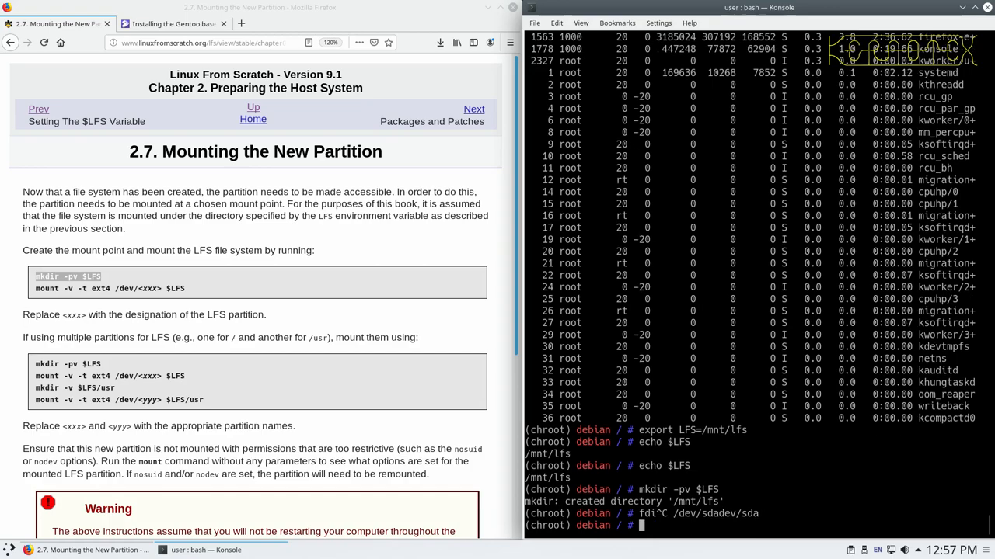
Step: Recall and run fdisk -l /dev/sda to list partitions including sda7 and sda9
key(ctrl+r)
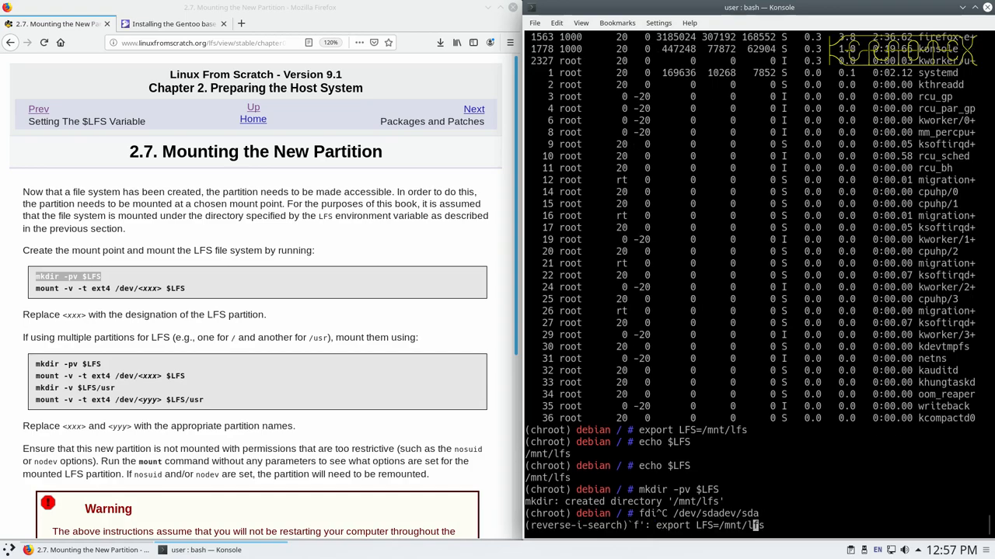
text(di)
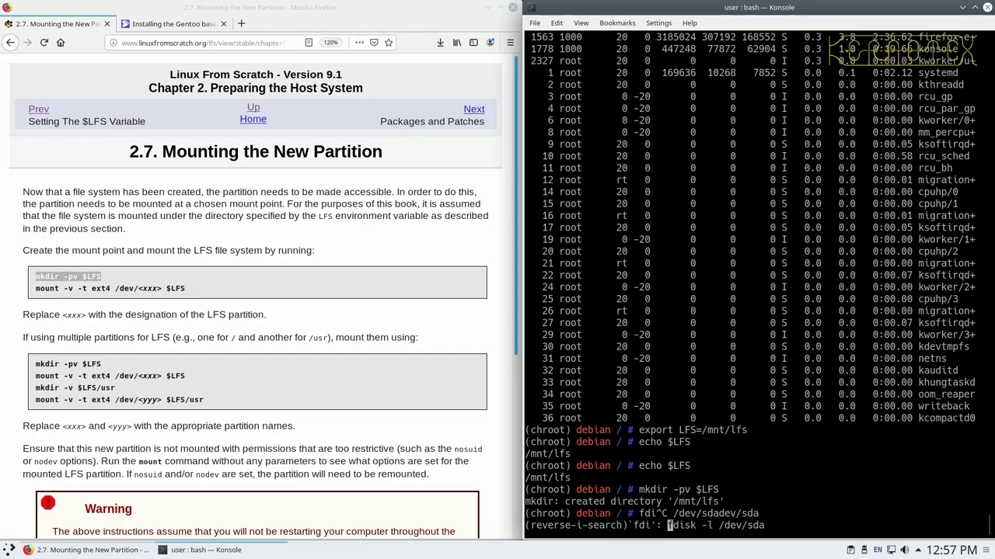
key(Return)
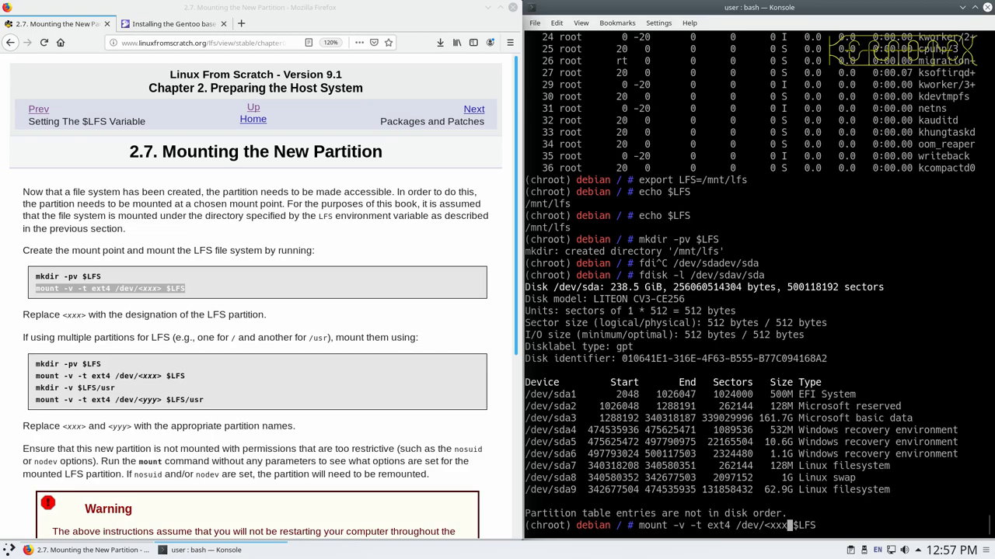
Step: Mount /dev/sda9 as ext4 on $LFS with mount -v -t ext4
key(BackSpace)
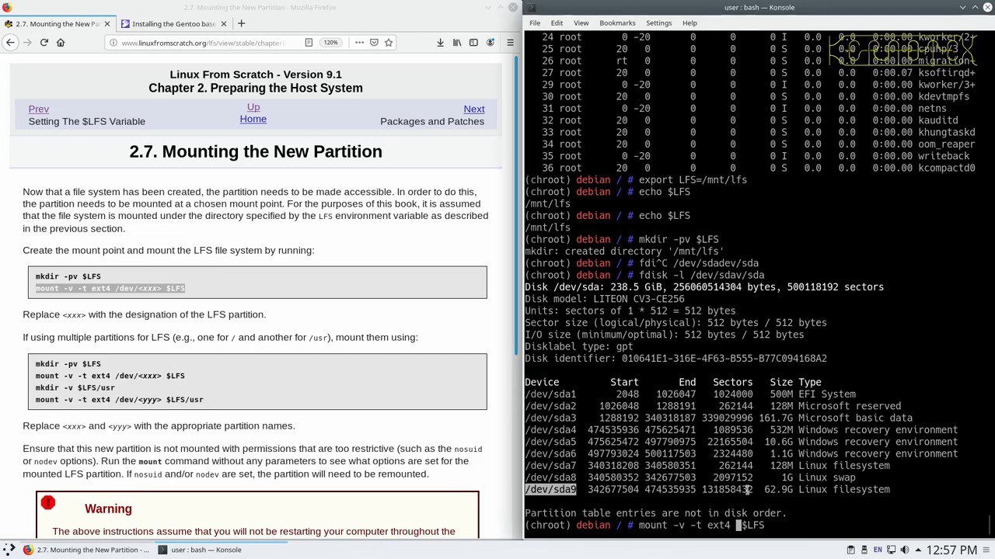
mouse_move(785, 482)
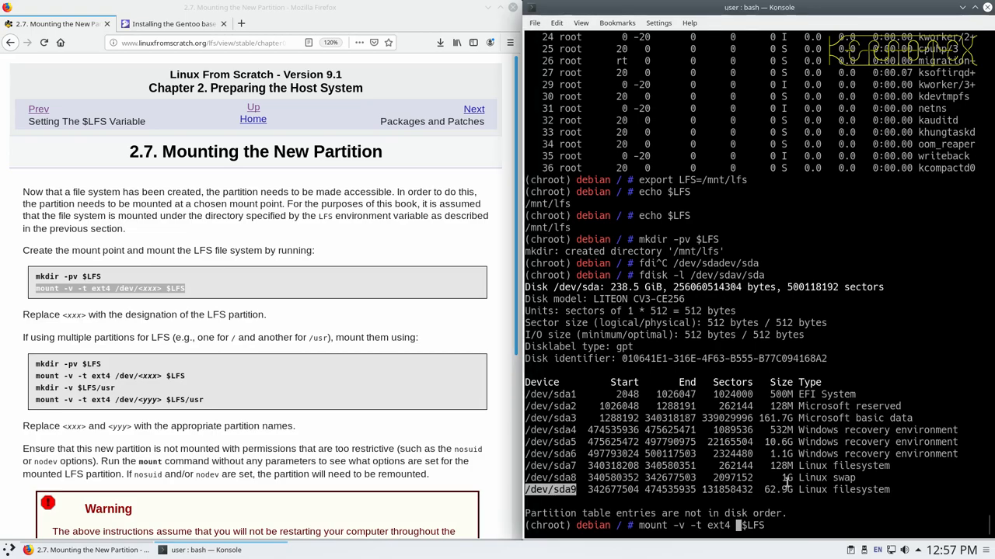
text(/dev/sda9)
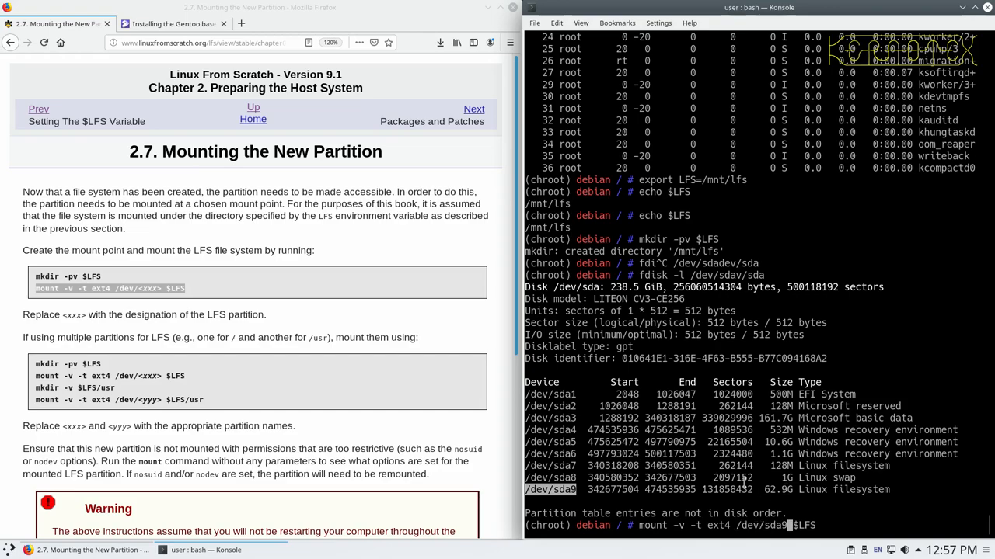
key(Return)
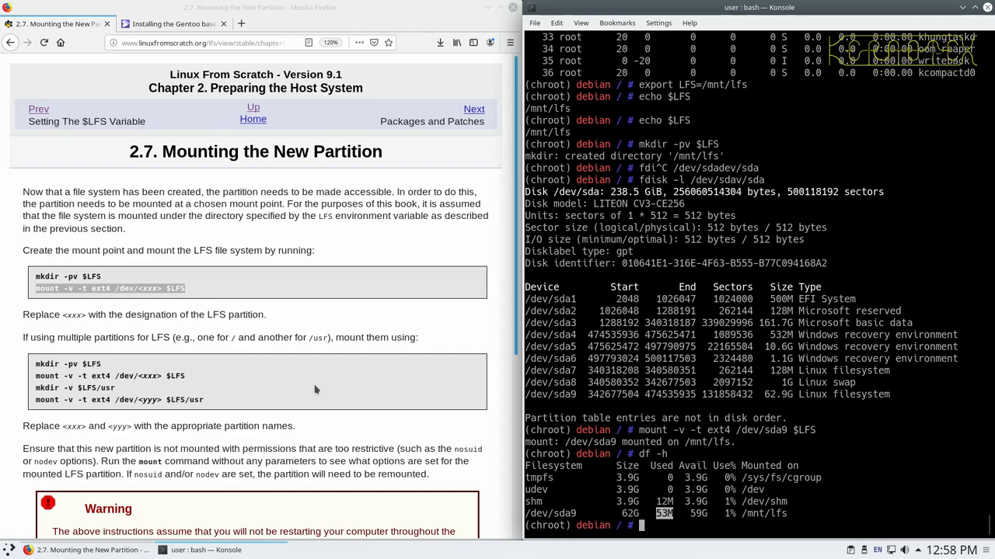
Step: Create the boot directory with mkdir $LFS/boot
text(m)
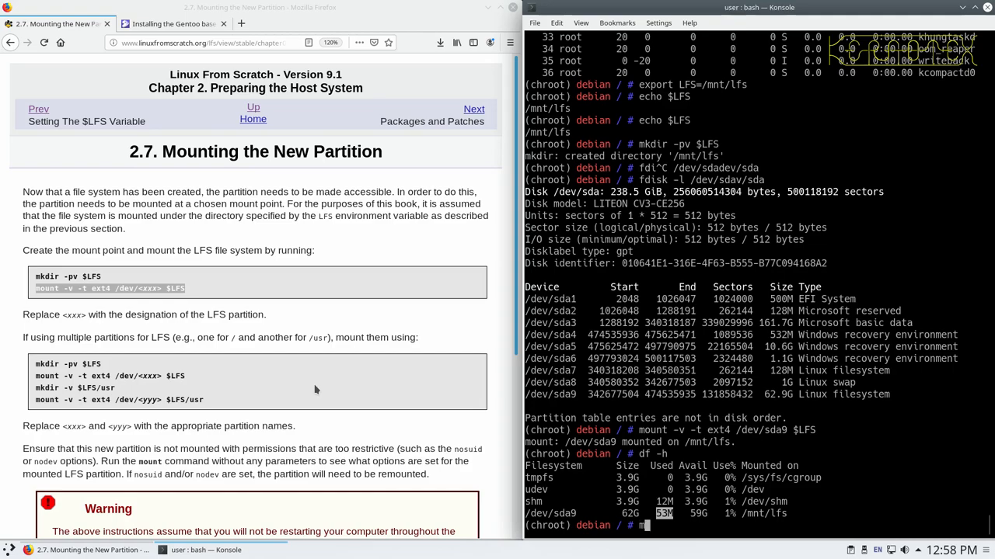
text(kdir)
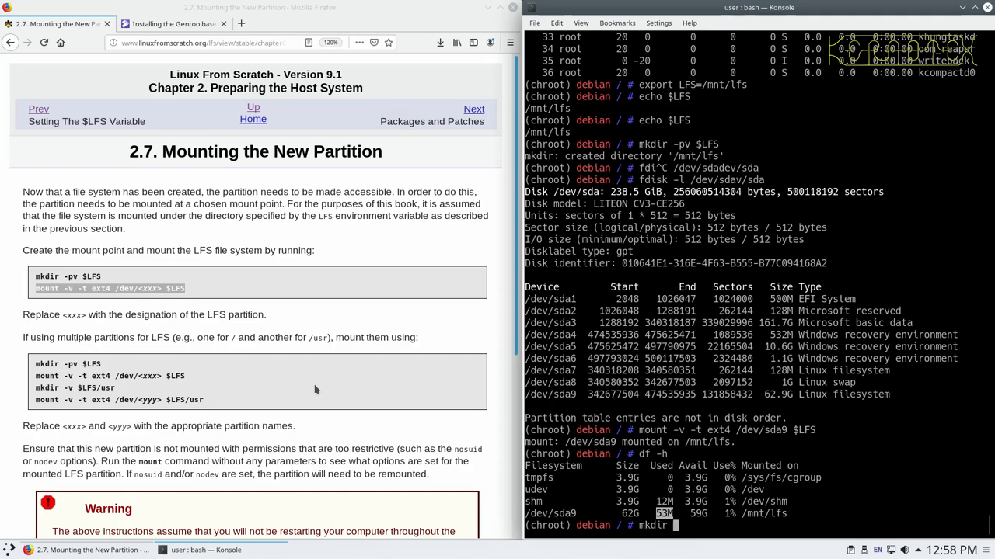
text($LFS)
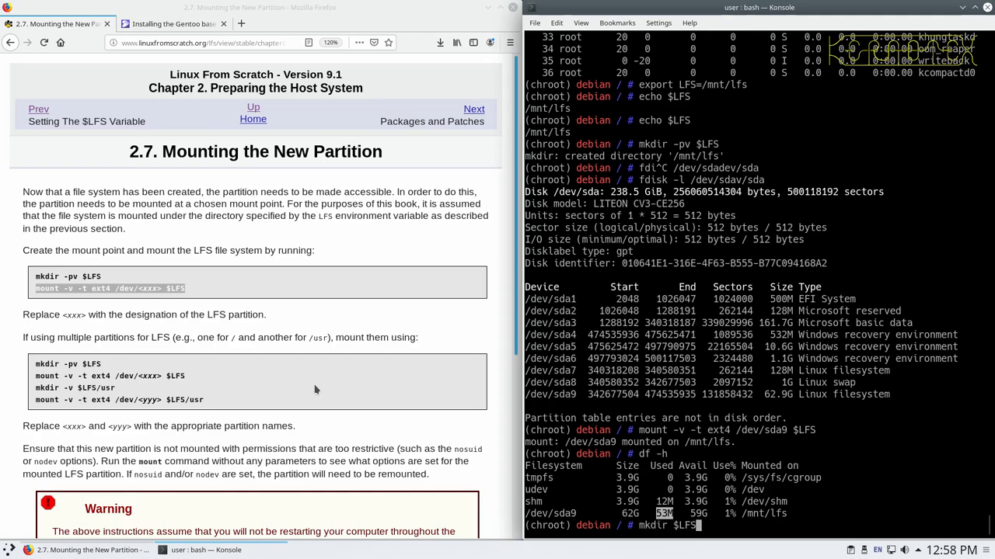
text(/b)
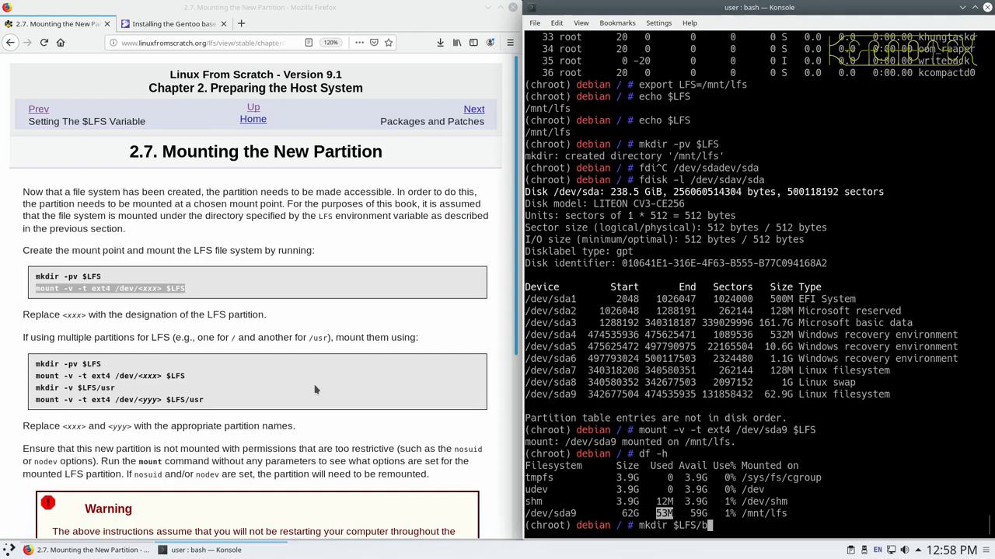
text(oot)
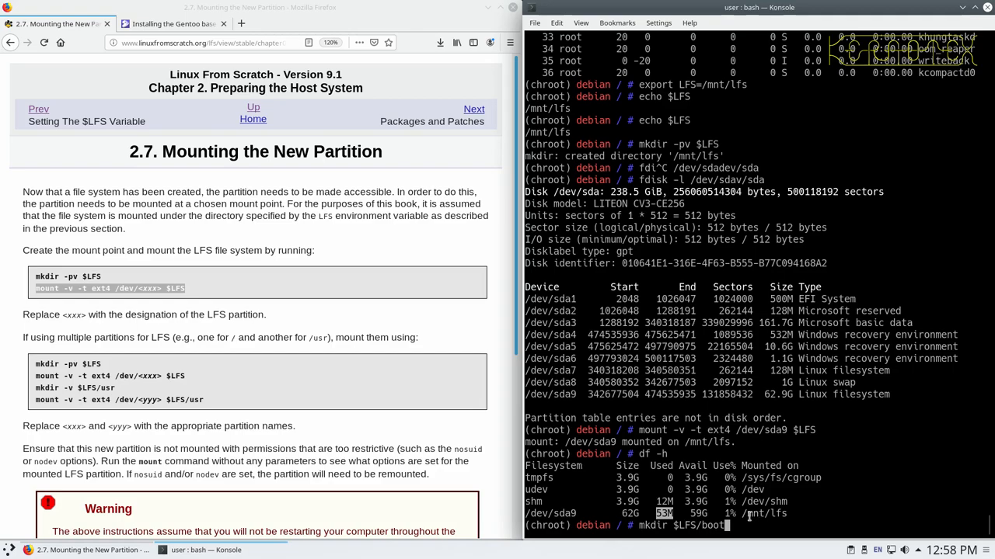
key(Return)
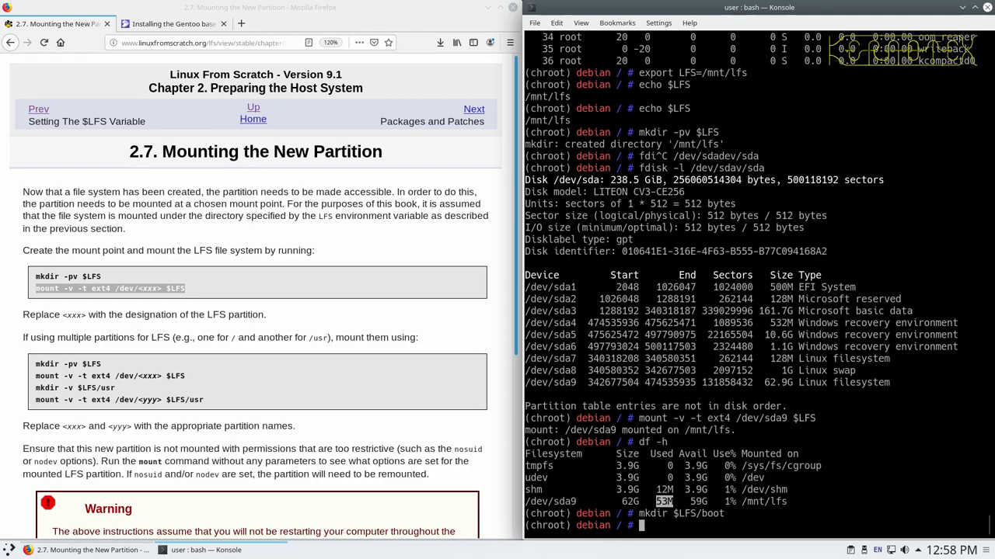
Step: List $LFS with ls -l to see boot beside lost+found
text(ls)
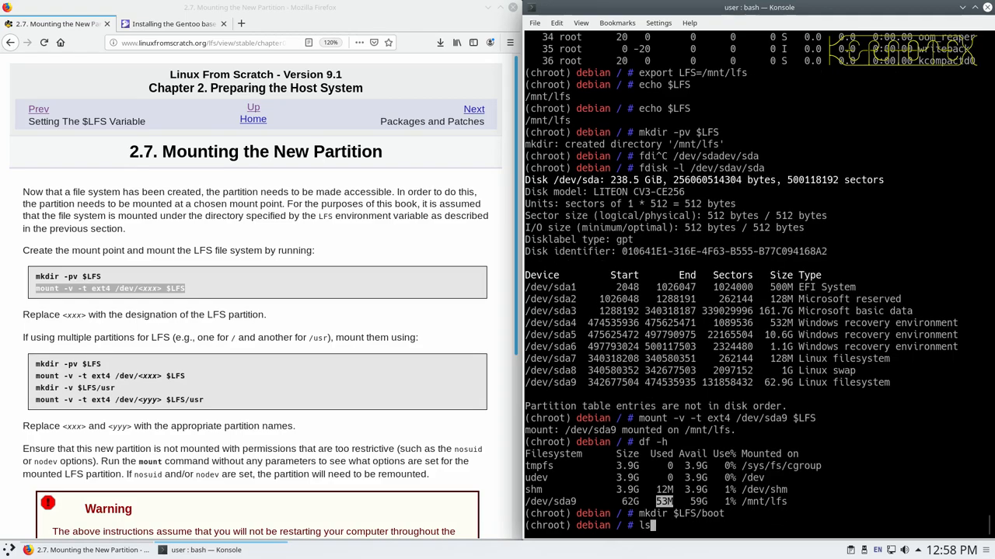
text(-l /)
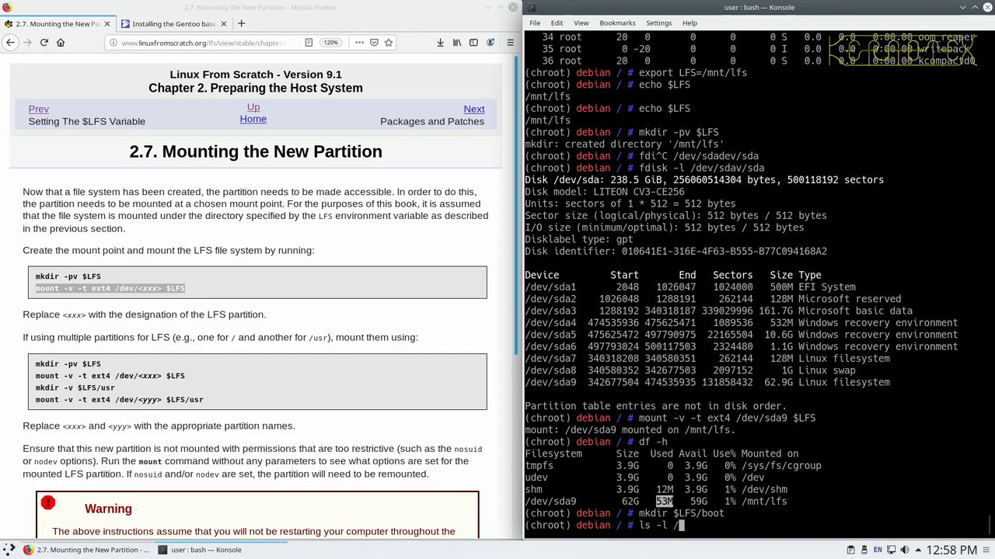
text($LFS)
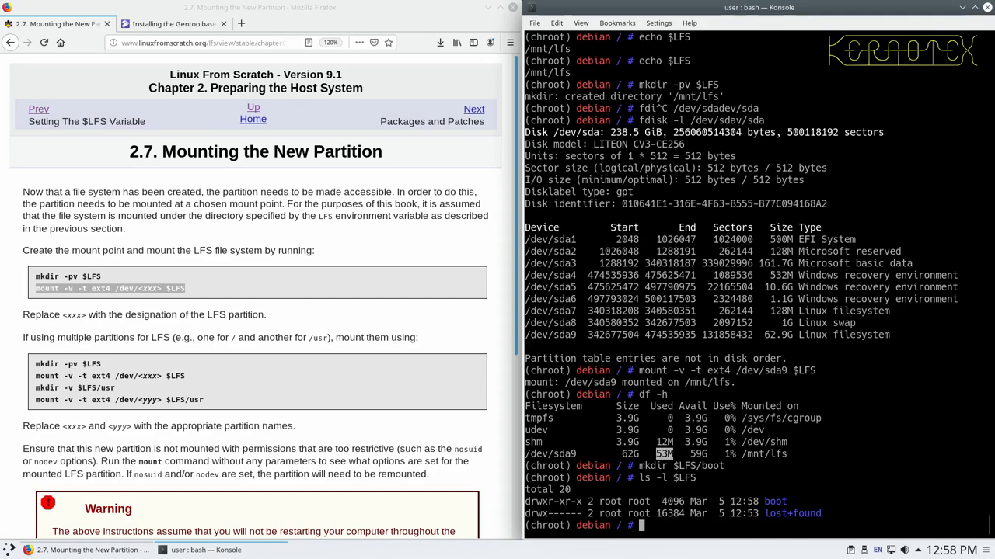
mouse_move(802, 555)
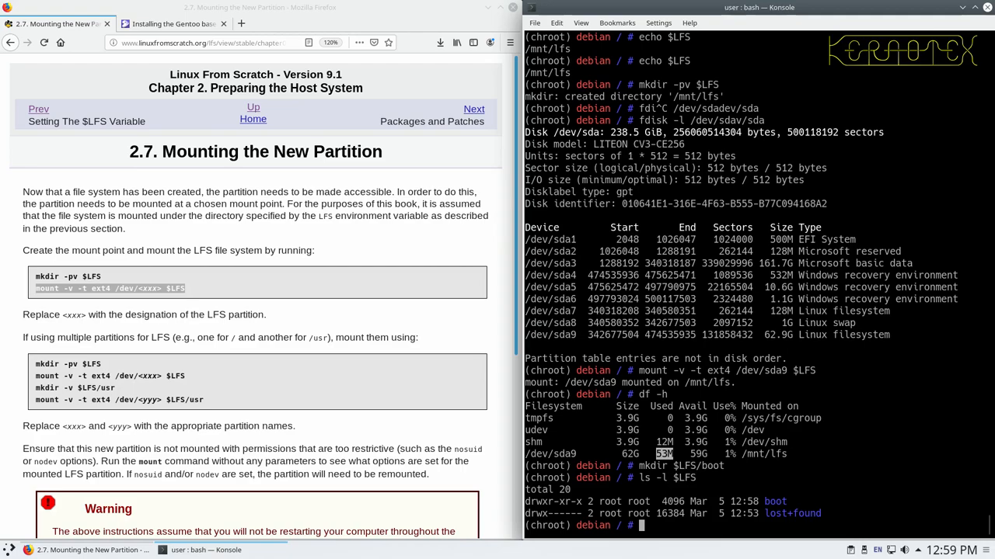
Step: Mount /dev/sda7 as ext4 on $LFS/boot with mount -v -t ext4
text(mkdir $LFS/boot)
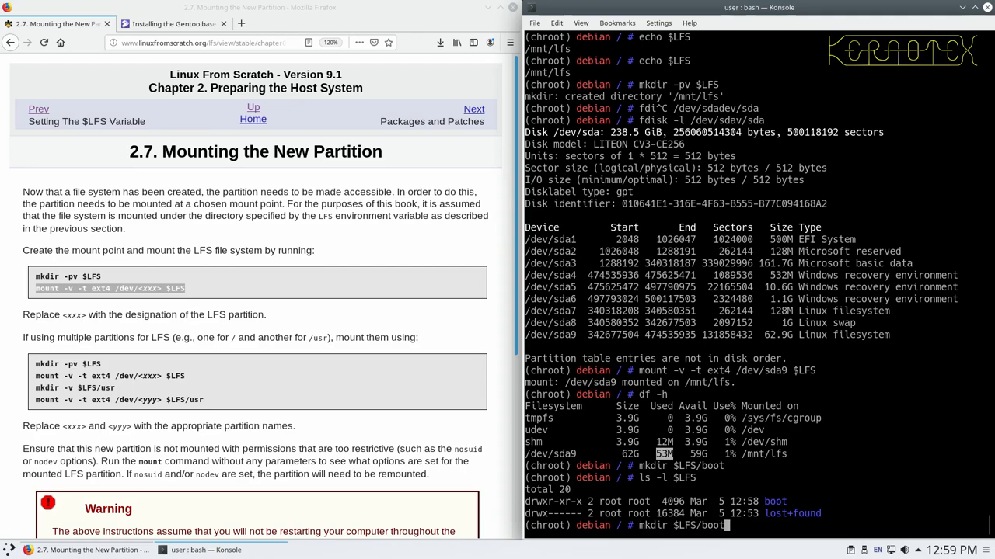
text(mount -v -t ext4 /dev/sda9 $LFS)
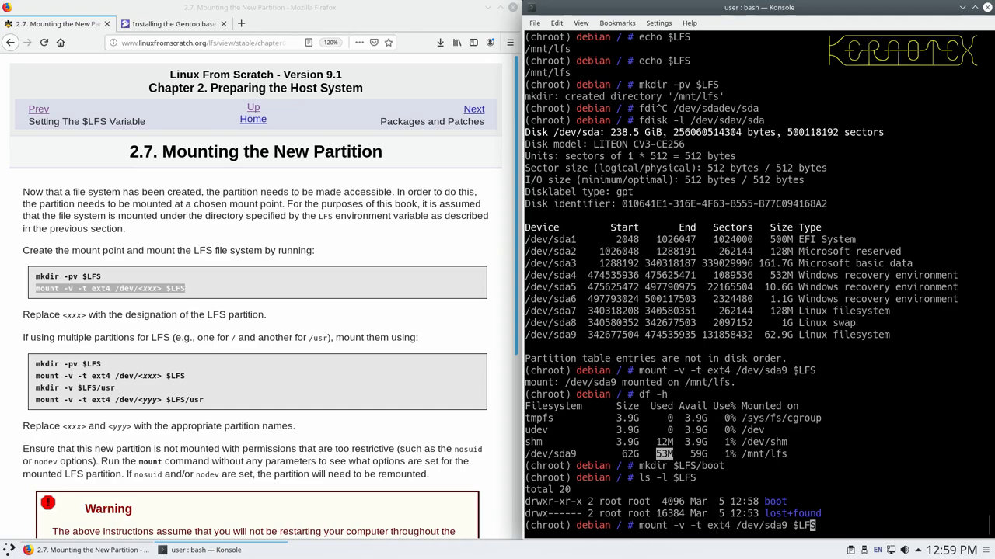
text(/boot)
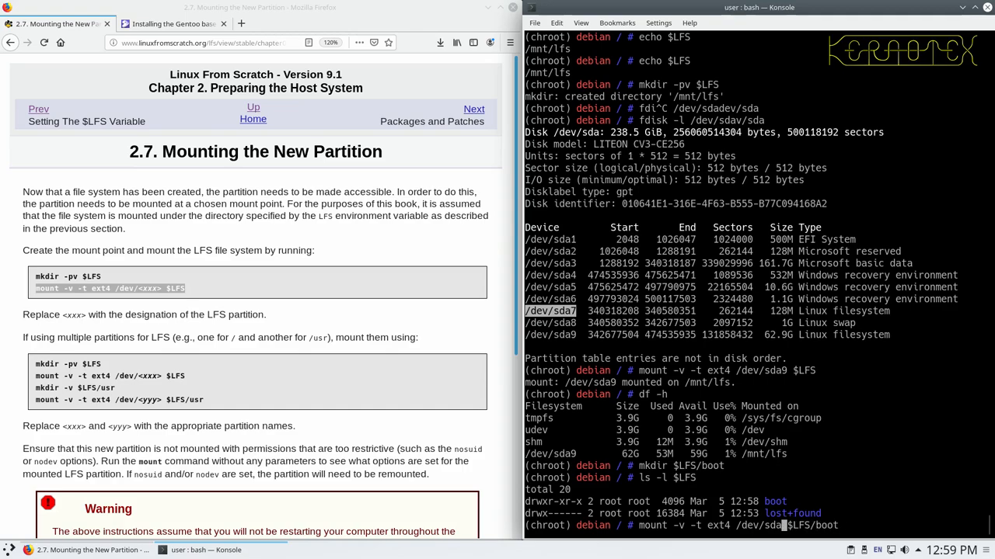
text(7)
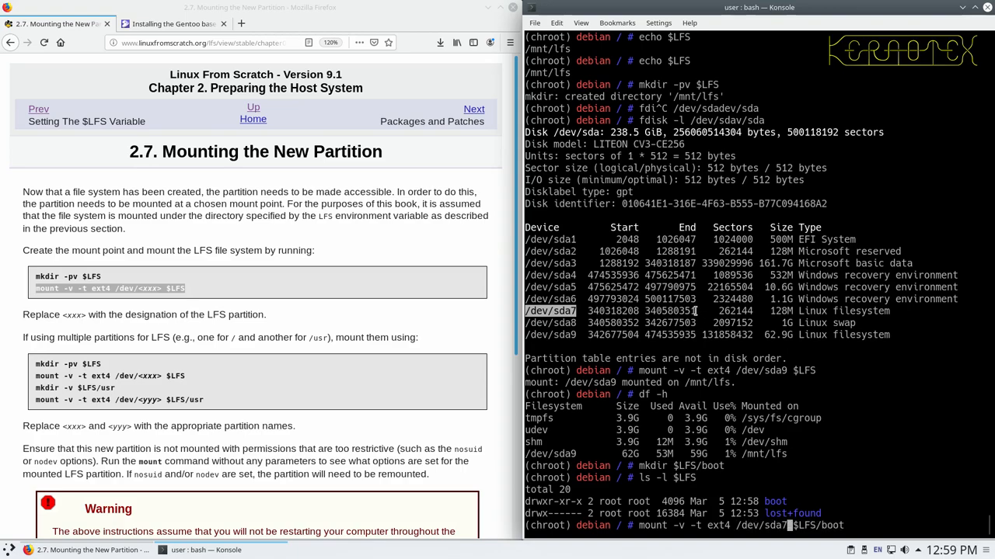
key(Return)
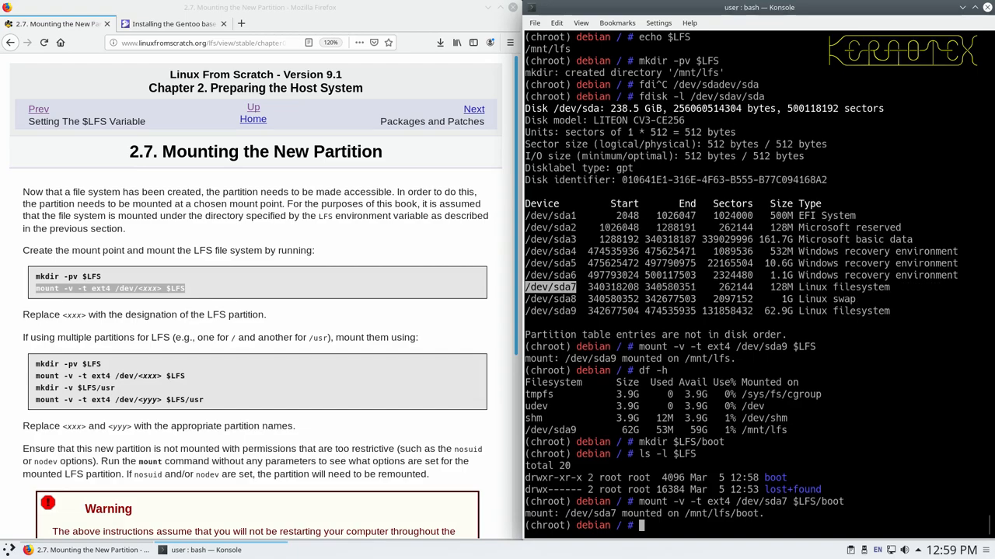
text(df -)
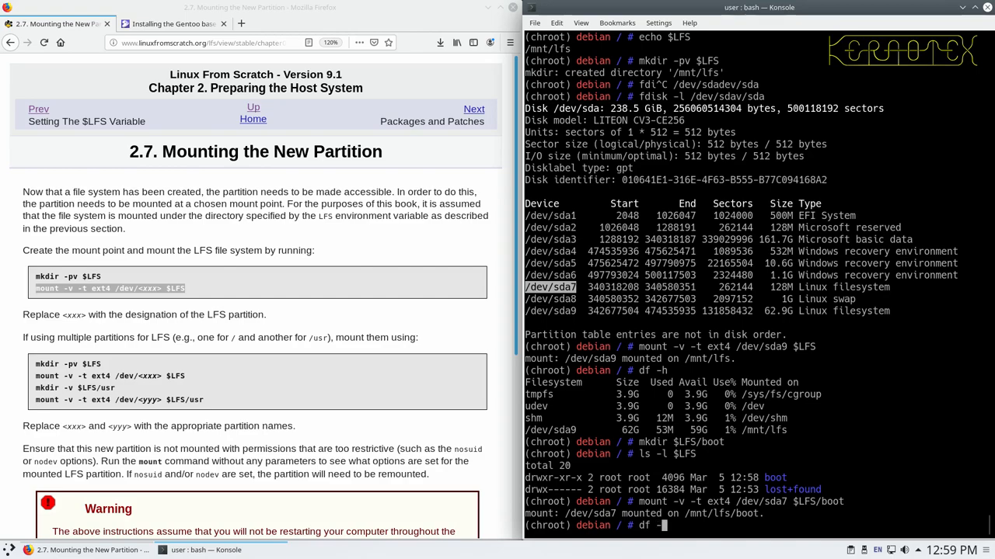
Step: Run df -h to confirm 62G sda9 on /mnt/lfs and 120M sda7 on /mnt/lfs/boot
key(Return)
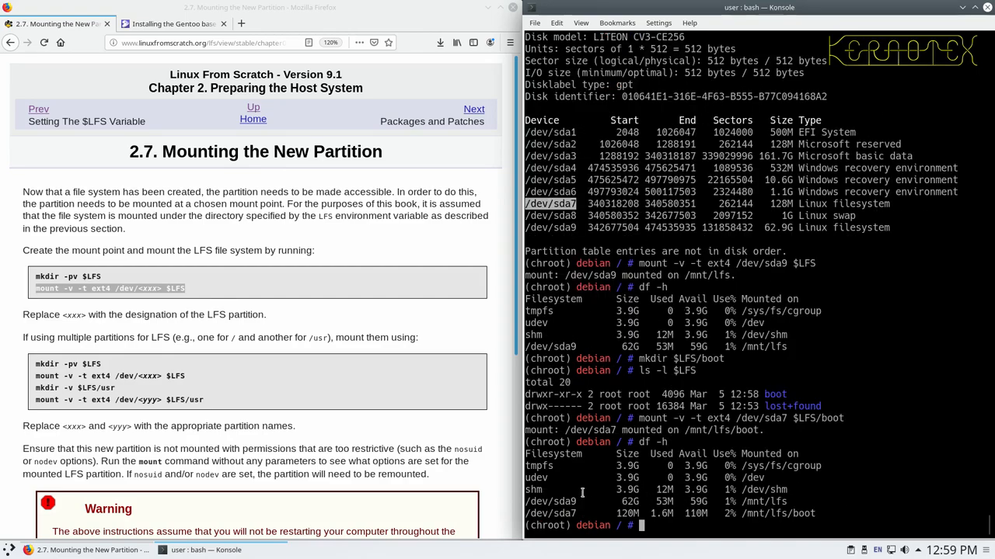
mouse_move(572, 501)
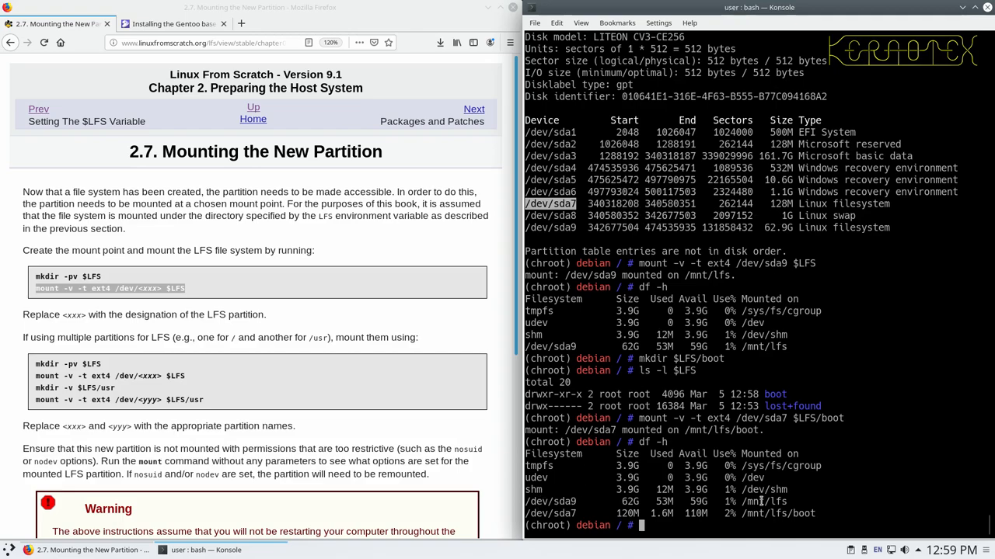
mouse_move(777, 501)
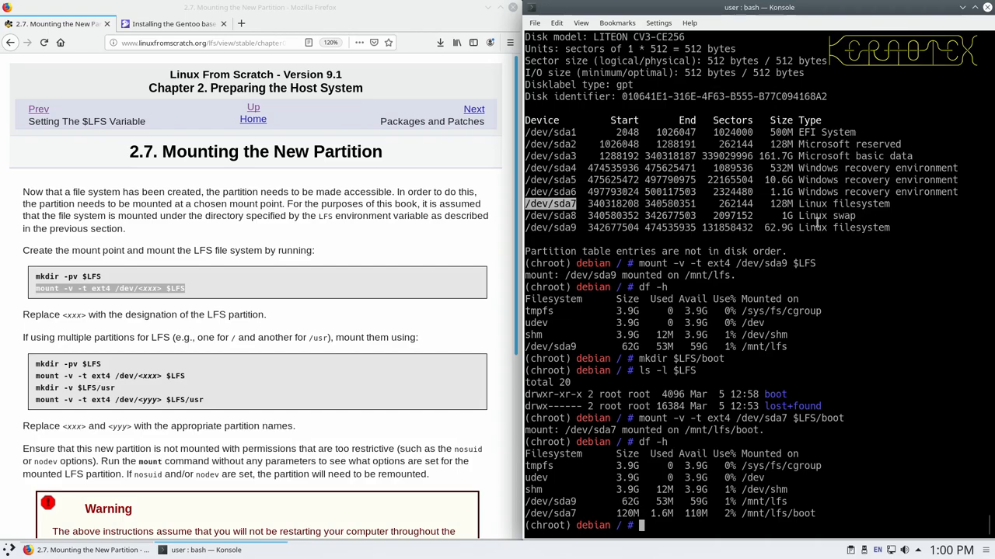
Step: Scroll the LFS book to the fstab warning and swapon note ending section 2.7
scroll(down, 3)
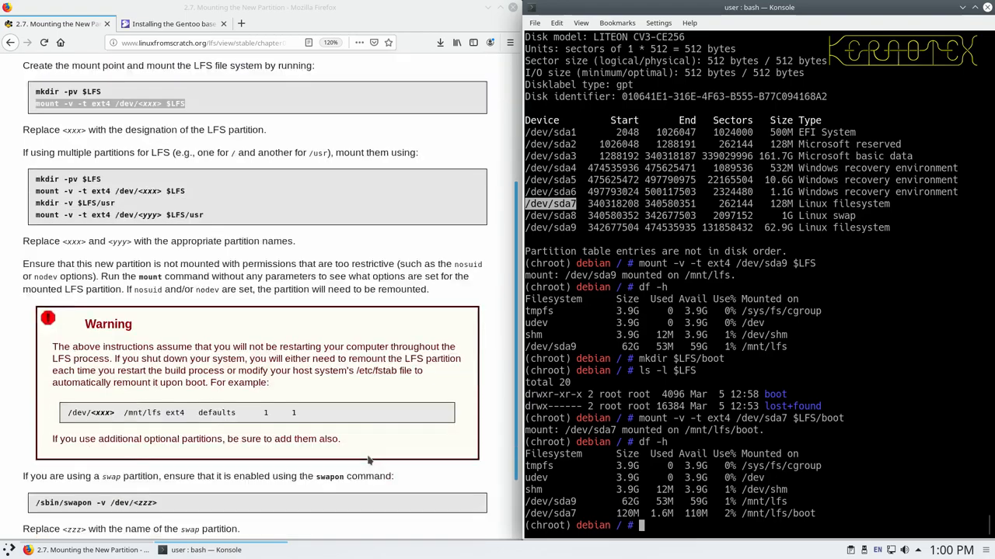
scroll(down, 3)
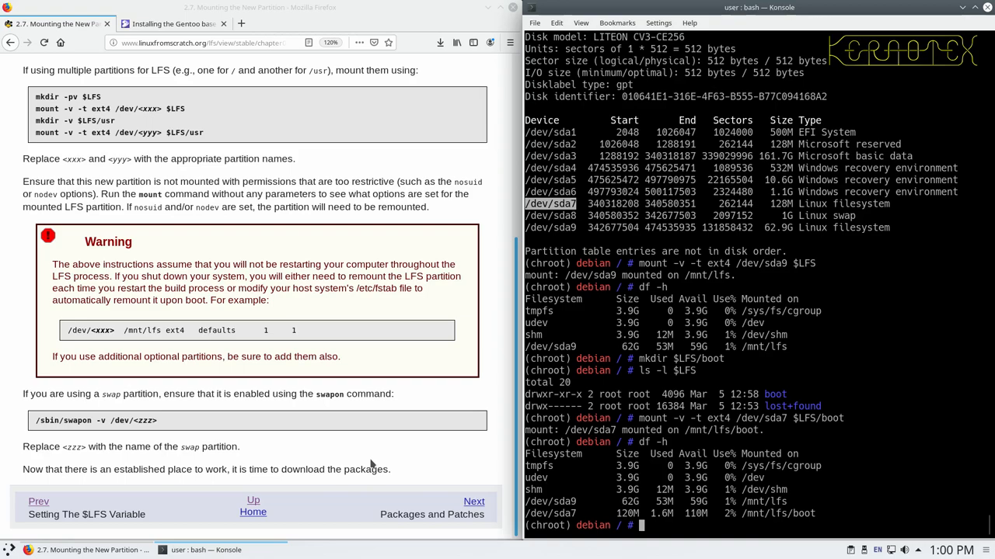
mouse_move(265, 420)
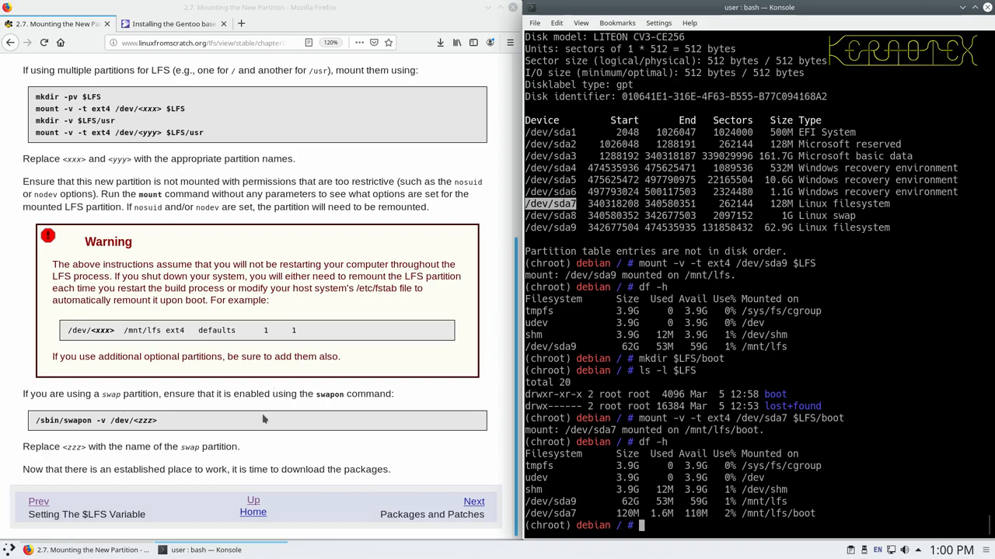